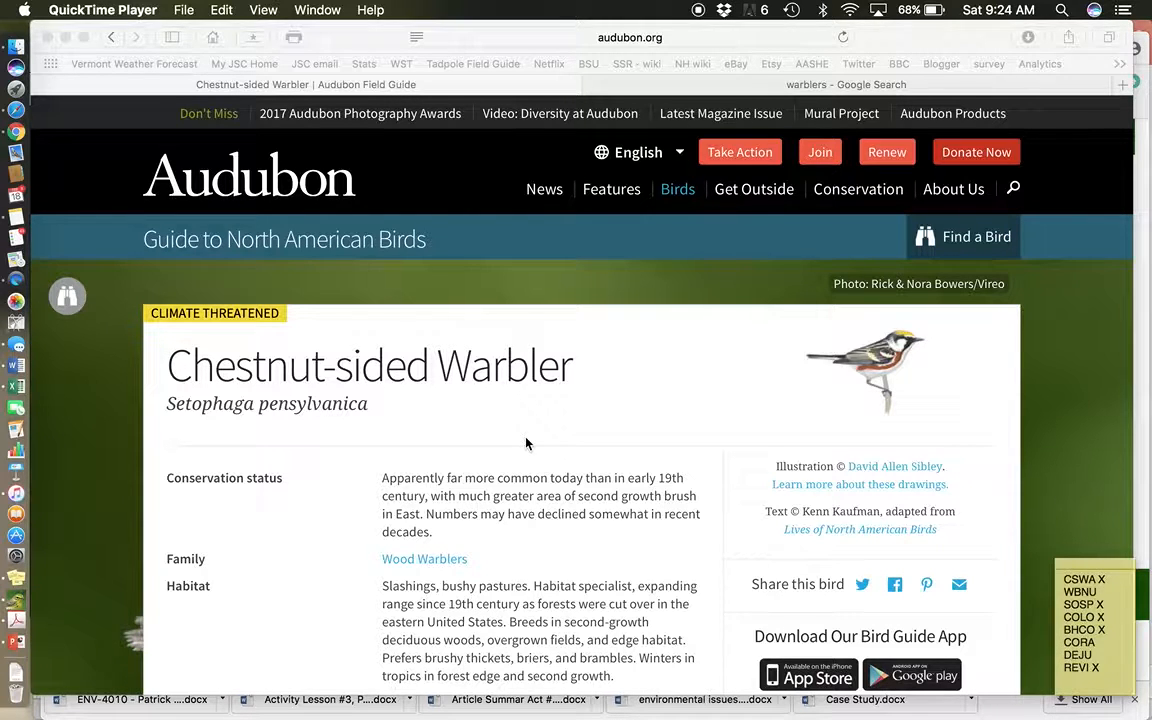
Scroll the Chestnut-sided Warbler page down through its description to the photo gallery and range map
scroll(down, 3)
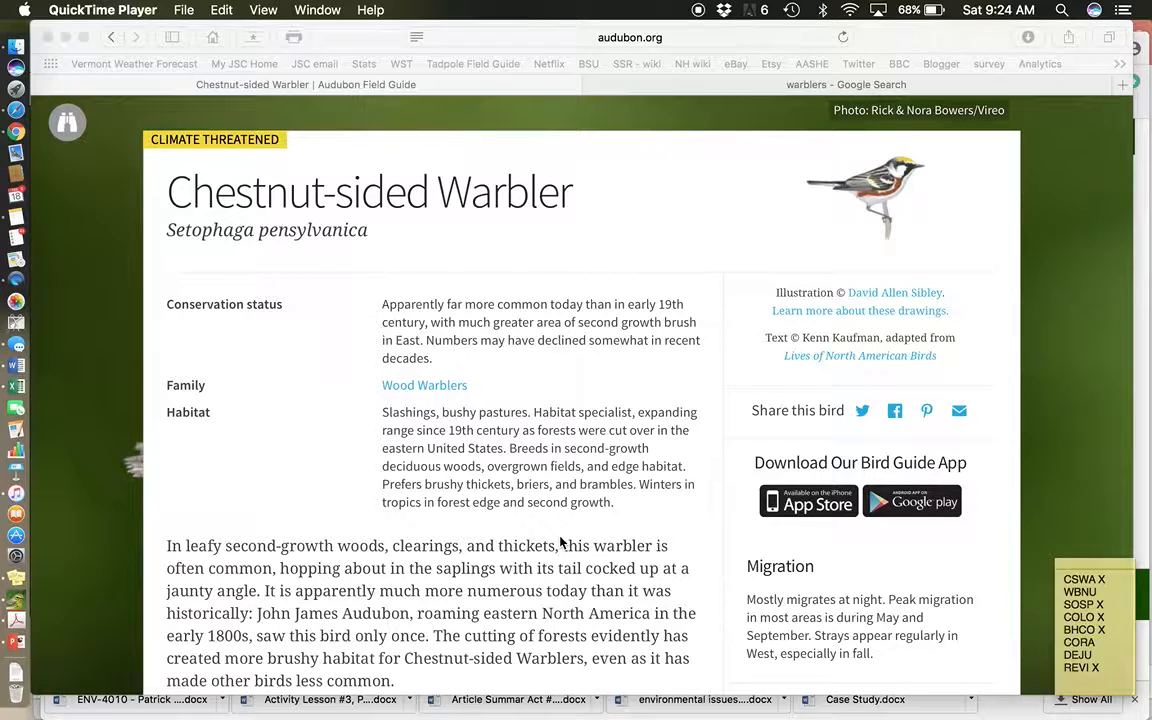
mouse_move(604, 446)
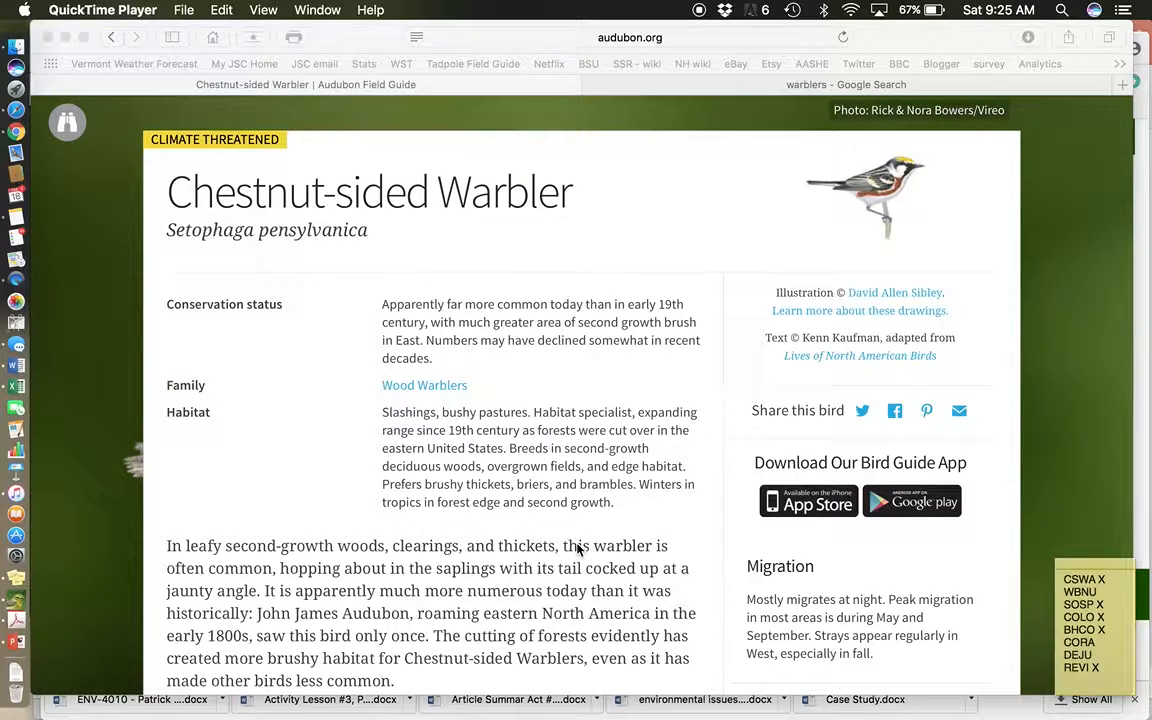
mouse_move(562, 592)
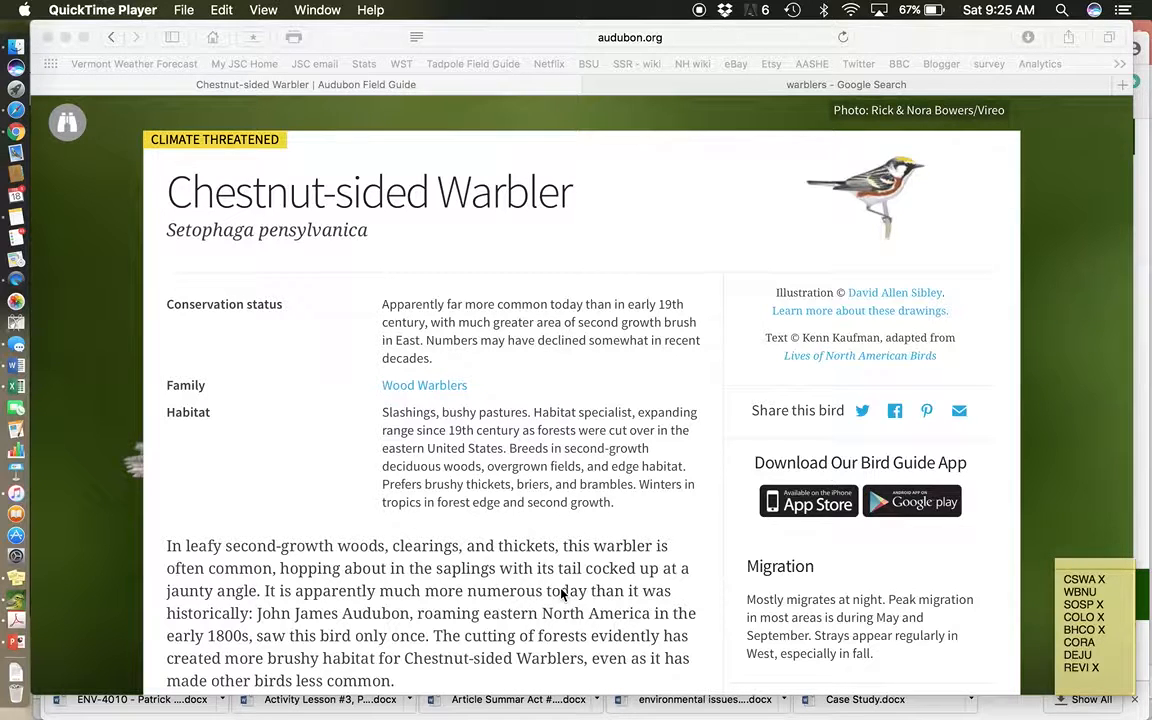
mouse_move(530, 598)
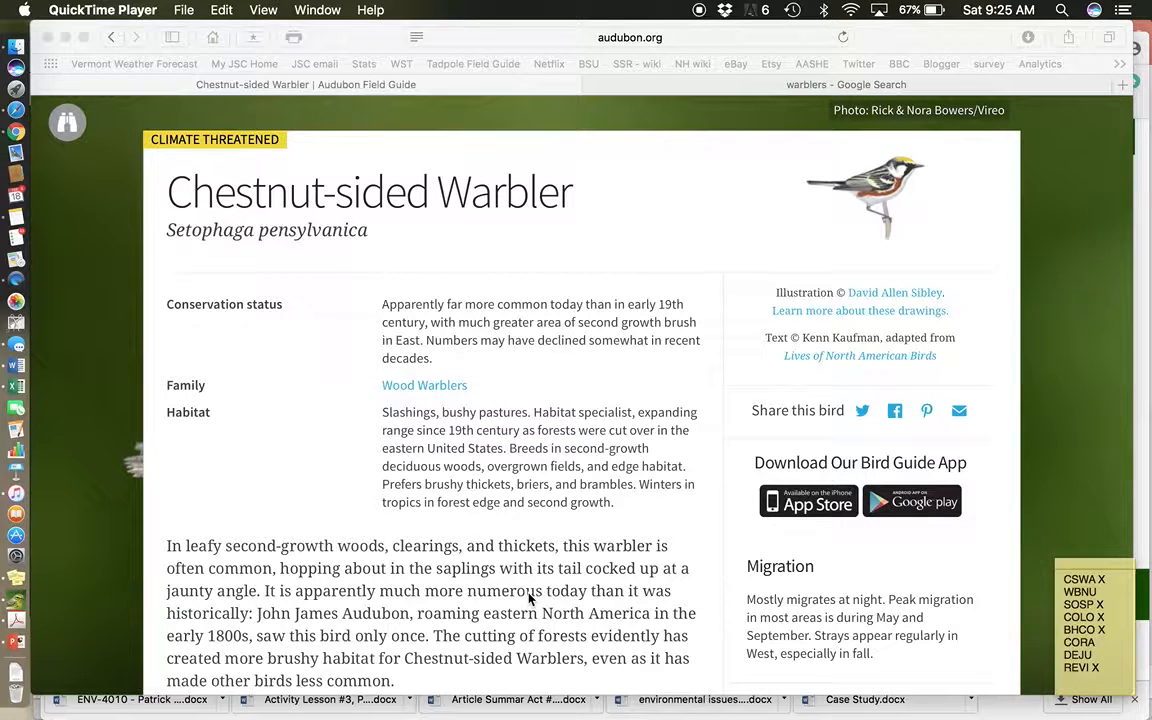
scroll(down, 3)
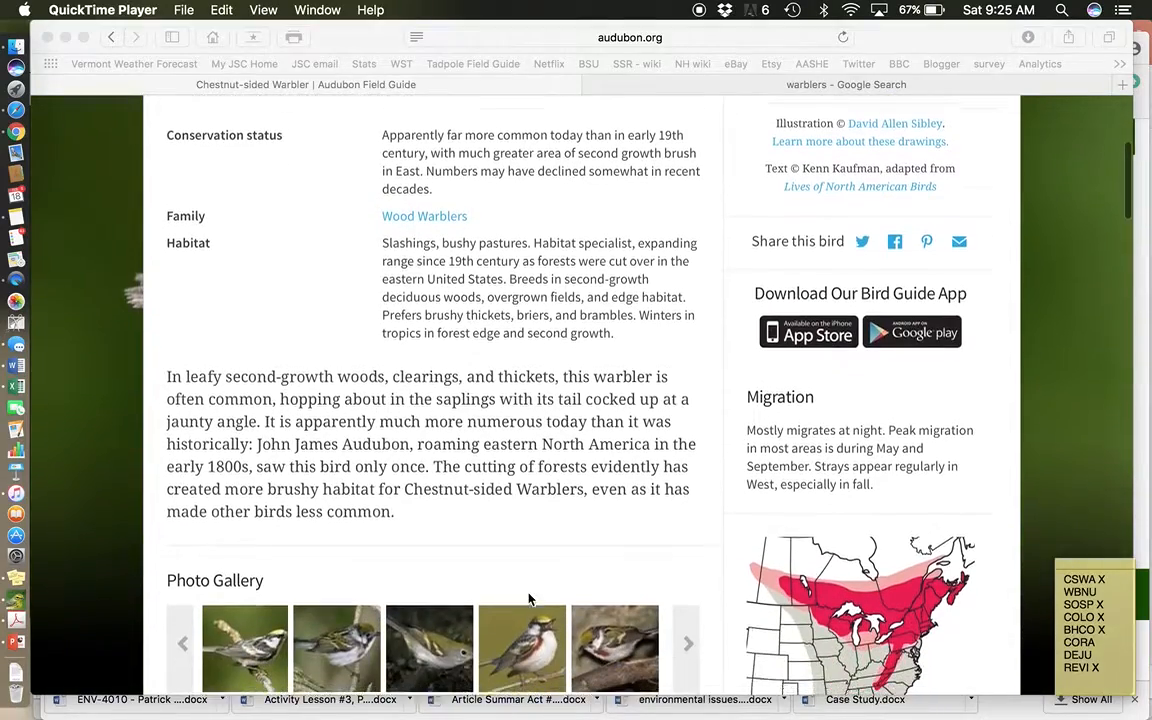
scroll(down, 3)
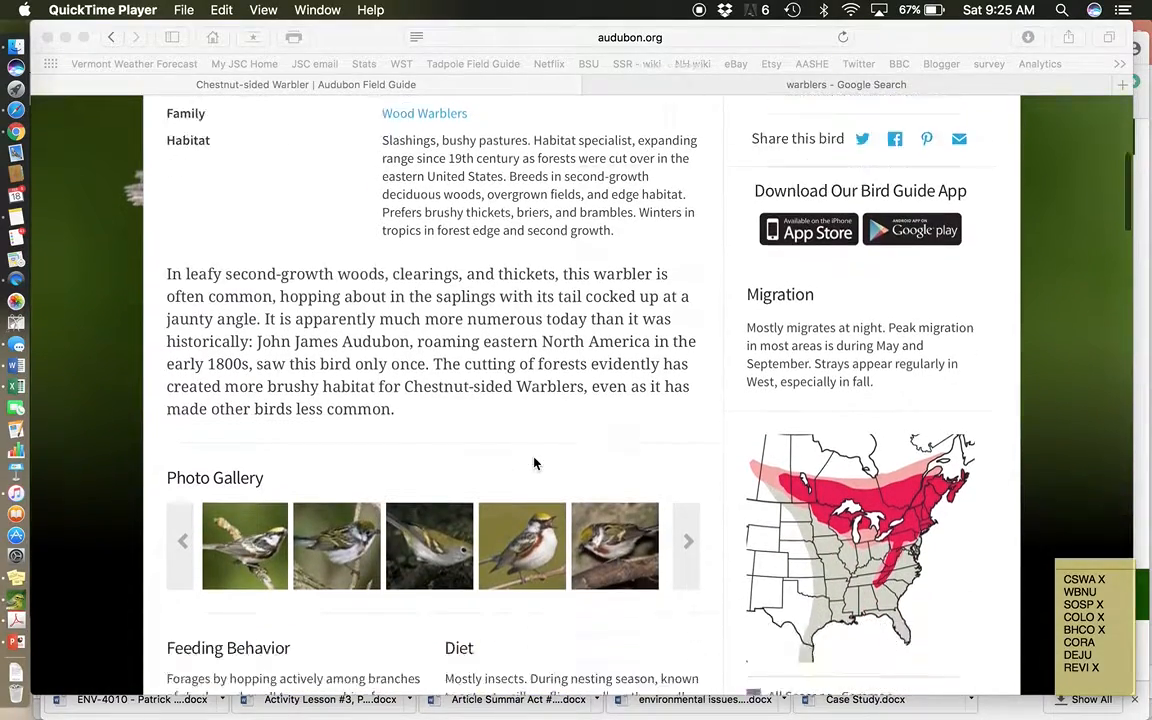
scroll(down, 3)
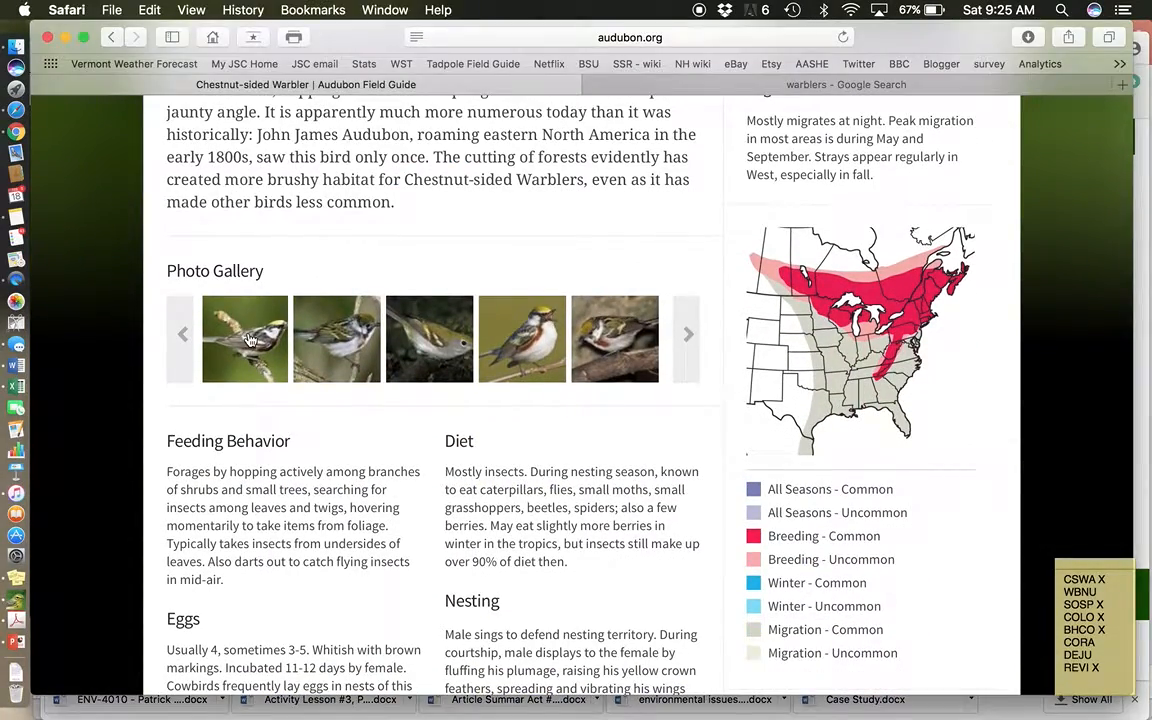
Enlarge the first Chestnut-sided Warbler gallery photo, the bird on a lichen-covered twig
click(244, 338)
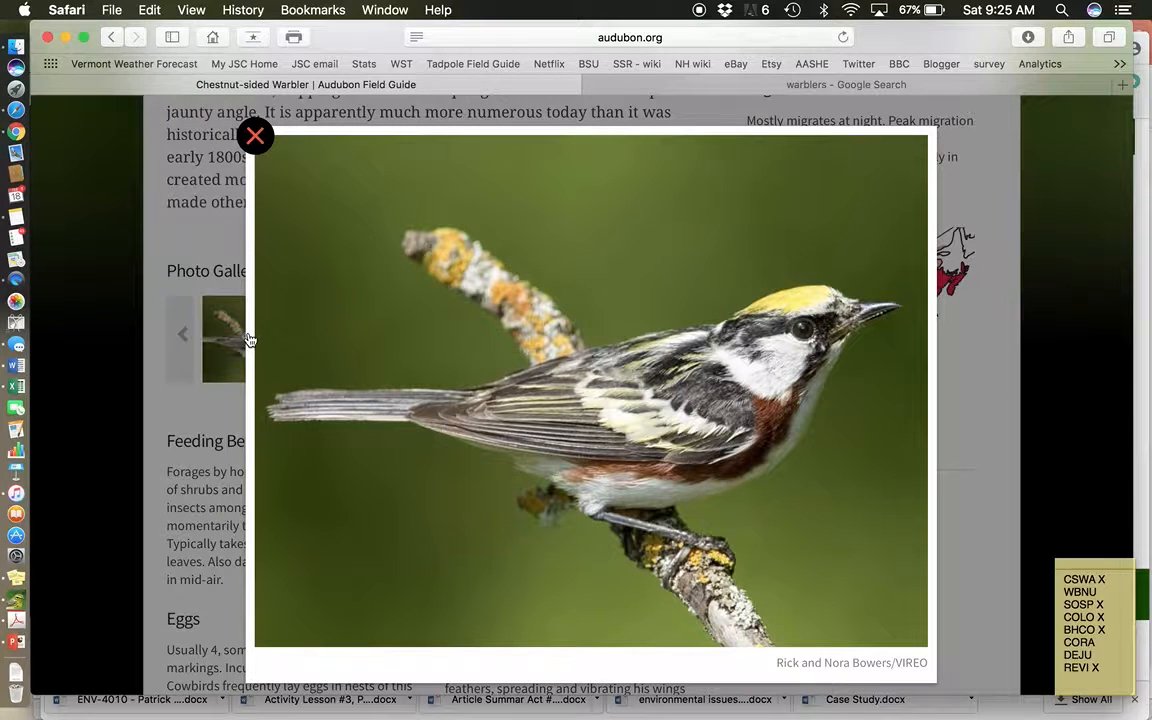
mouse_move(596, 590)
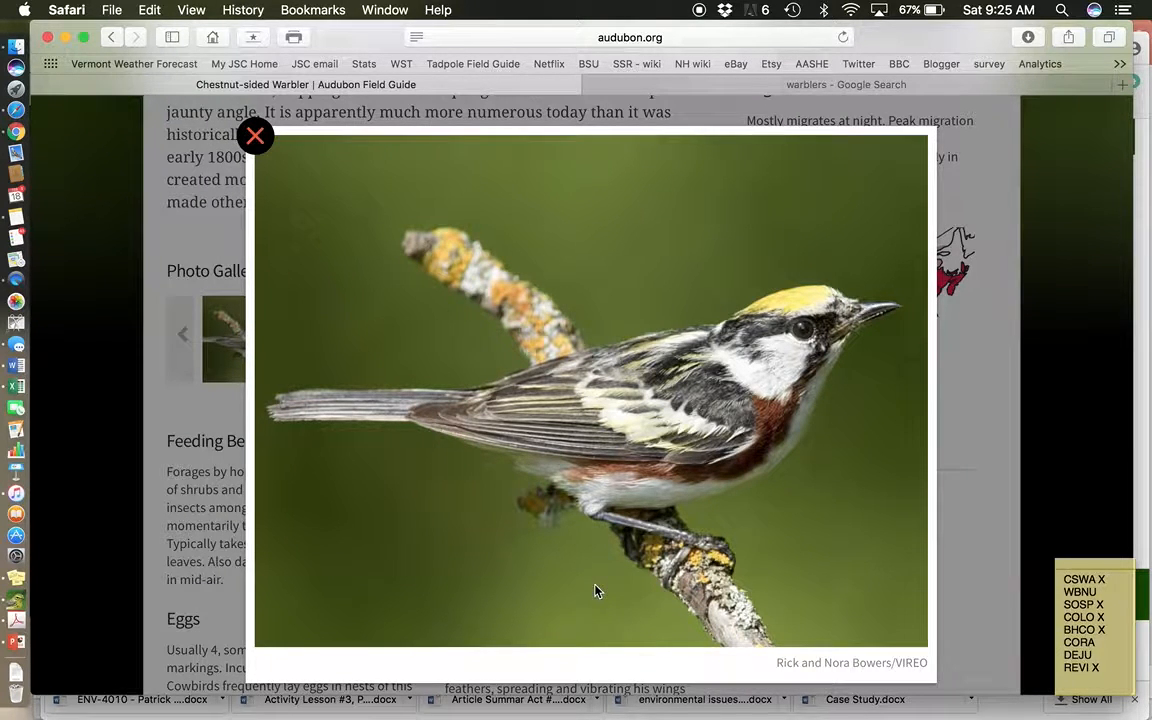
mouse_move(810, 302)
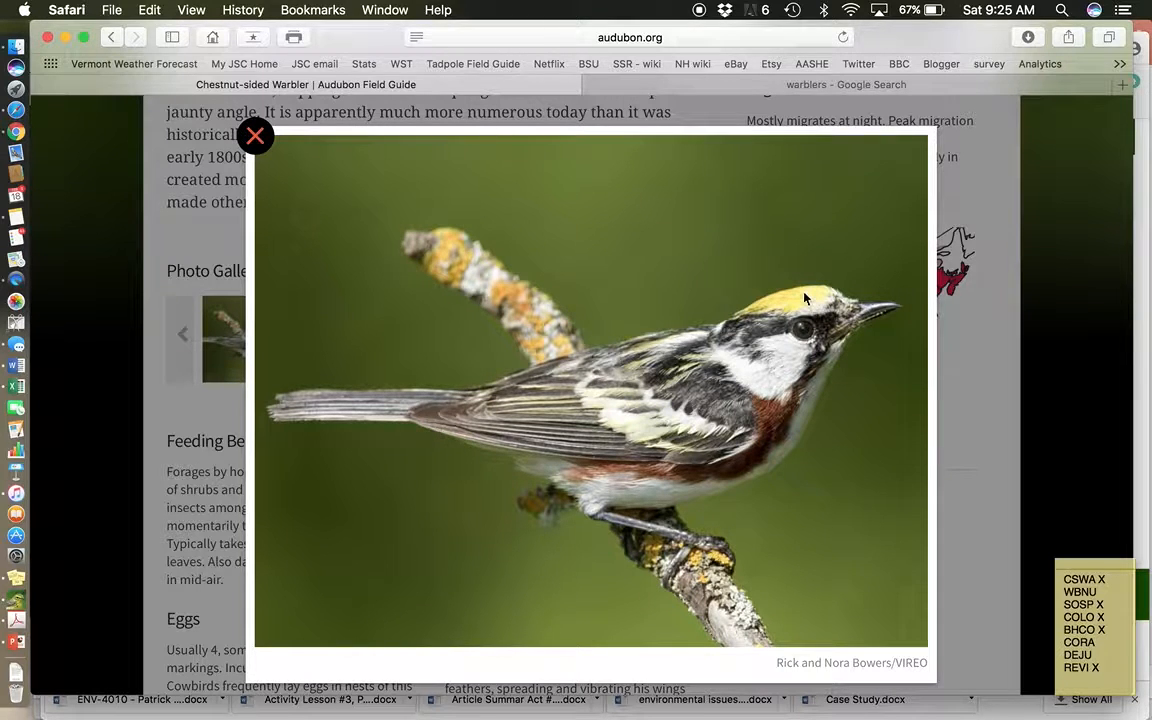
mouse_move(820, 312)
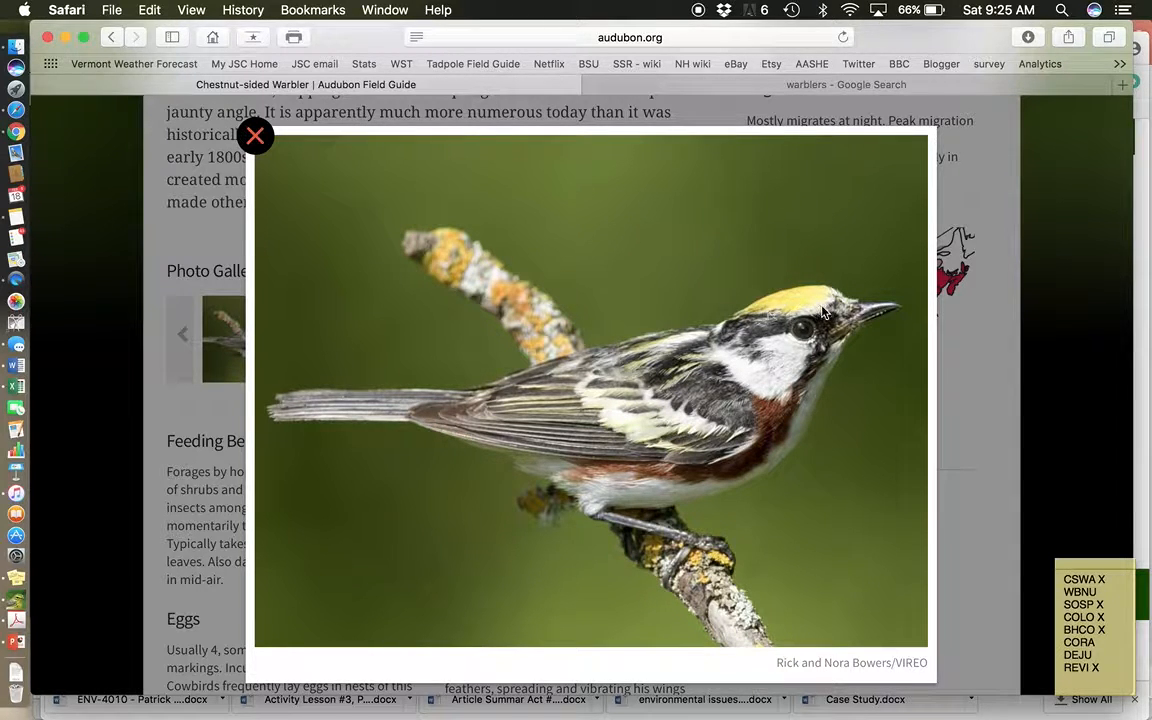
mouse_move(778, 288)
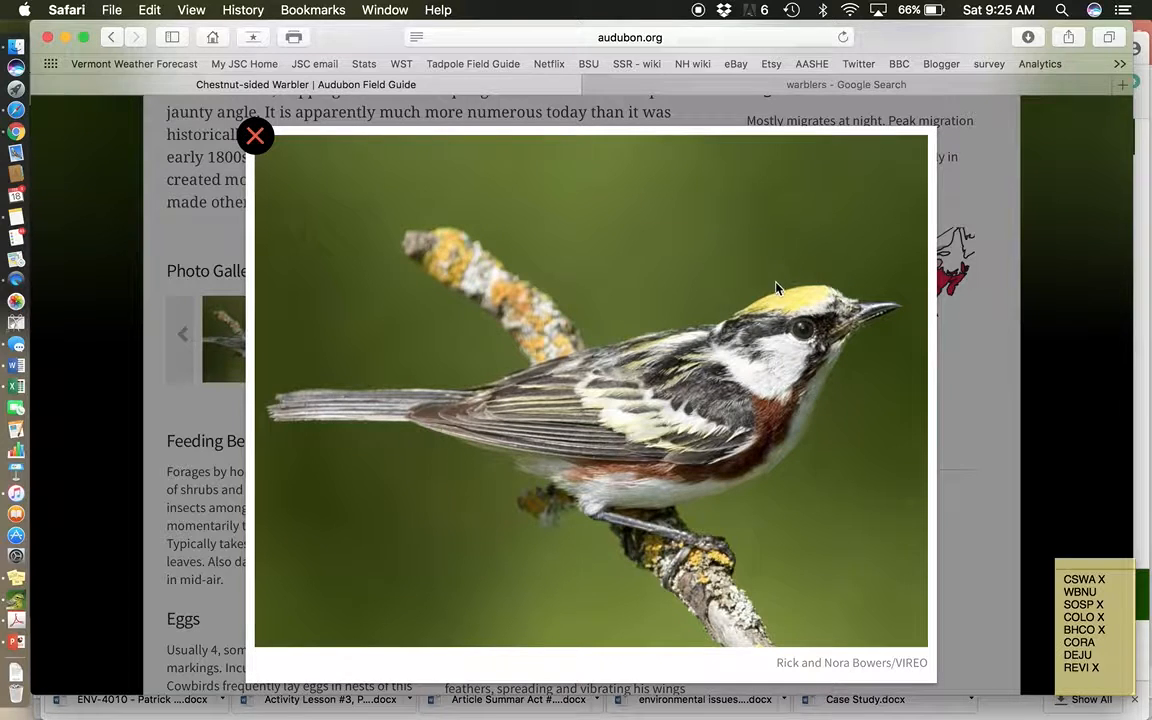
mouse_move(752, 312)
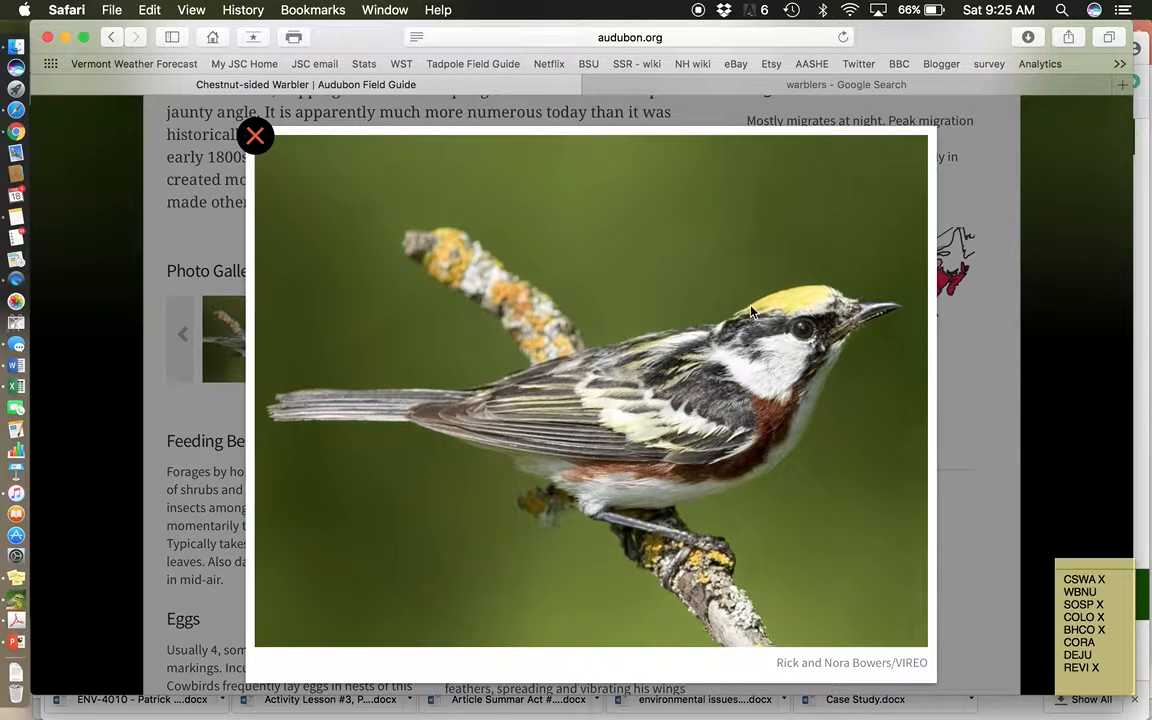
mouse_move(784, 408)
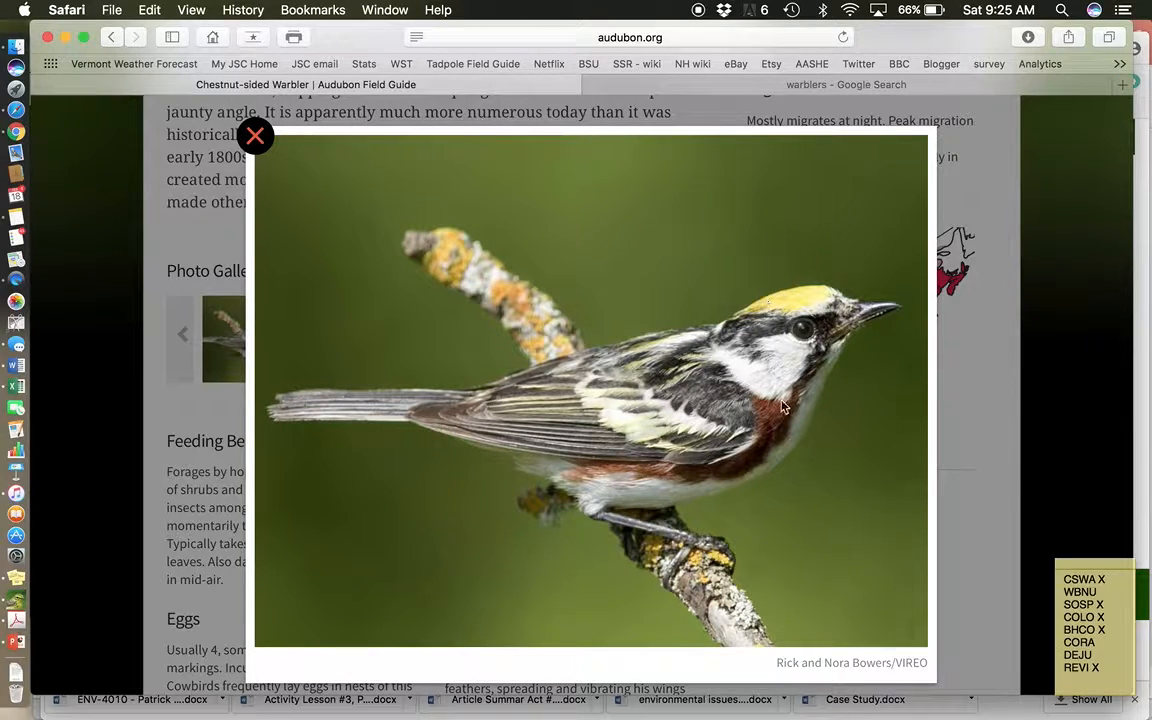
mouse_move(688, 480)
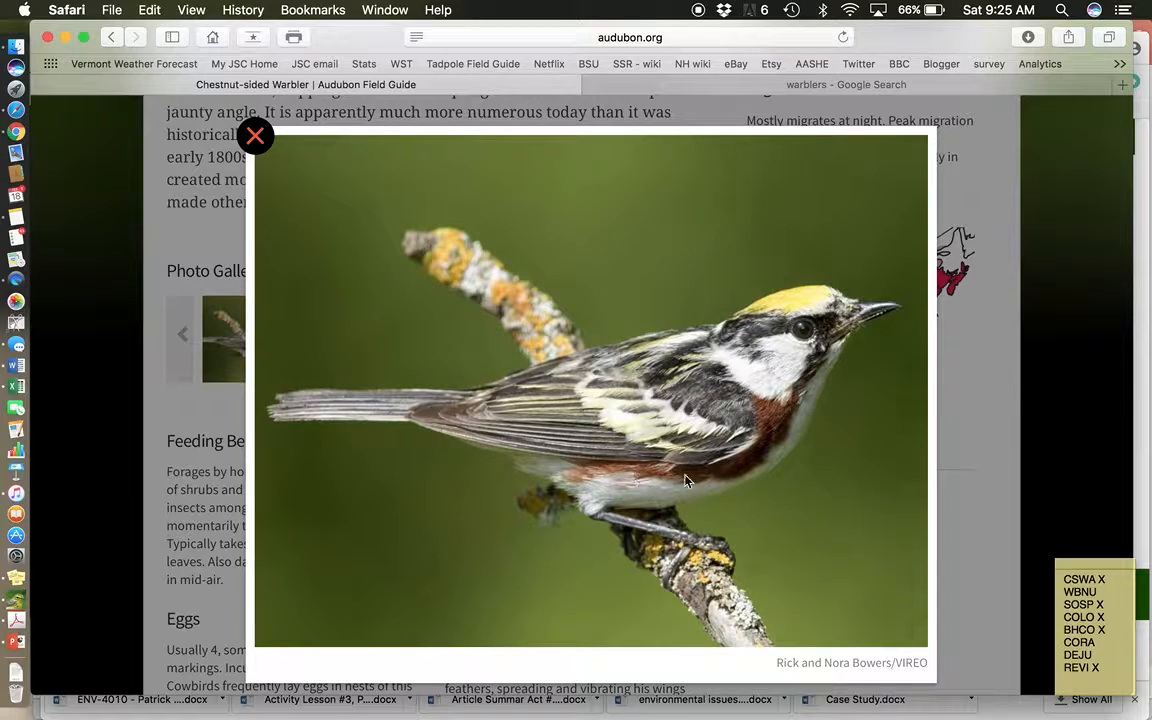
mouse_move(606, 476)
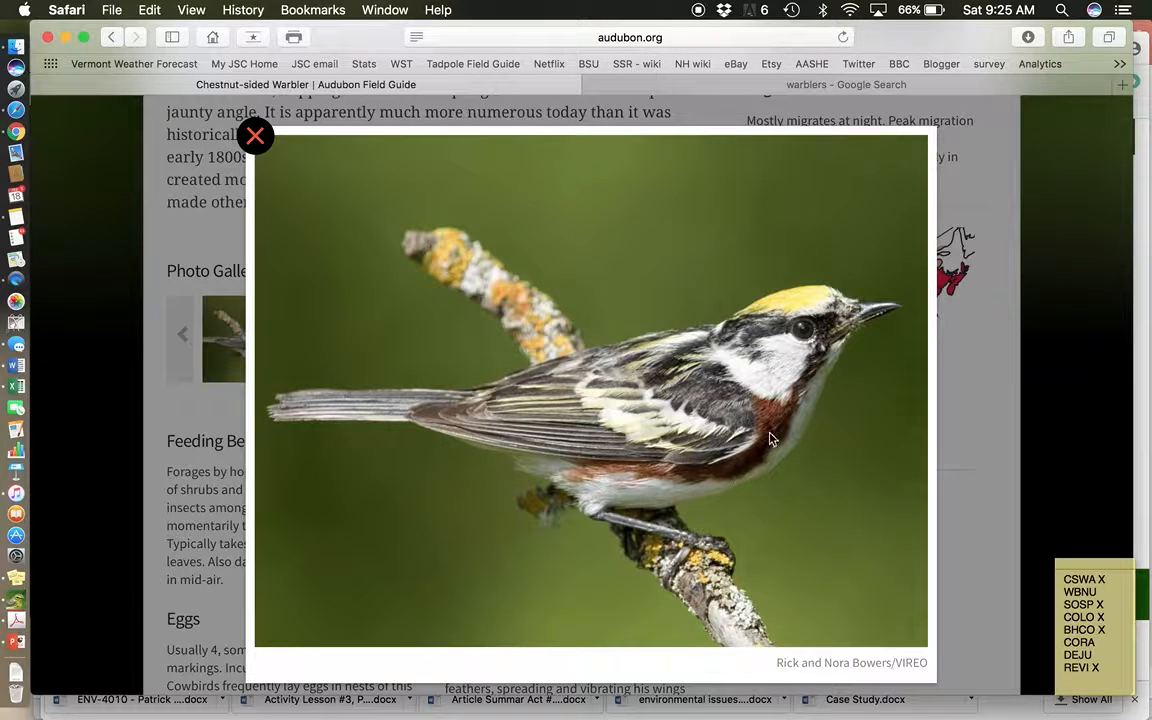
mouse_move(588, 486)
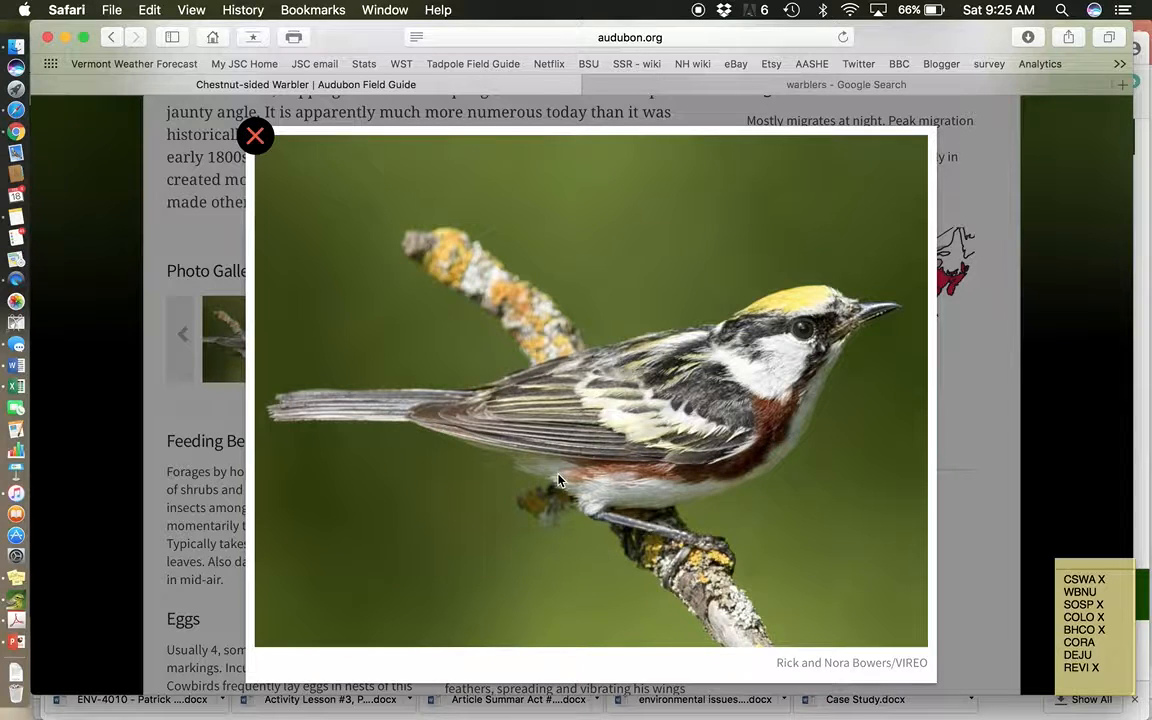
mouse_move(816, 324)
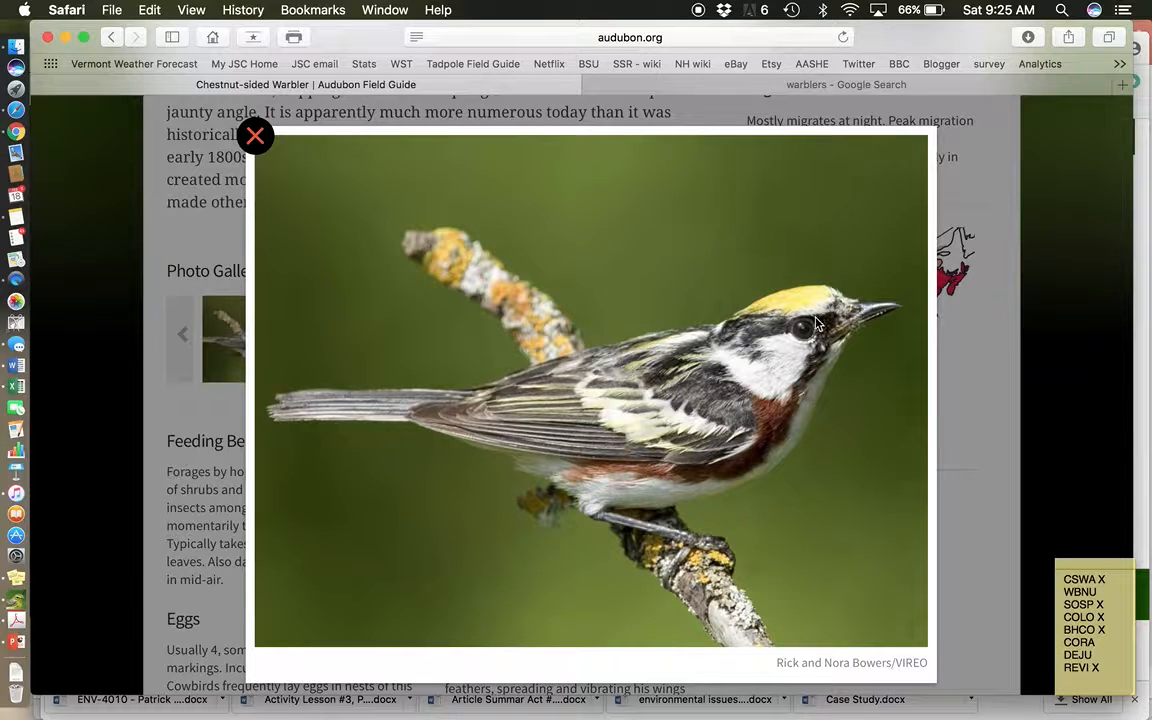
mouse_move(818, 368)
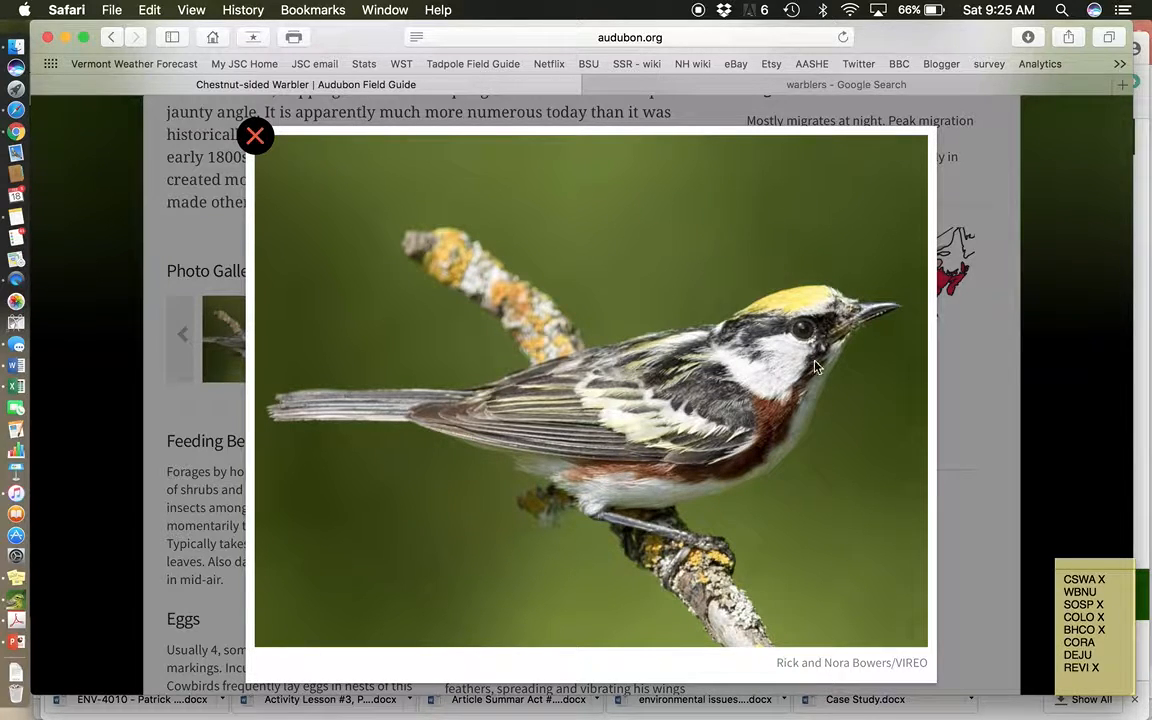
mouse_move(824, 336)
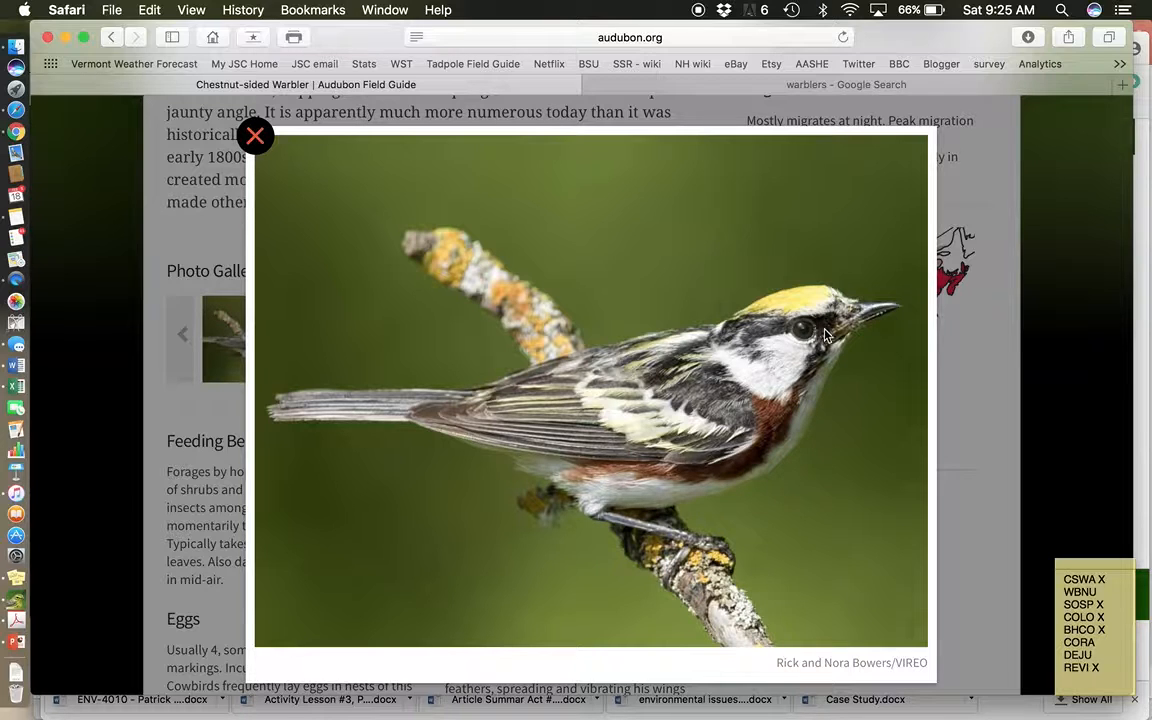
mouse_move(812, 374)
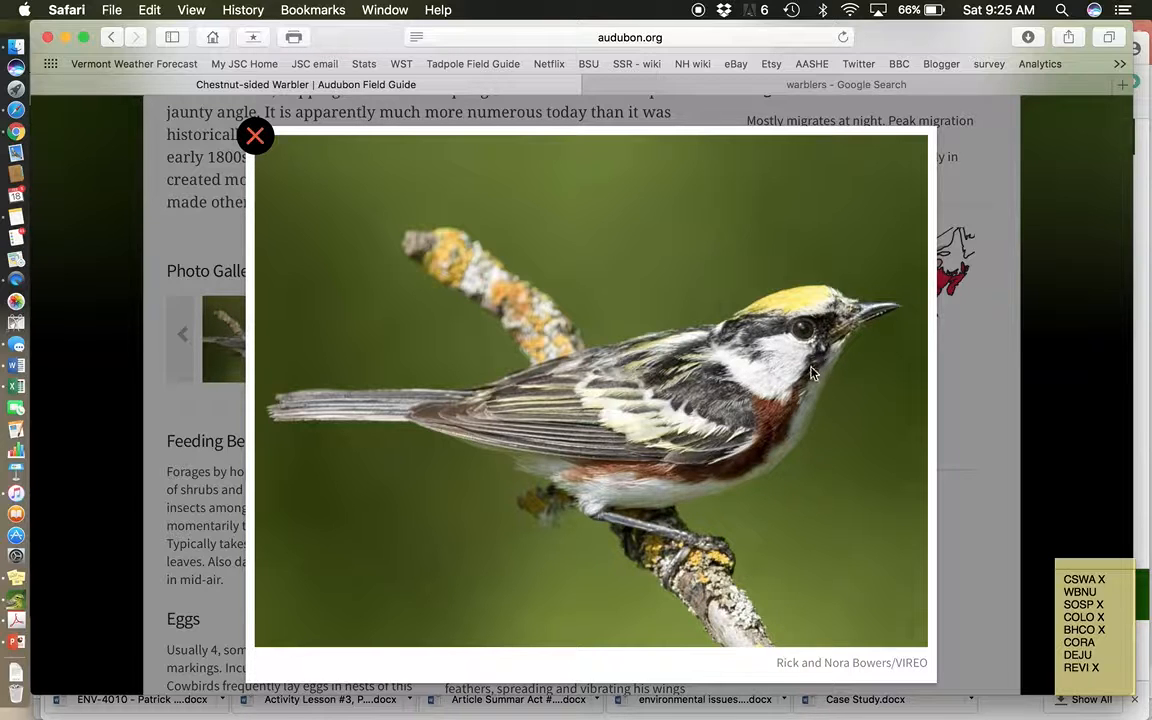
mouse_move(758, 328)
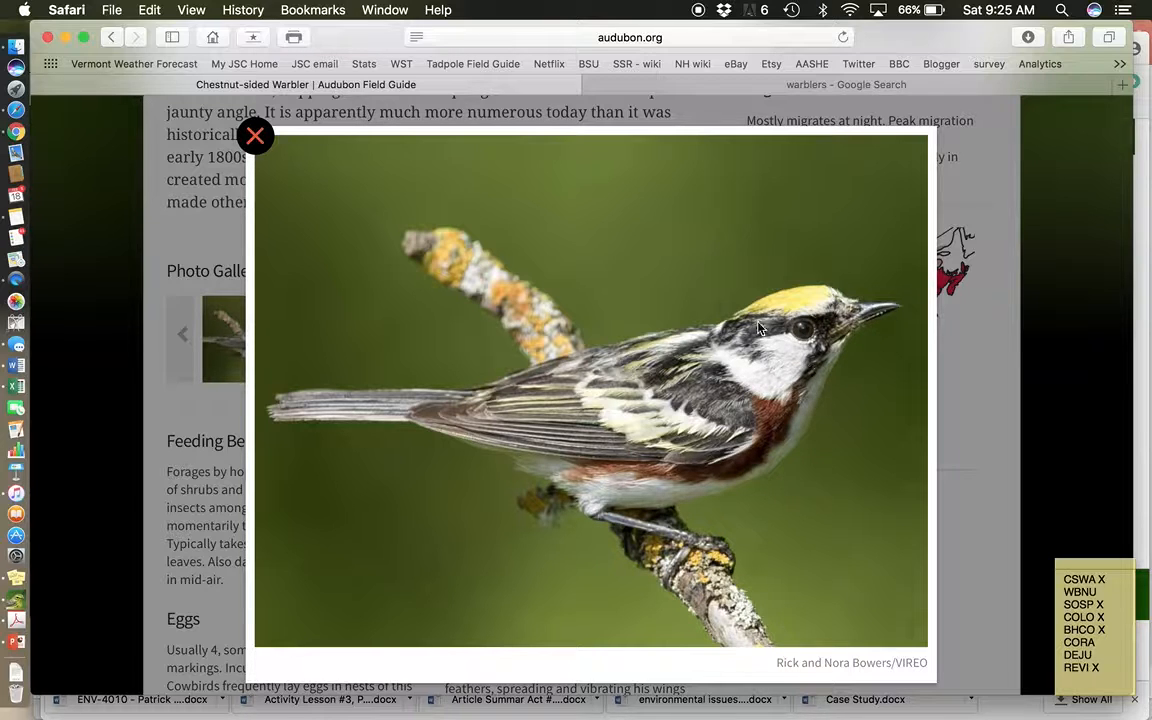
mouse_move(716, 456)
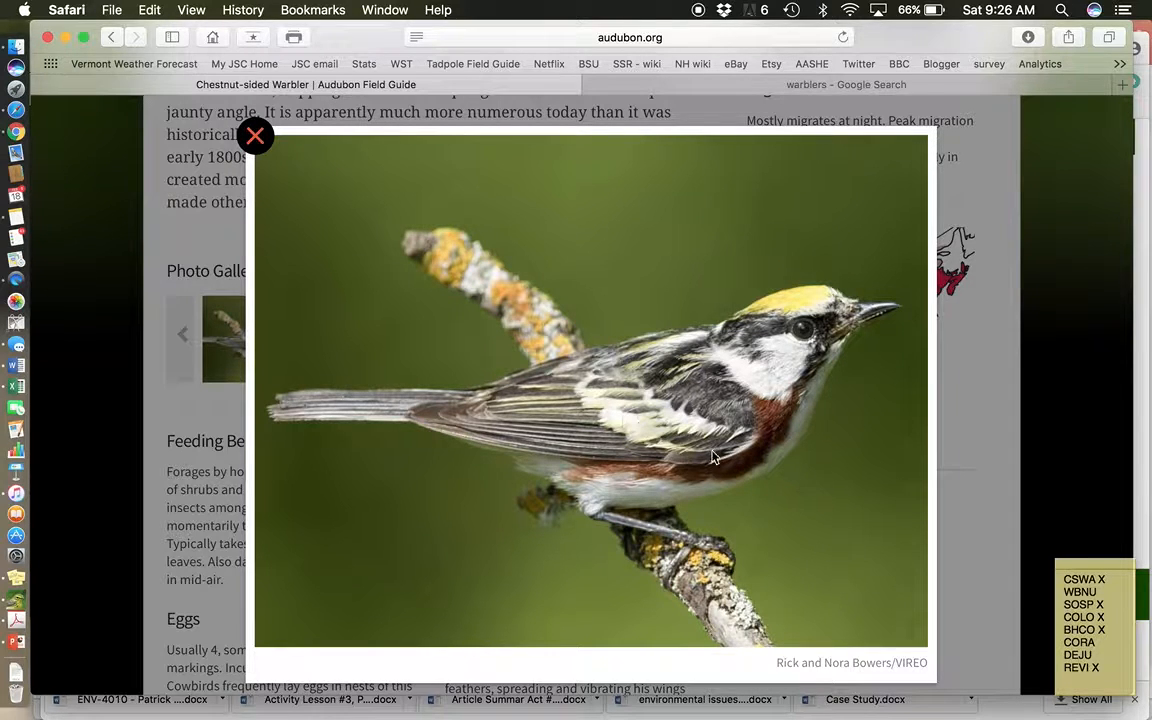
mouse_move(638, 452)
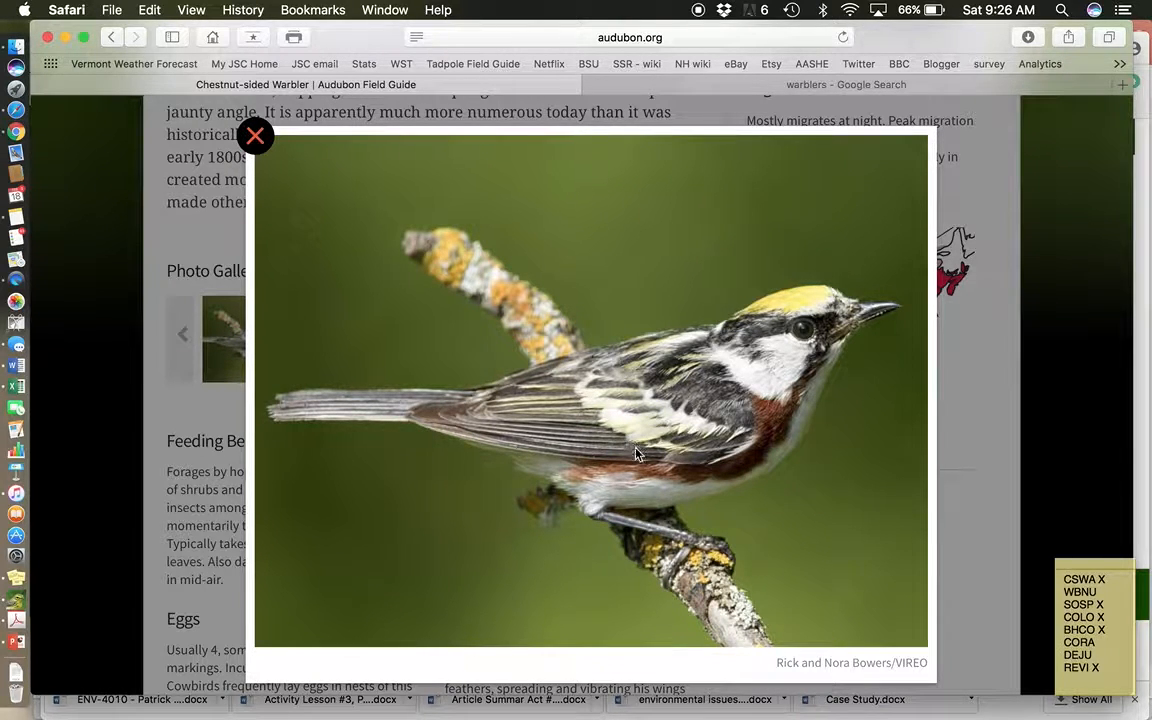
mouse_move(616, 420)
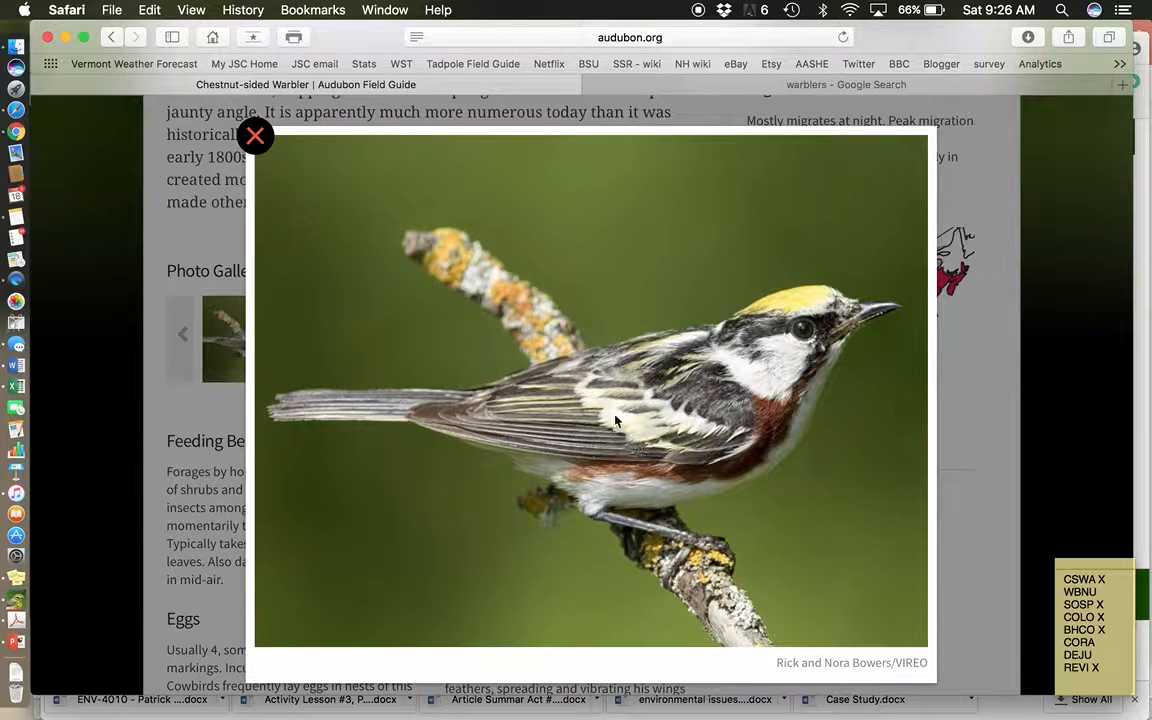
mouse_move(728, 424)
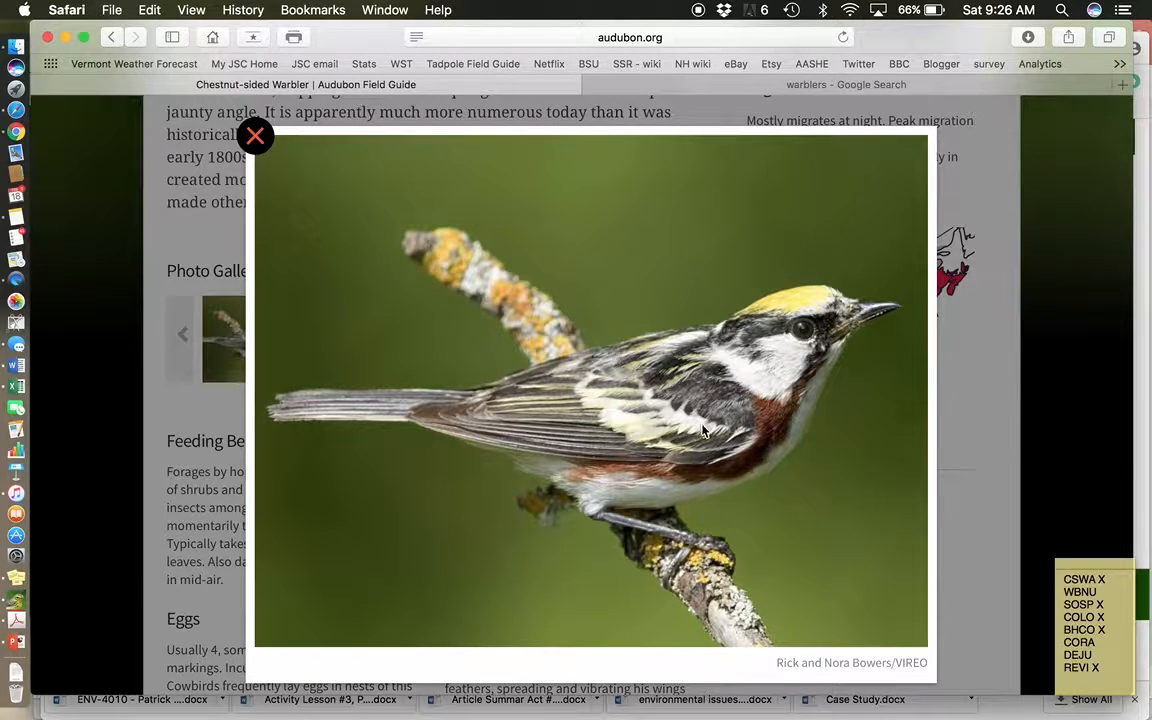
mouse_move(664, 420)
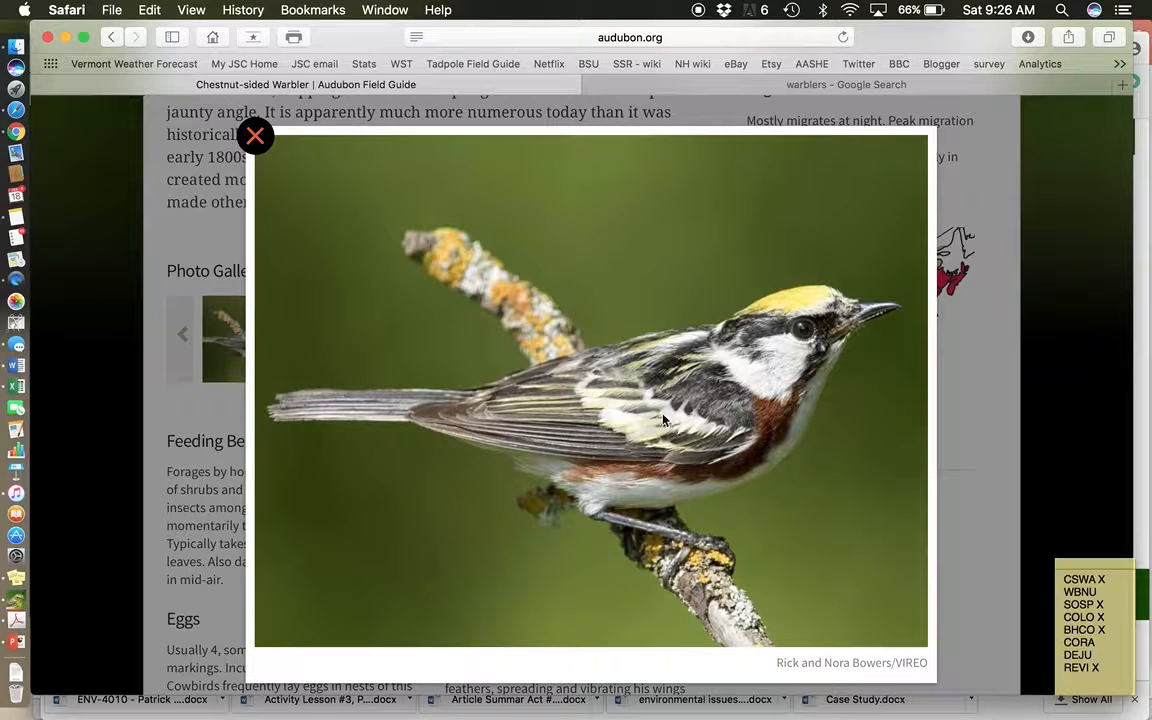
mouse_move(580, 390)
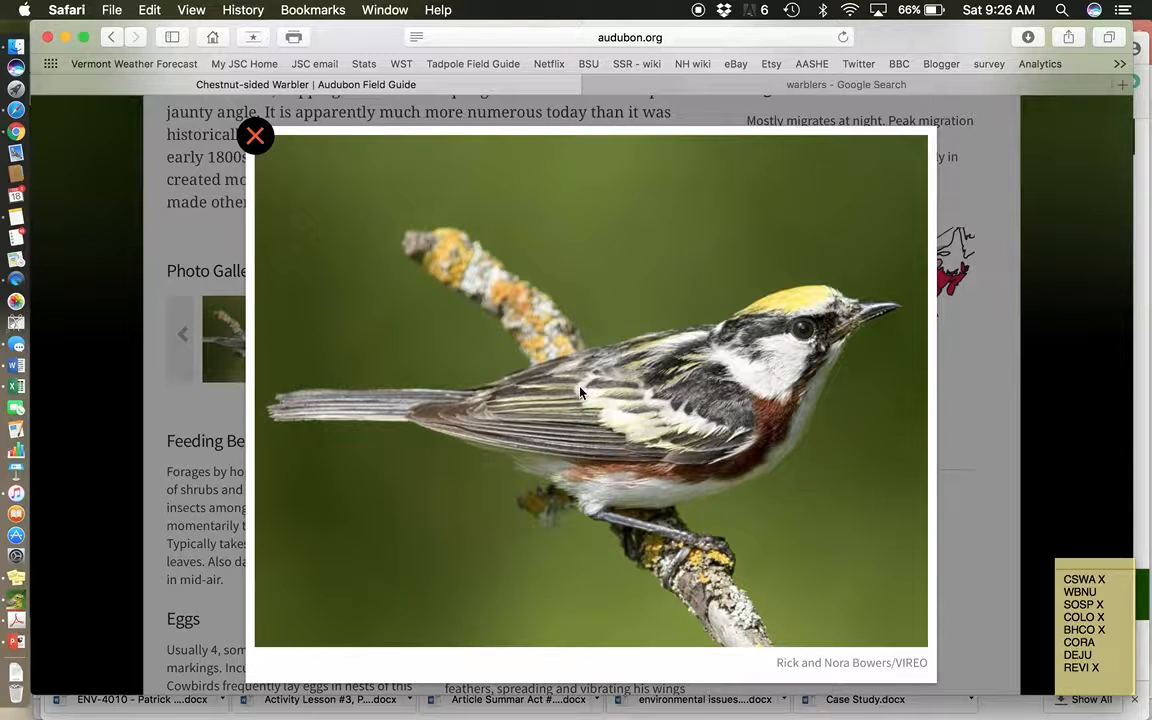
mouse_move(620, 448)
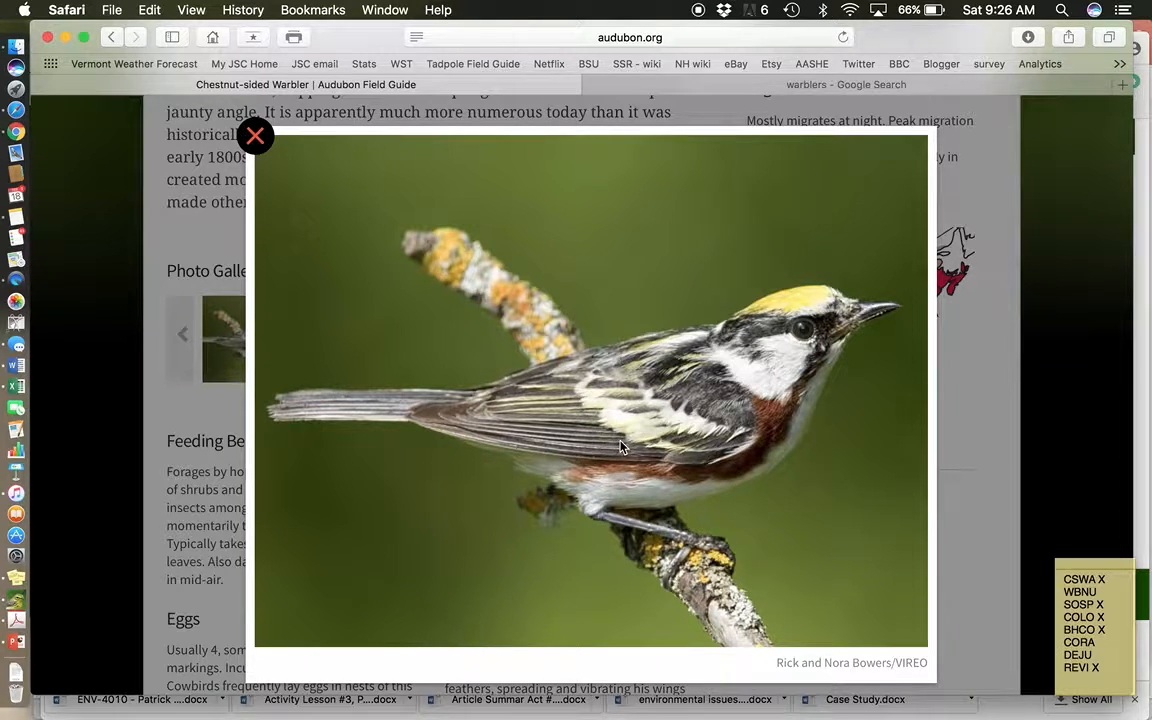
mouse_move(628, 446)
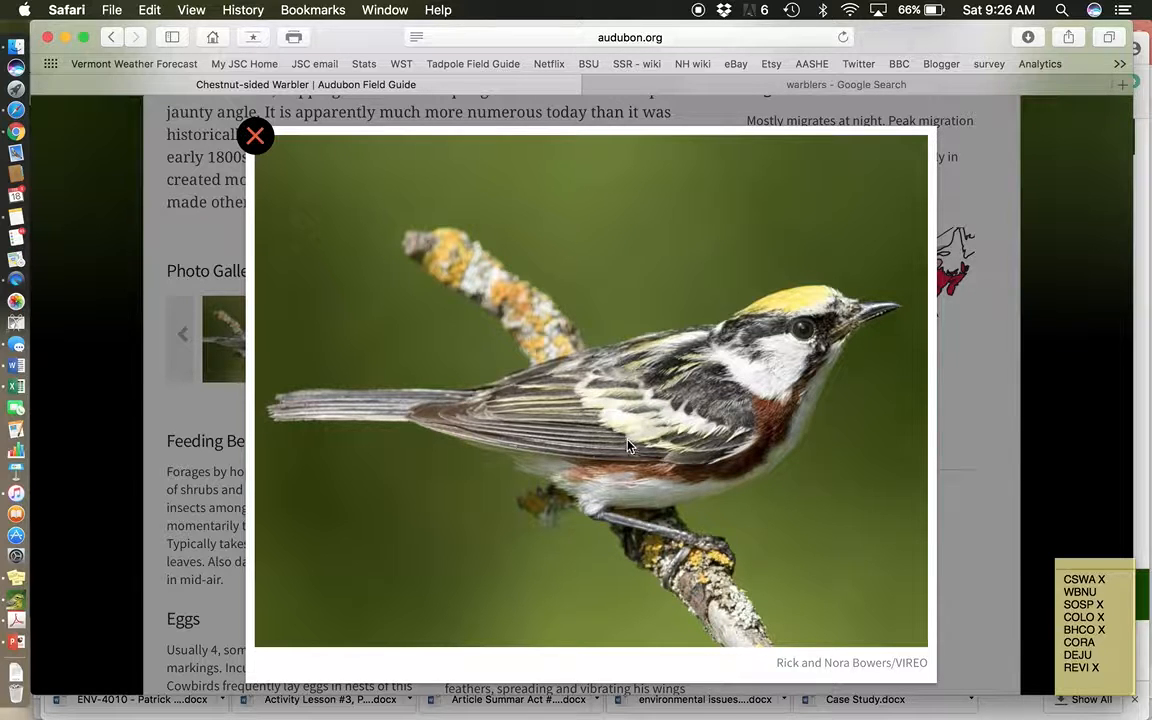
mouse_move(584, 390)
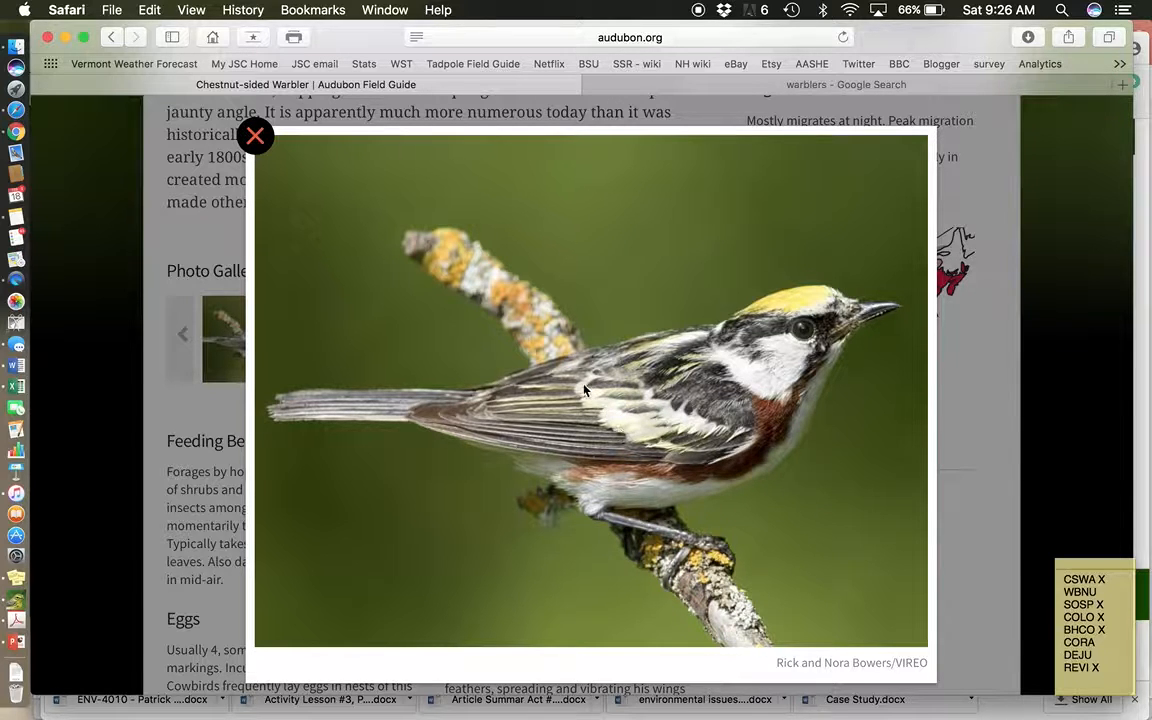
mouse_move(604, 406)
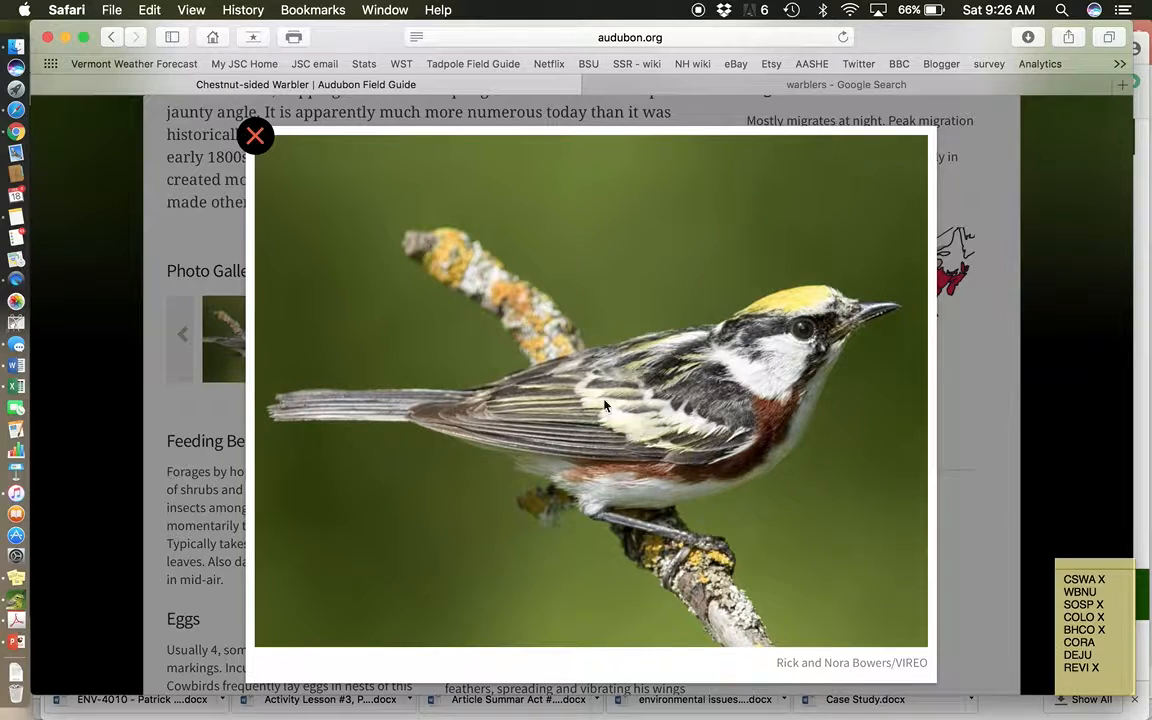
mouse_move(634, 396)
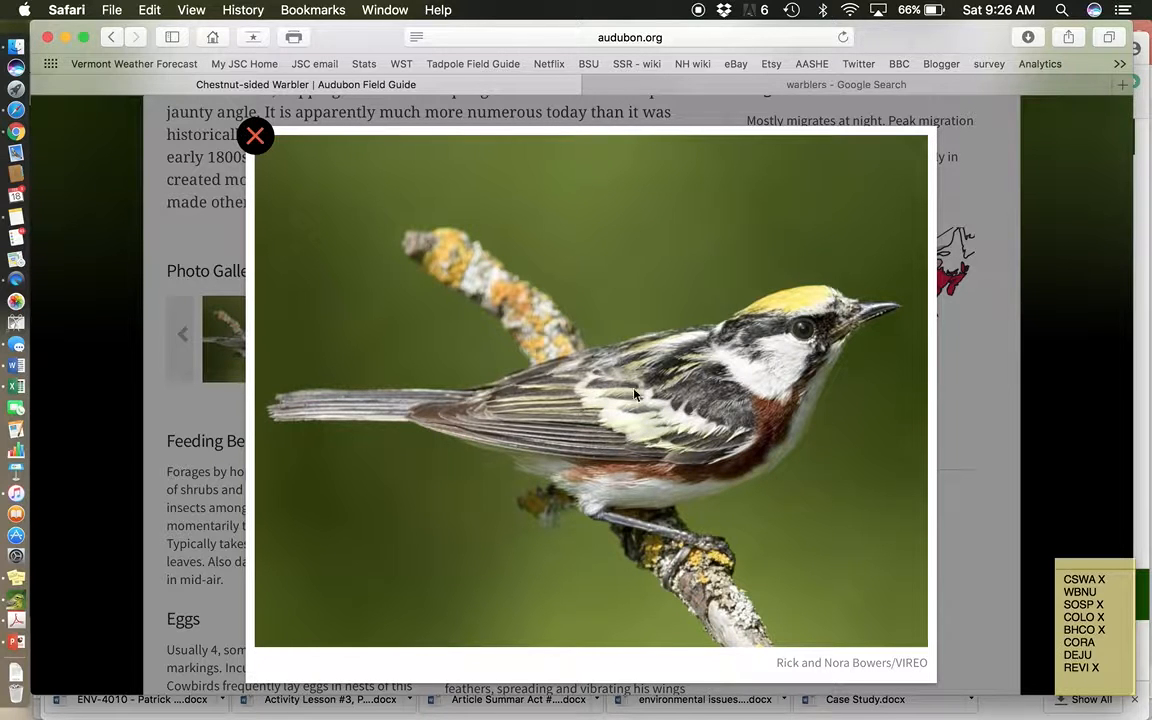
mouse_move(632, 376)
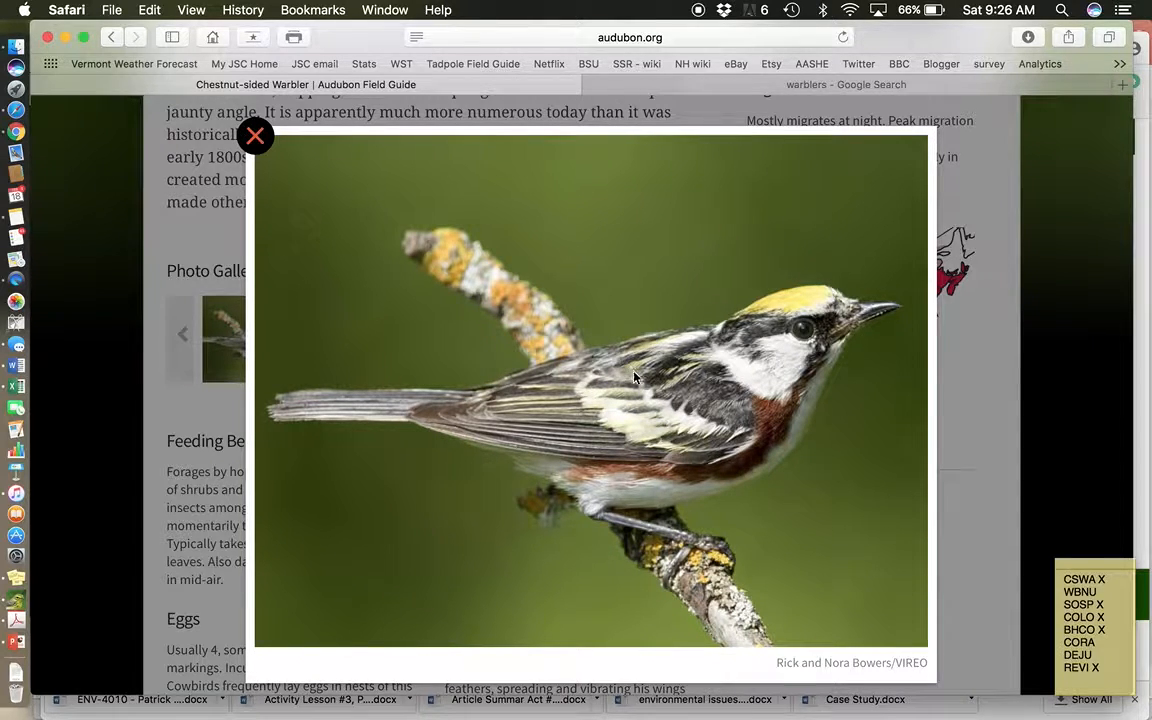
mouse_move(578, 378)
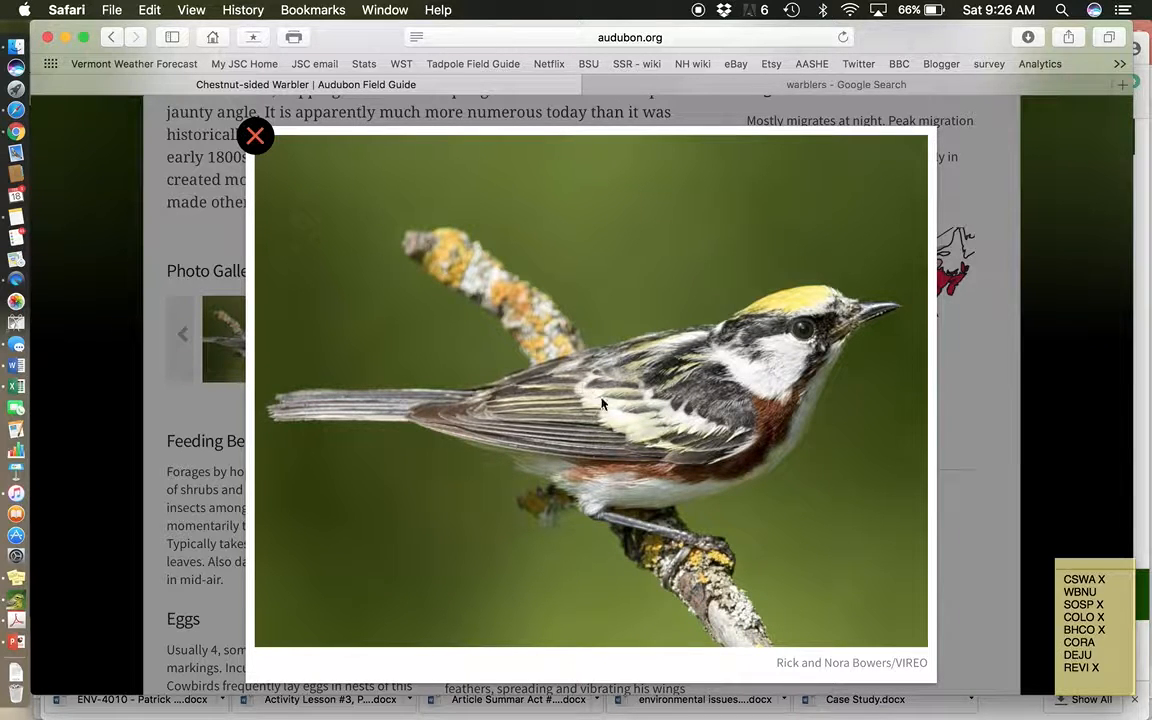
mouse_move(590, 408)
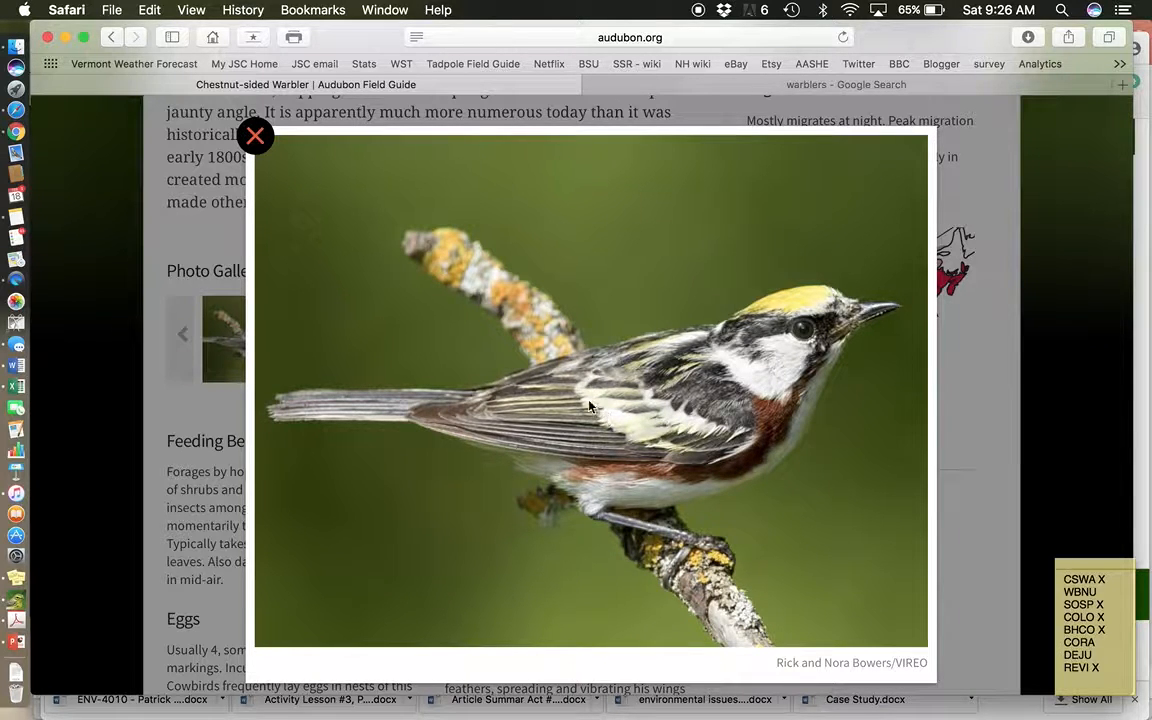
mouse_move(380, 404)
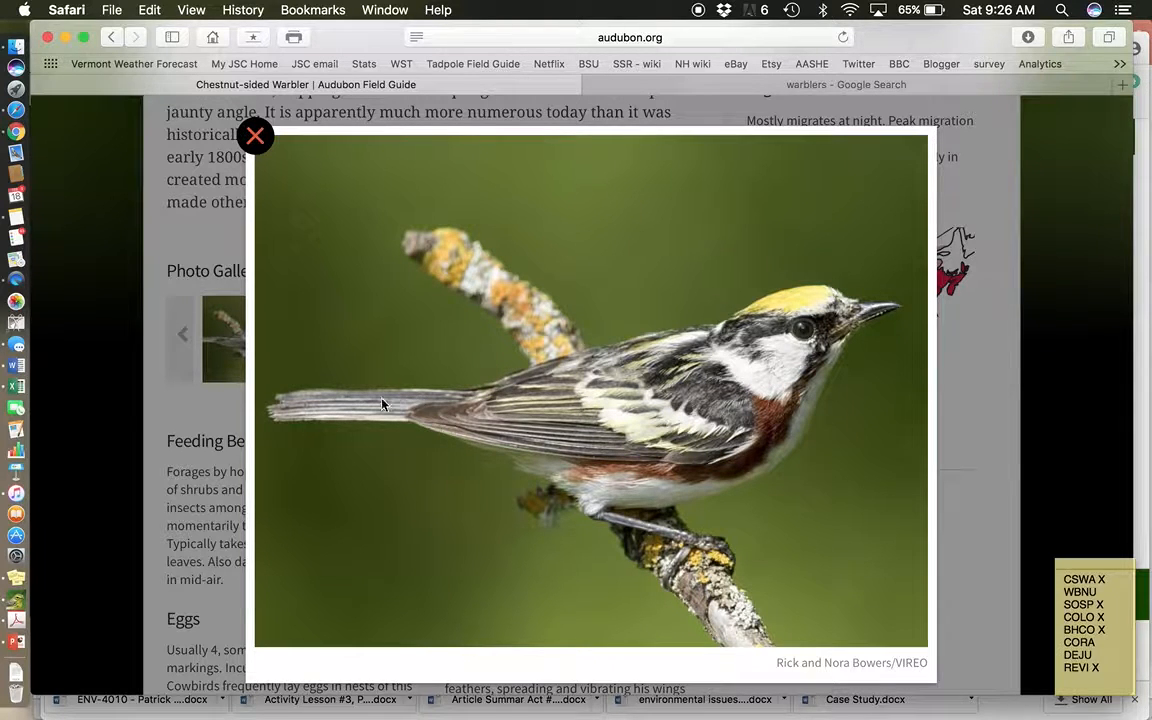
mouse_move(530, 494)
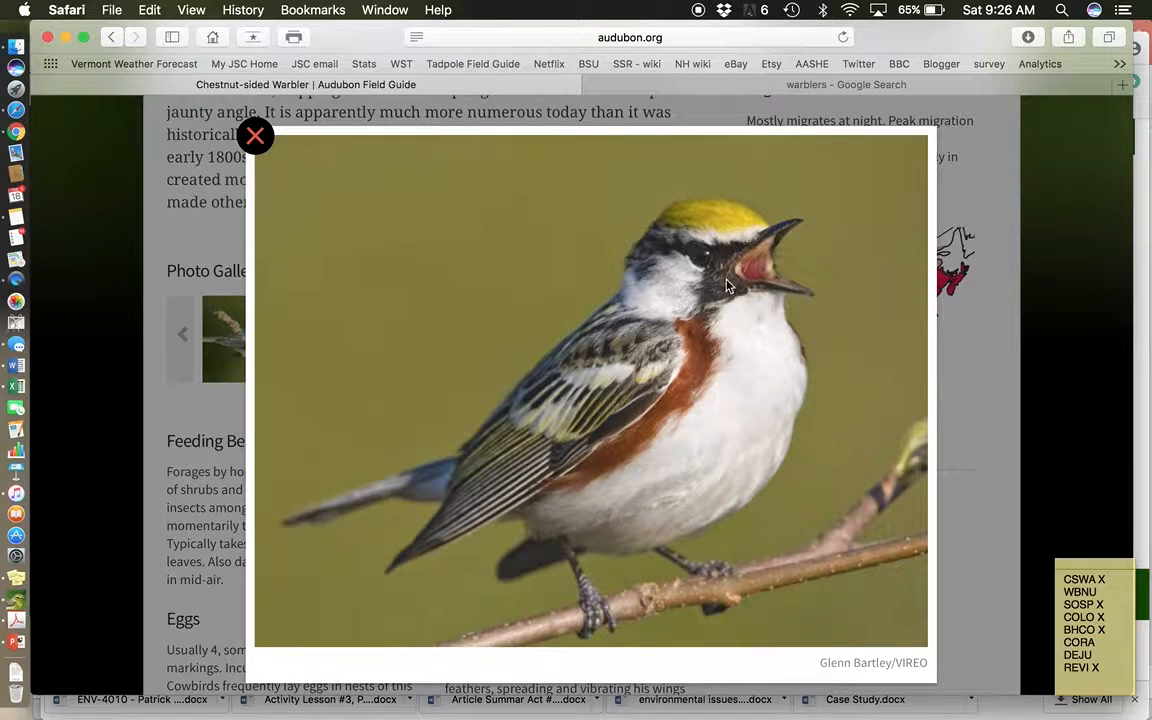
mouse_move(718, 280)
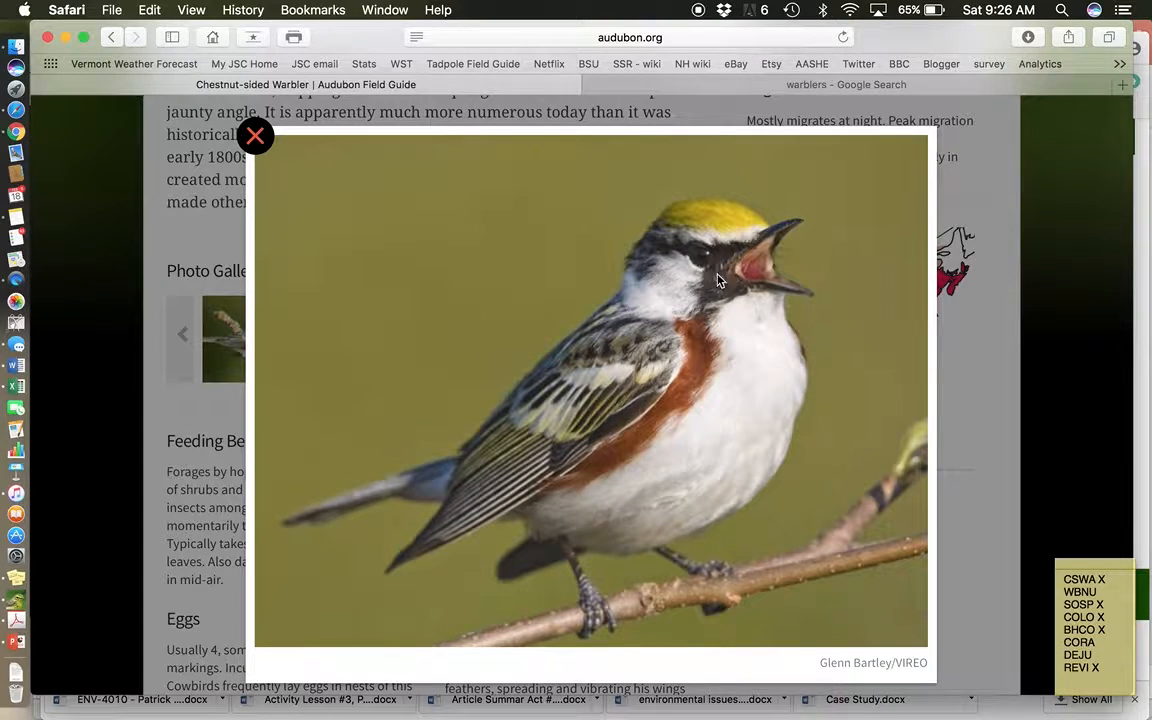
mouse_move(722, 222)
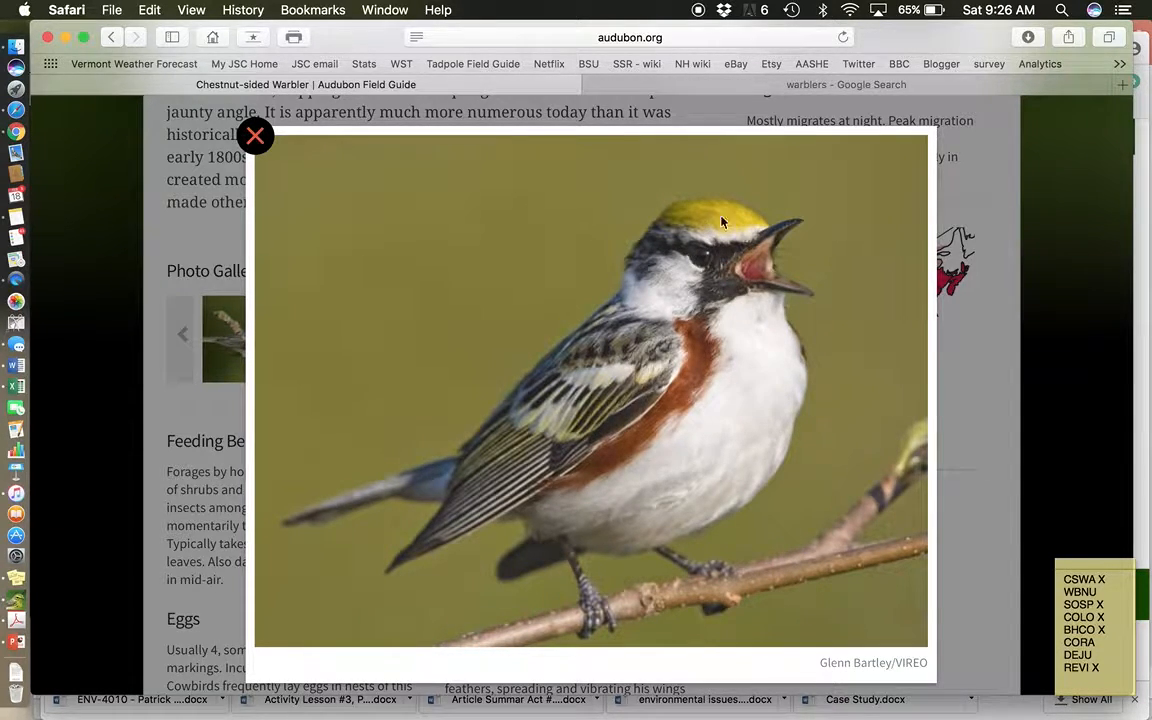
mouse_move(692, 342)
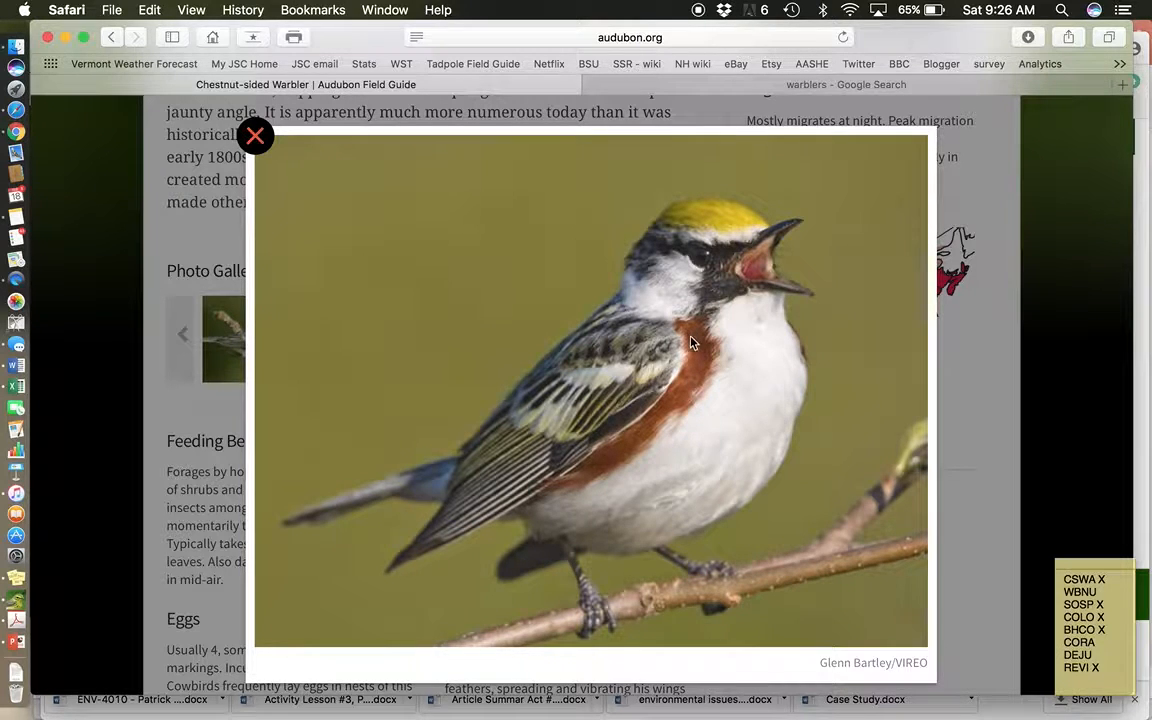
mouse_move(700, 364)
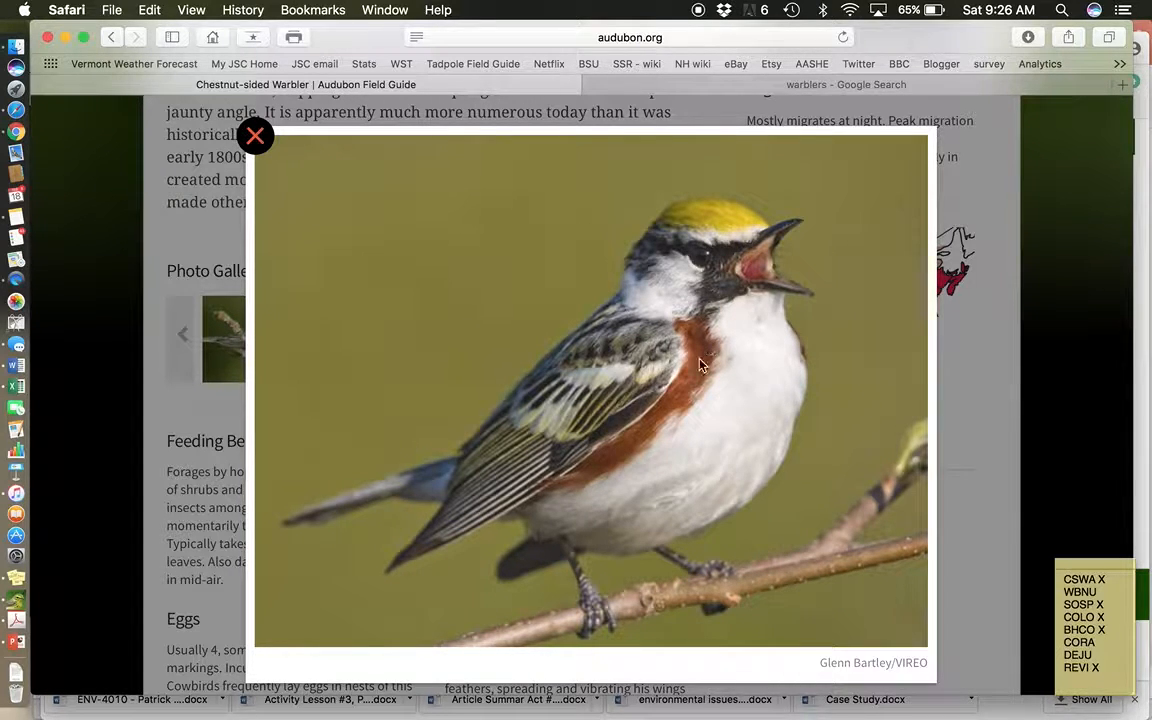
mouse_move(660, 392)
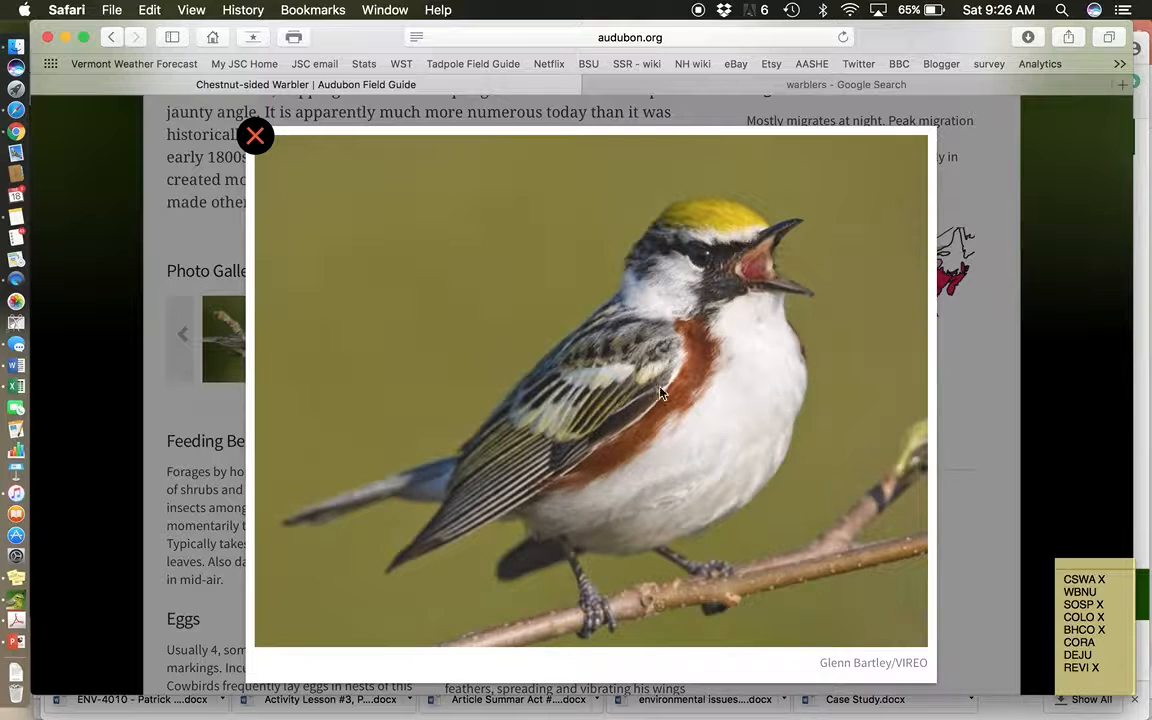
mouse_move(698, 480)
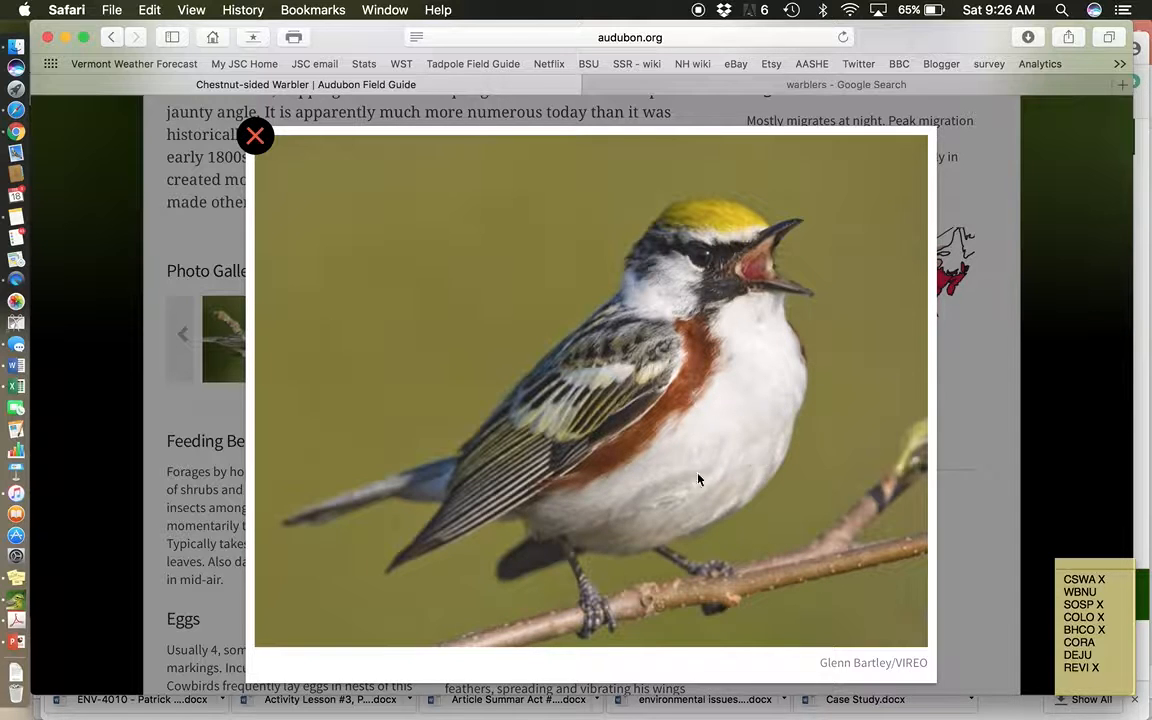
mouse_move(704, 360)
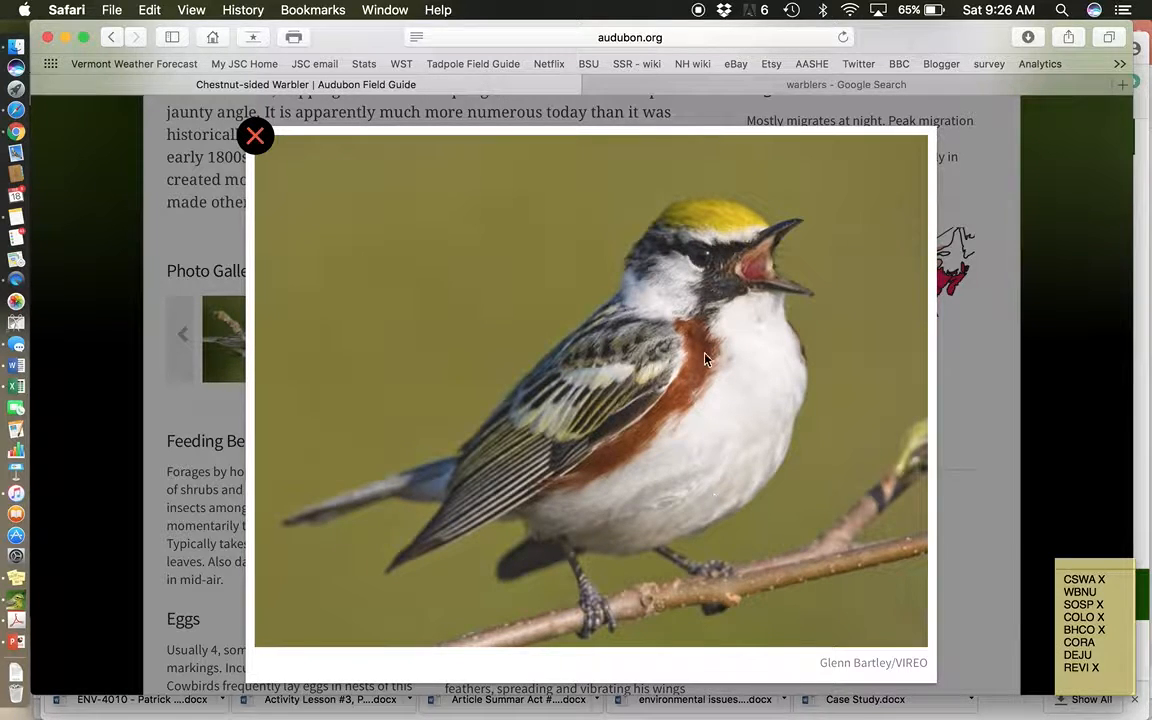
mouse_move(684, 352)
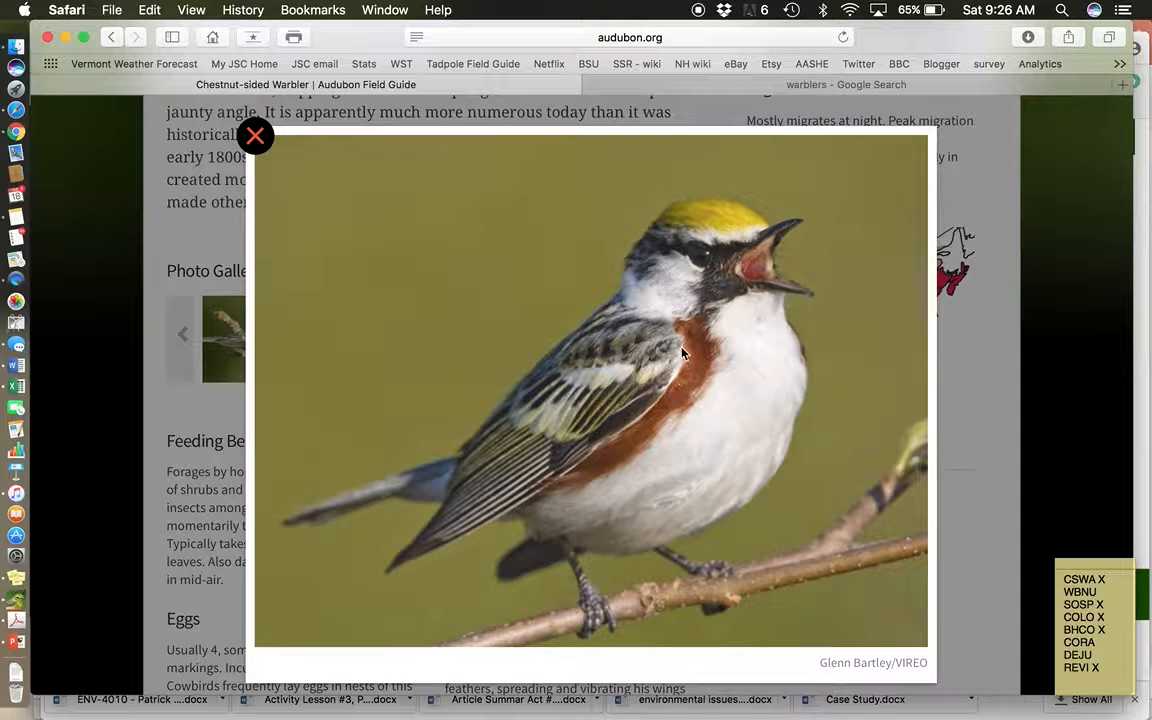
mouse_move(276, 168)
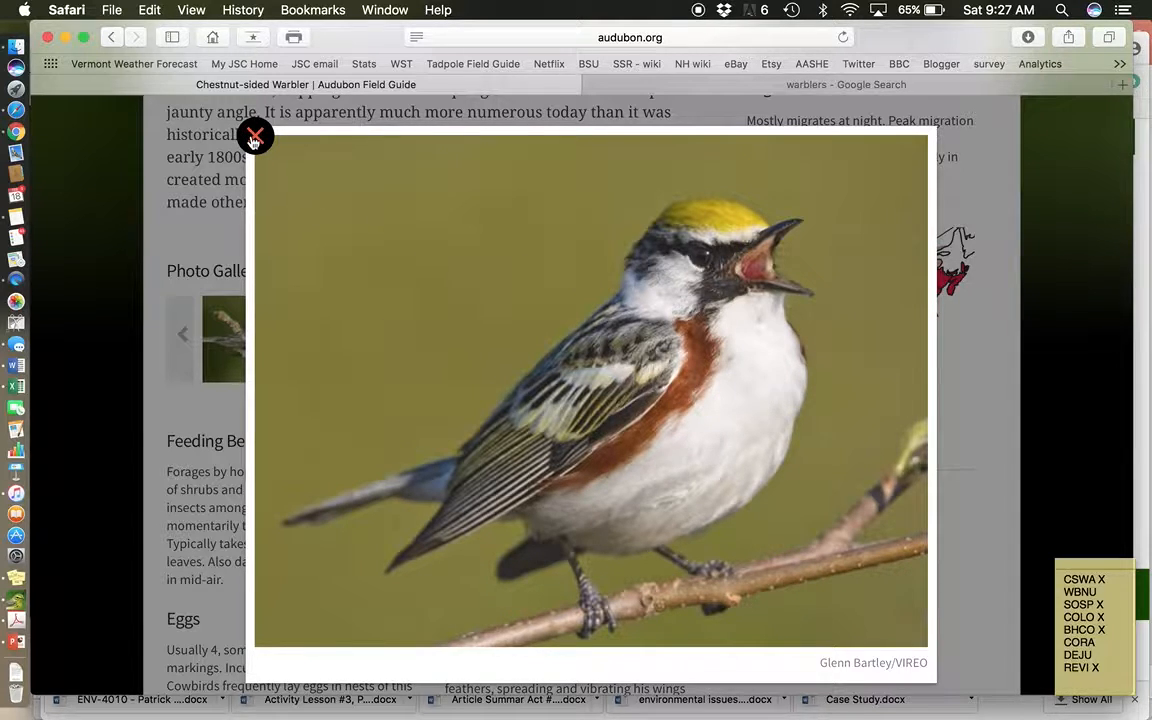
Close the enlarged warbler photo and play 'songs #1' under Songs and Calls
click(256, 136)
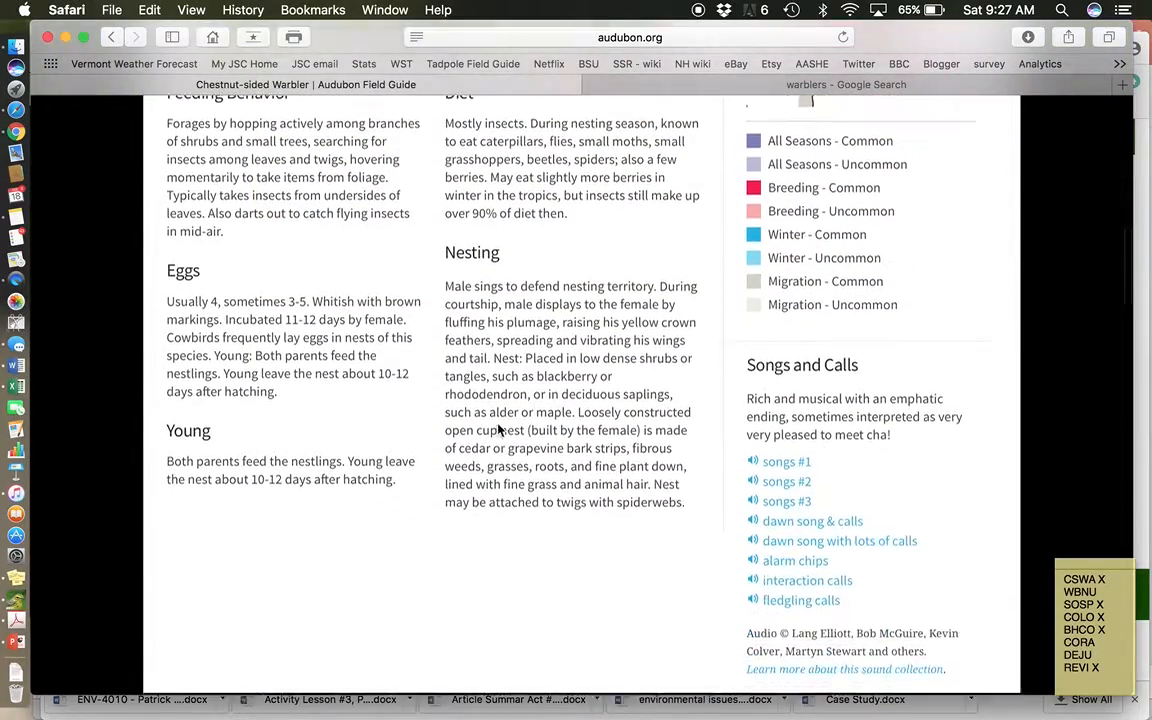
scroll(down, 3)
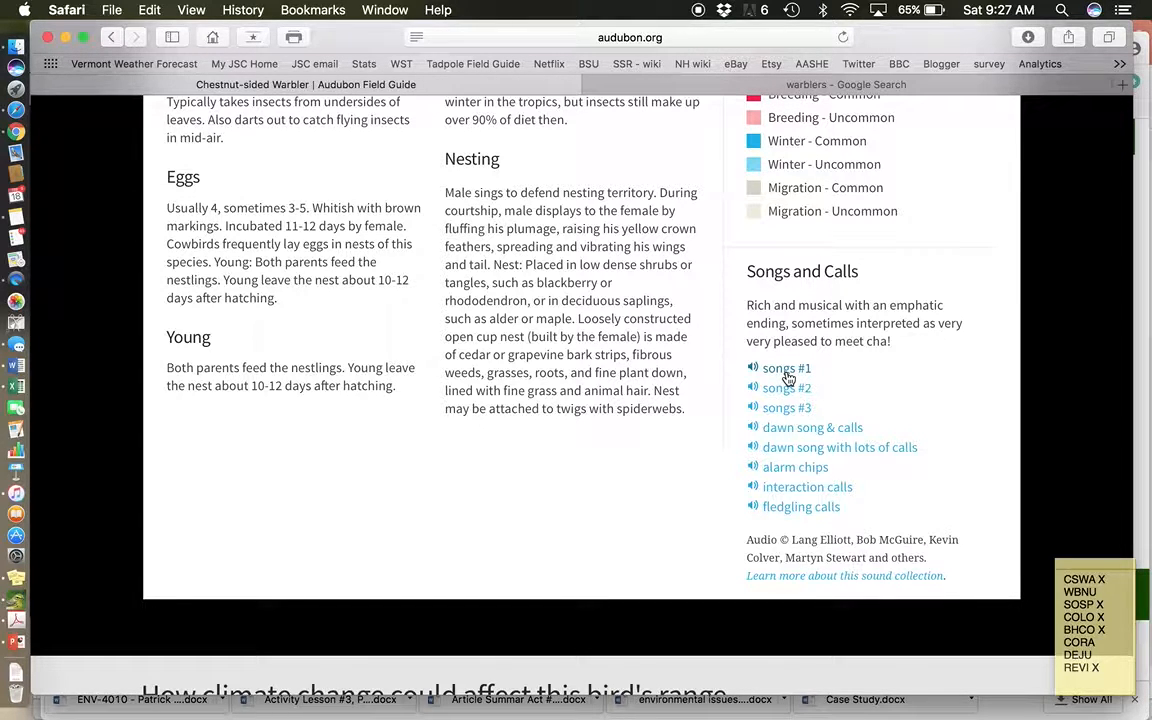
click(788, 368)
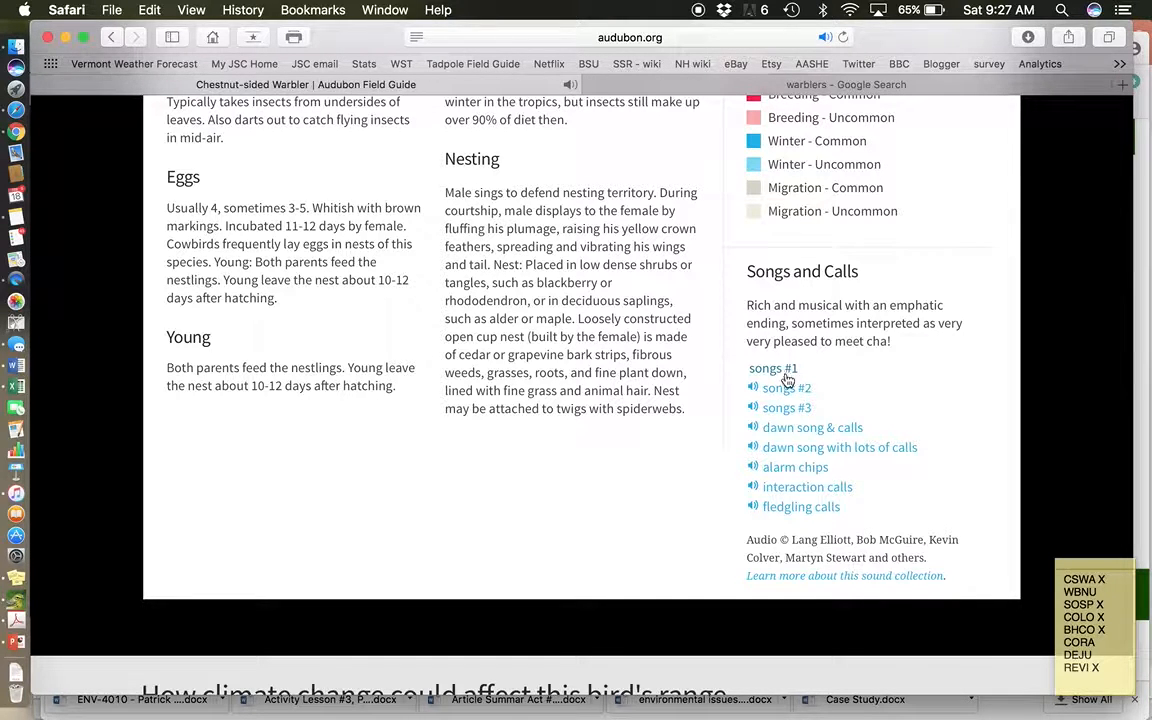
mouse_move(786, 388)
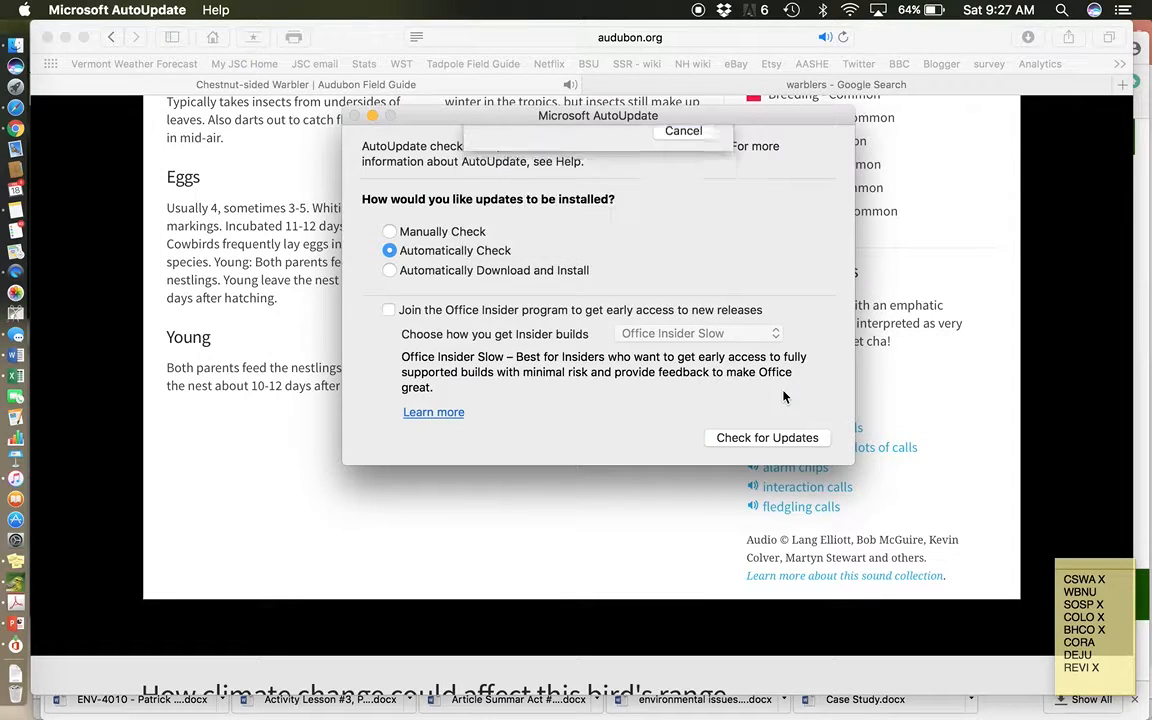
Check for Office updates, cancel the listed 15.31.0 updates and close Microsoft AutoUpdate
click(766, 436)
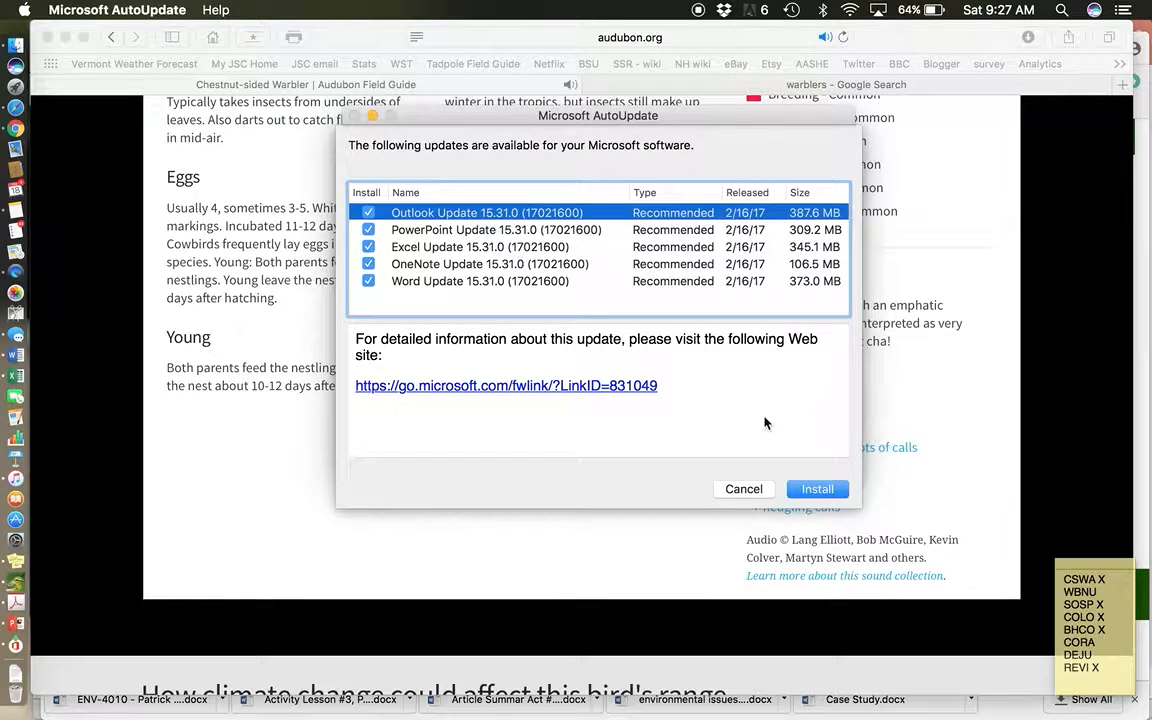
click(744, 488)
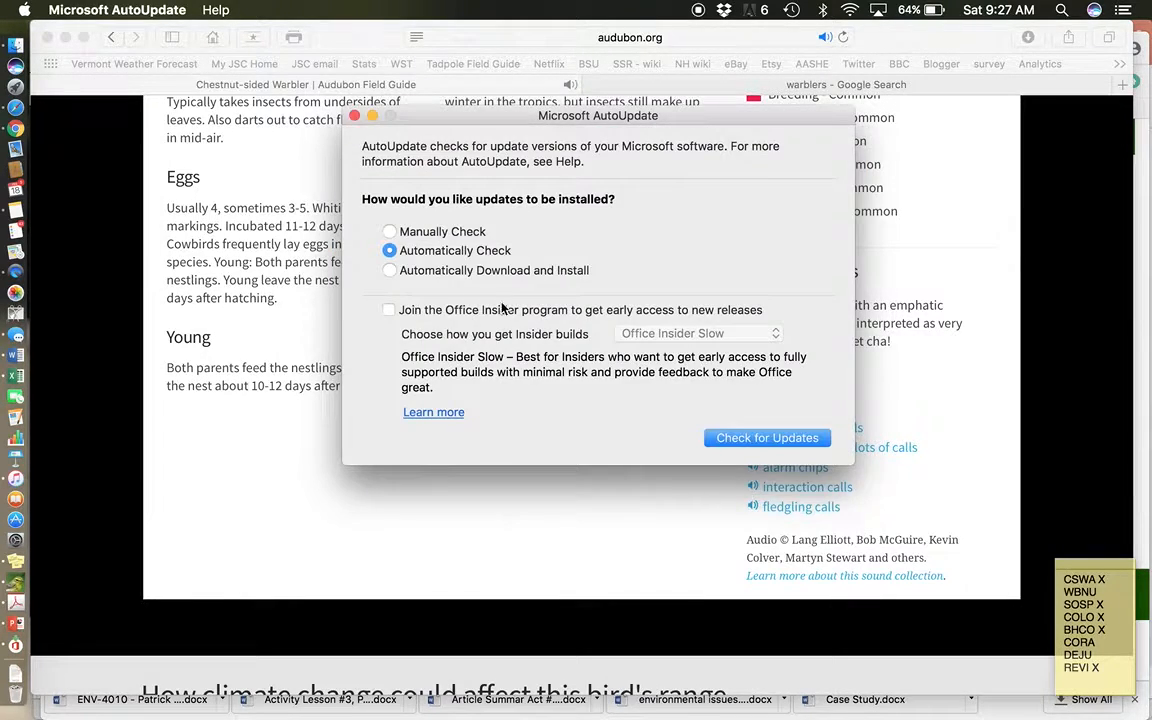
click(352, 114)
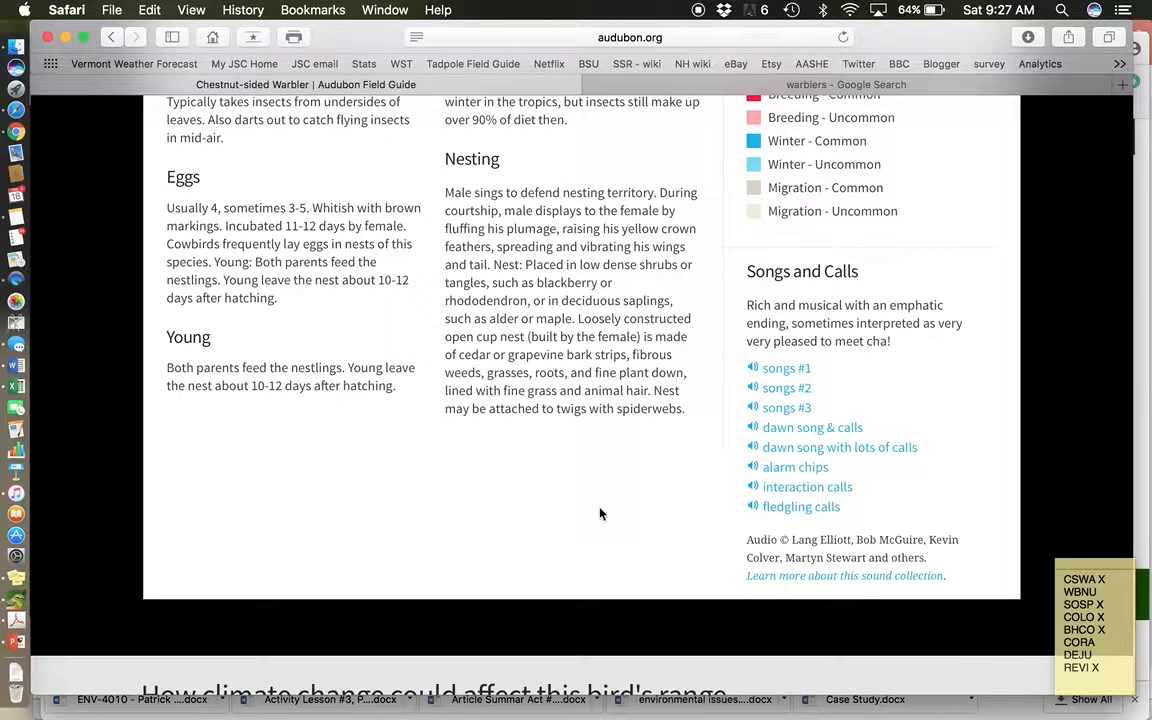
mouse_move(612, 508)
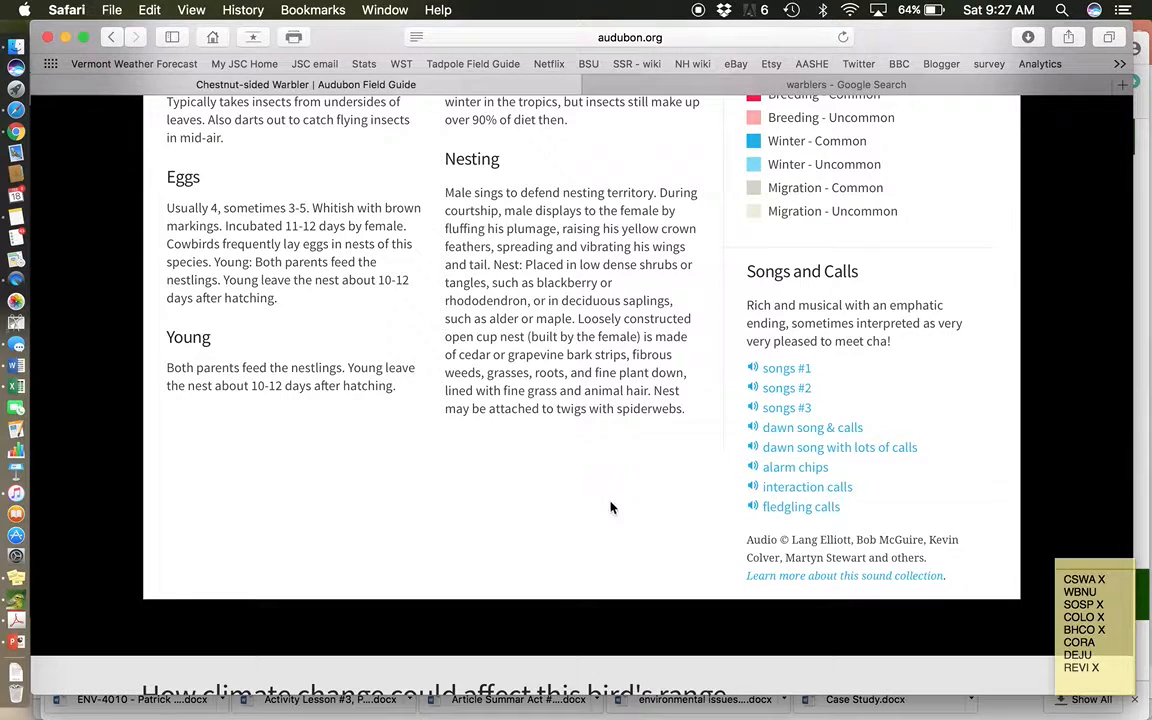
Scroll back up to the top of the Chestnut-sided Warbler page
scroll(down, 3)
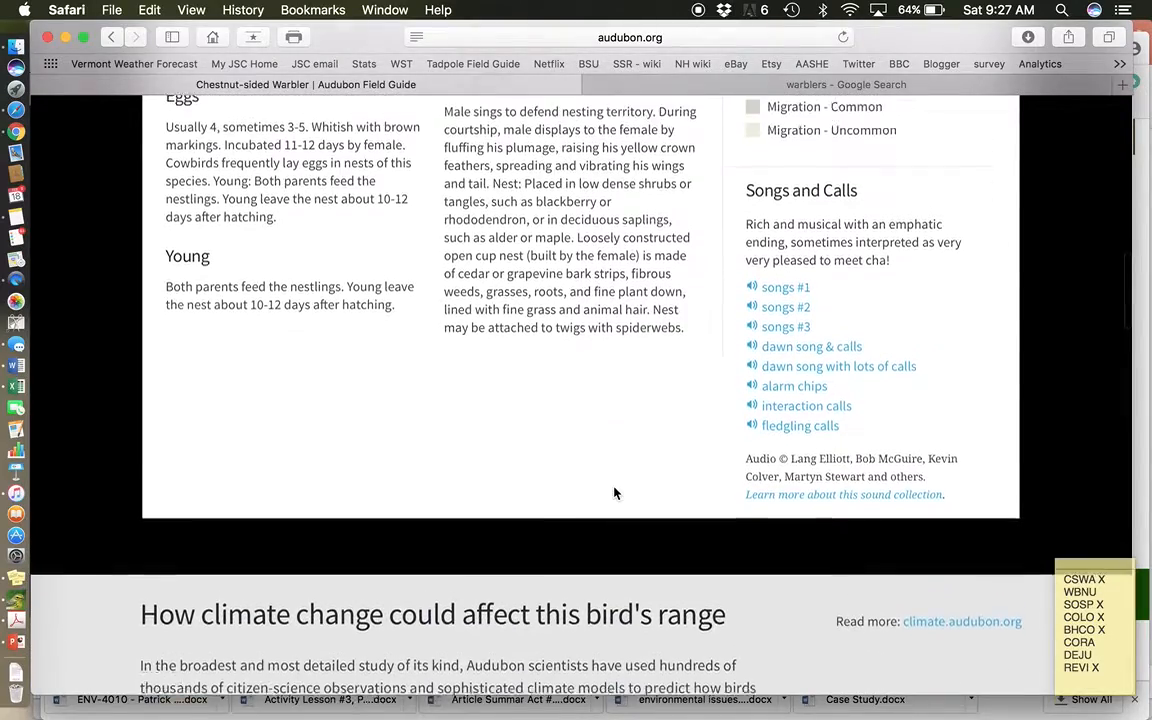
scroll(up, 3)
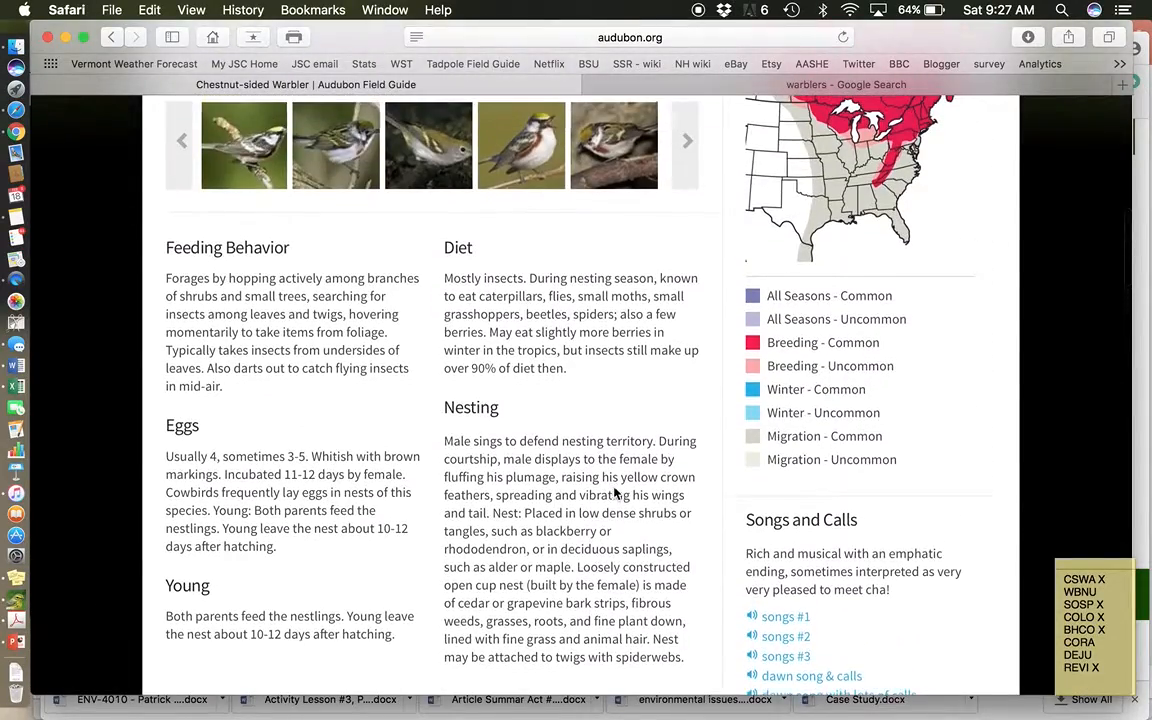
scroll(up, 3)
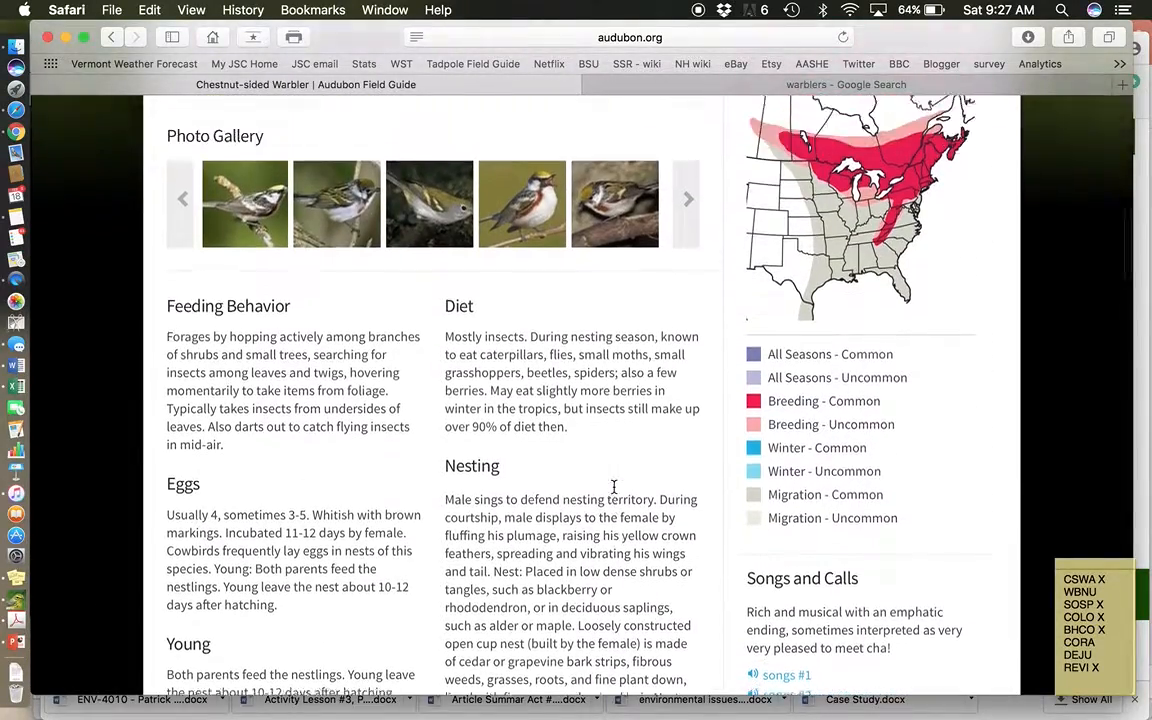
scroll(up, 3)
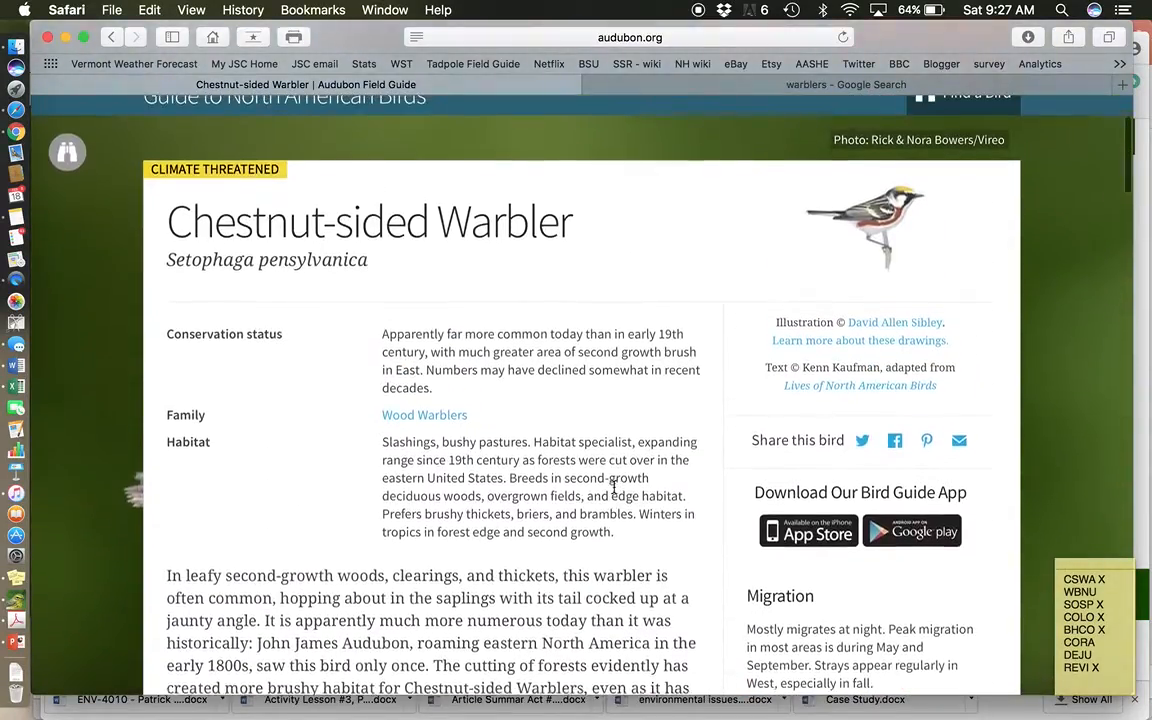
scroll(up, 3)
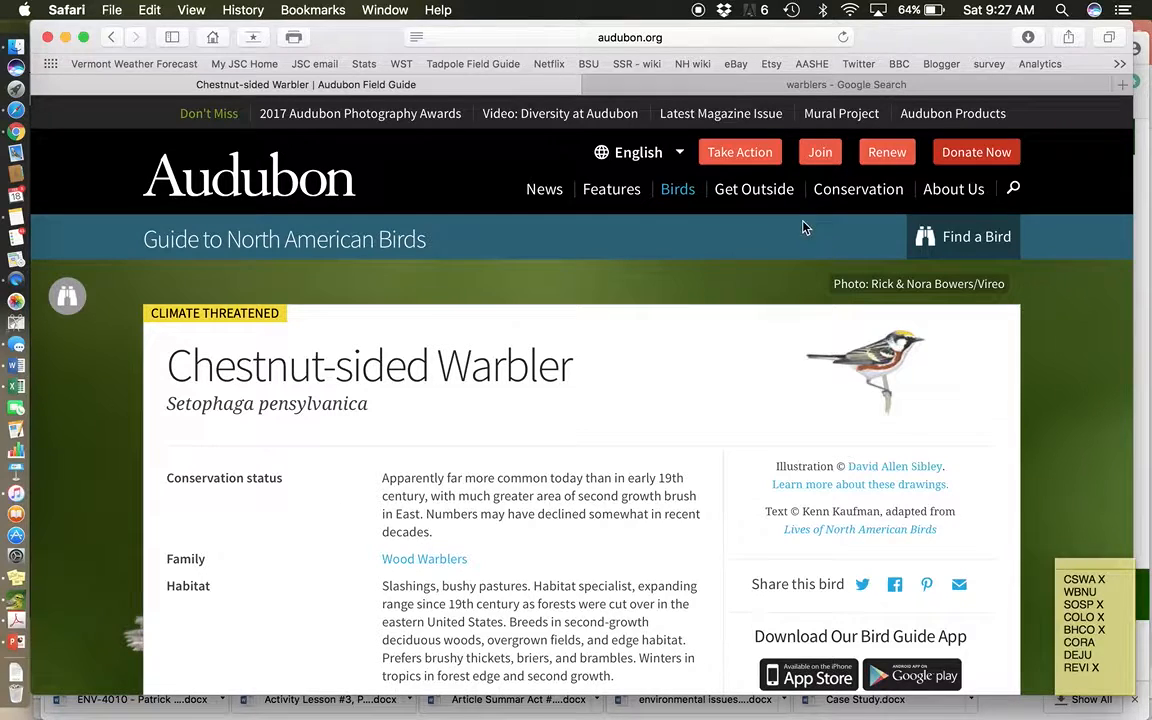
Search the bird guide for 'whit' and open the White-breasted Nuthatch species page
click(964, 236)
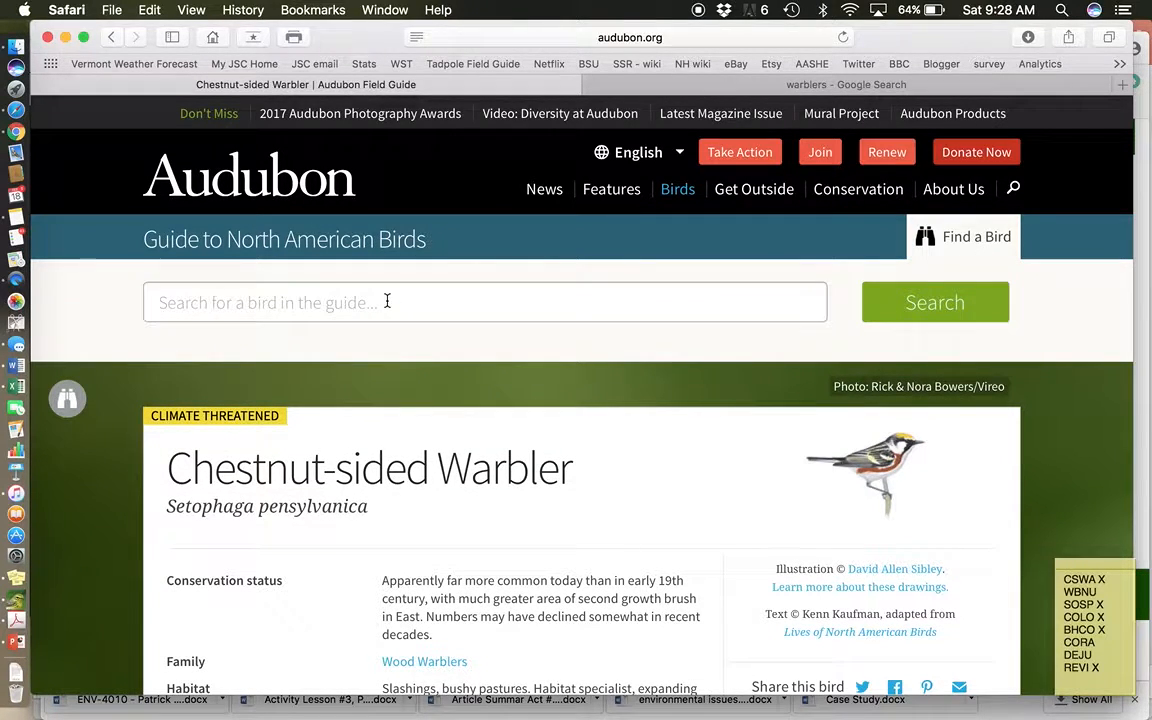
text(whit)
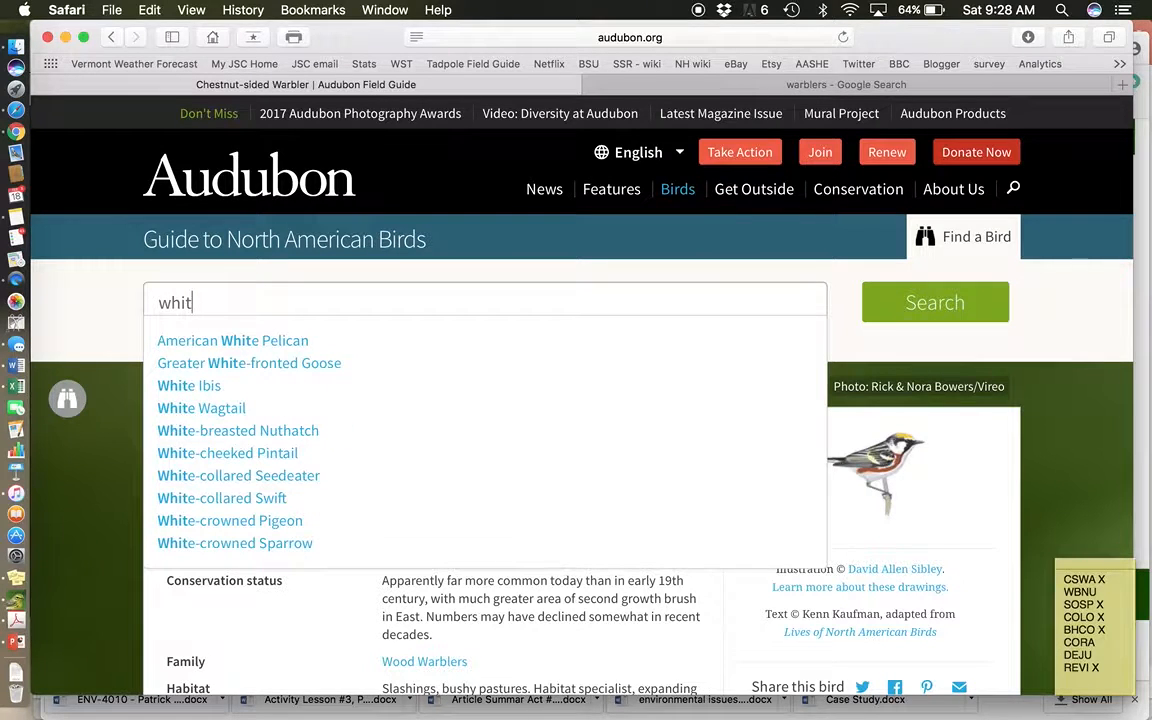
click(238, 430)
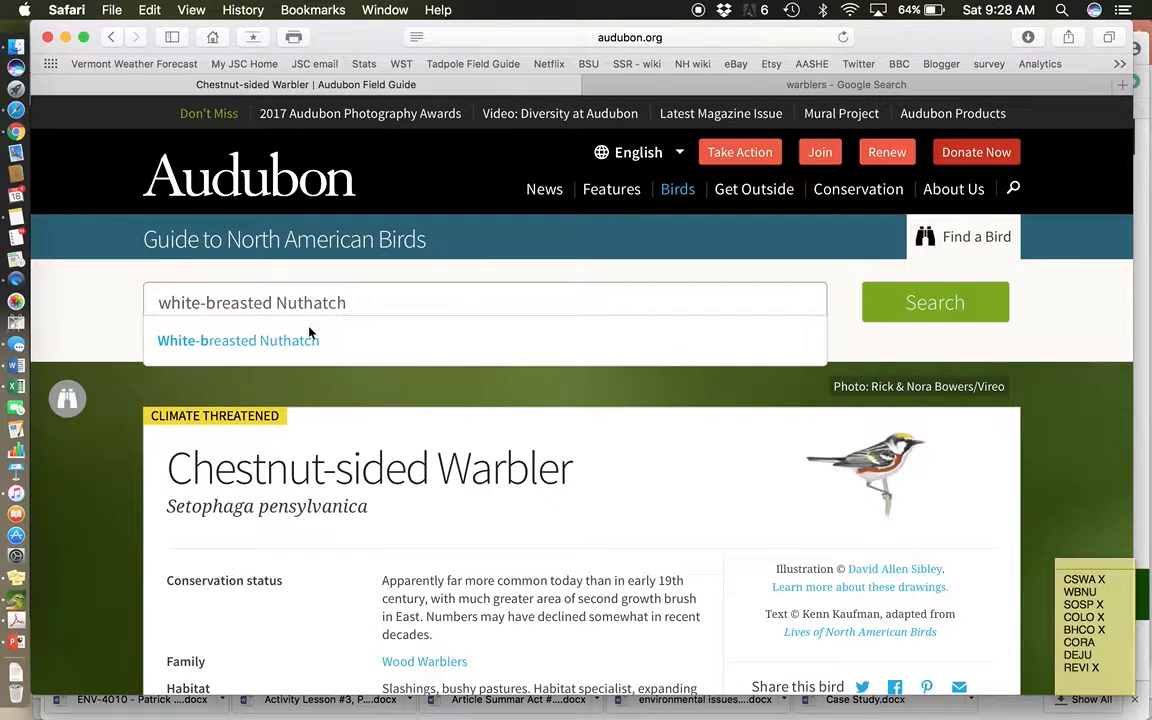
click(238, 340)
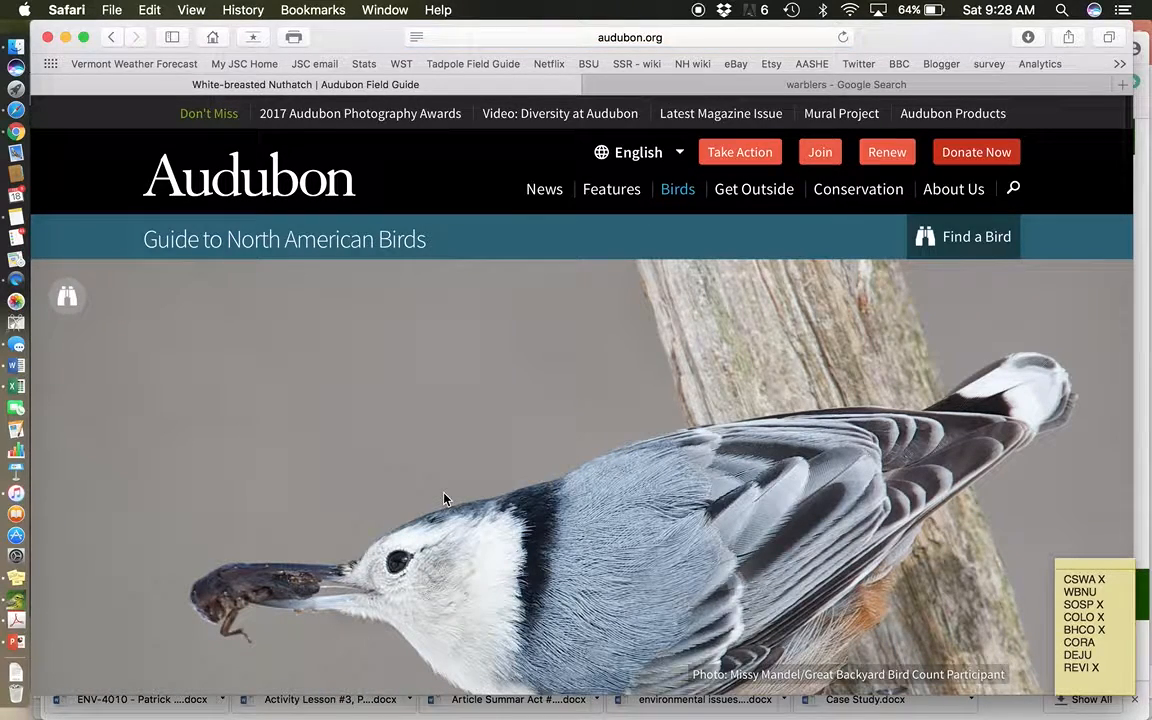
Scroll the White-breasted Nuthatch page down through its description to the photo gallery and range map
scroll(down, 3)
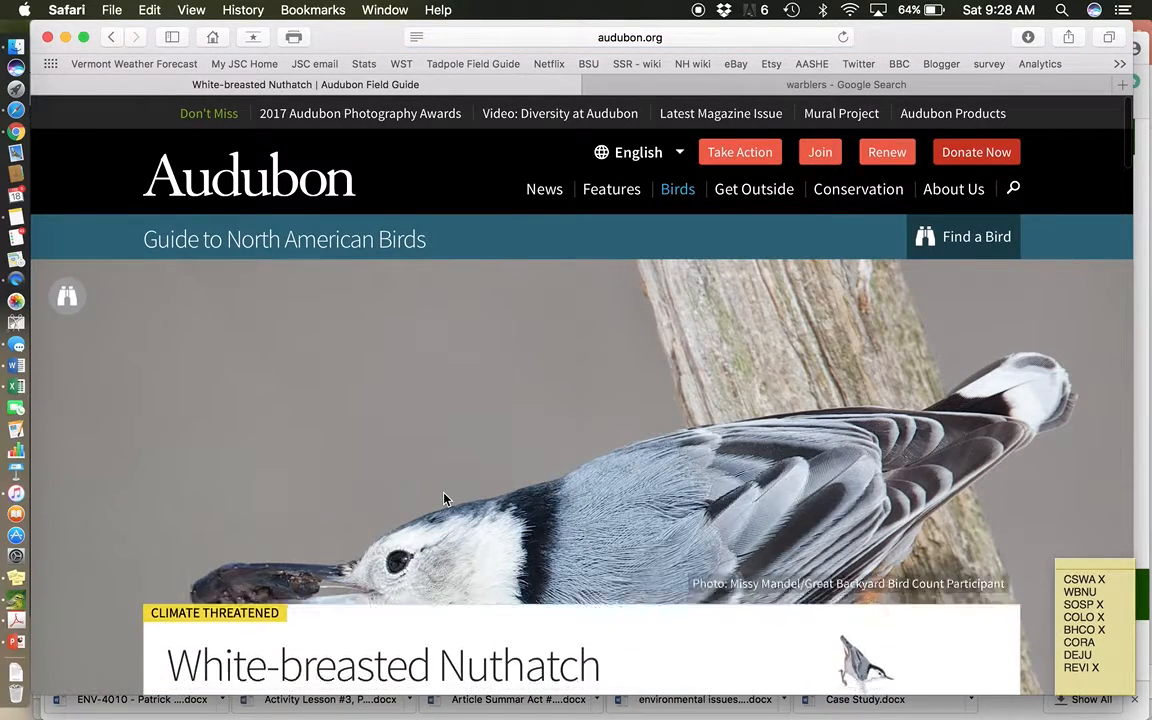
scroll(down, 3)
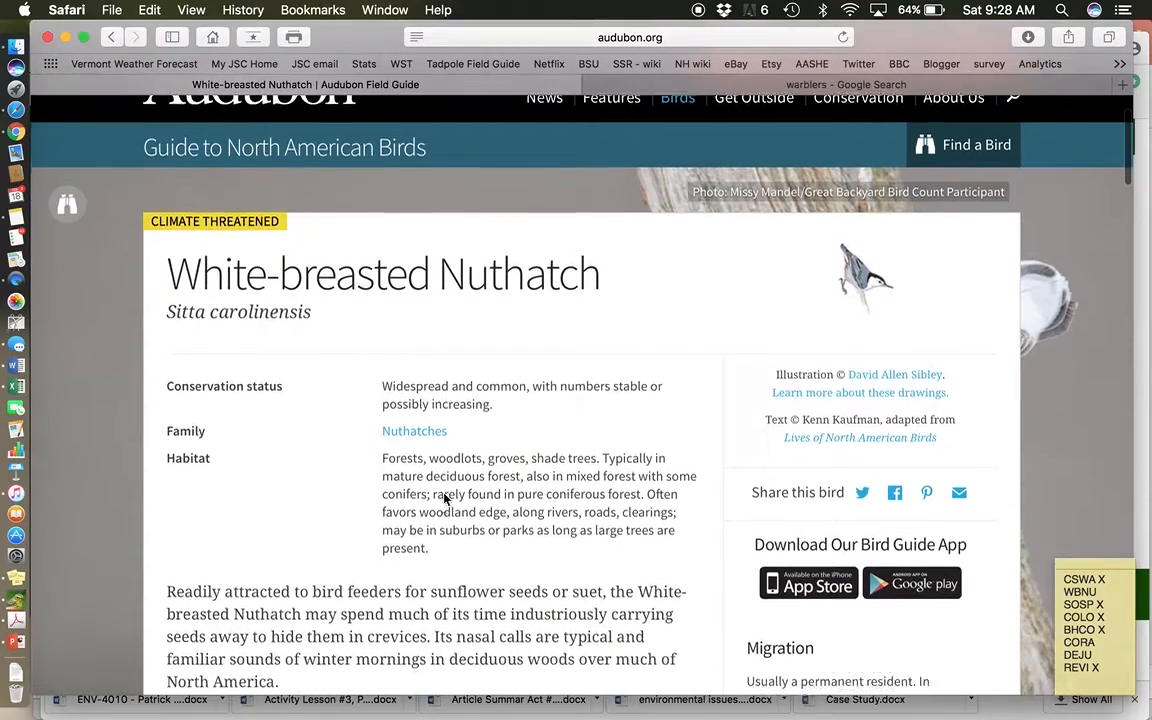
scroll(down, 3)
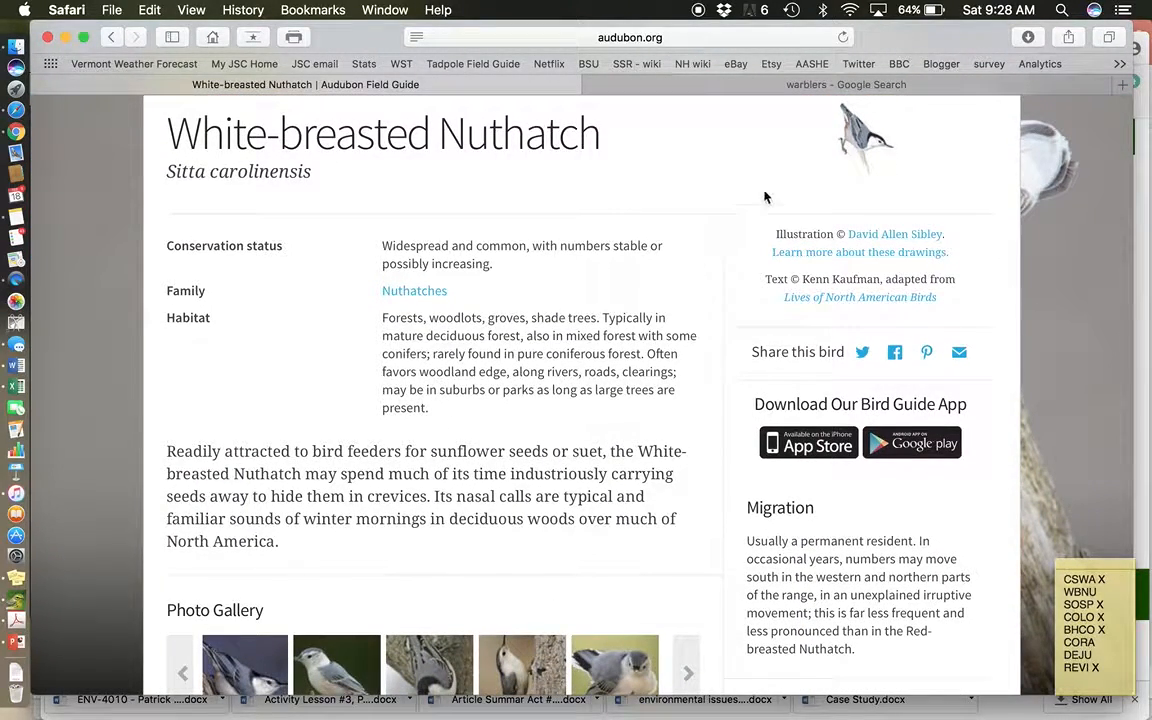
mouse_move(858, 158)
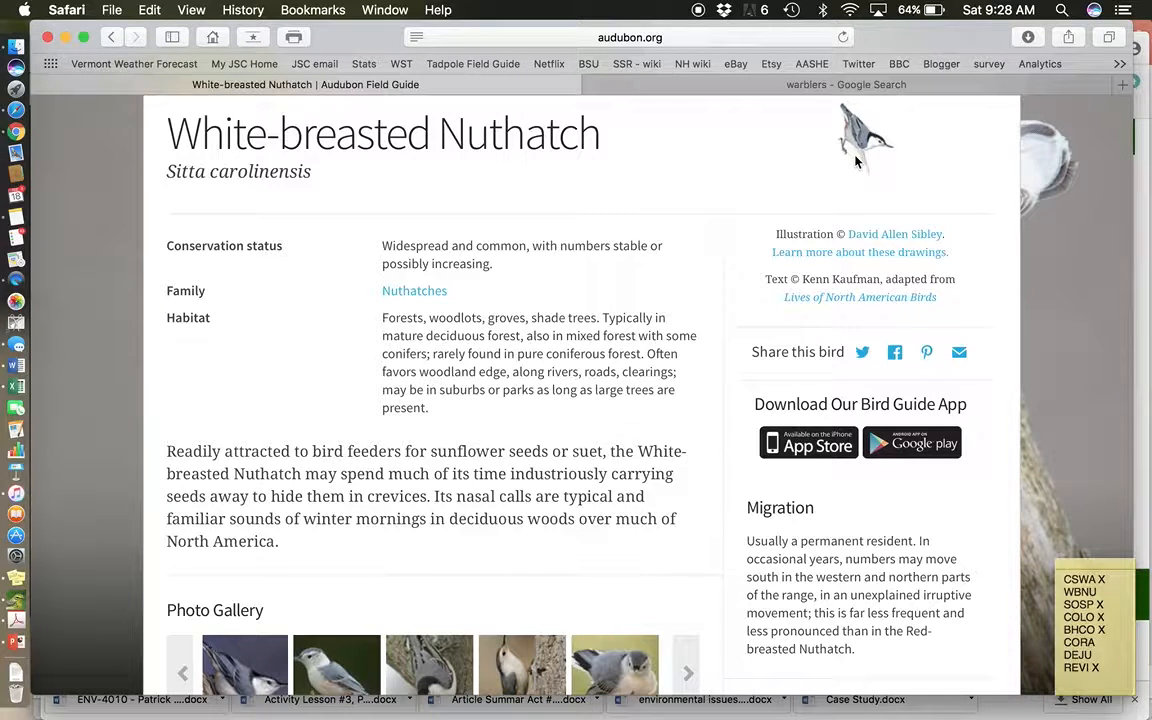
mouse_move(884, 168)
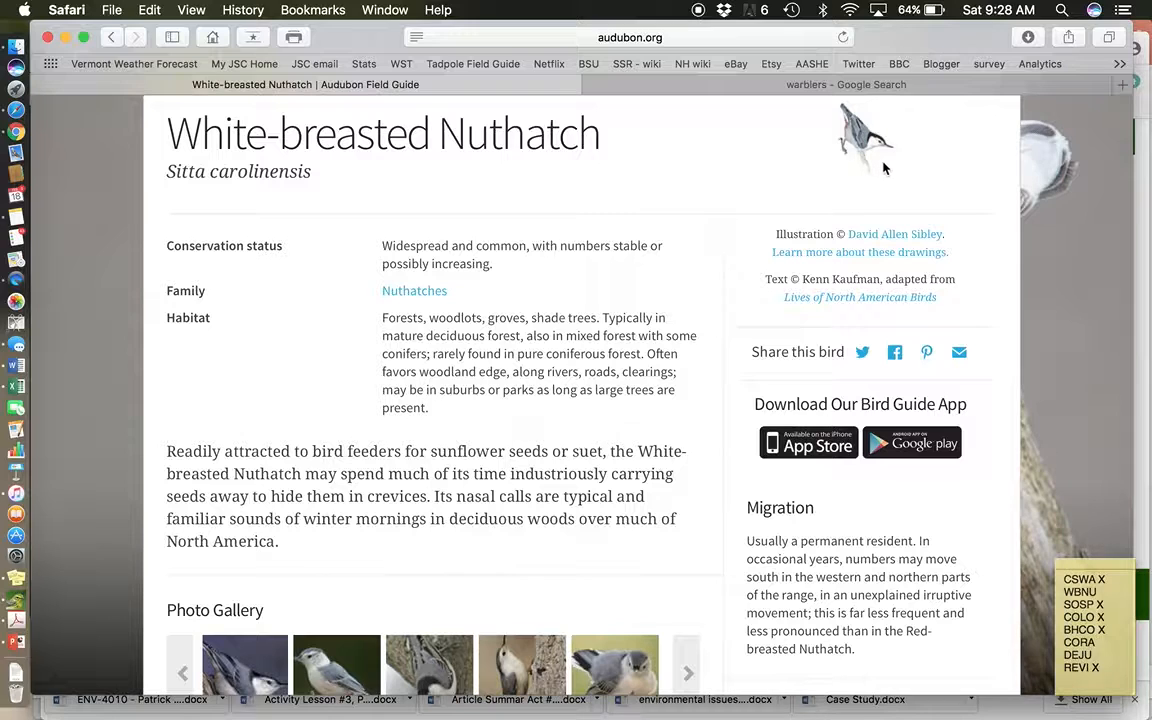
mouse_move(852, 144)
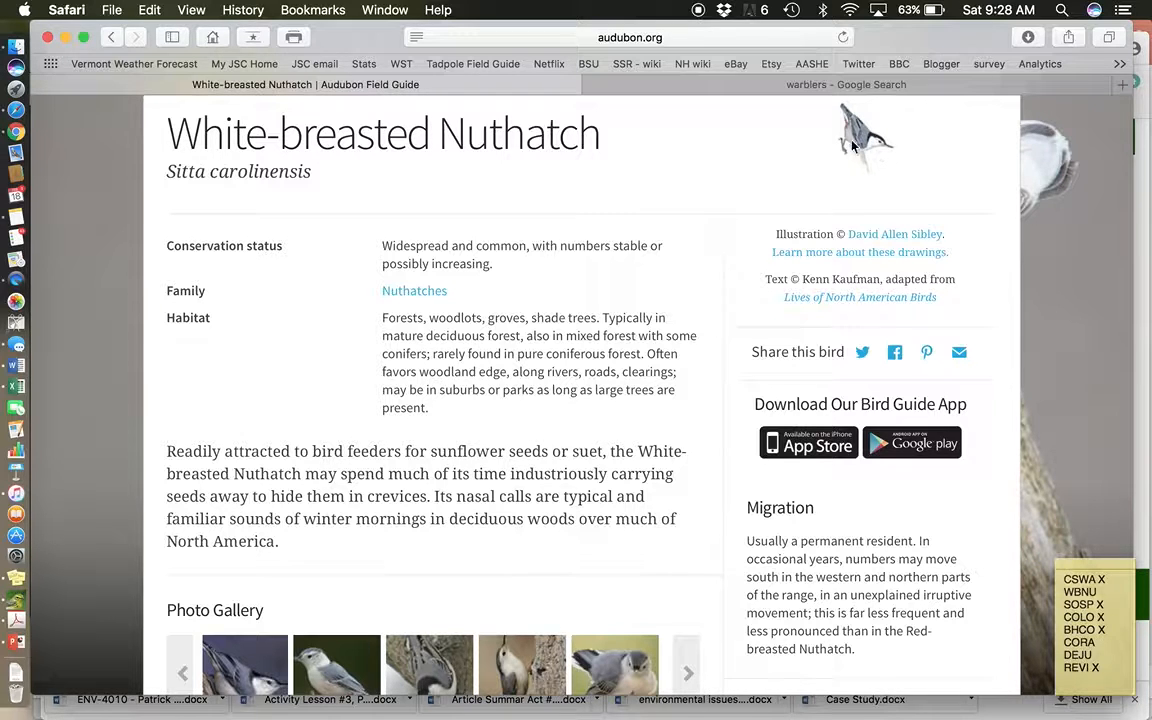
mouse_move(866, 168)
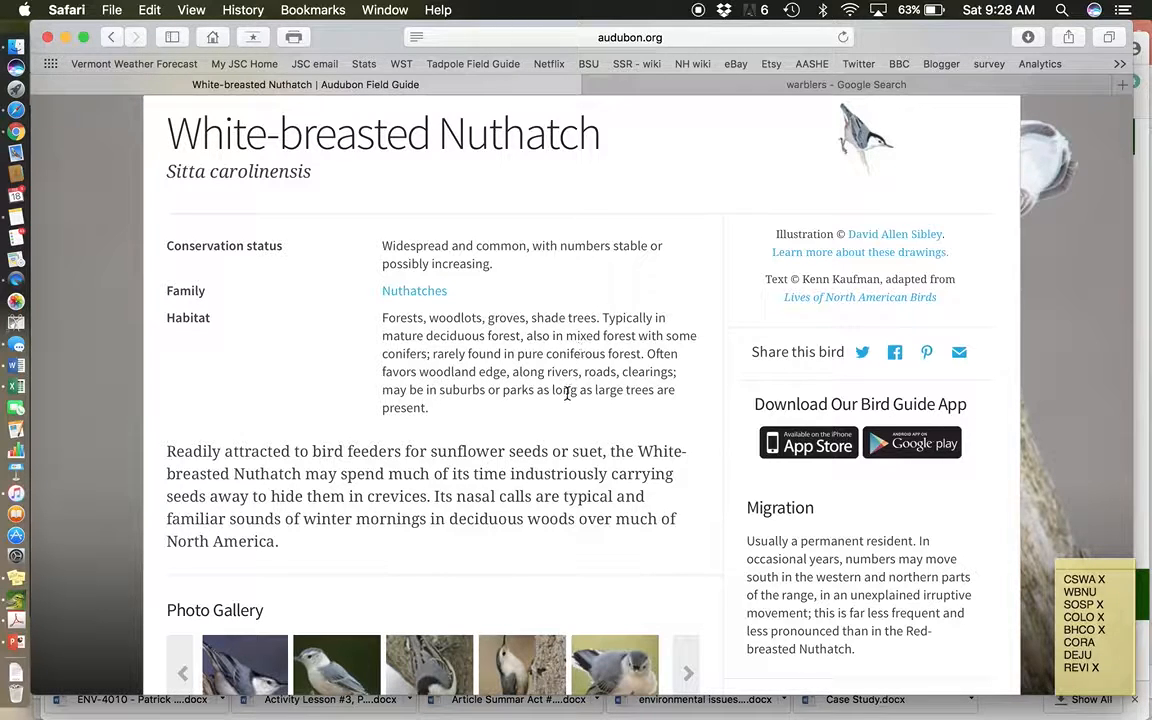
mouse_move(556, 442)
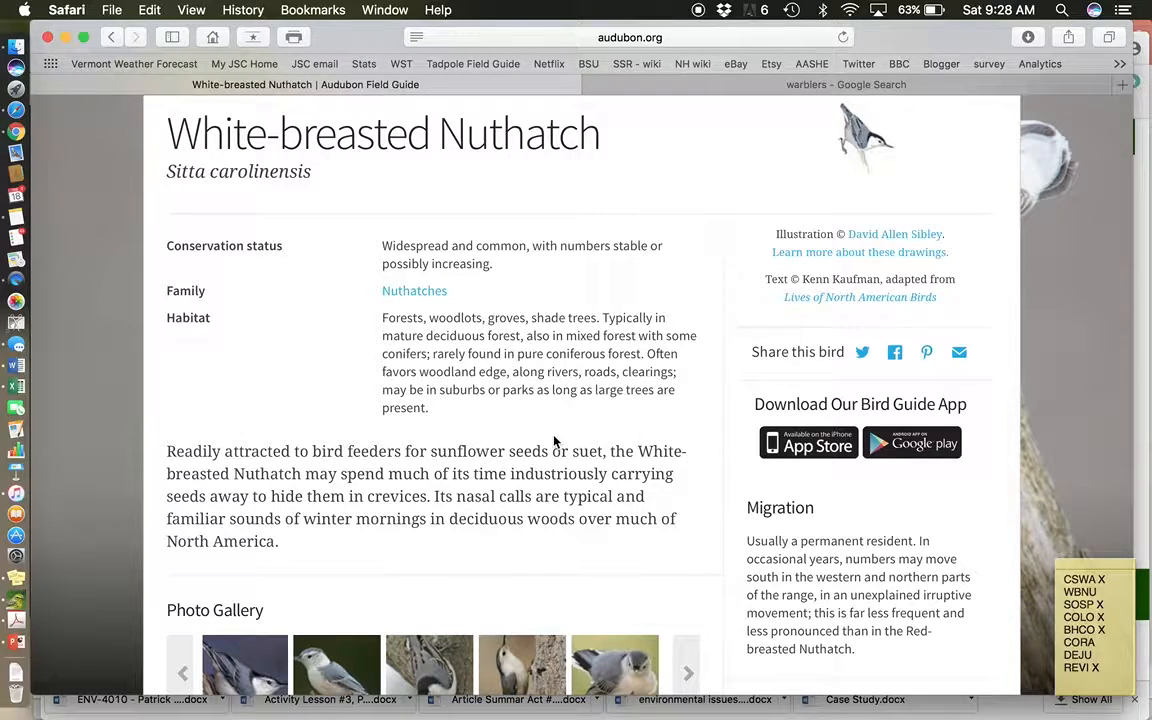
scroll(down, 3)
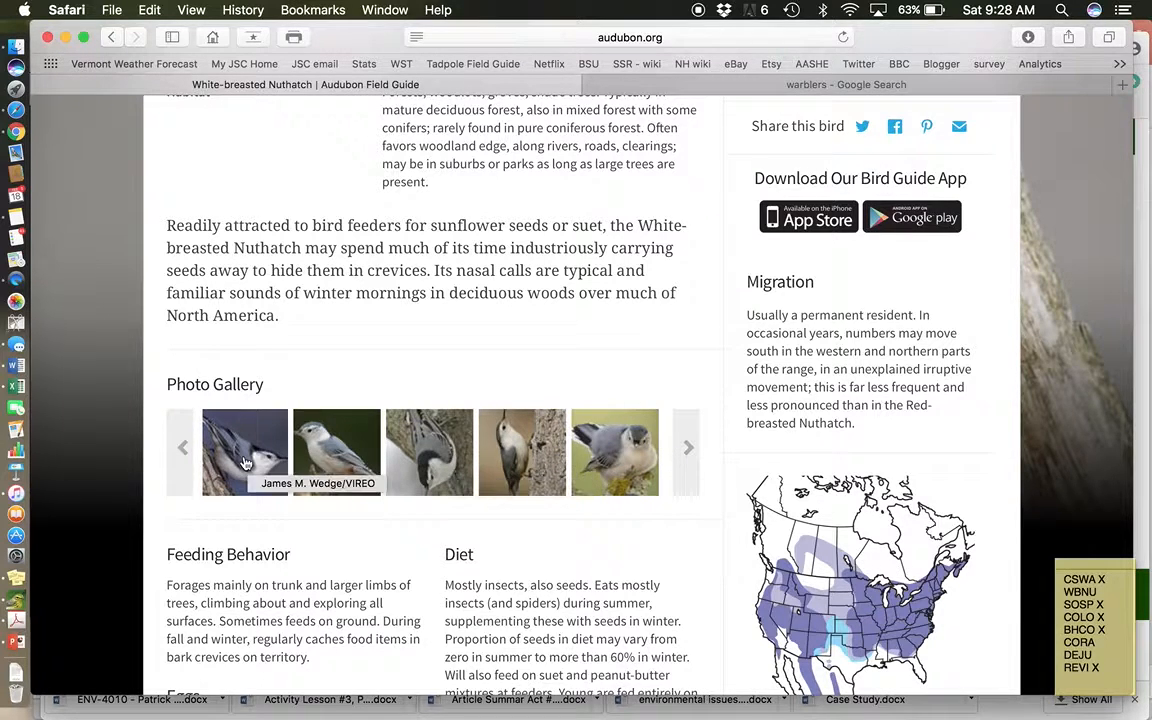
click(244, 452)
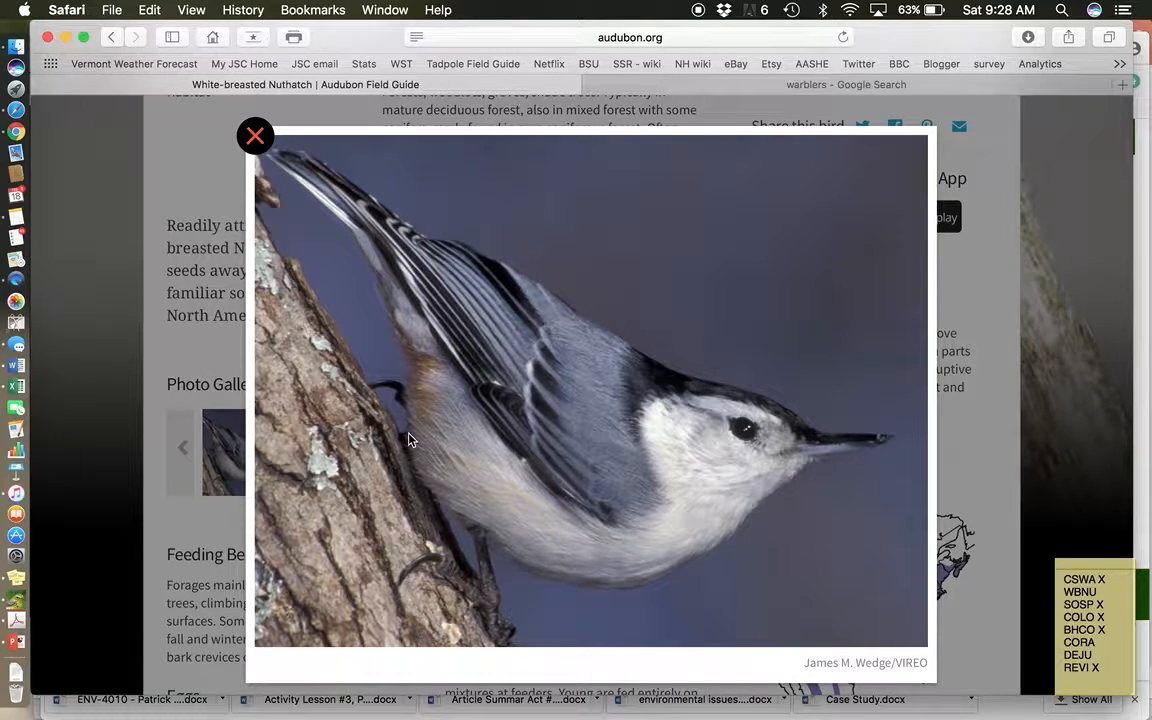
mouse_move(840, 444)
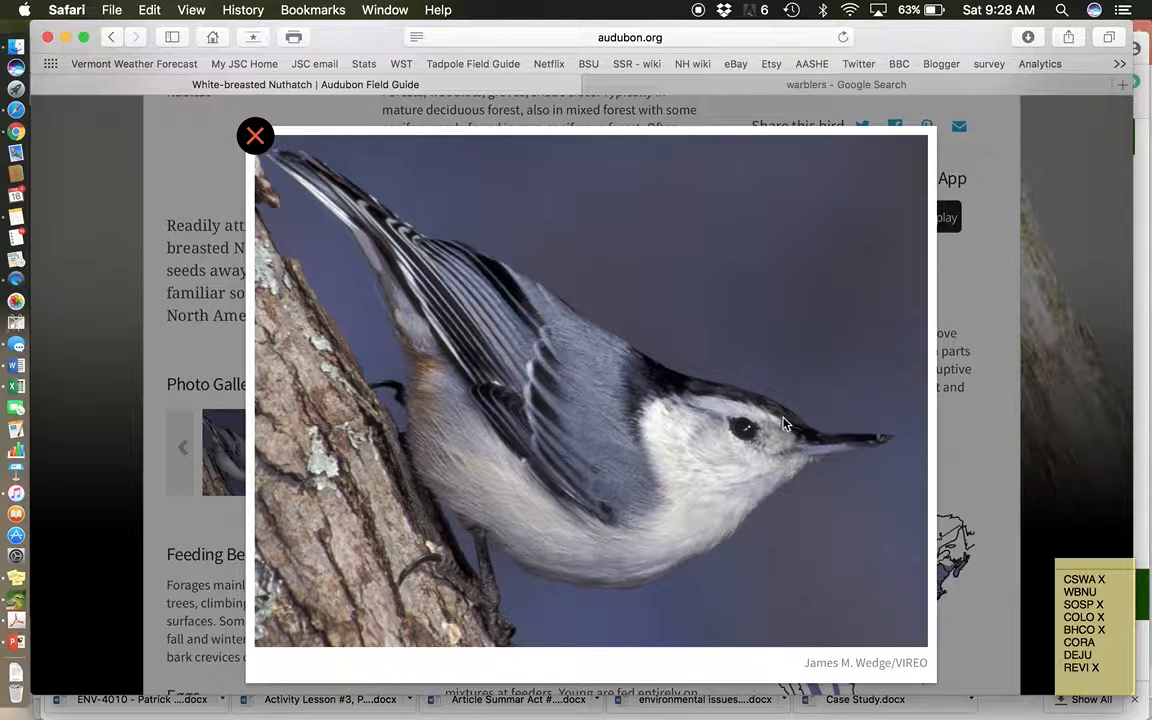
mouse_move(642, 370)
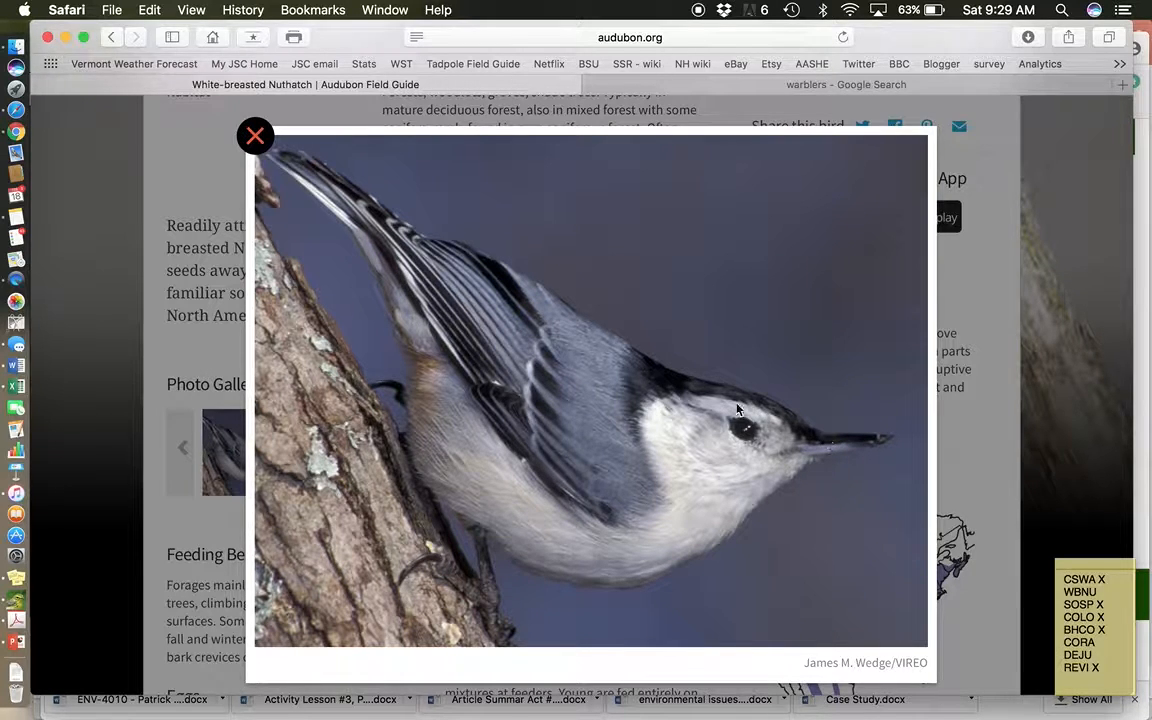
mouse_move(644, 376)
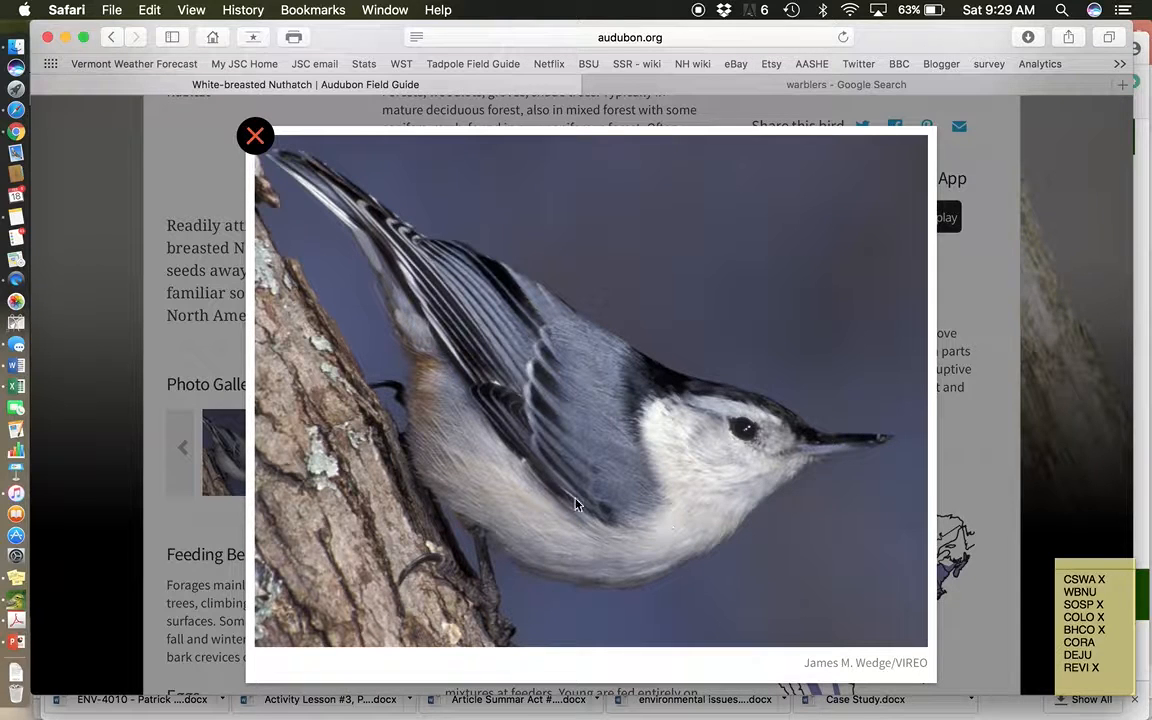
mouse_move(836, 456)
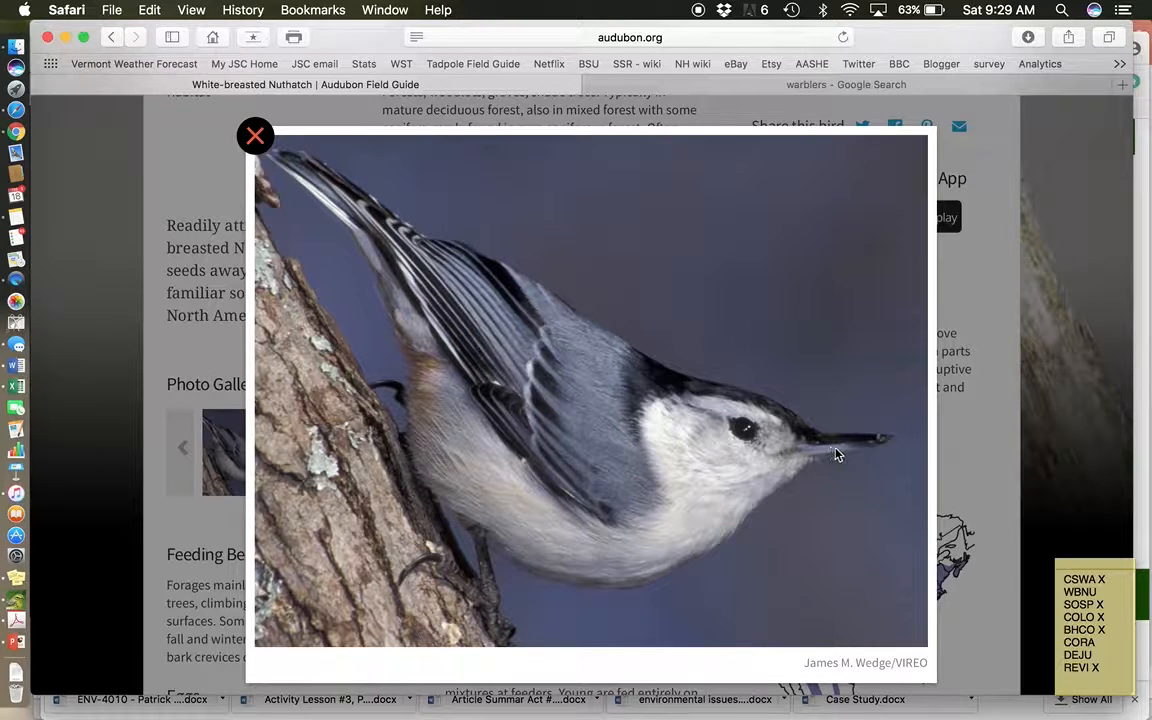
mouse_move(864, 448)
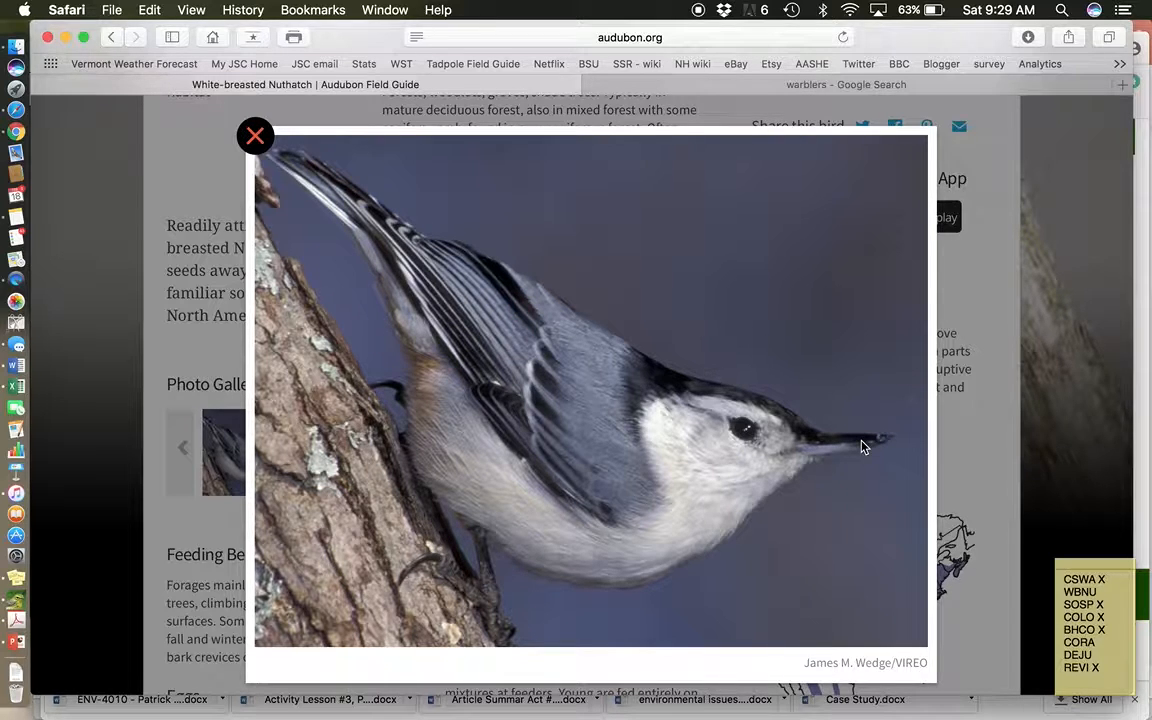
mouse_move(820, 456)
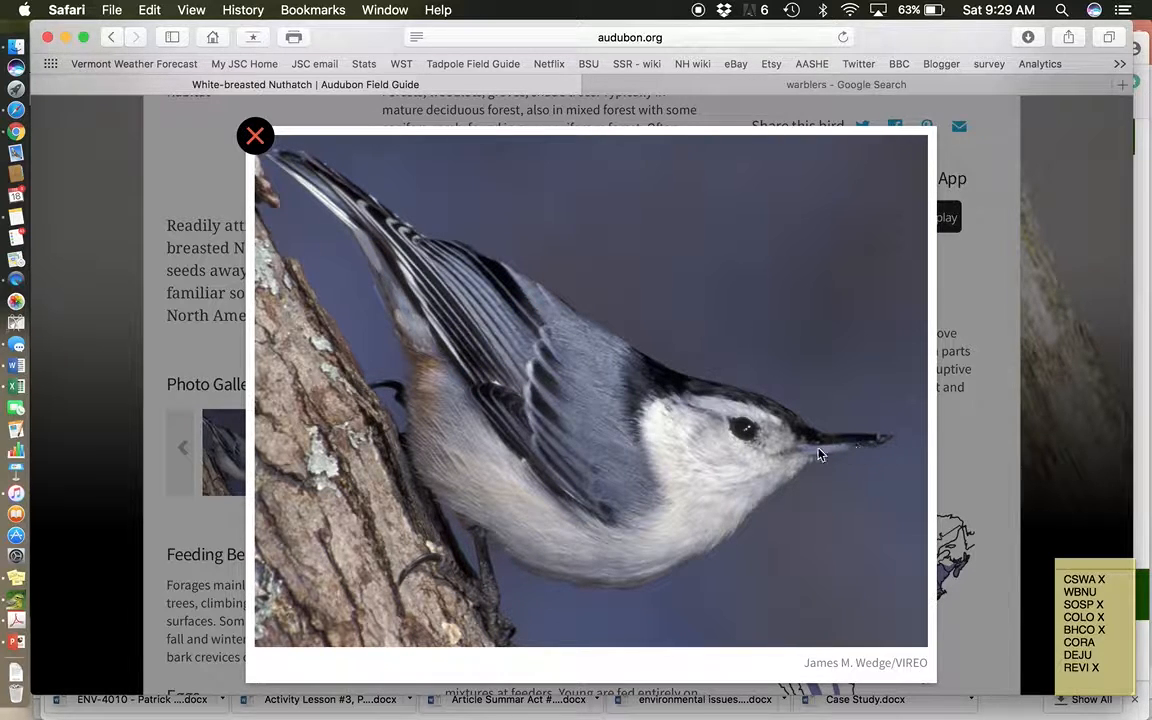
mouse_move(530, 418)
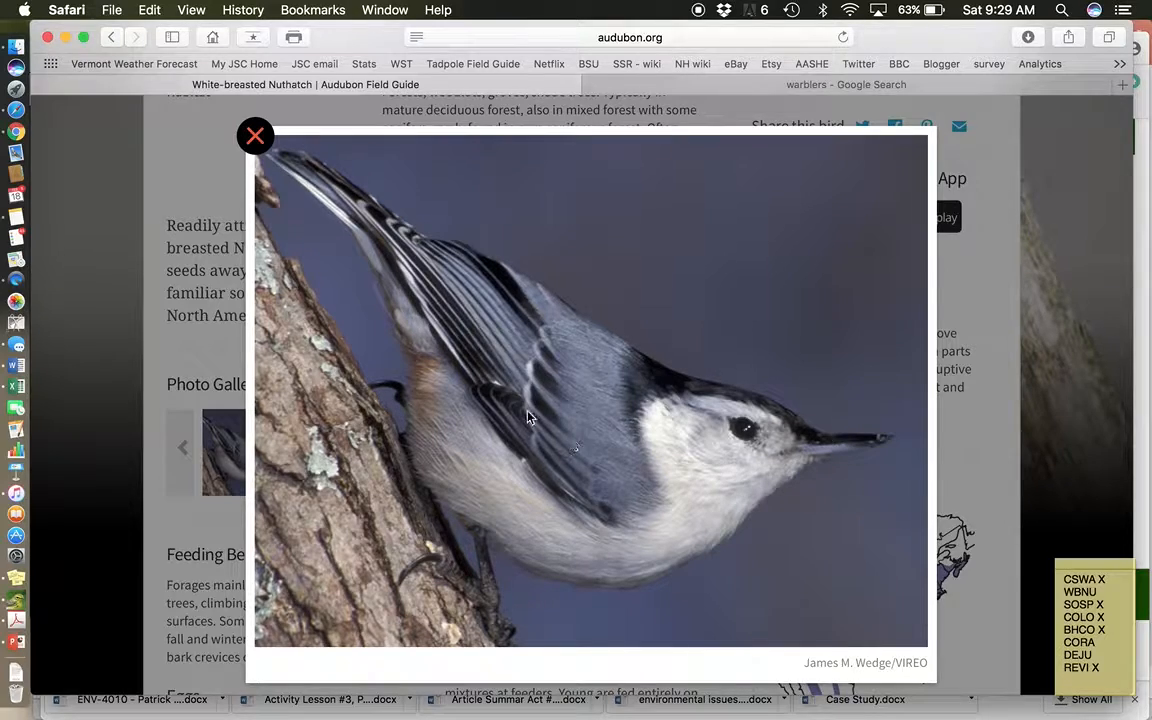
click(256, 136)
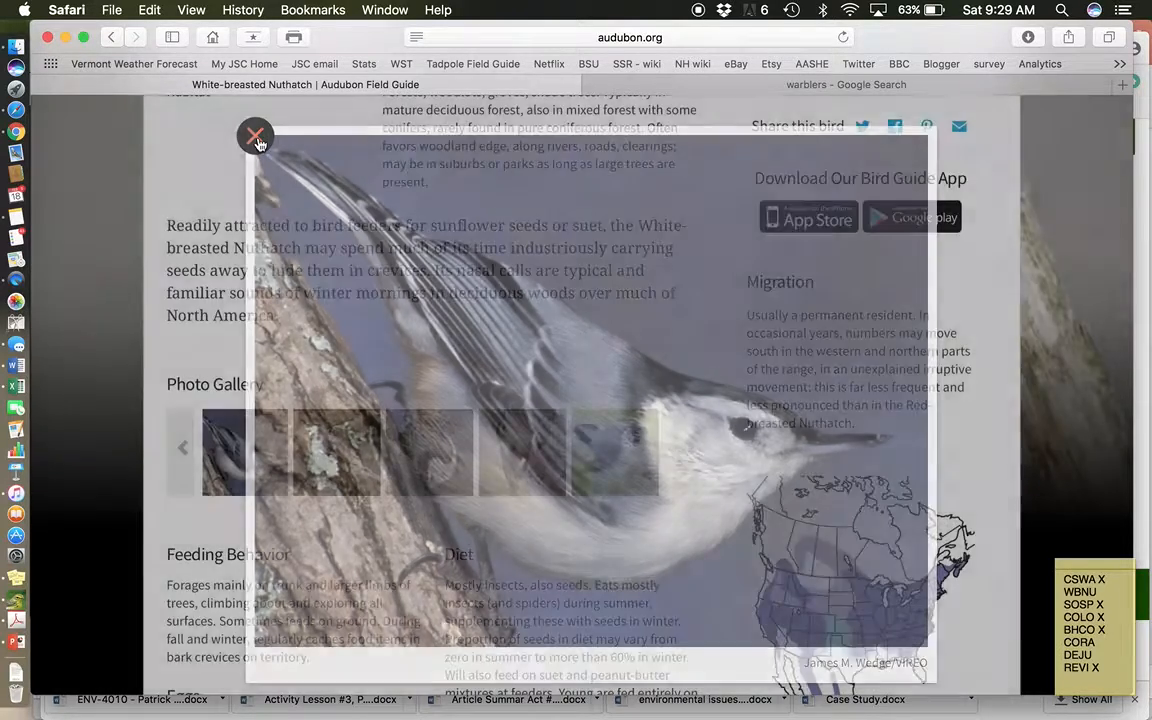
click(256, 136)
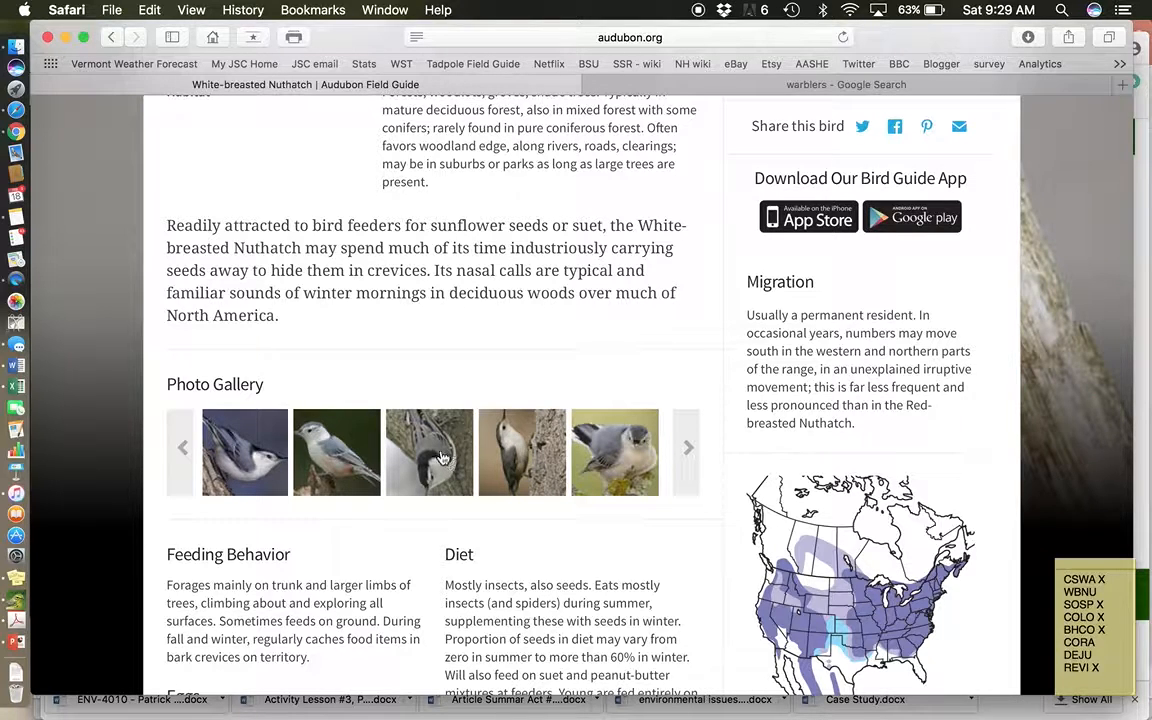
click(428, 452)
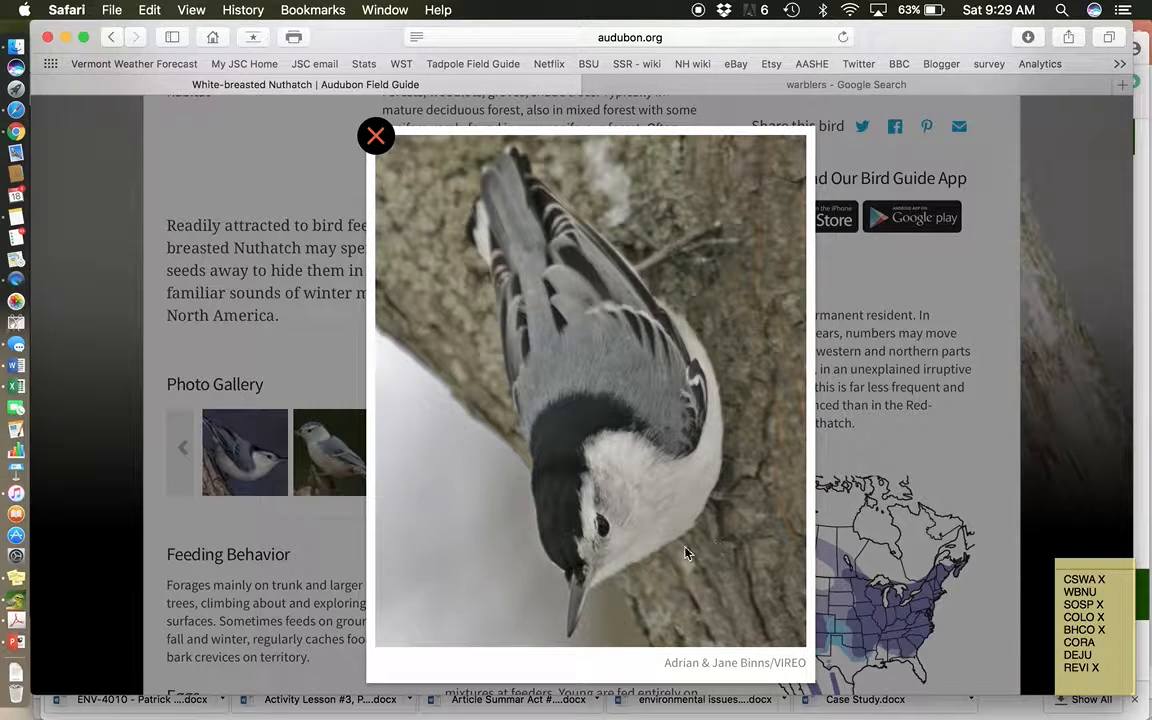
mouse_move(556, 444)
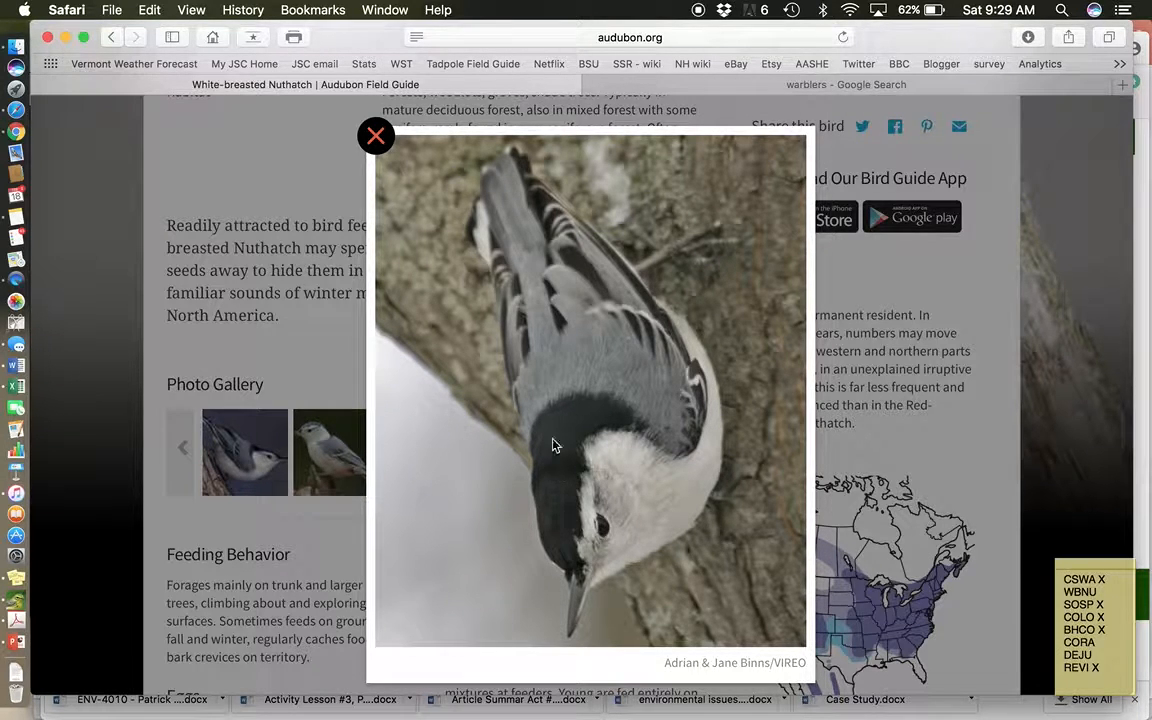
mouse_move(684, 464)
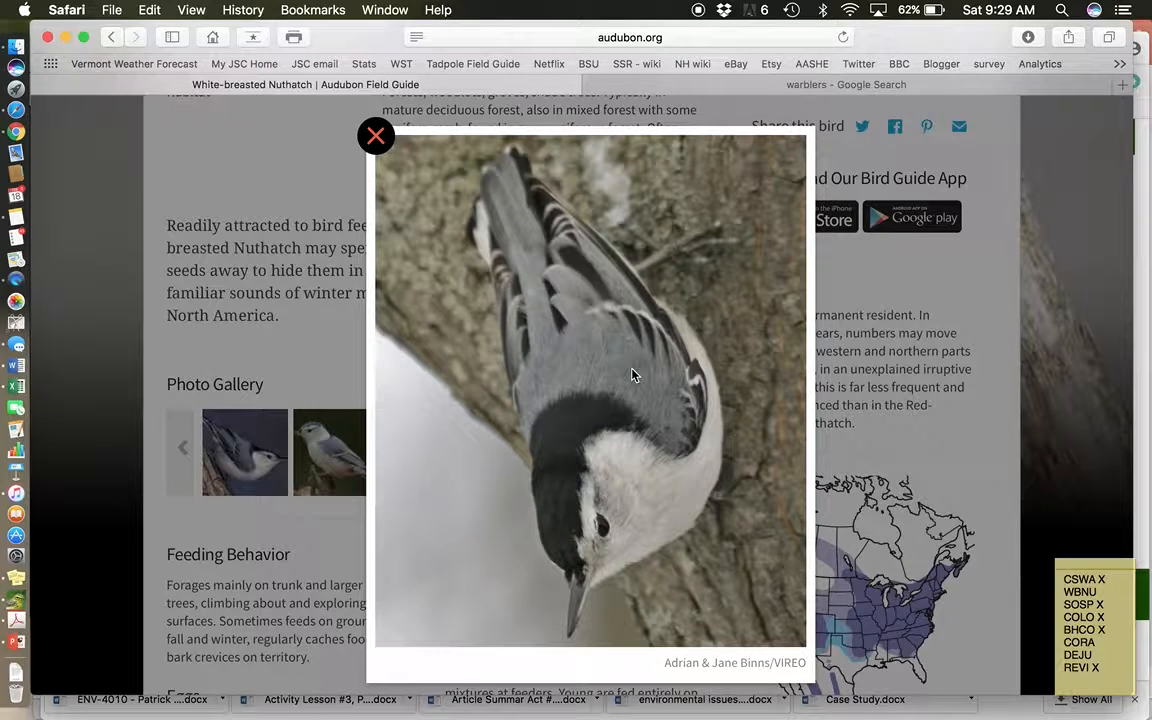
mouse_move(564, 294)
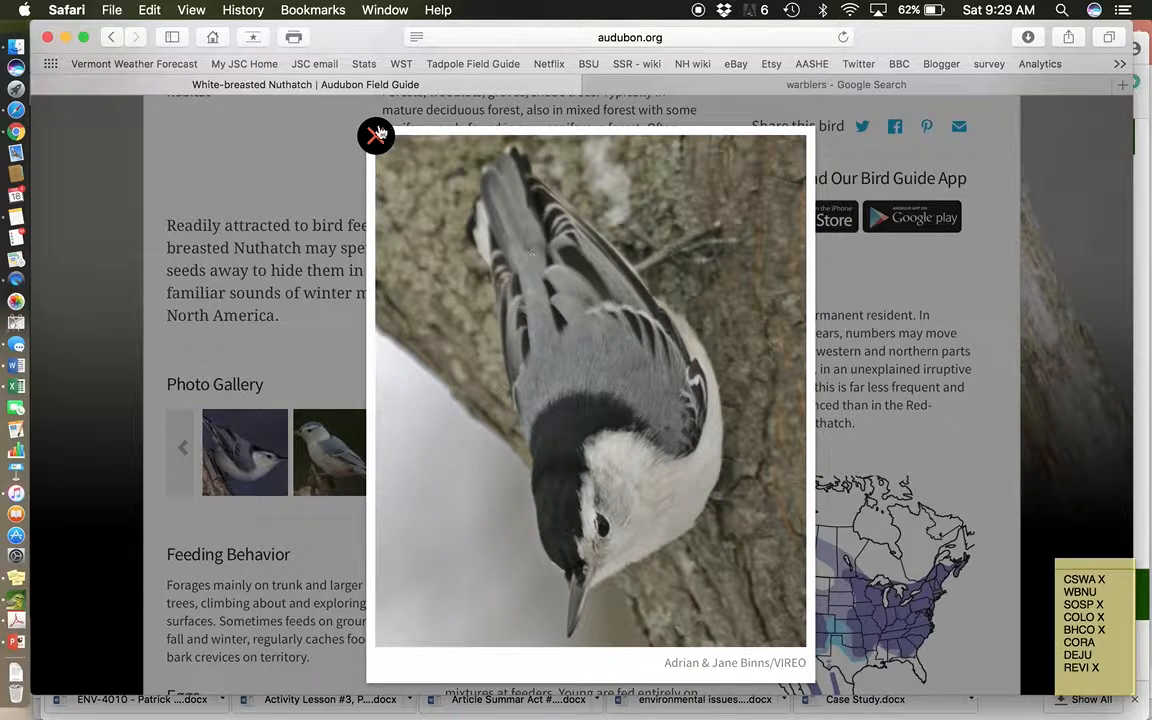
click(376, 134)
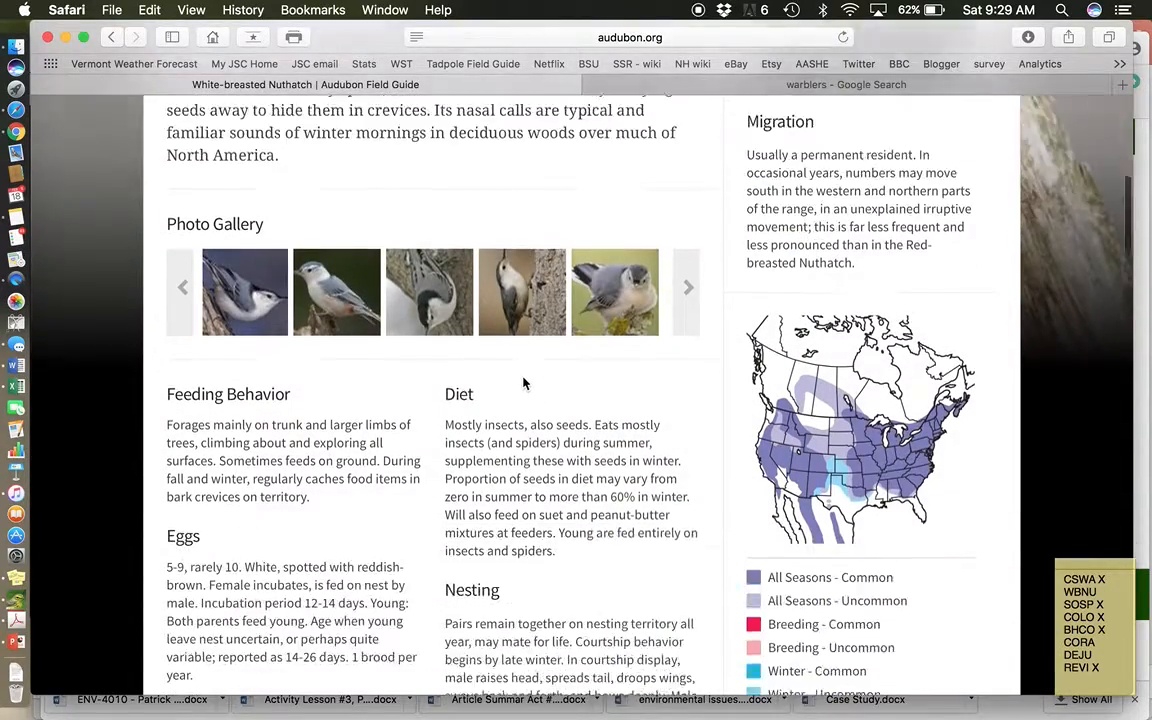
Play the nuthatch's 'song #1' recording, then return to the page top and the Find a Bird search
scroll(down, 3)
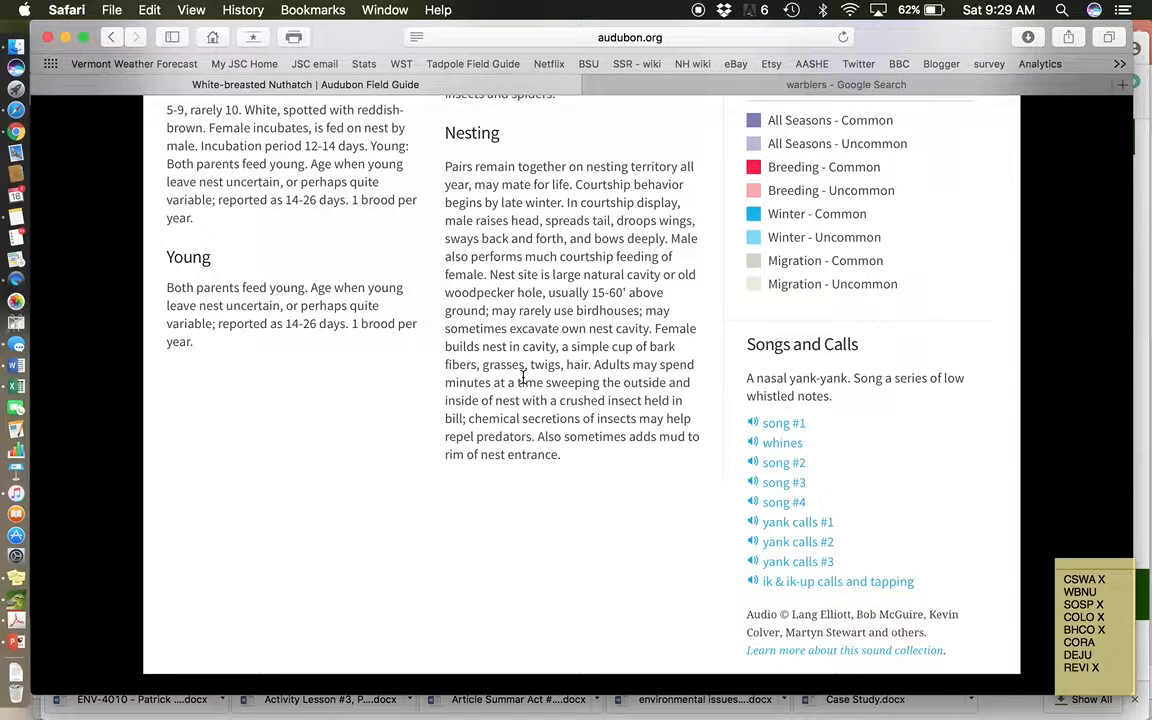
mouse_move(712, 432)
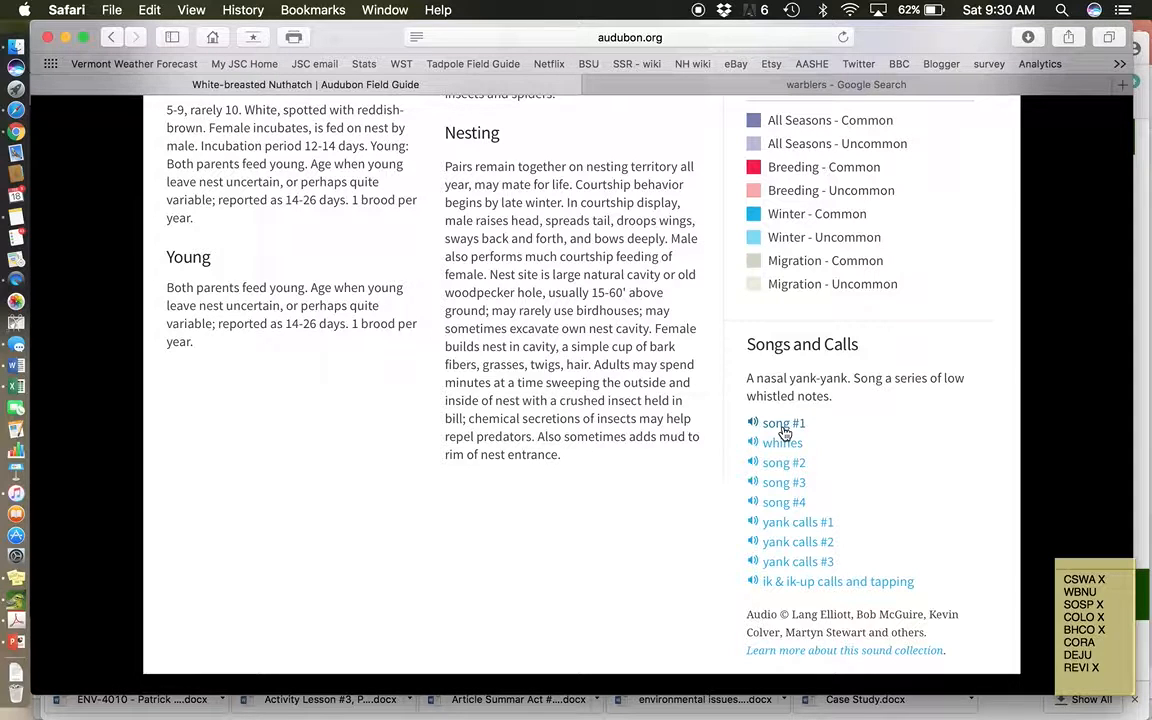
click(784, 424)
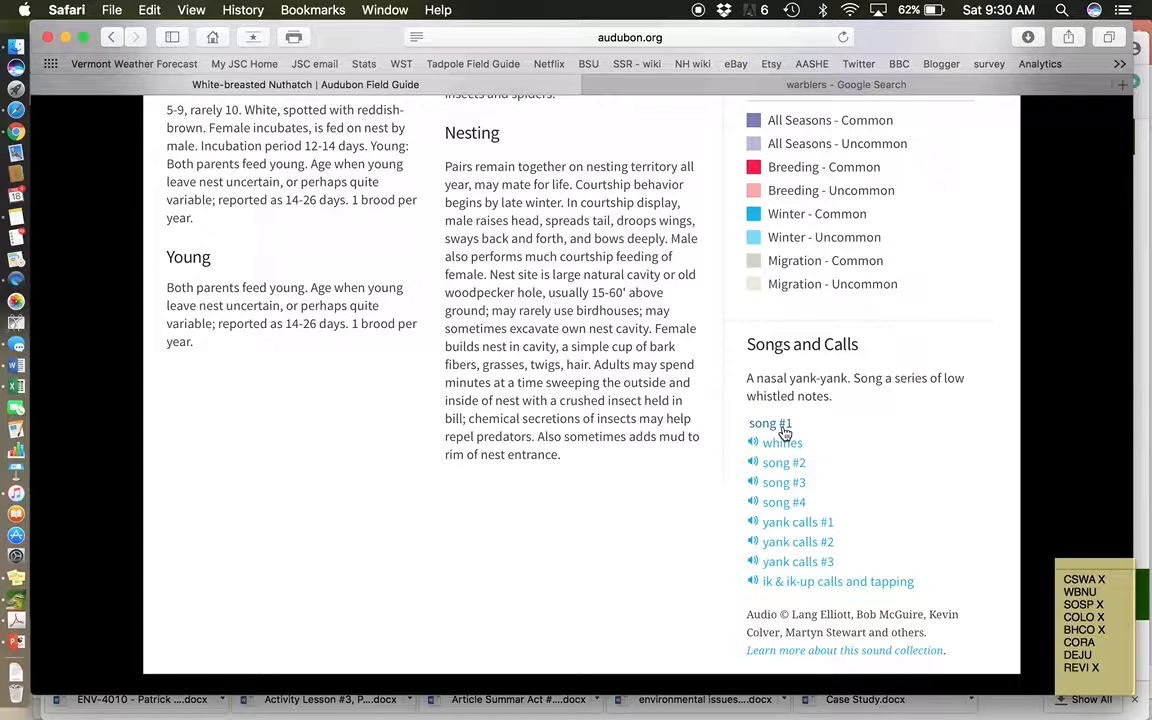
click(768, 424)
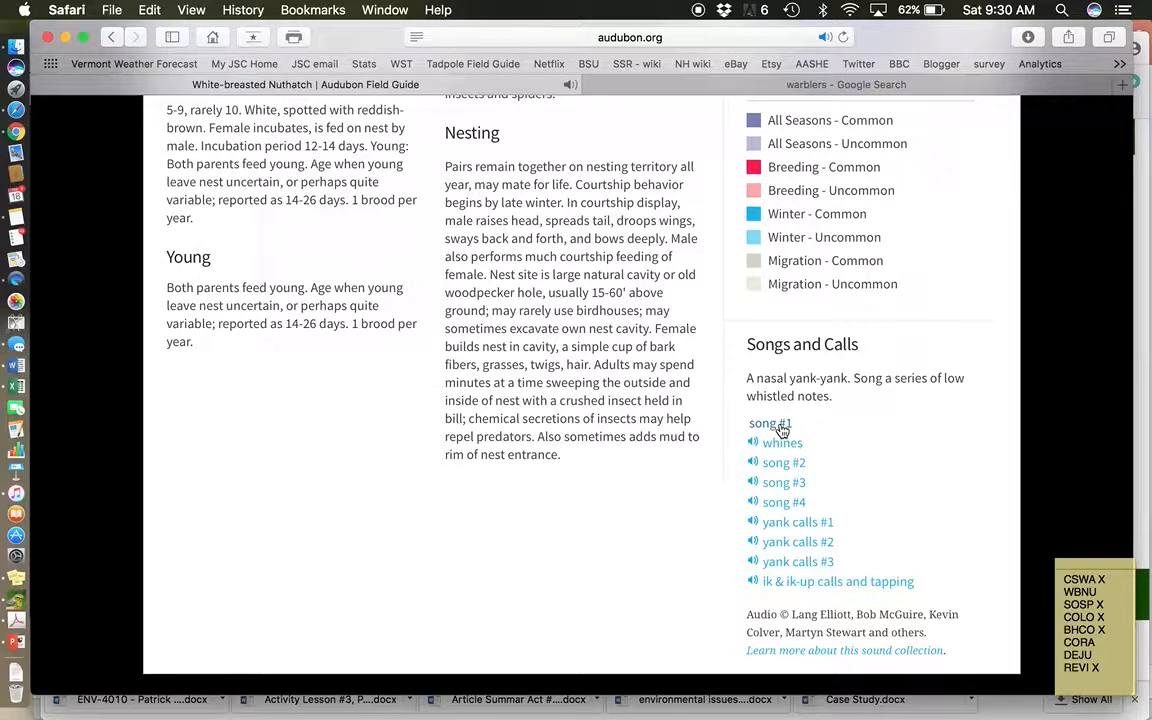
scroll(up, 3)
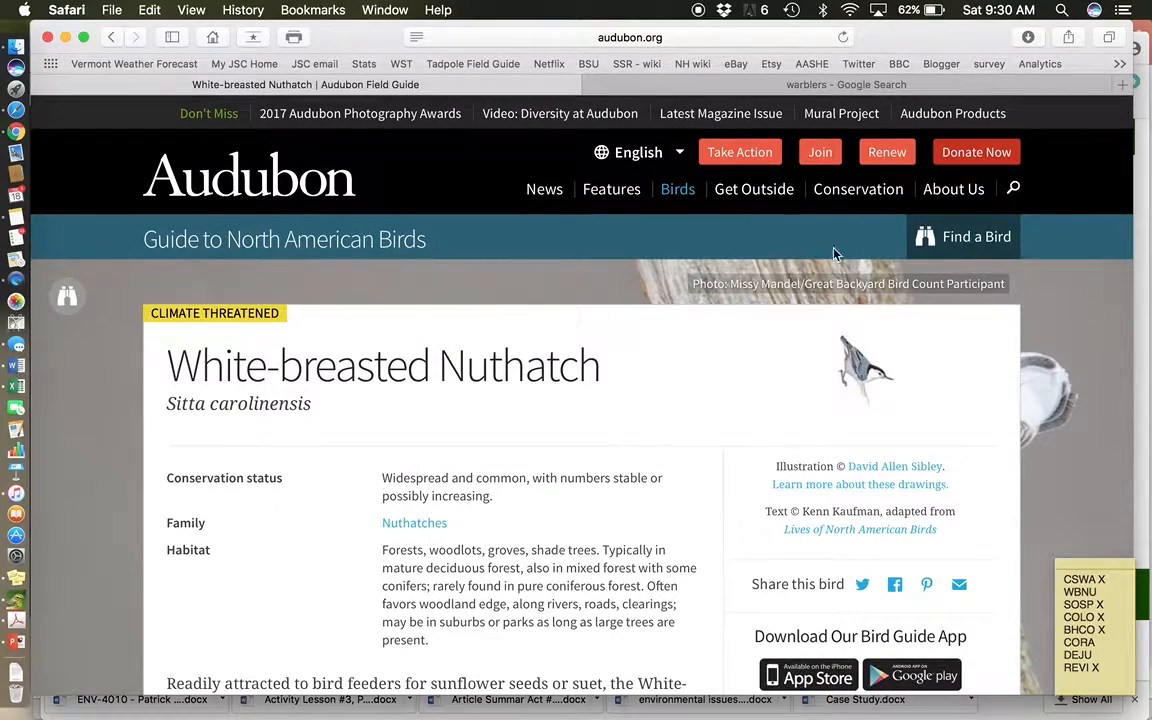
click(964, 236)
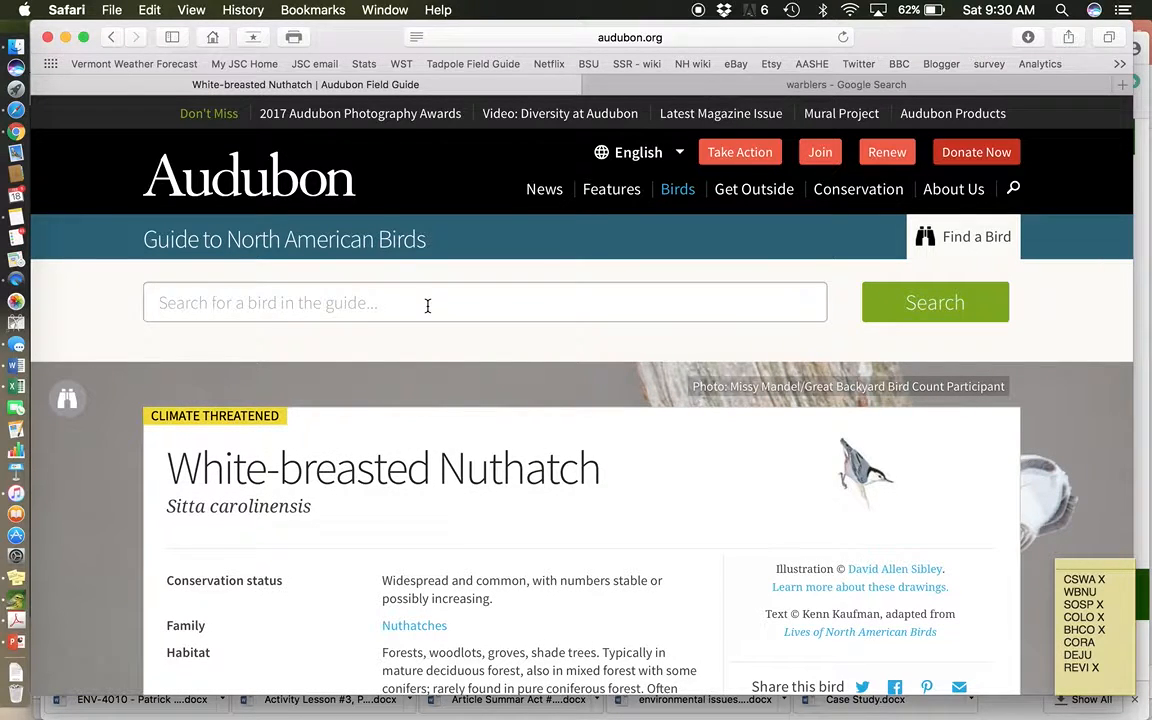
Search for 'song Sparrow', open its species page and scroll down to the photo gallery and range map
text(song Sparrow)
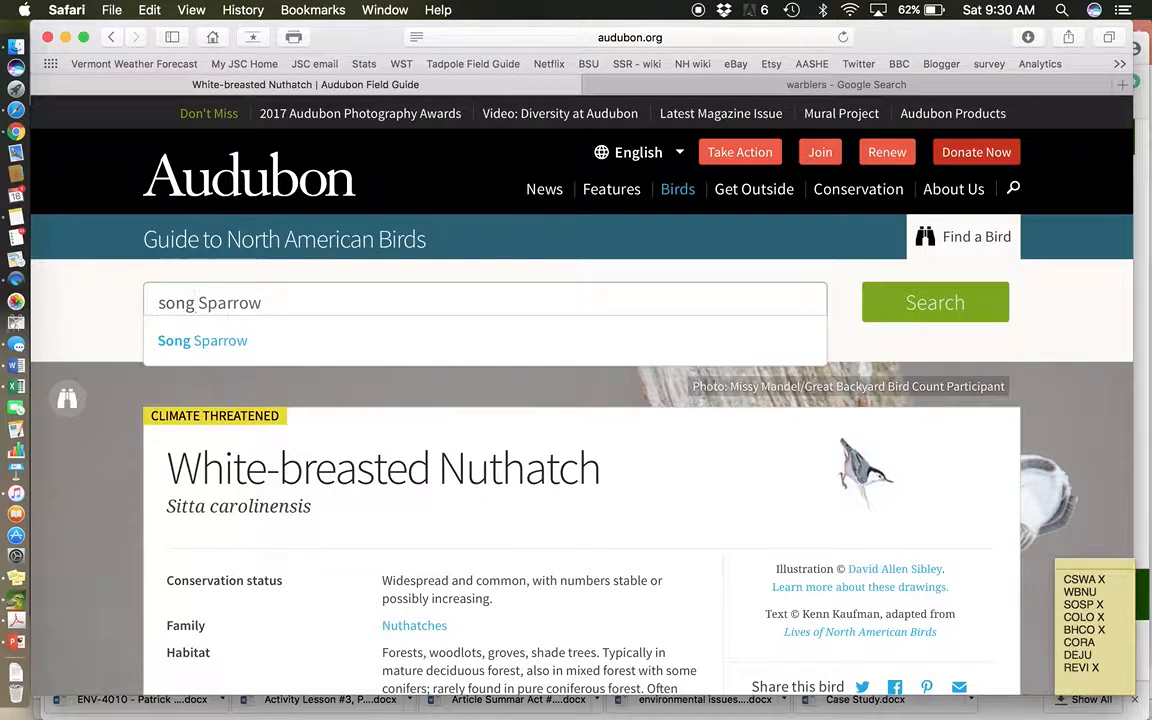
click(204, 340)
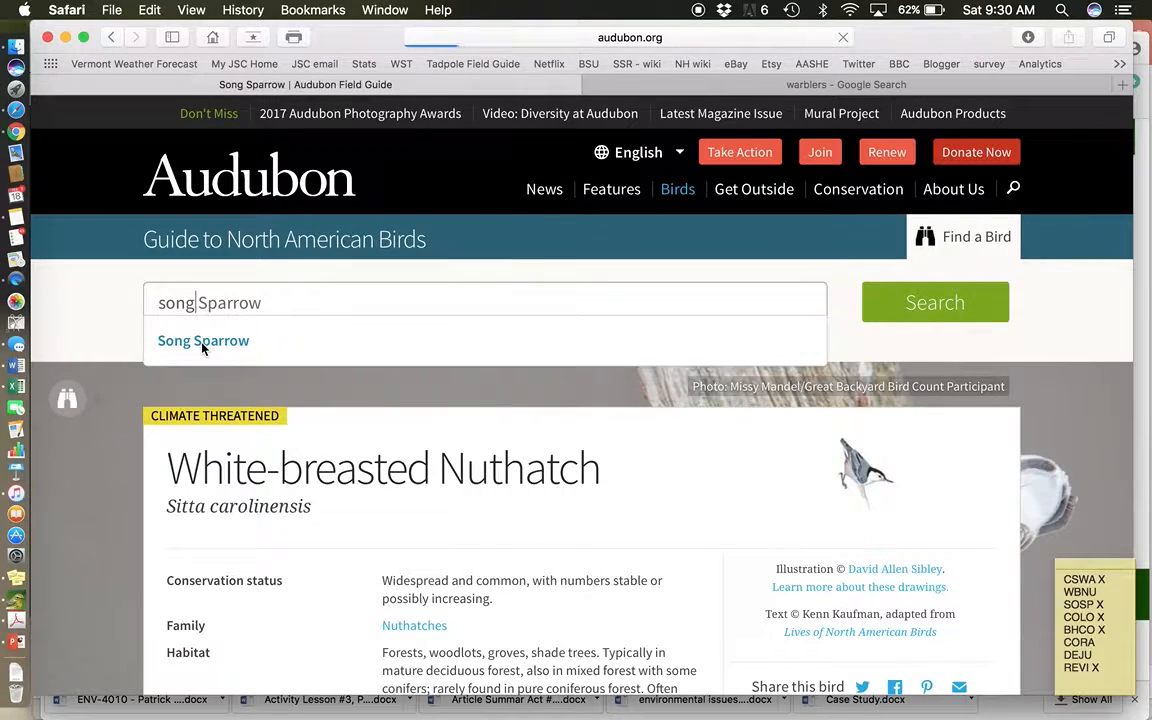
click(204, 340)
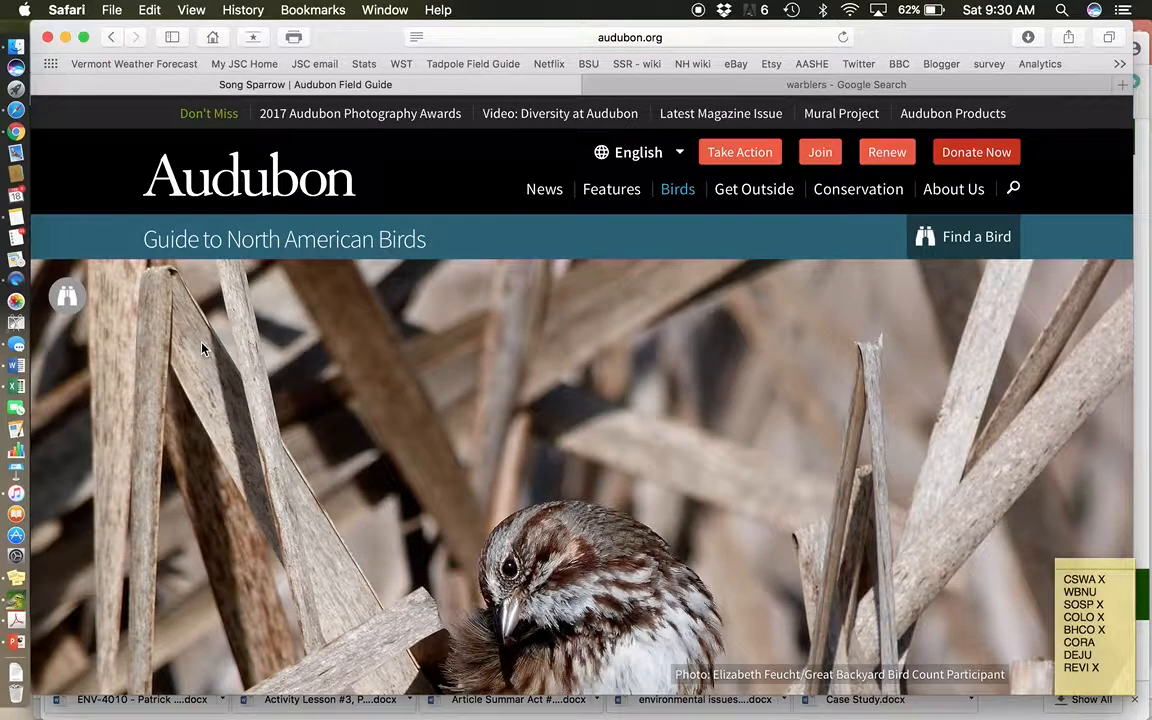
scroll(down, 3)
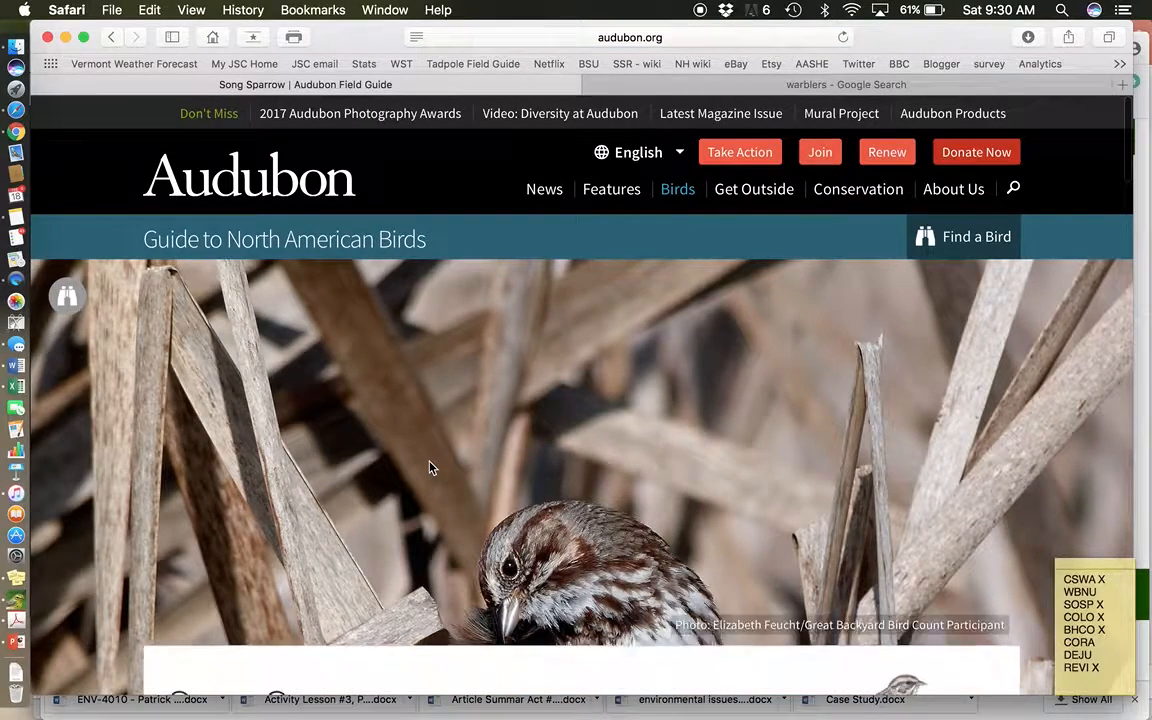
scroll(down, 3)
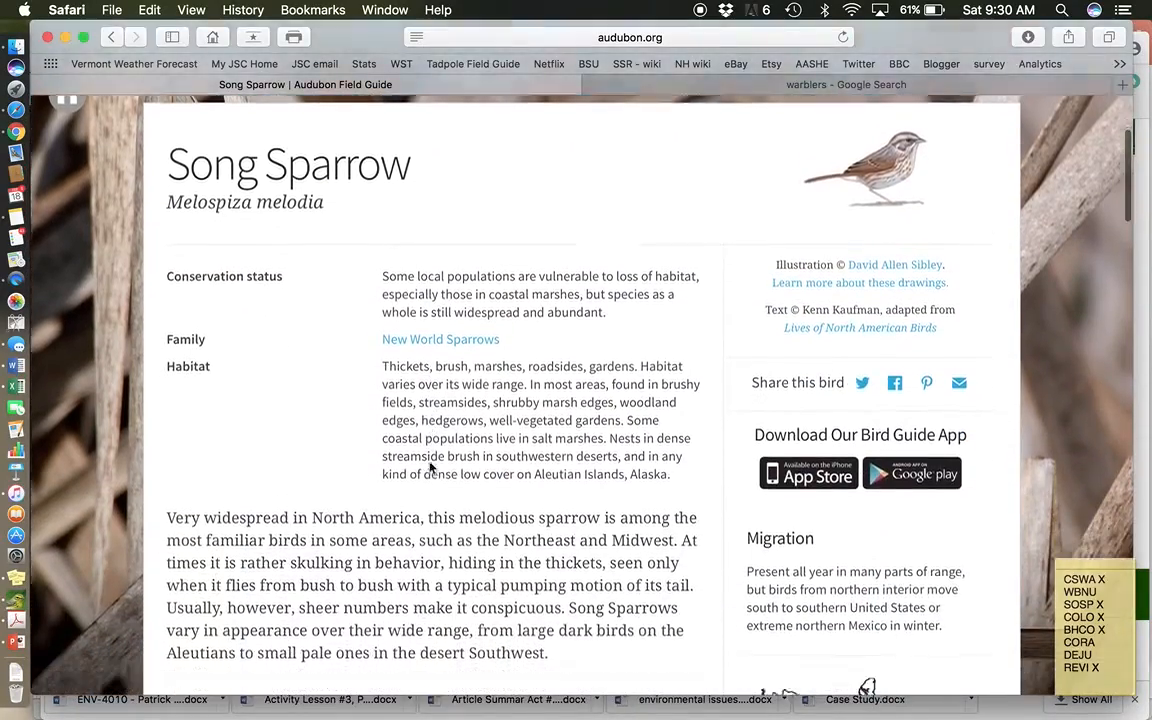
scroll(down, 3)
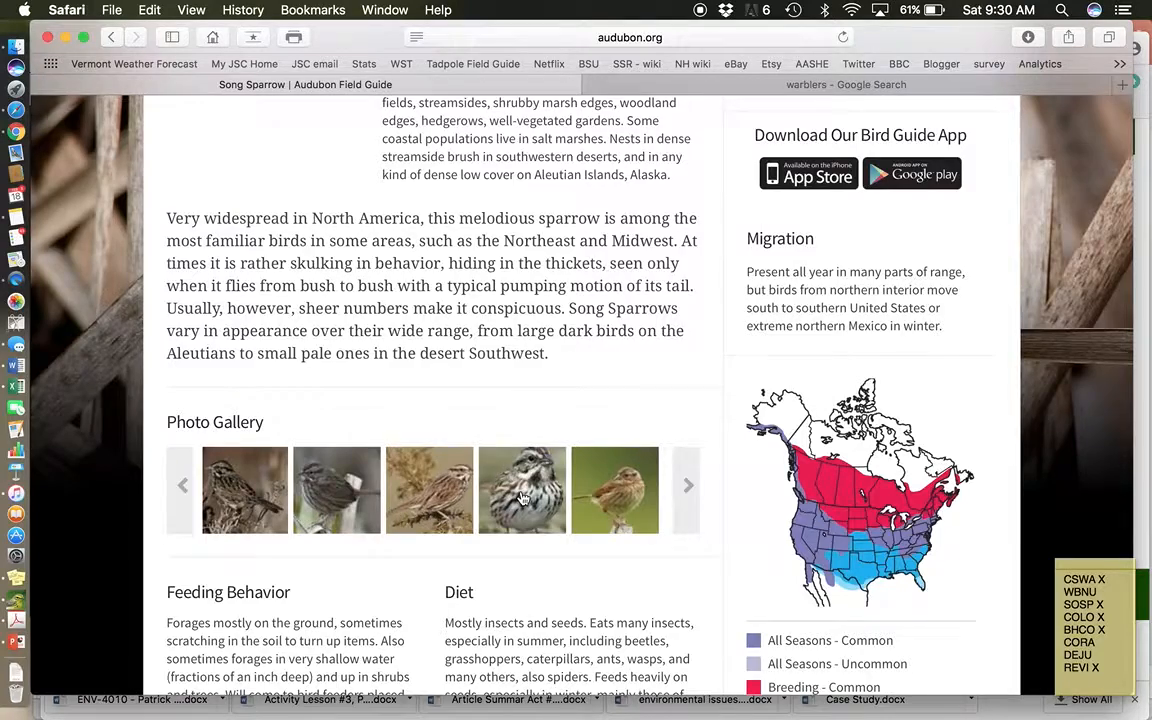
View full-size Song Sparrow gallery photos, stepping back one, then close the lightbox
click(522, 490)
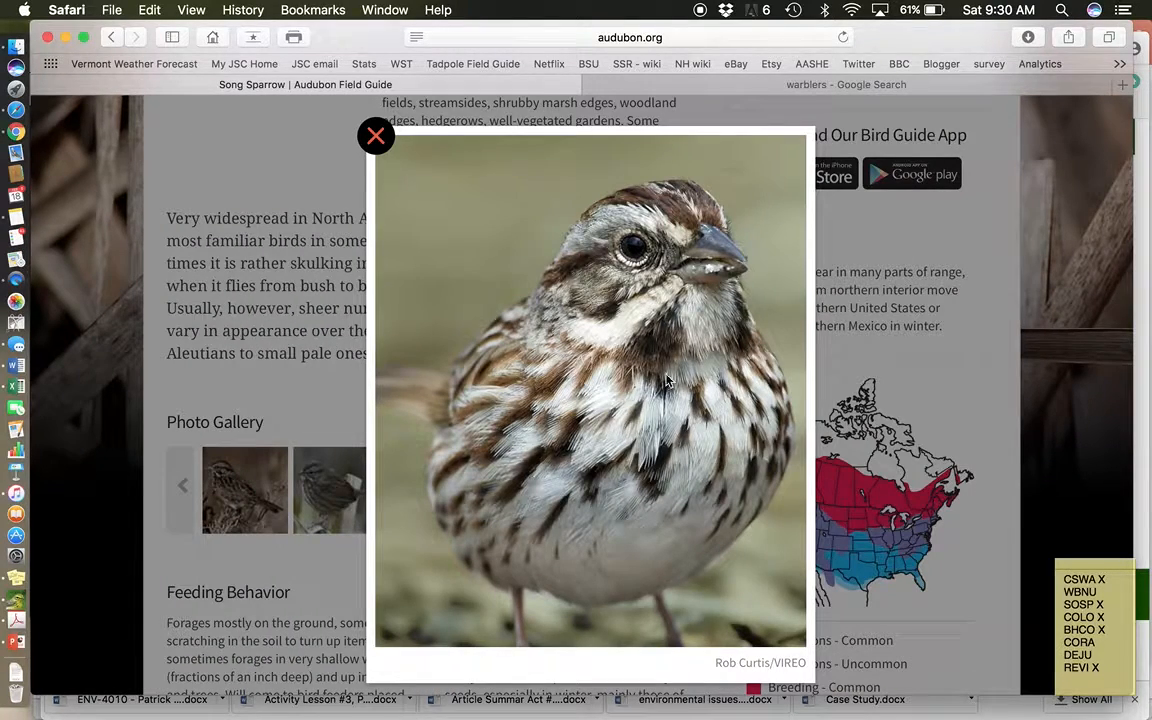
mouse_move(676, 350)
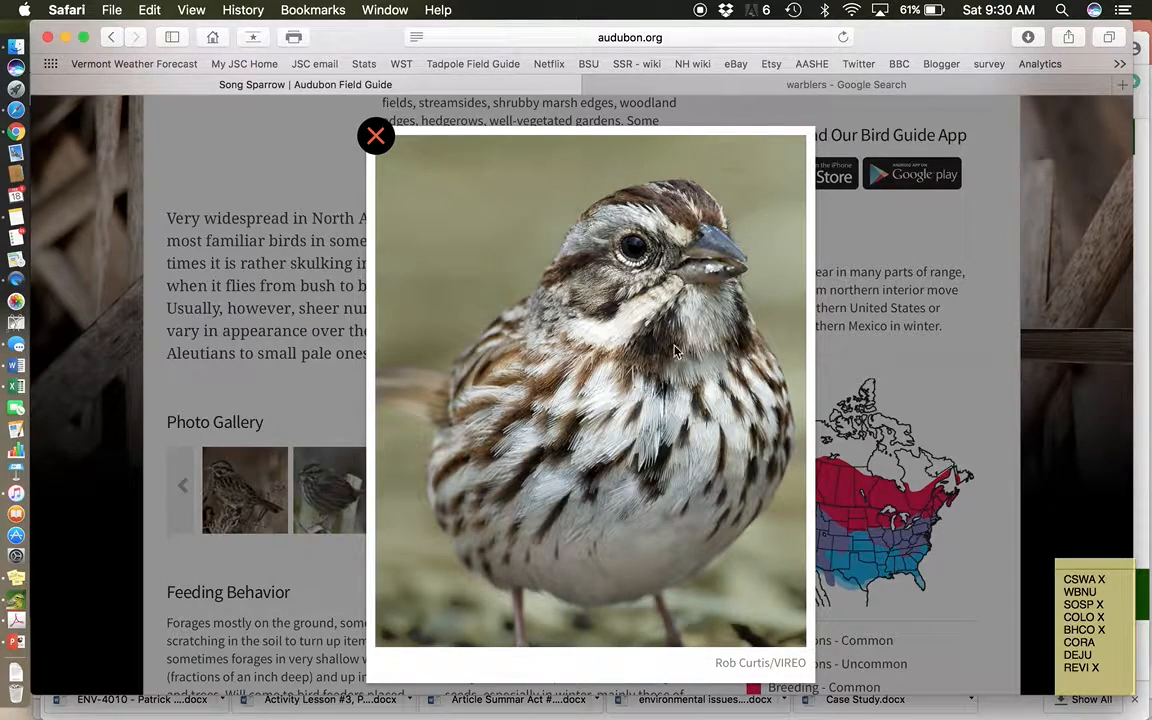
mouse_move(672, 440)
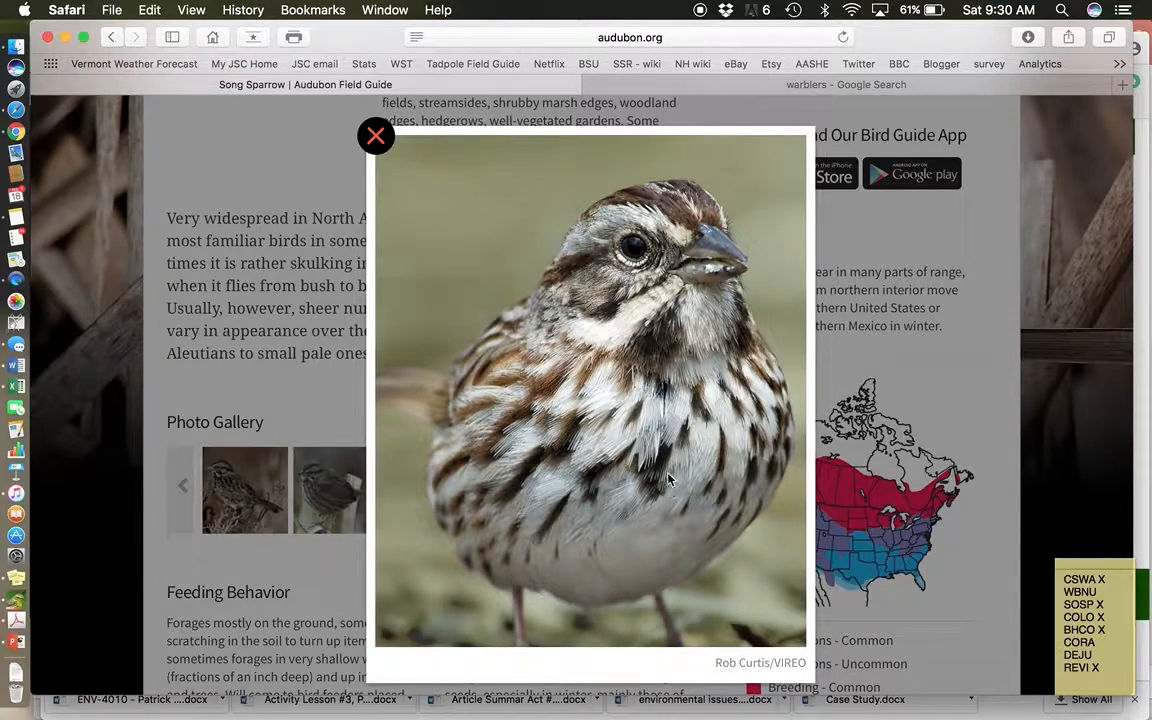
click(376, 136)
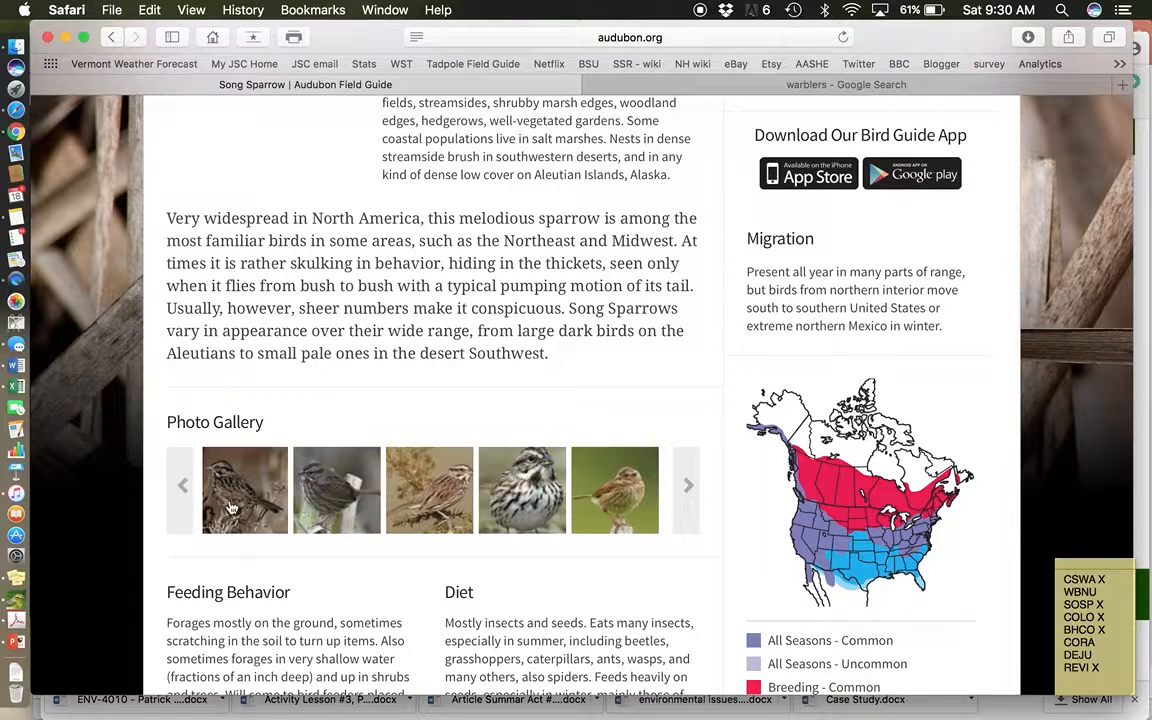
mouse_move(688, 500)
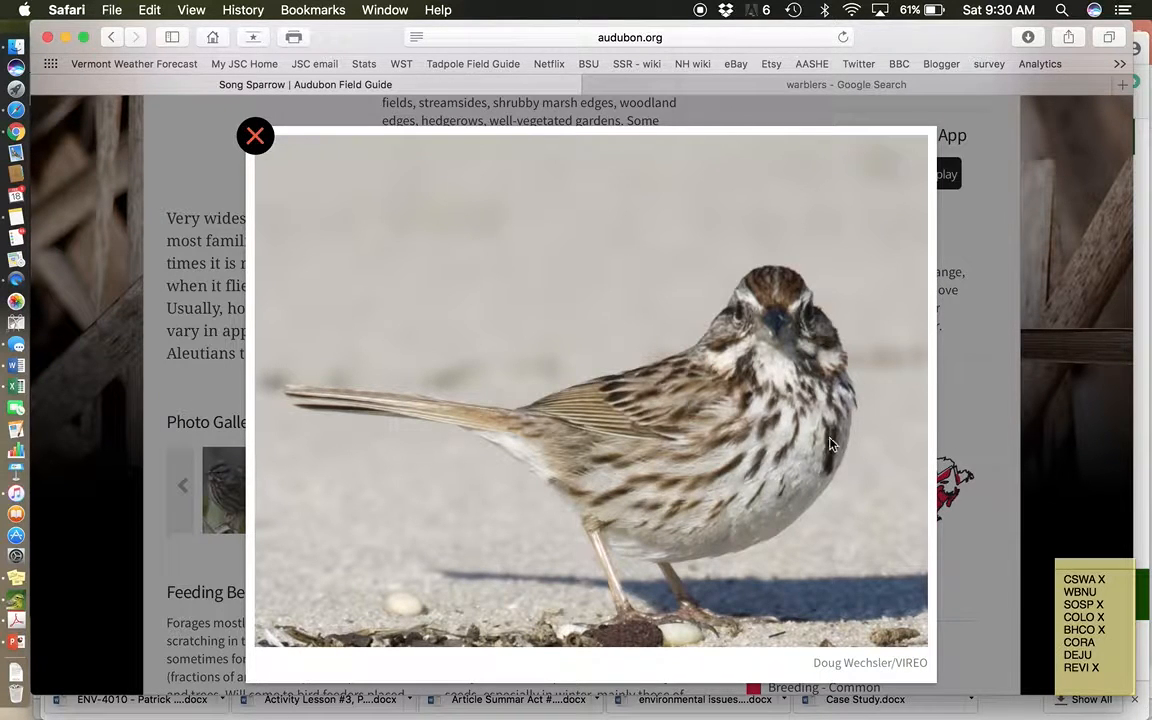
mouse_move(844, 478)
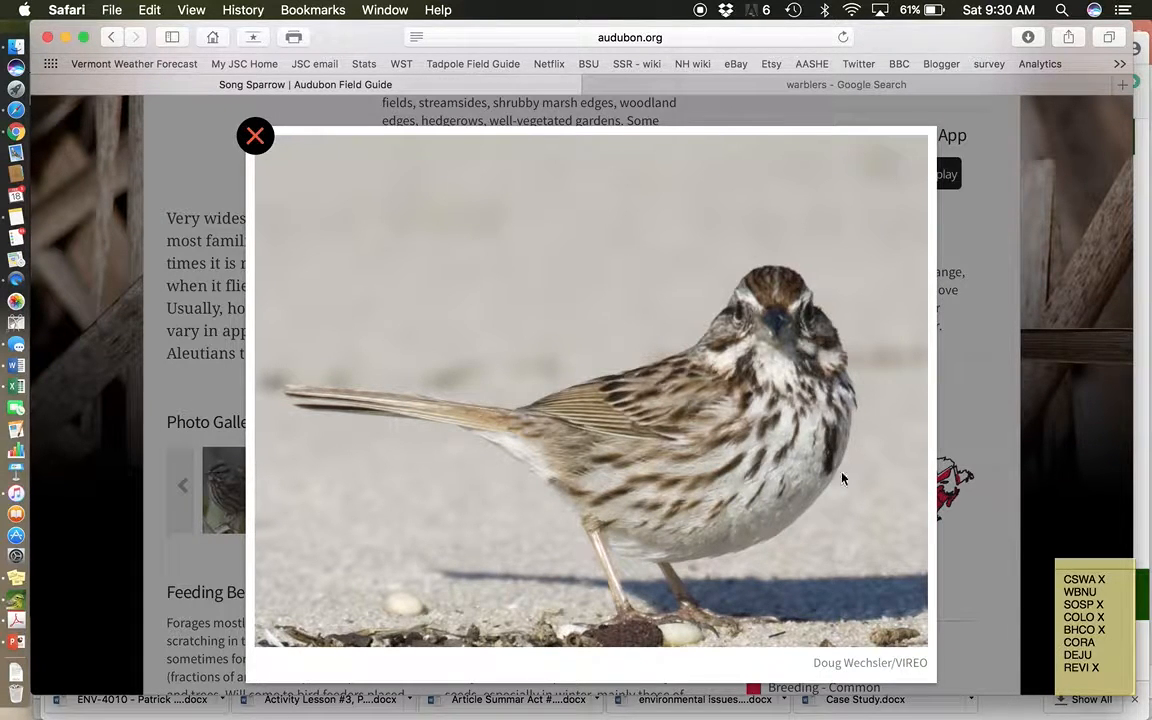
mouse_move(848, 458)
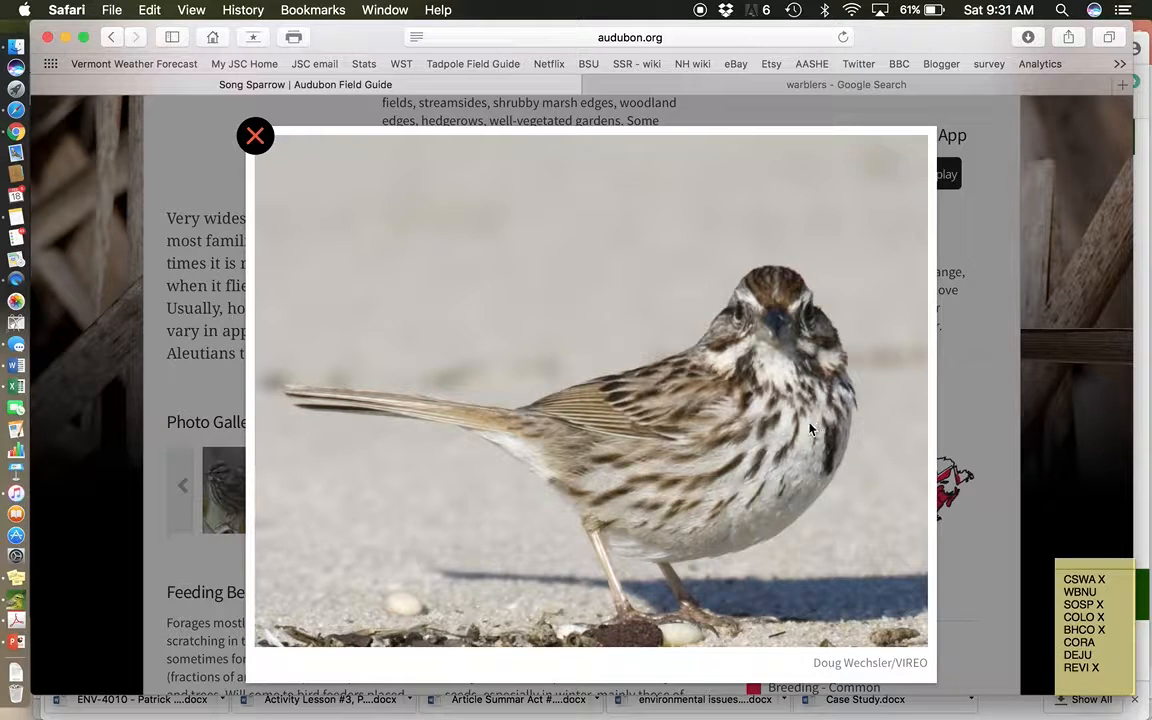
mouse_move(750, 500)
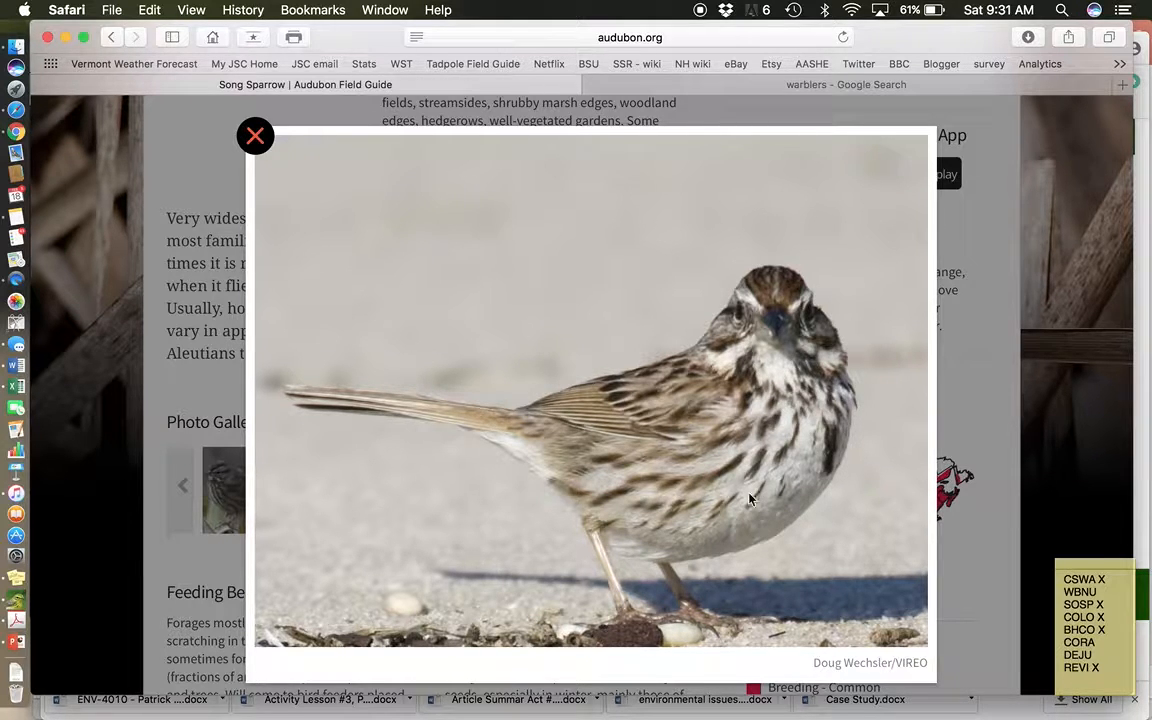
mouse_move(828, 452)
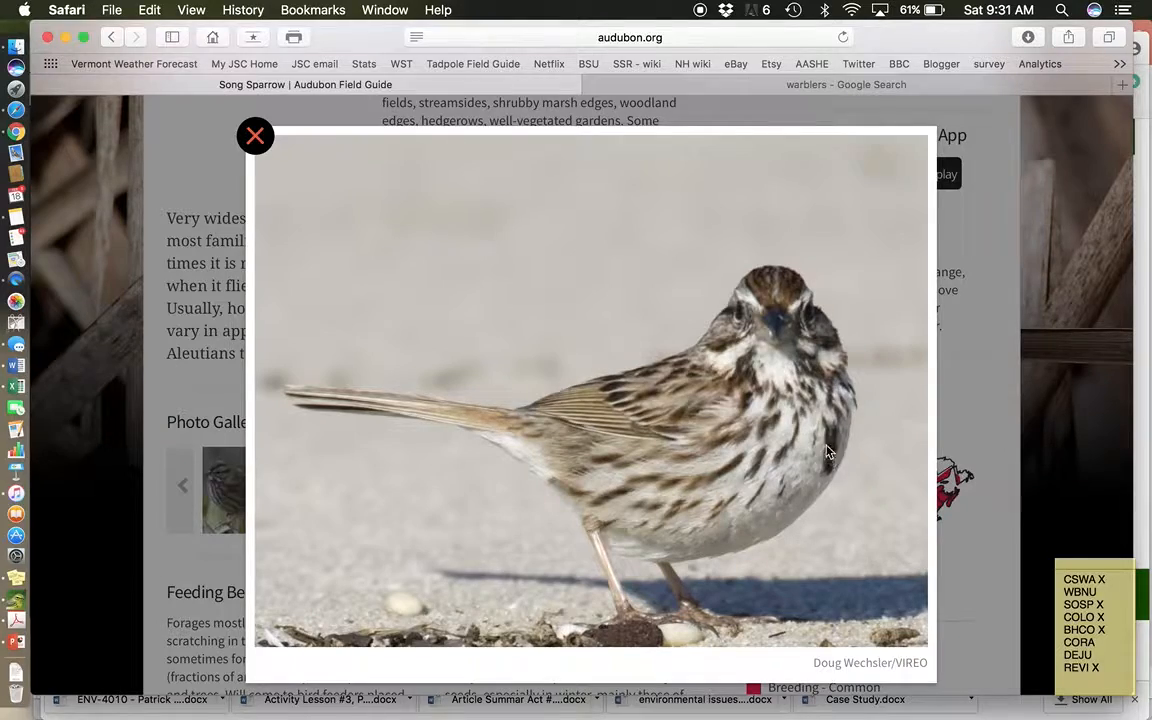
mouse_move(740, 276)
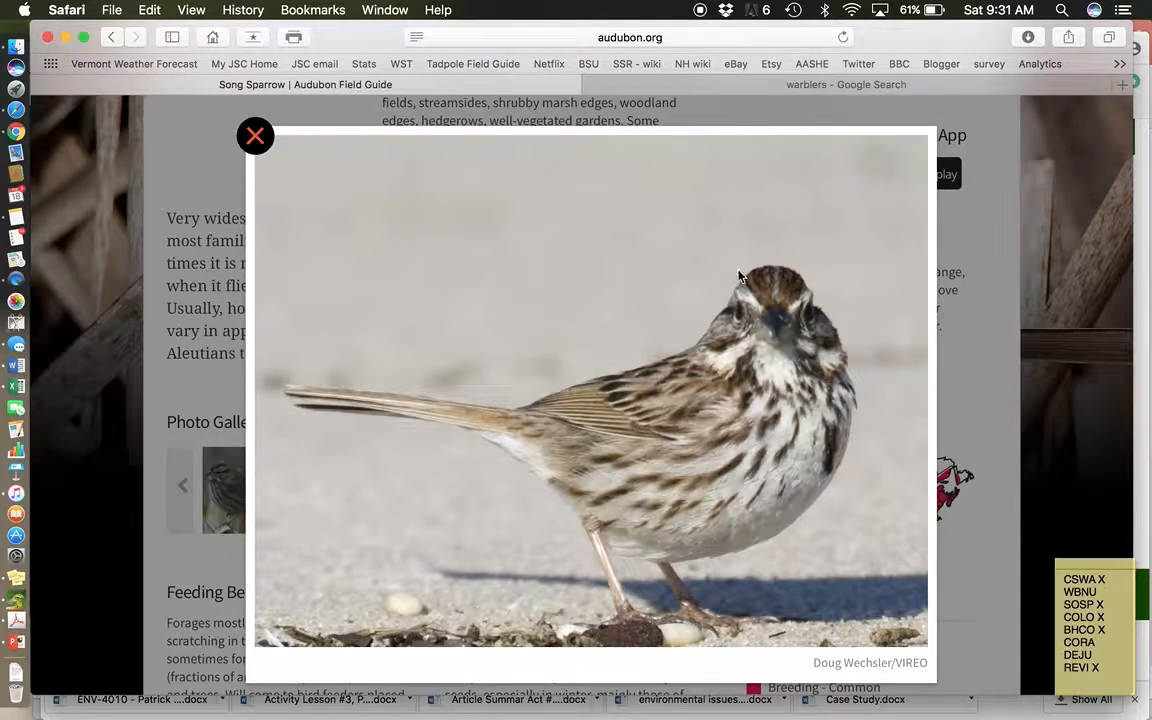
click(256, 136)
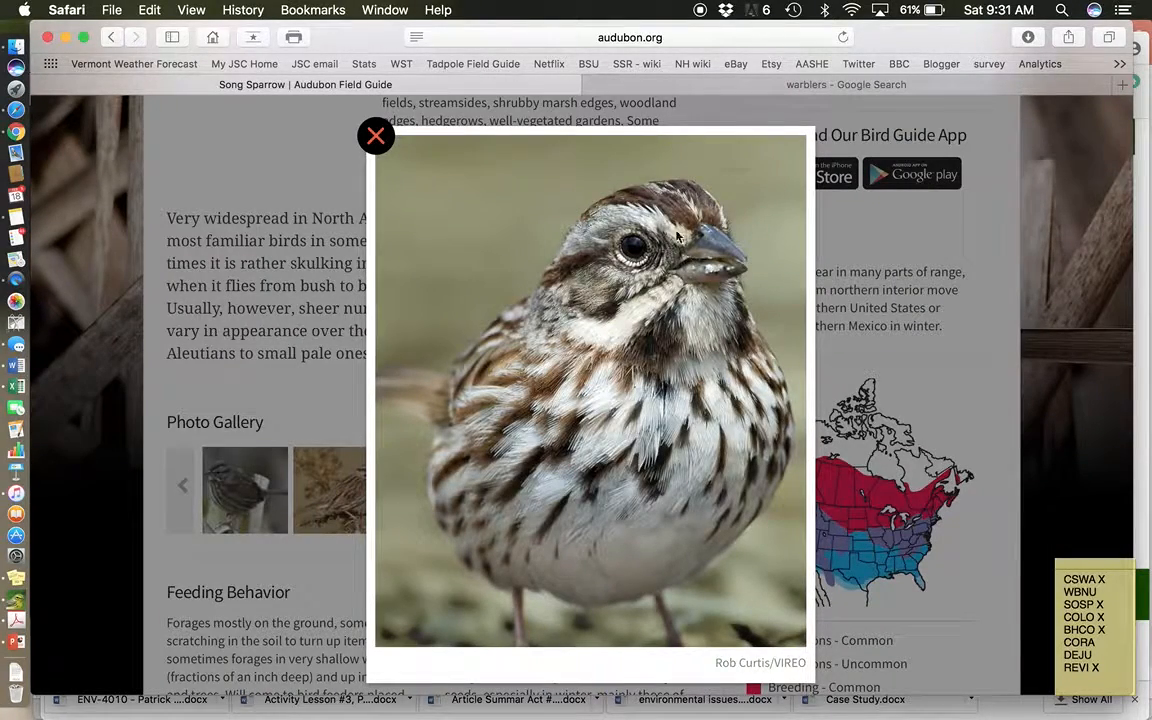
mouse_move(540, 290)
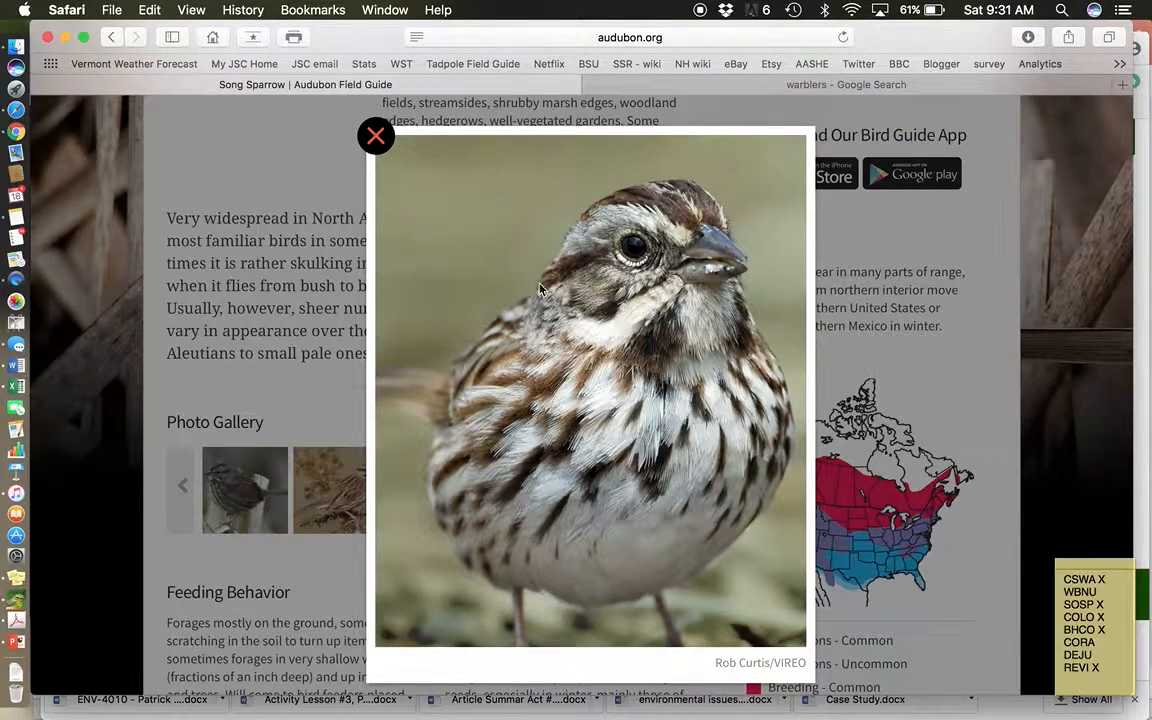
mouse_move(660, 360)
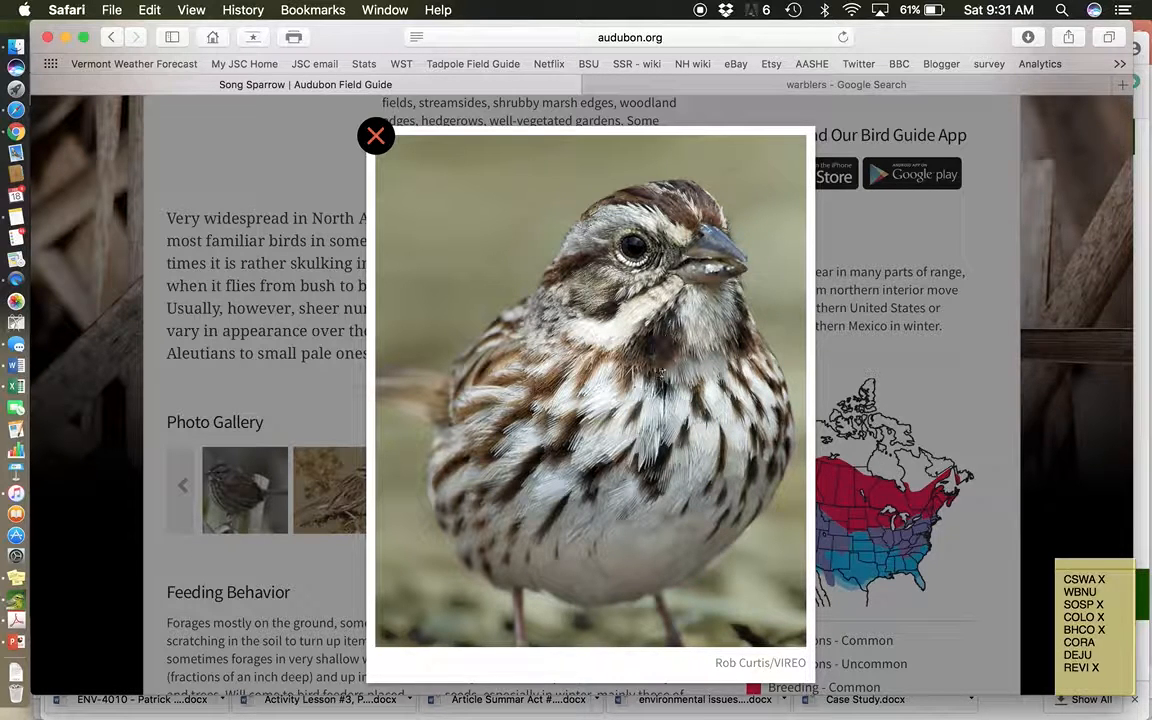
mouse_move(656, 352)
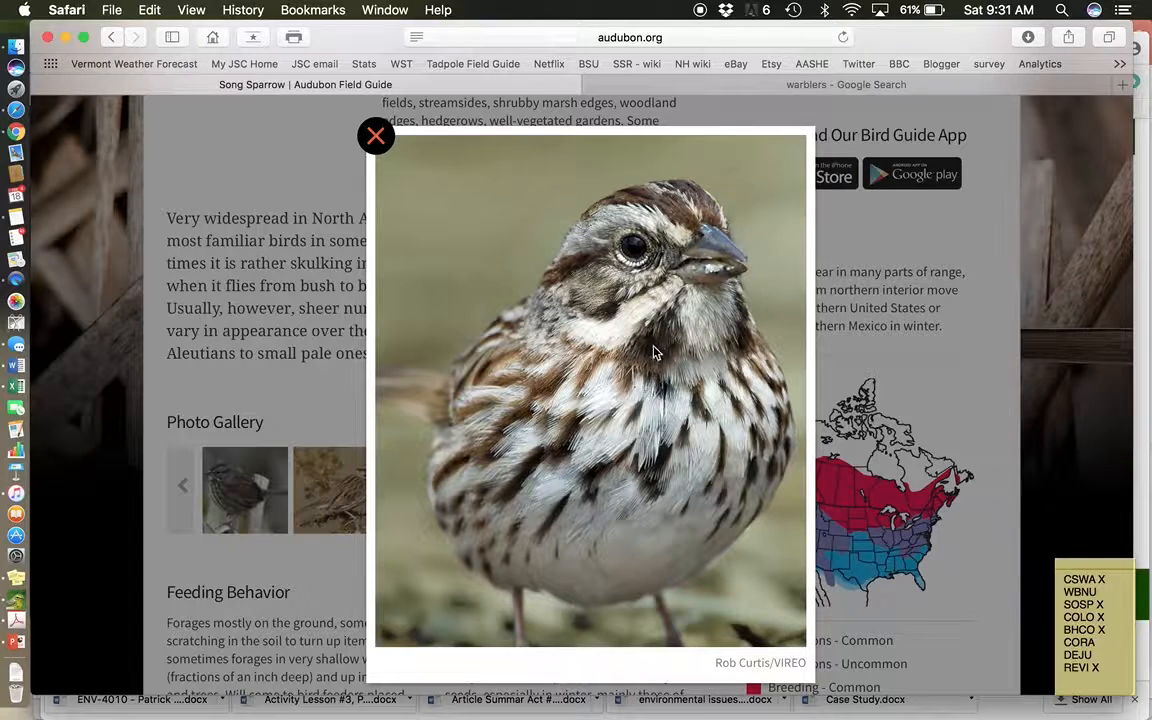
mouse_move(744, 332)
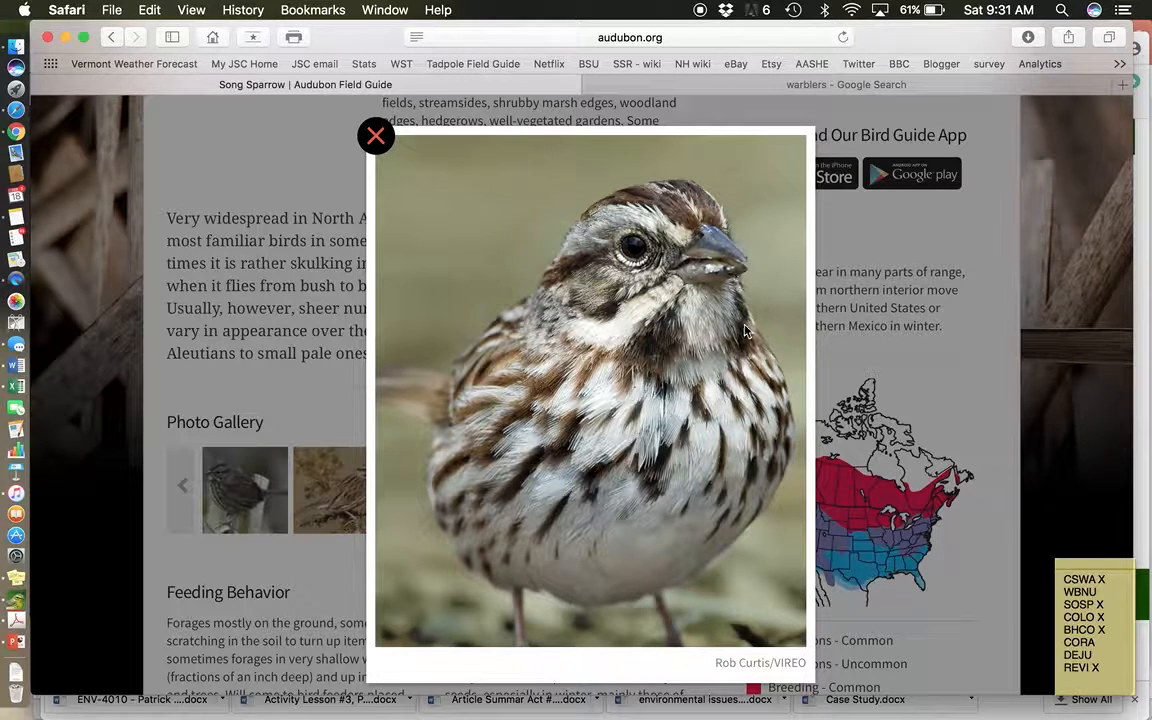
mouse_move(648, 536)
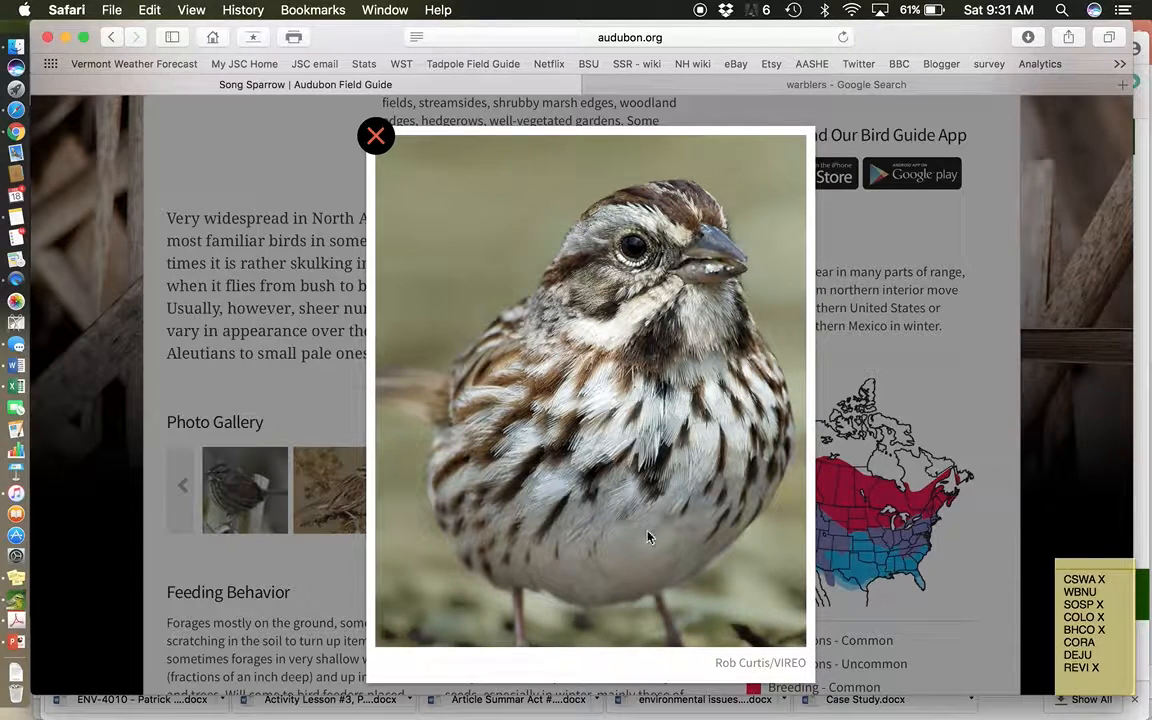
mouse_move(680, 238)
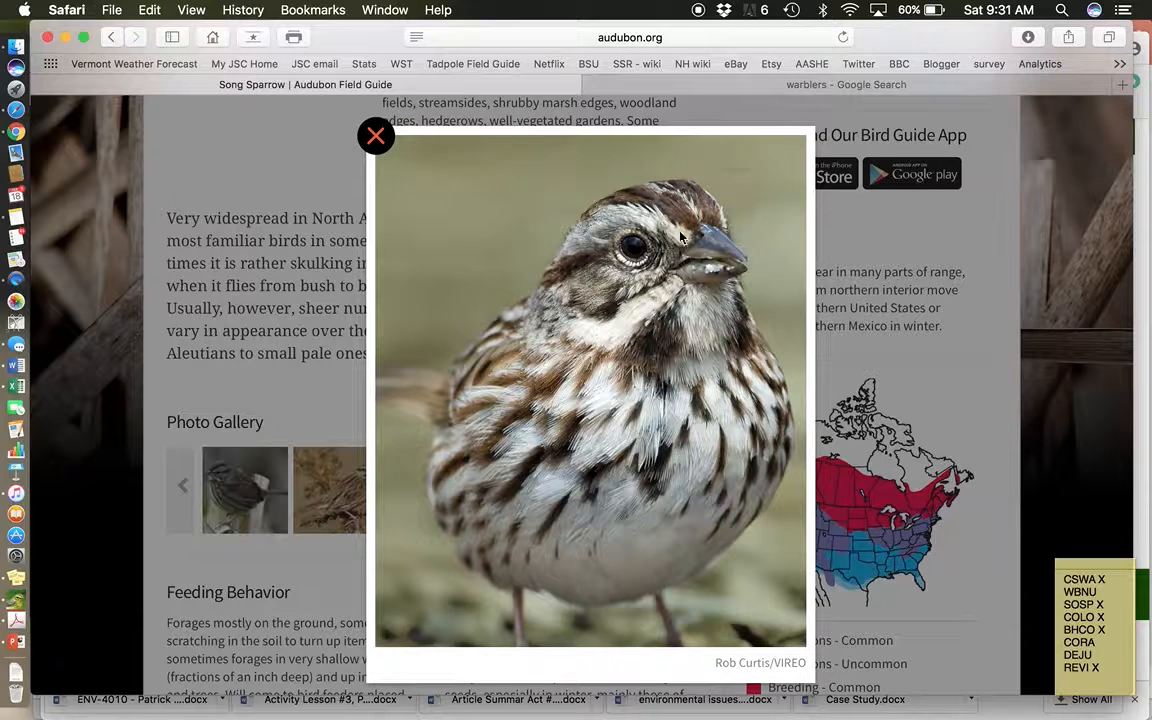
mouse_move(712, 240)
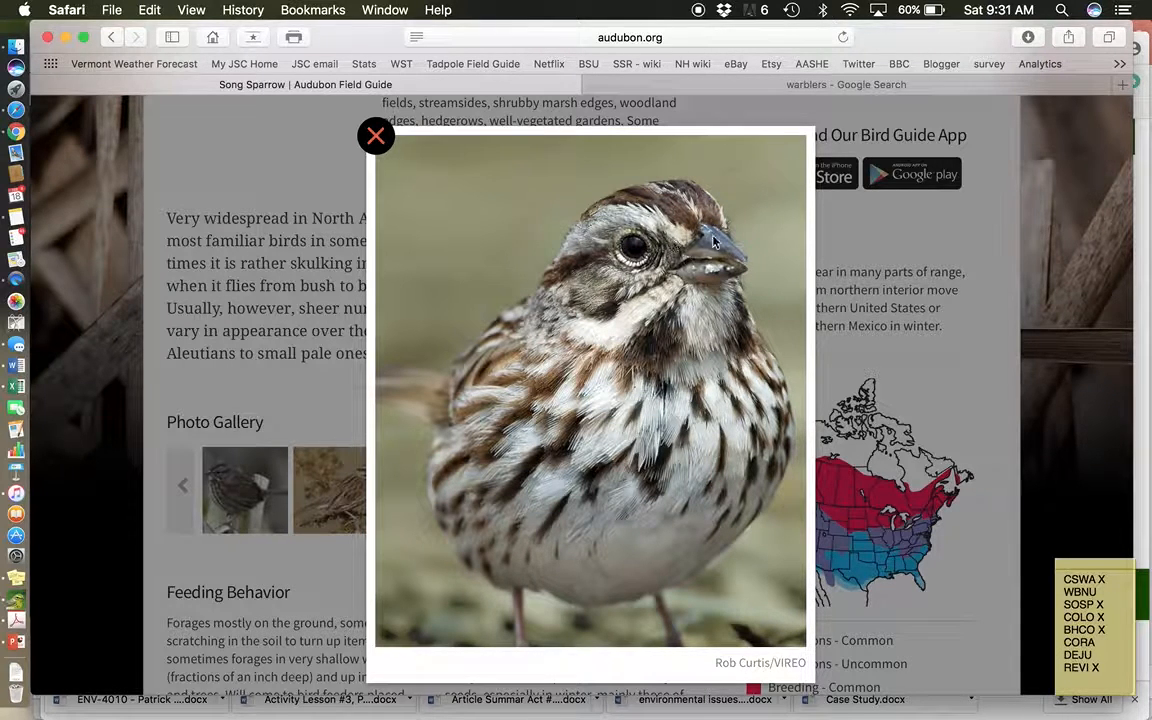
mouse_move(500, 422)
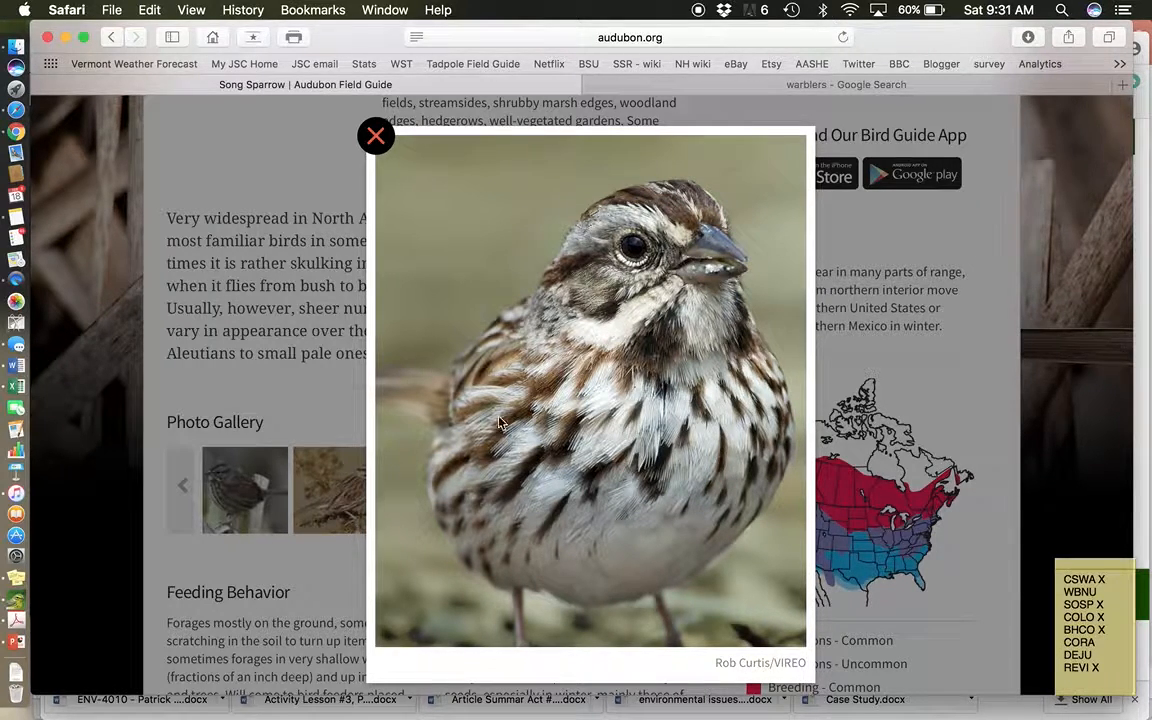
mouse_move(680, 336)
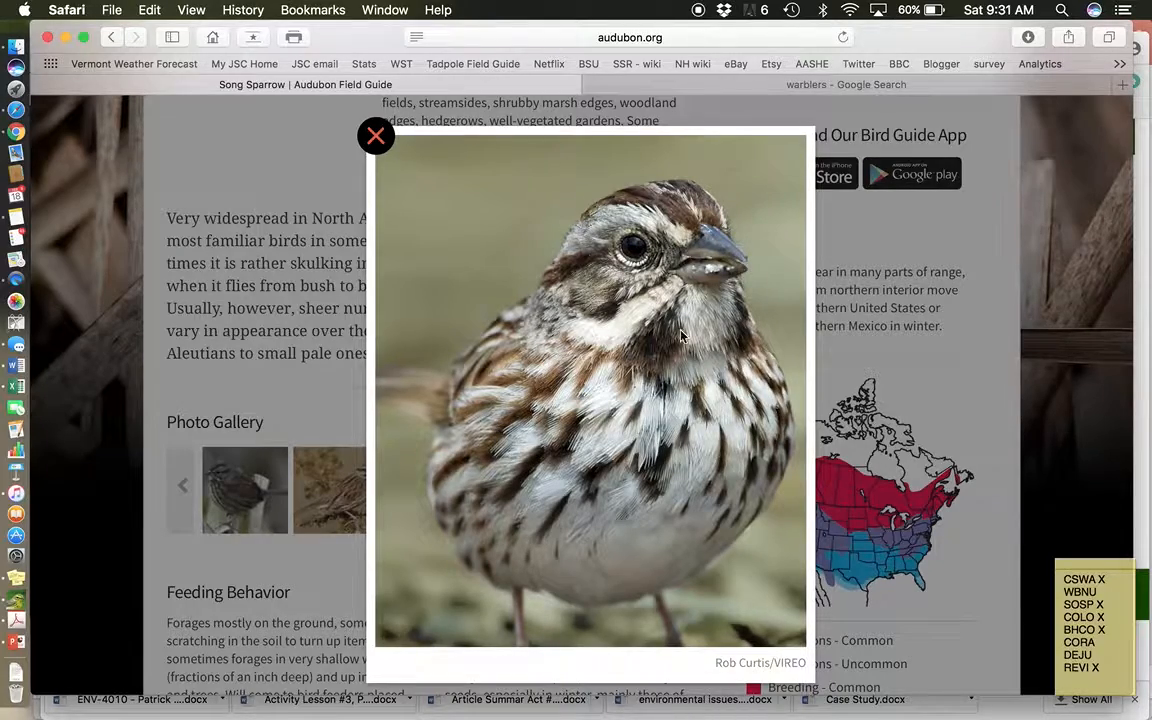
mouse_move(376, 136)
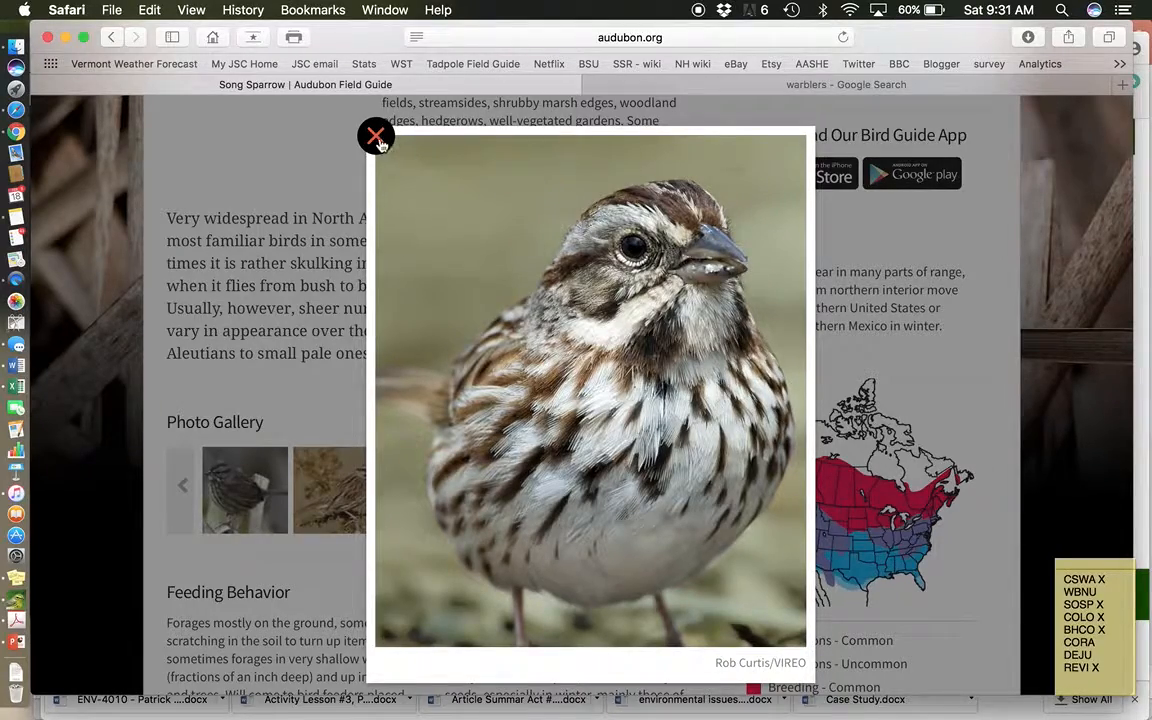
click(376, 136)
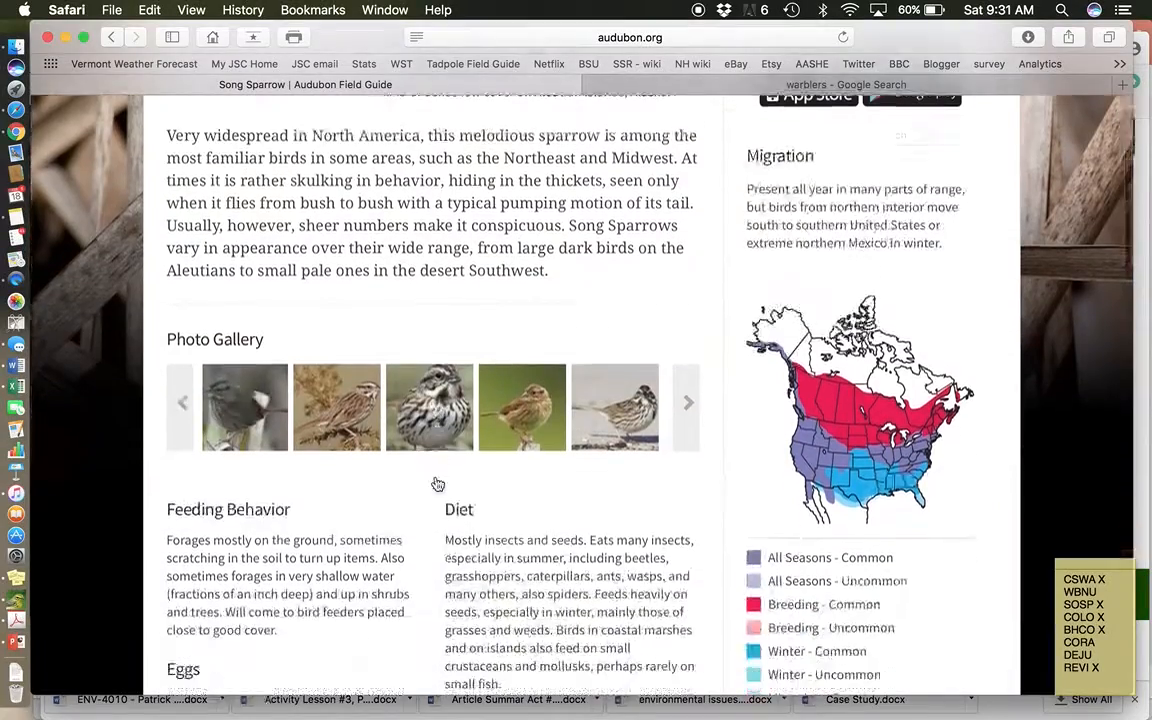
Play the first Song Sparrow song recording from the Songs and Calls list
scroll(down, 3)
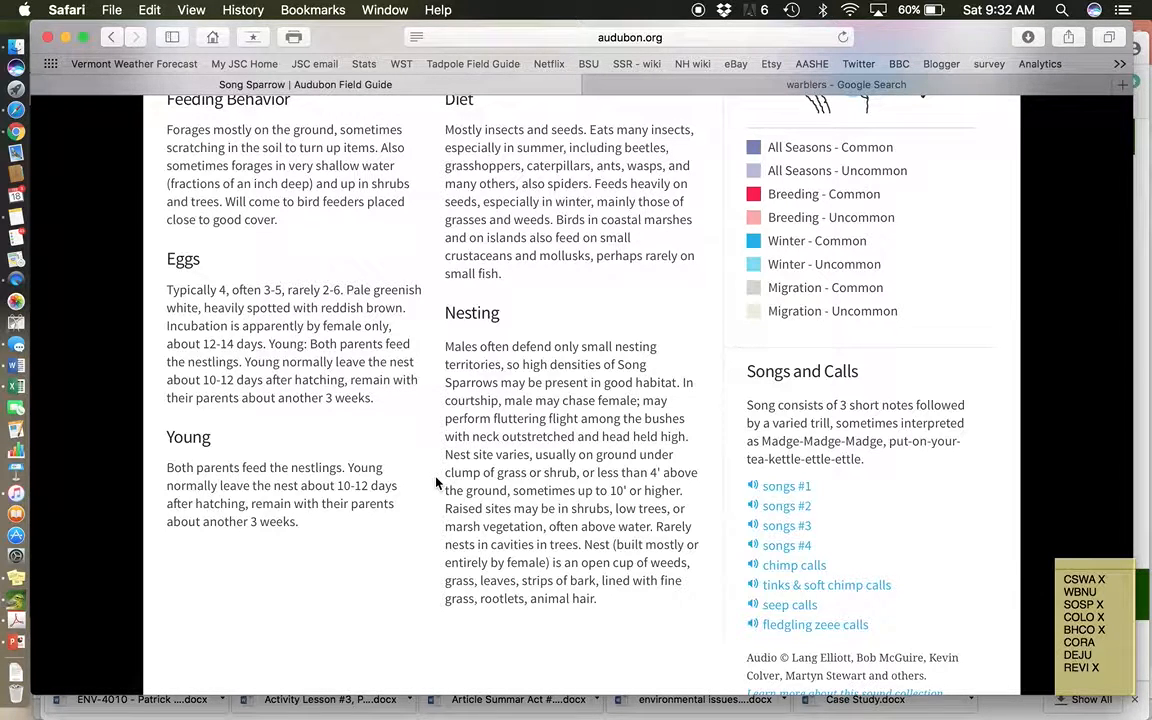
mouse_move(728, 510)
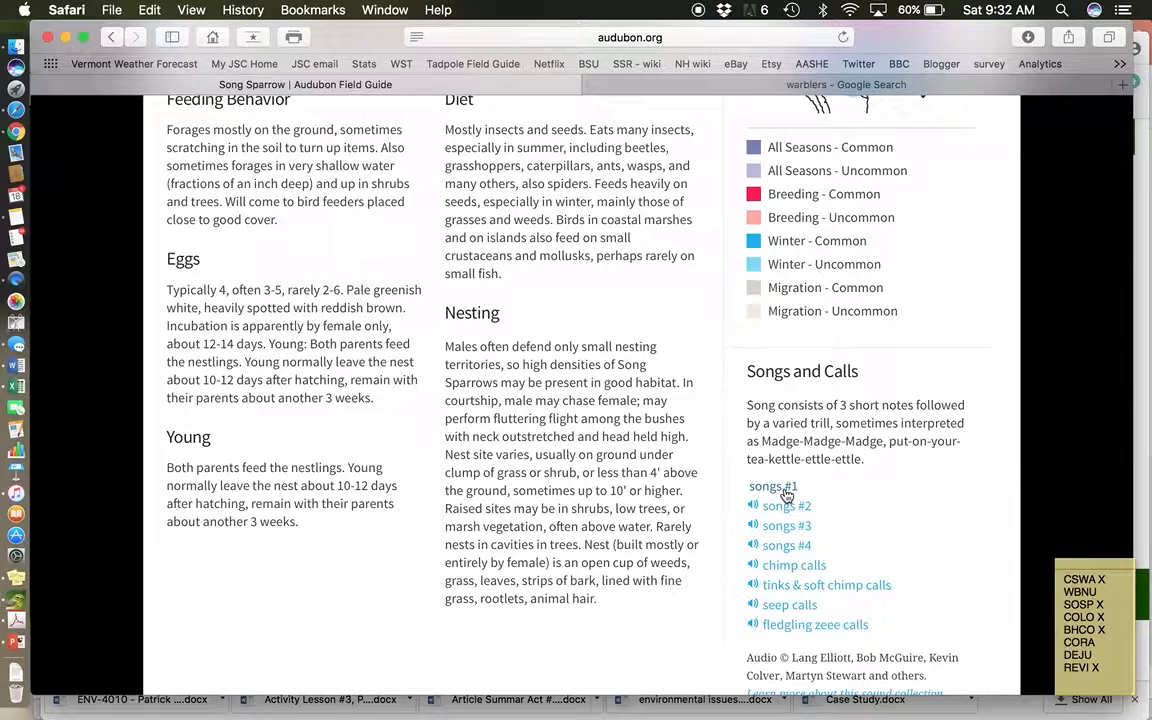
click(772, 486)
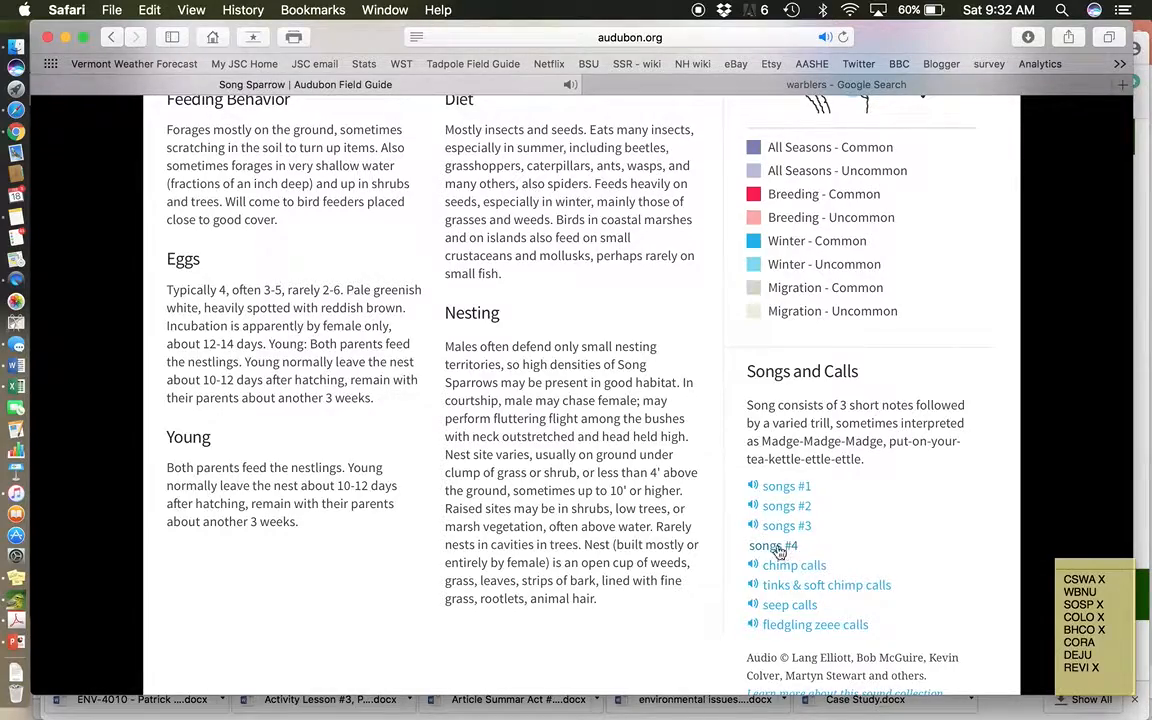
scroll(up, 3)
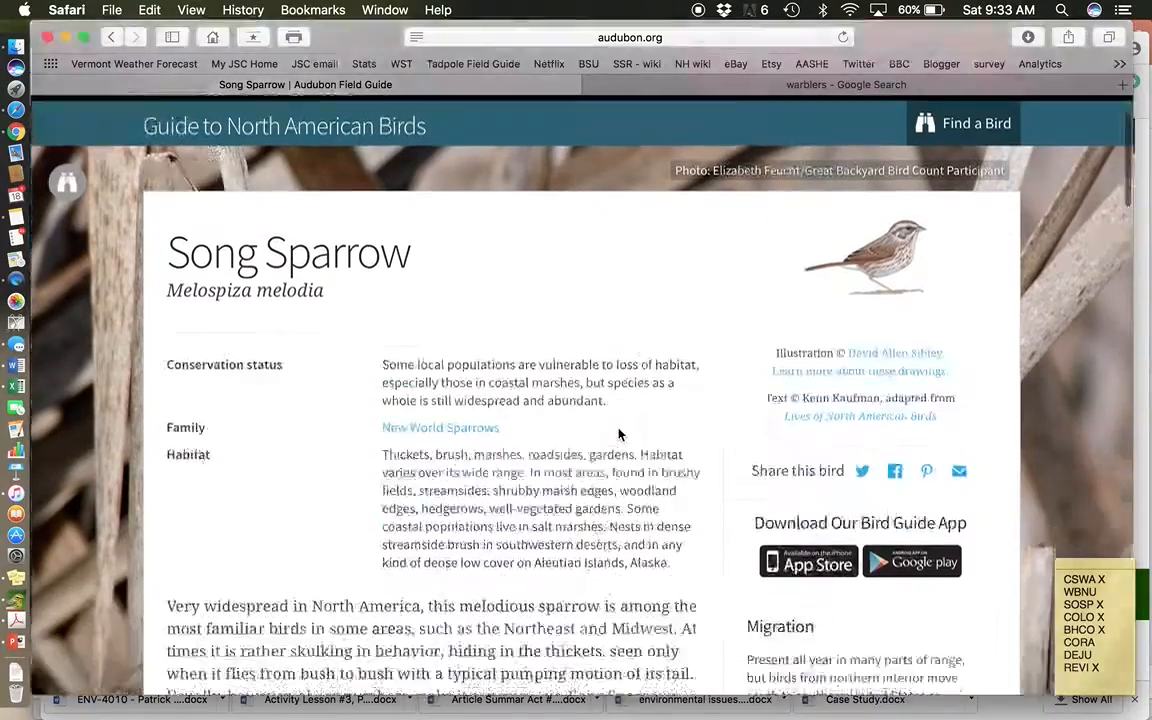
scroll(down, 3)
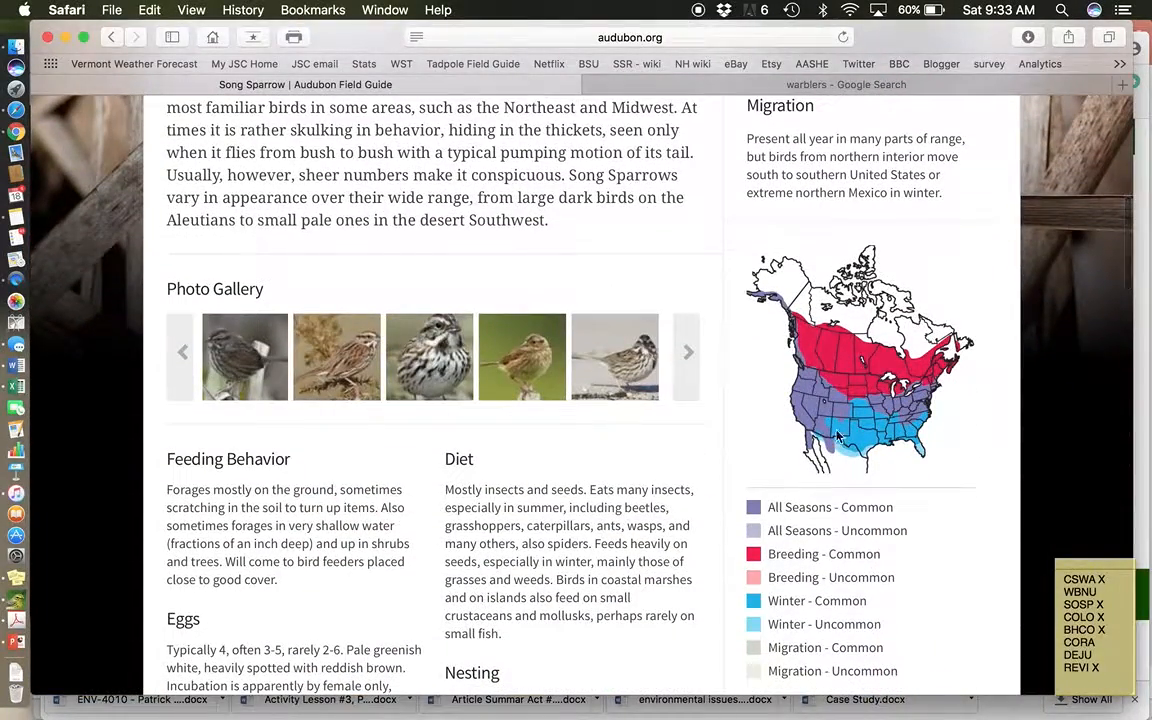
mouse_move(896, 460)
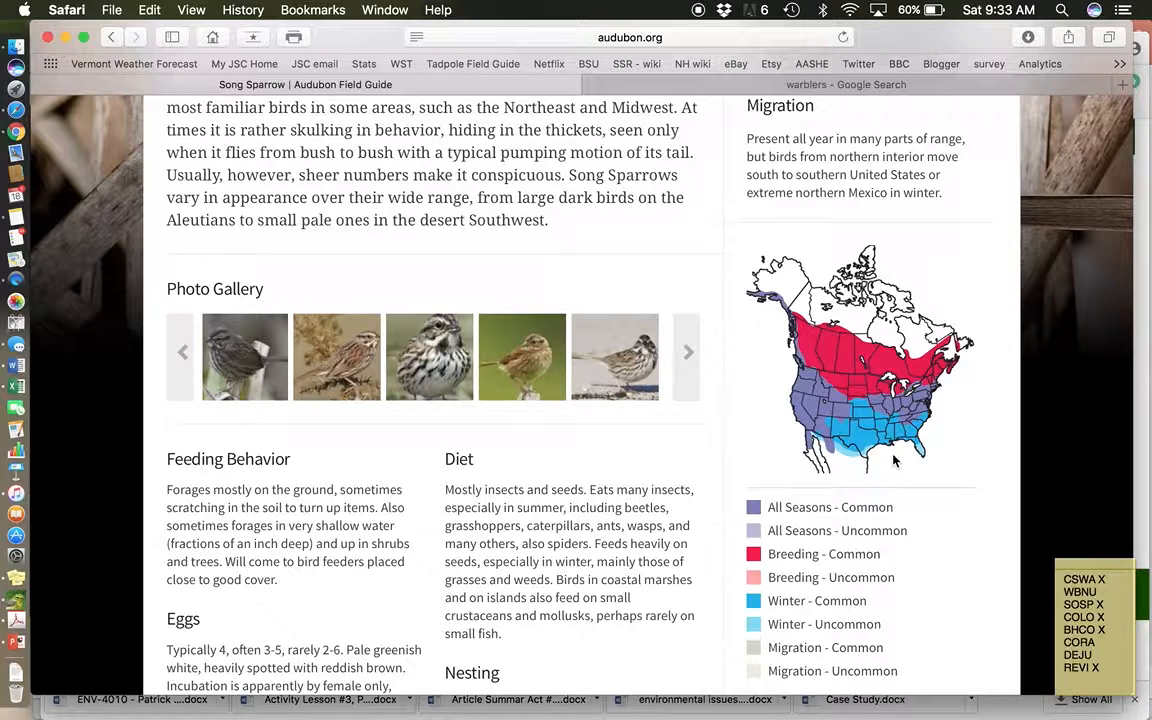
mouse_move(808, 550)
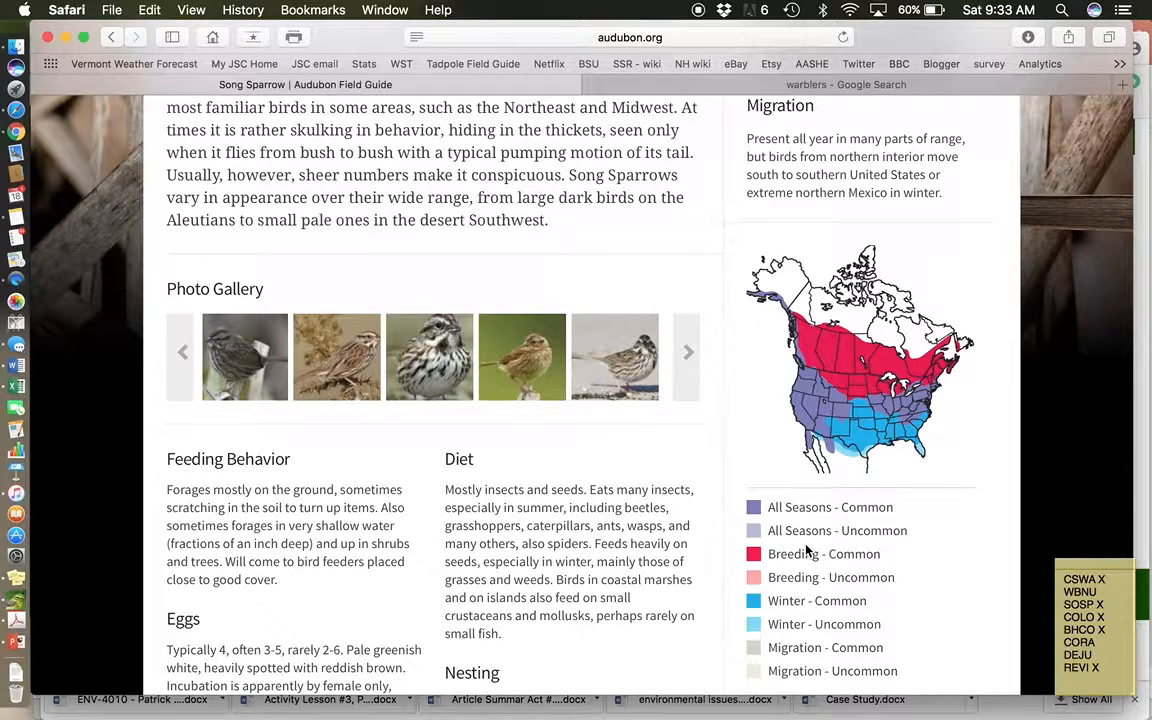
mouse_move(744, 448)
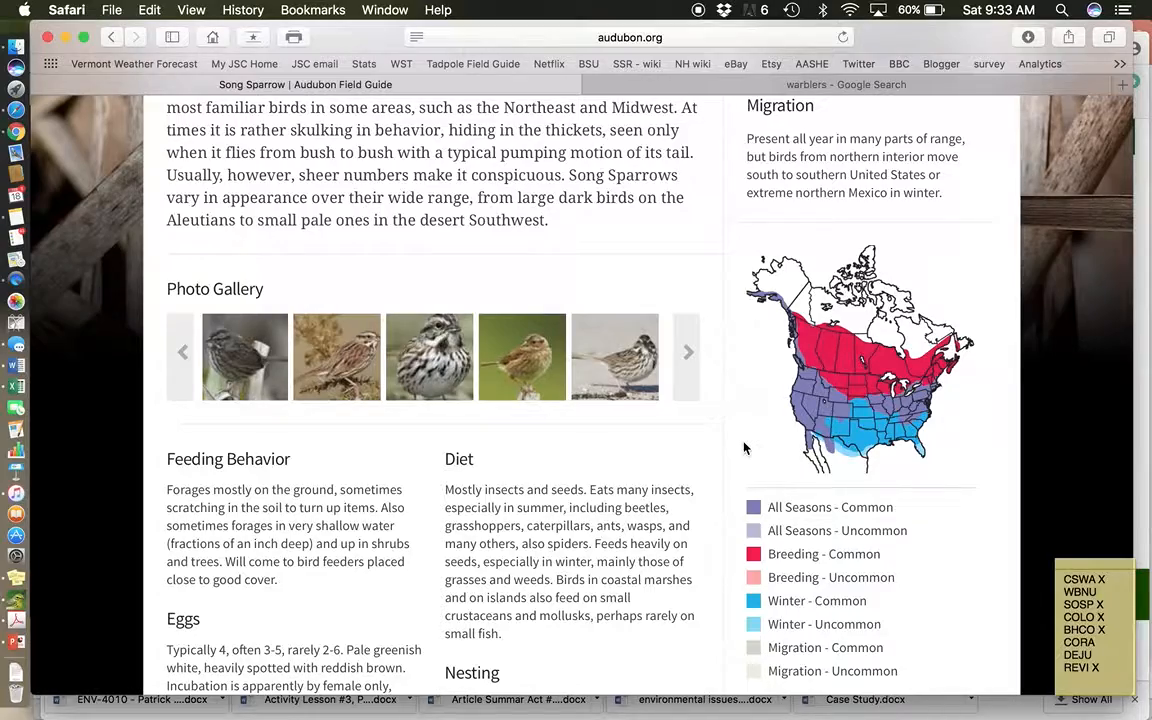
scroll(up, 3)
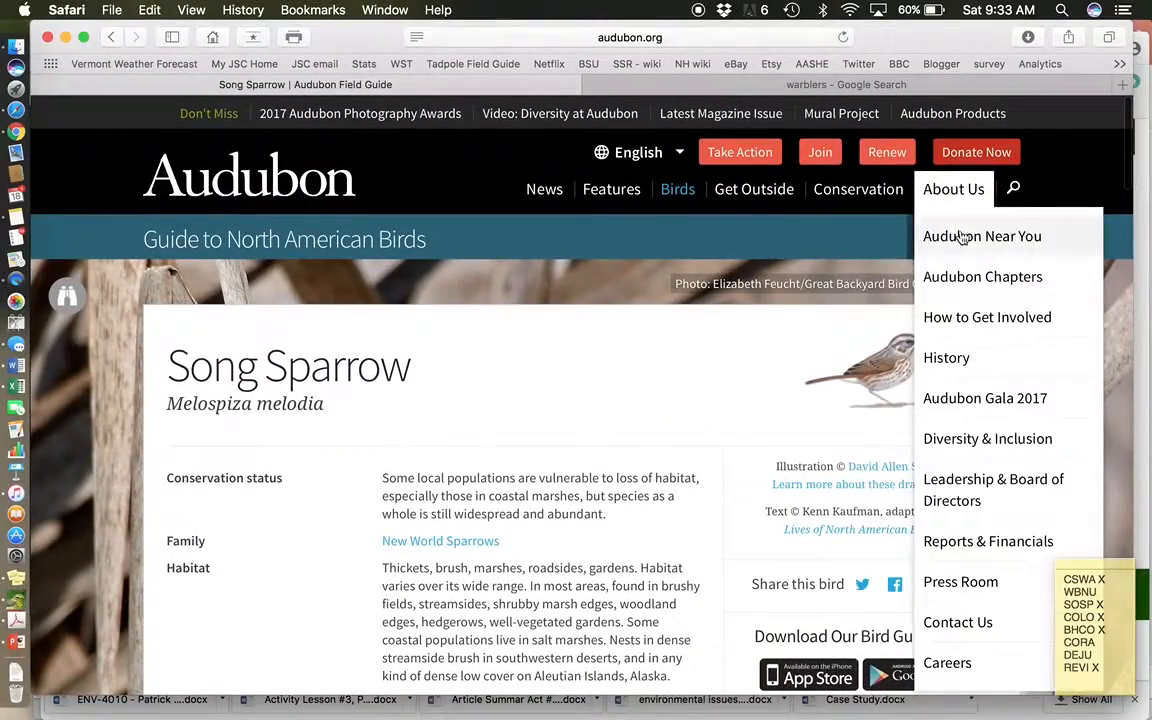
Search the bird guide for 'common loon' and go to the Common Loon species page
click(976, 236)
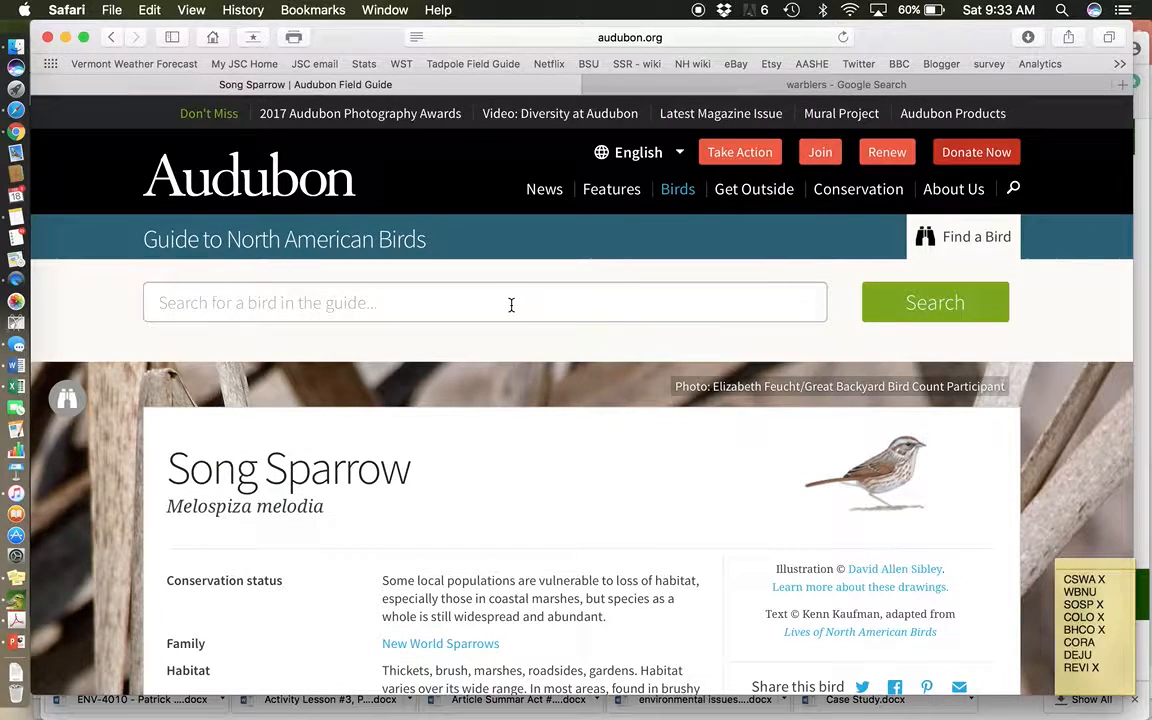
text(common Black Hawk)
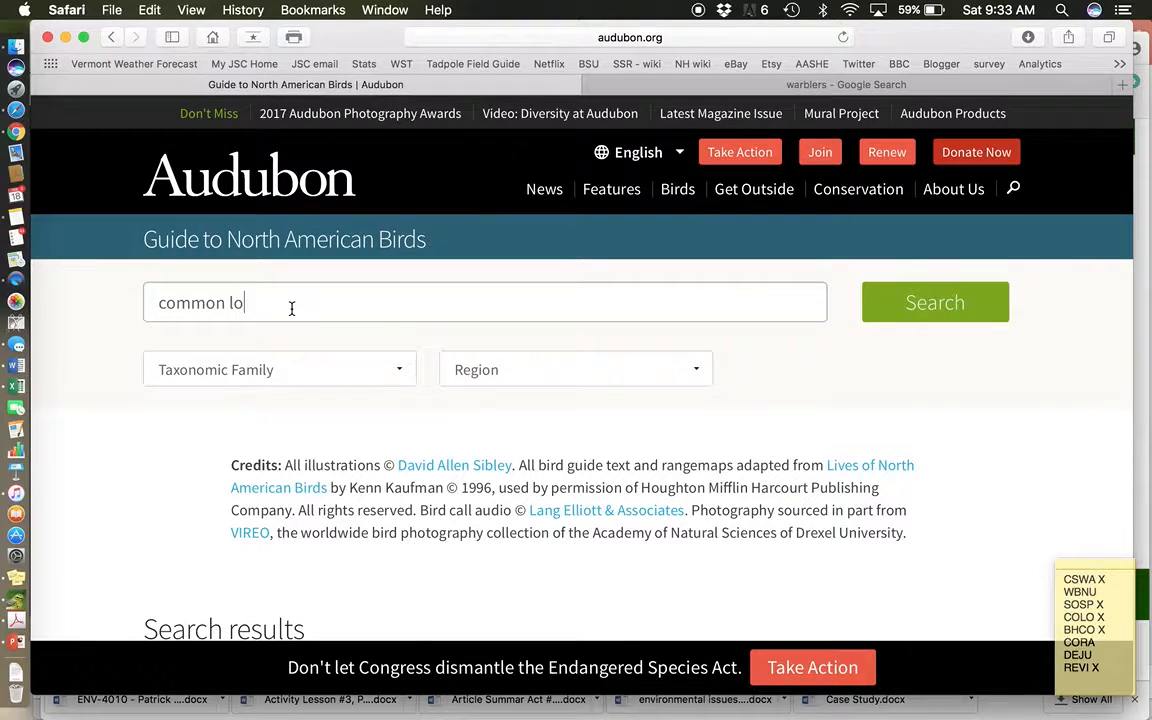
text(on)
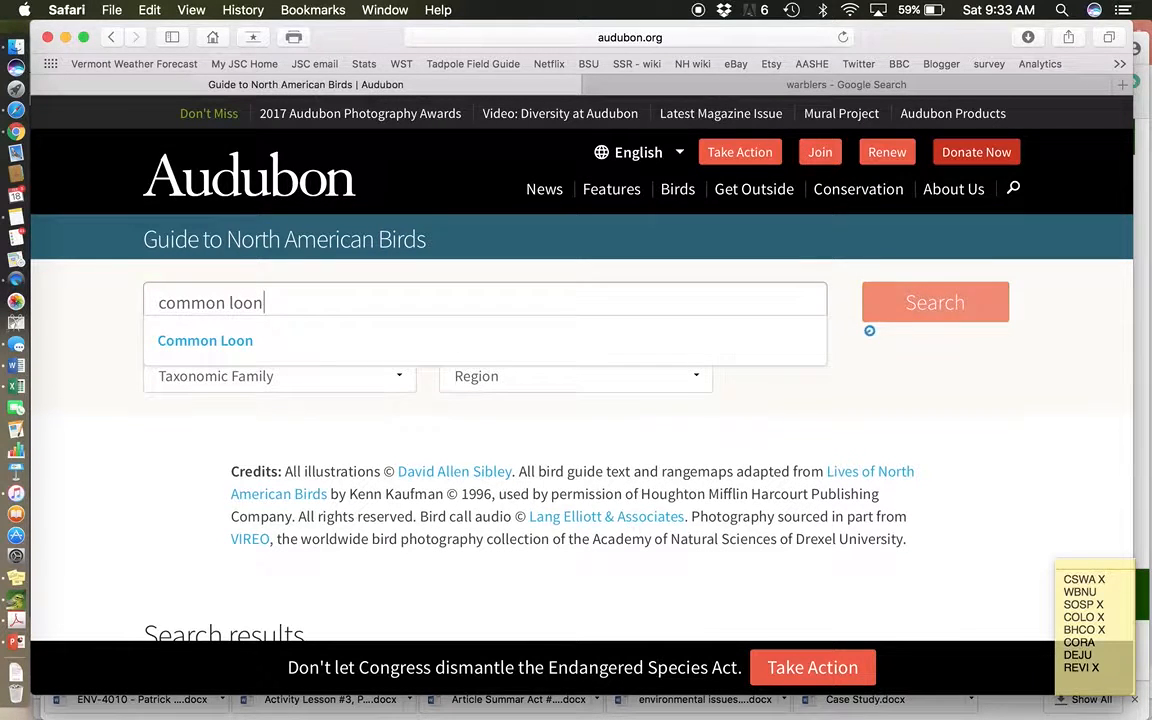
click(204, 340)
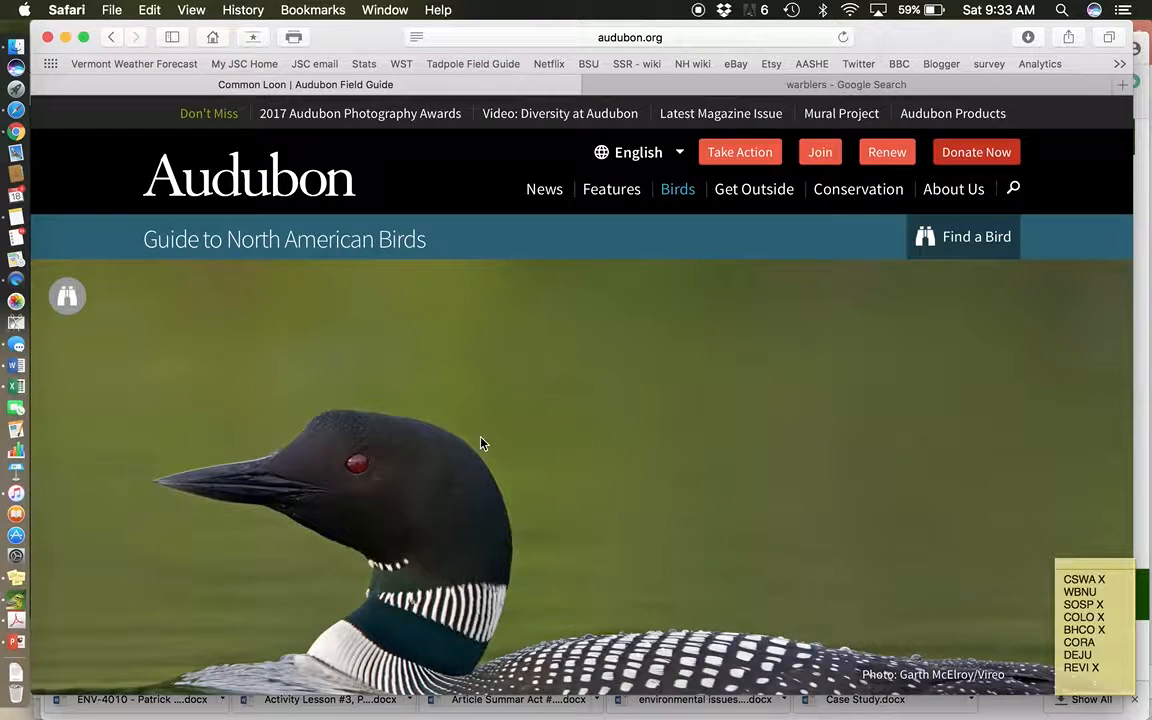
mouse_move(604, 500)
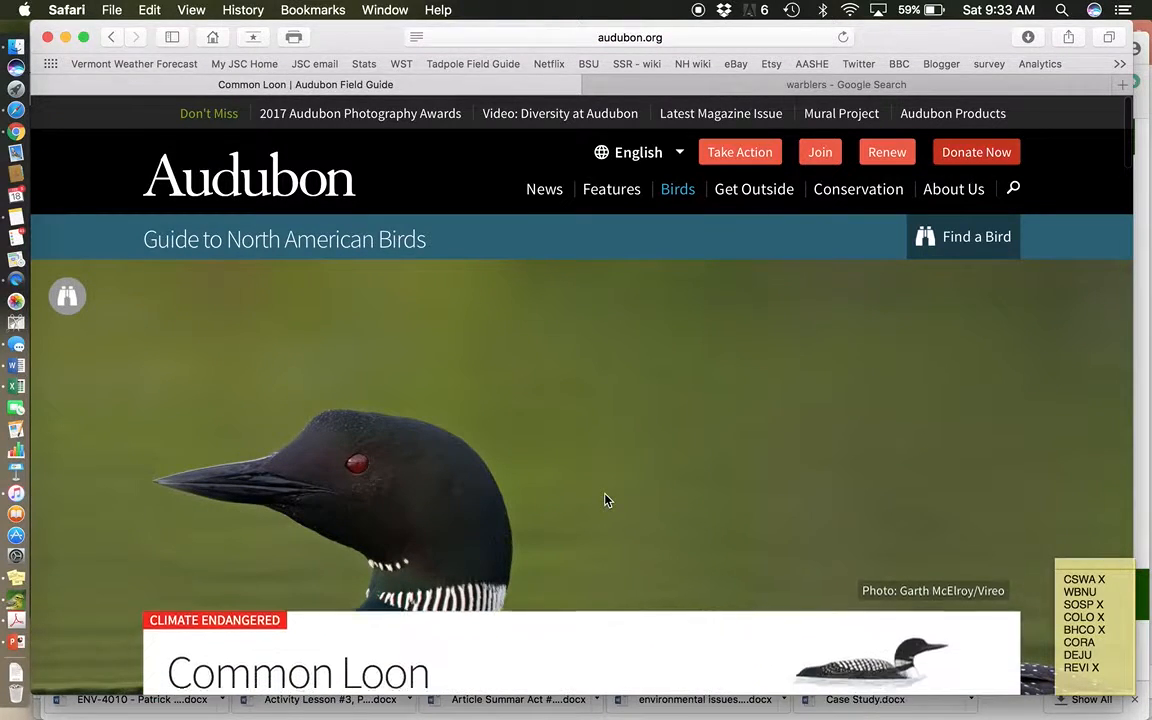
Scroll the Common Loon page down through its description, photo gallery and range map
scroll(down, 3)
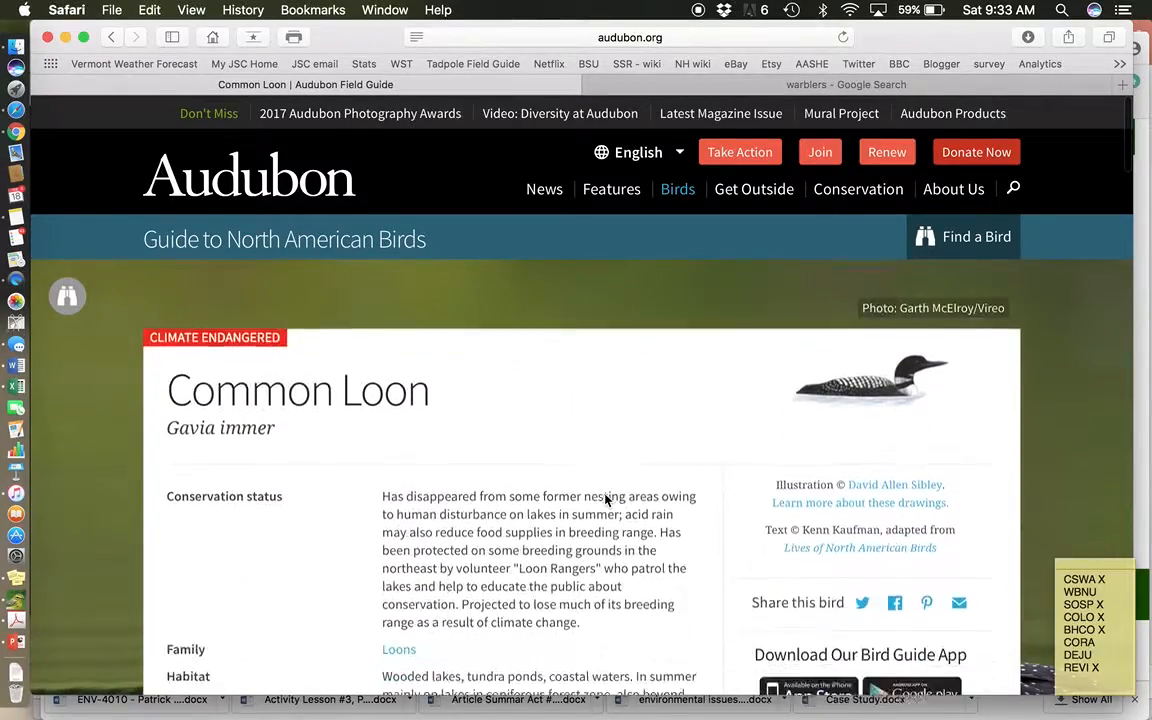
scroll(down, 3)
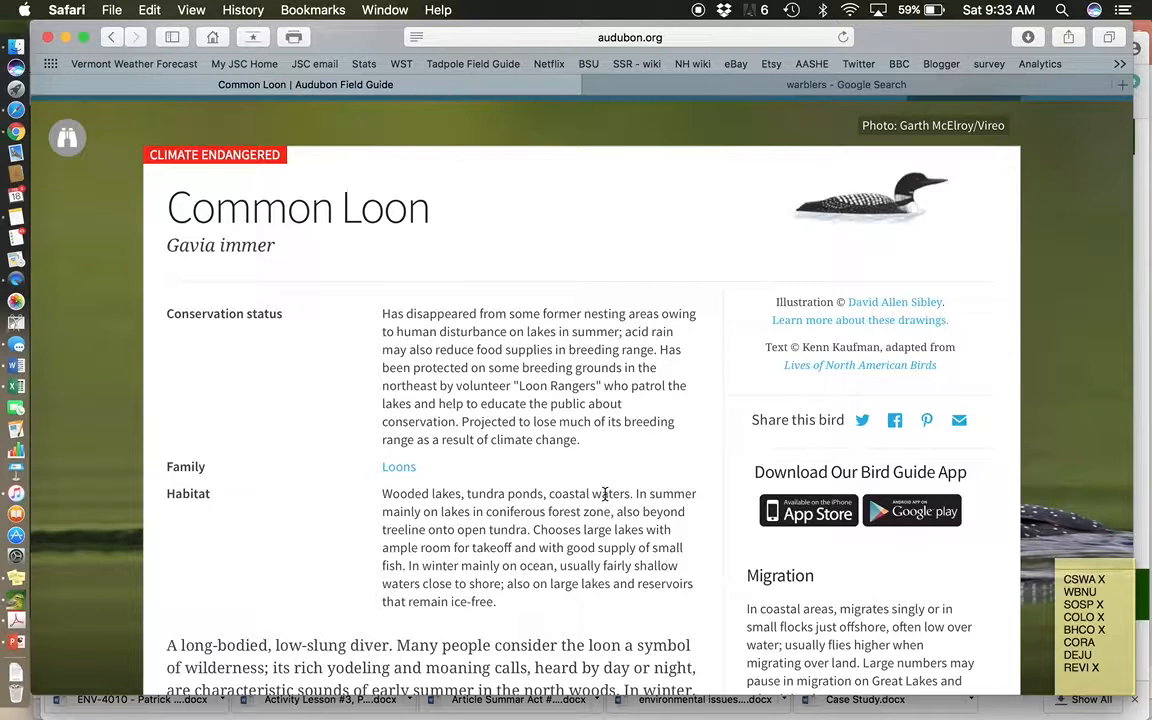
scroll(down, 3)
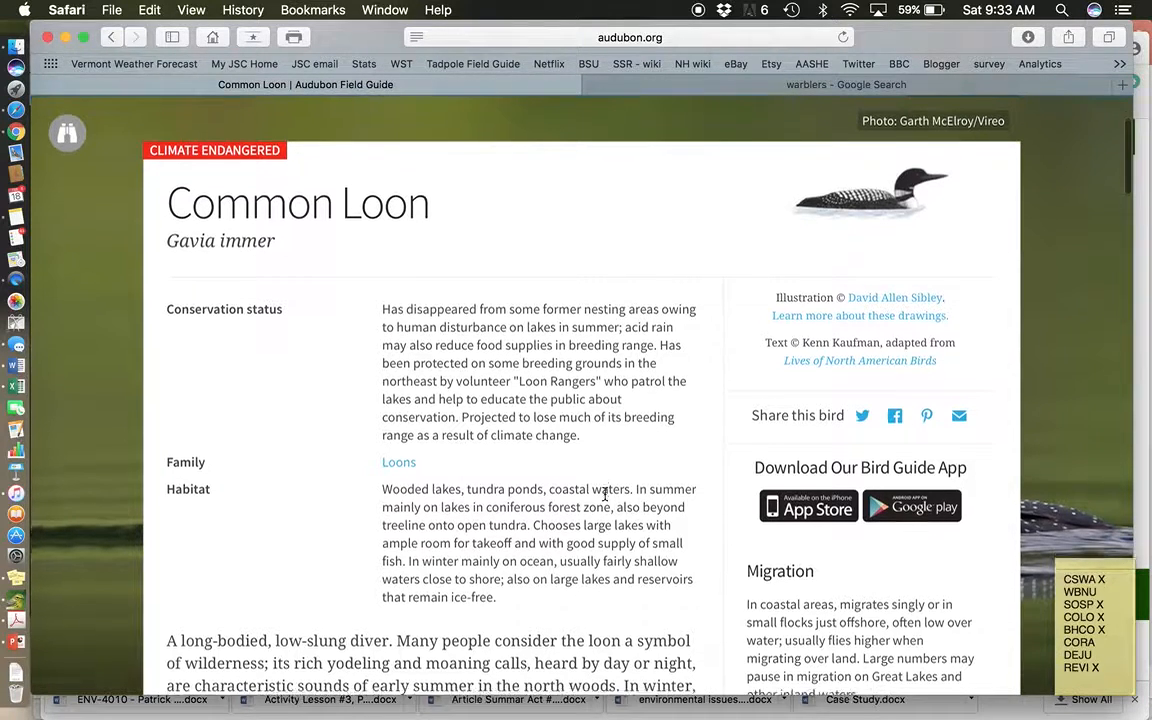
scroll(down, 3)
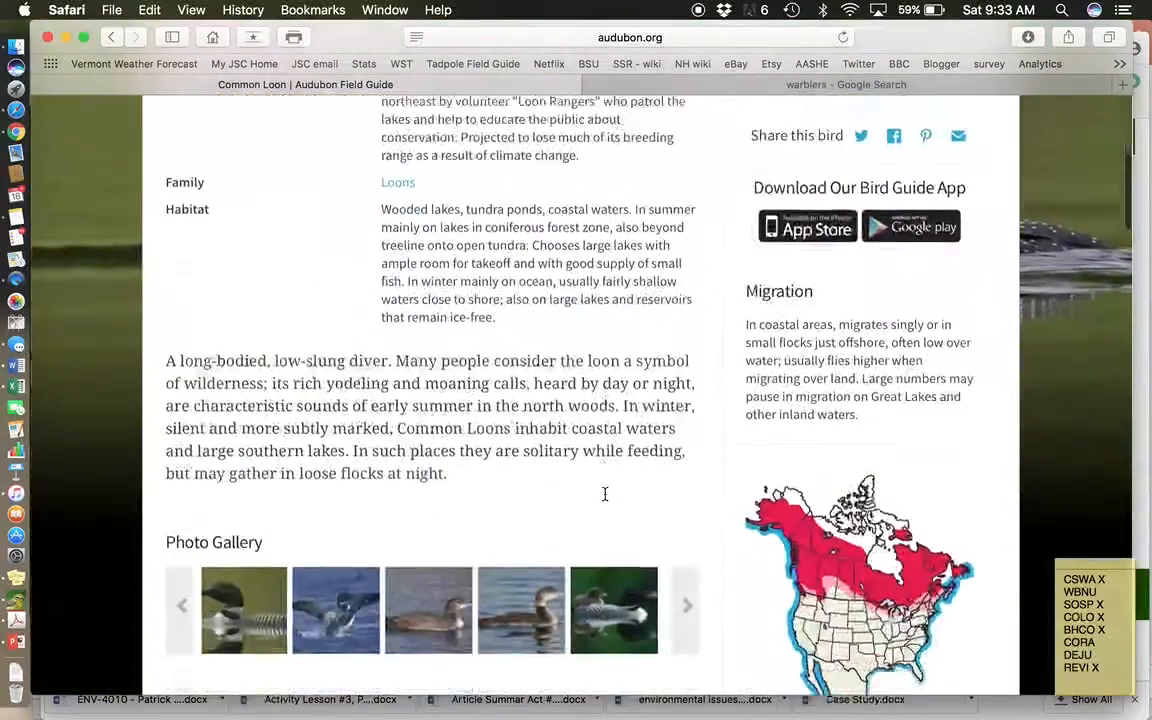
scroll(down, 3)
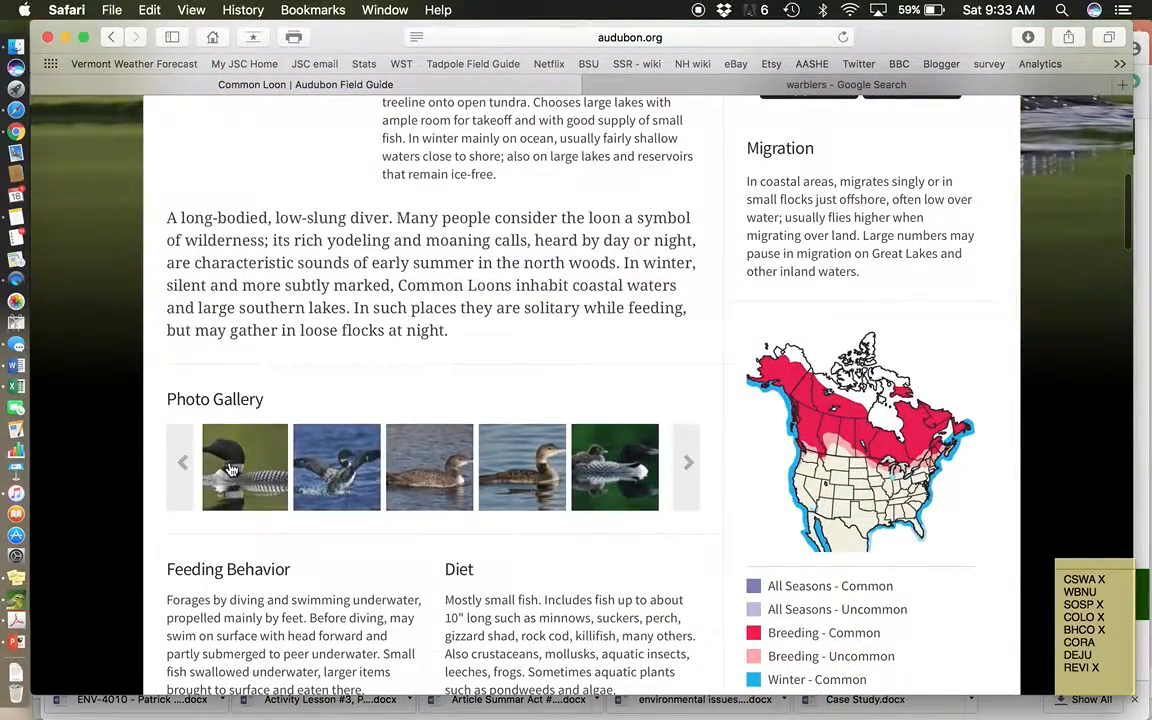
click(244, 468)
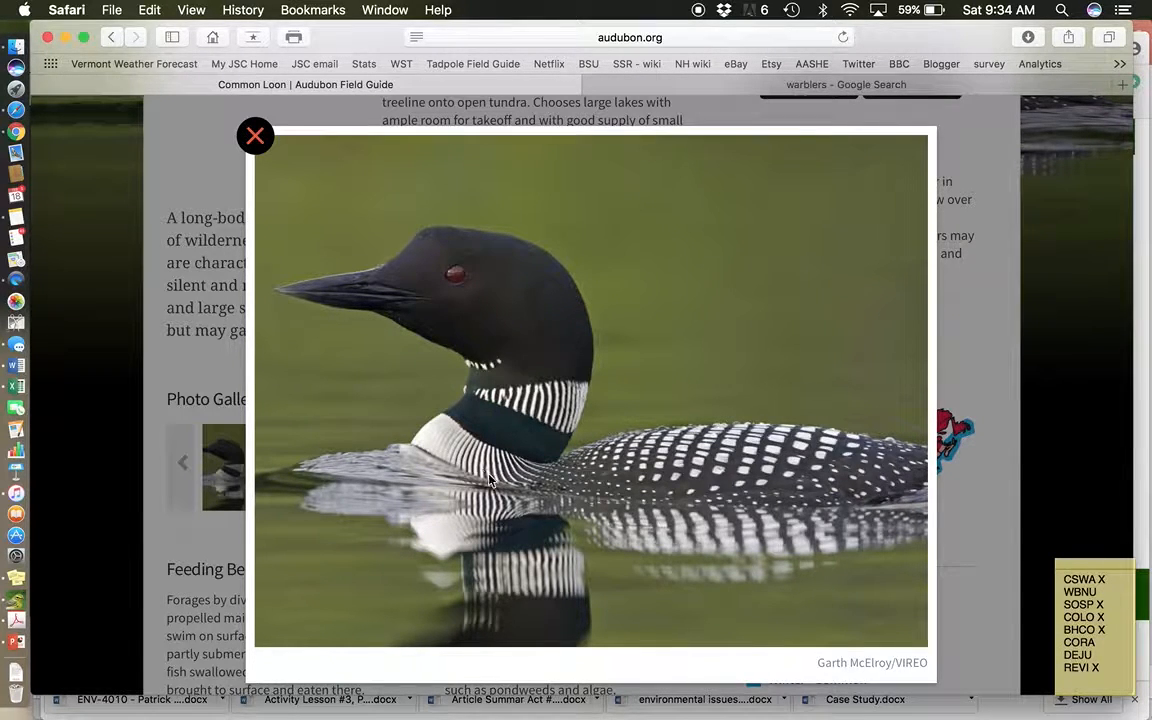
mouse_move(580, 290)
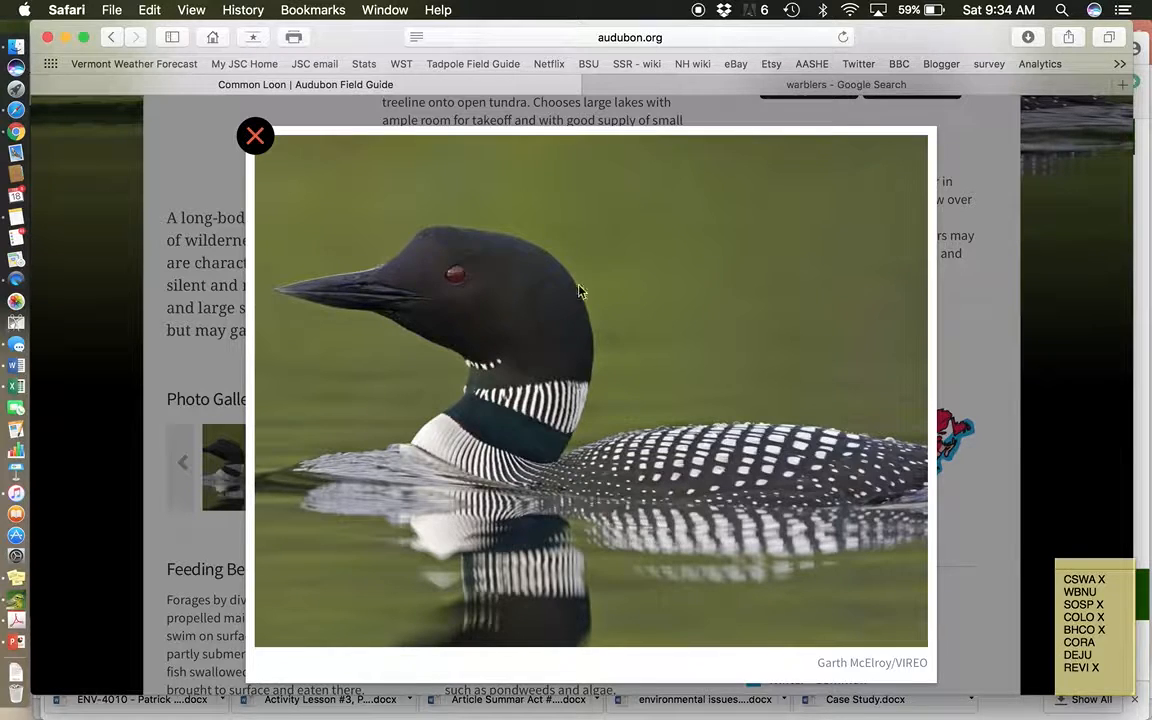
mouse_move(388, 290)
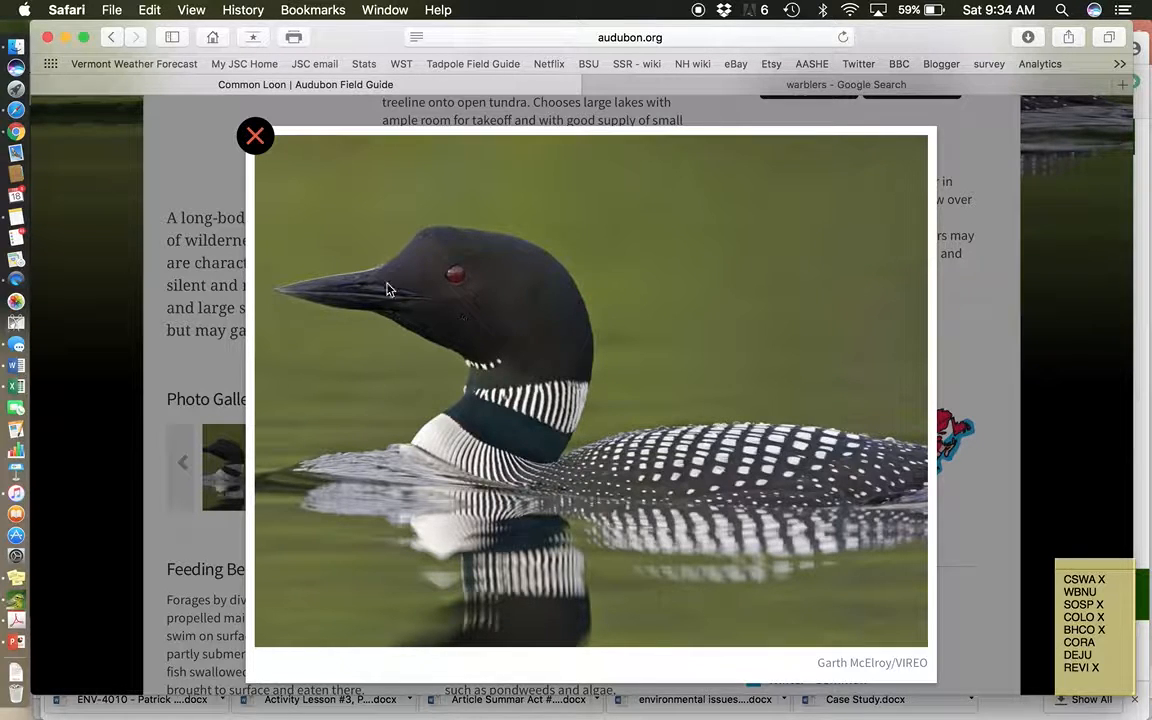
mouse_move(416, 320)
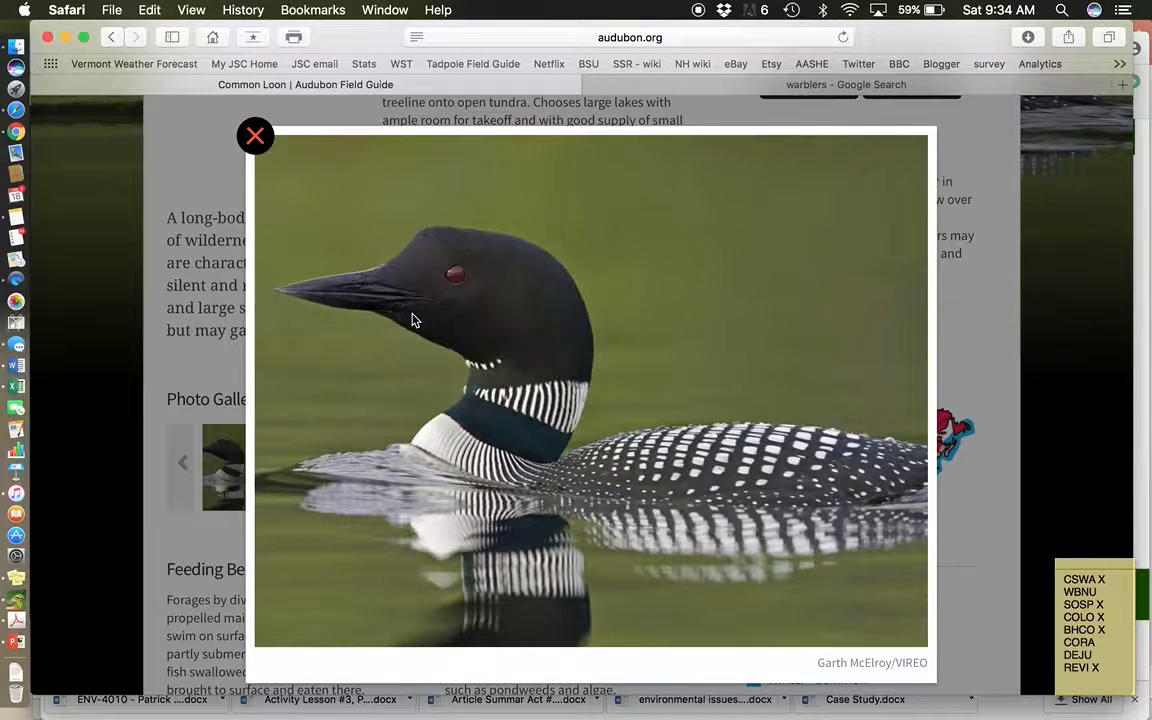
mouse_move(432, 340)
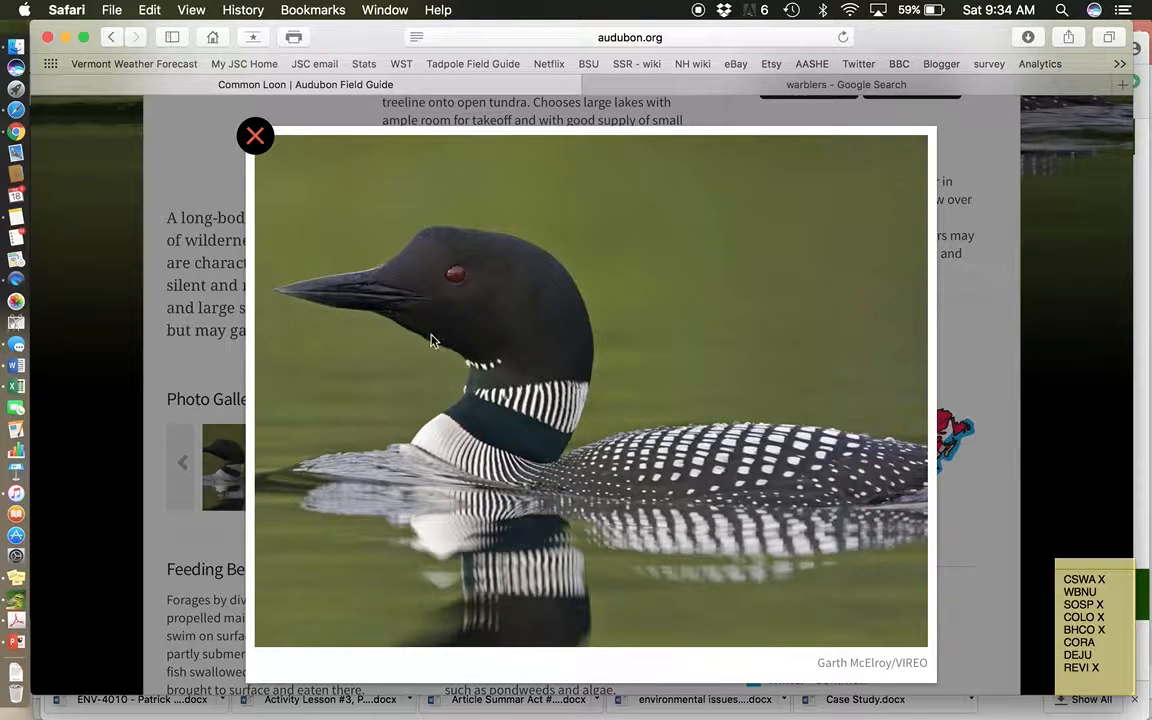
mouse_move(548, 464)
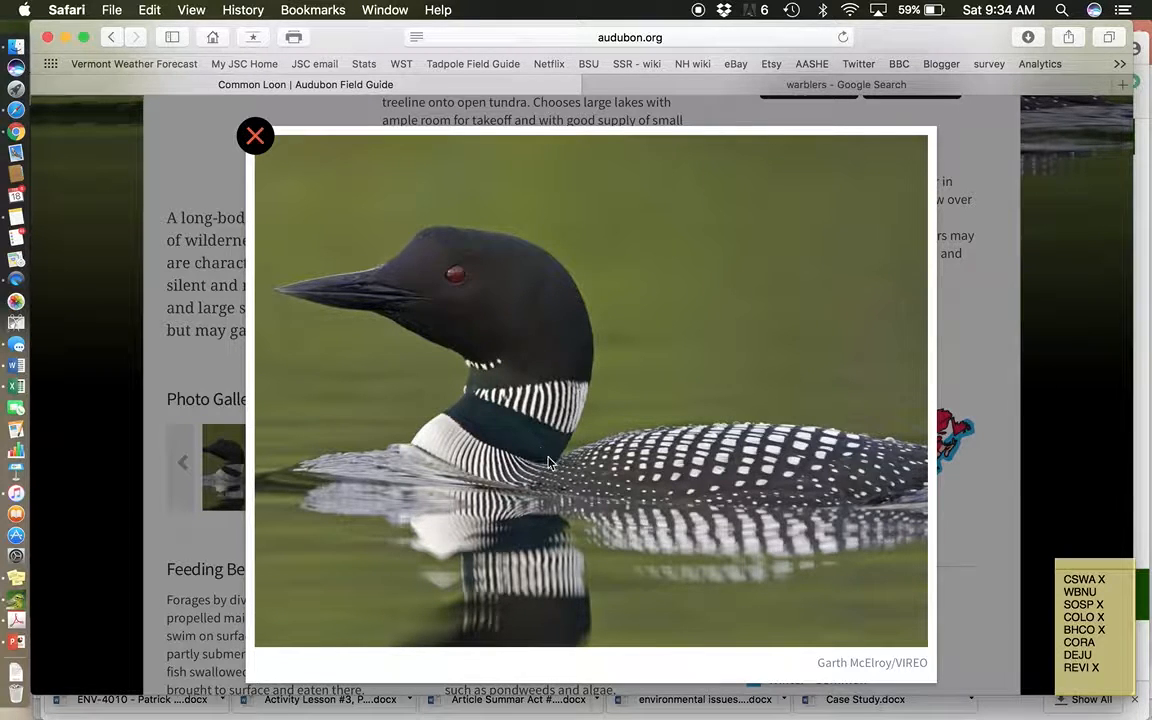
mouse_move(792, 476)
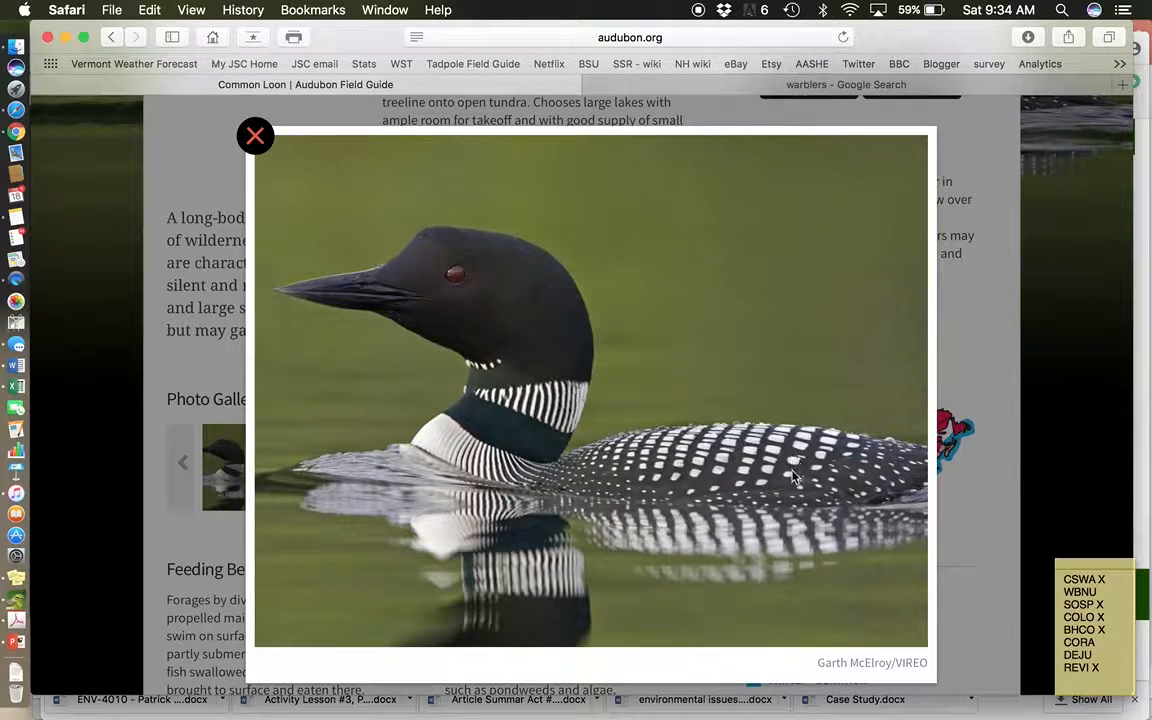
mouse_move(778, 448)
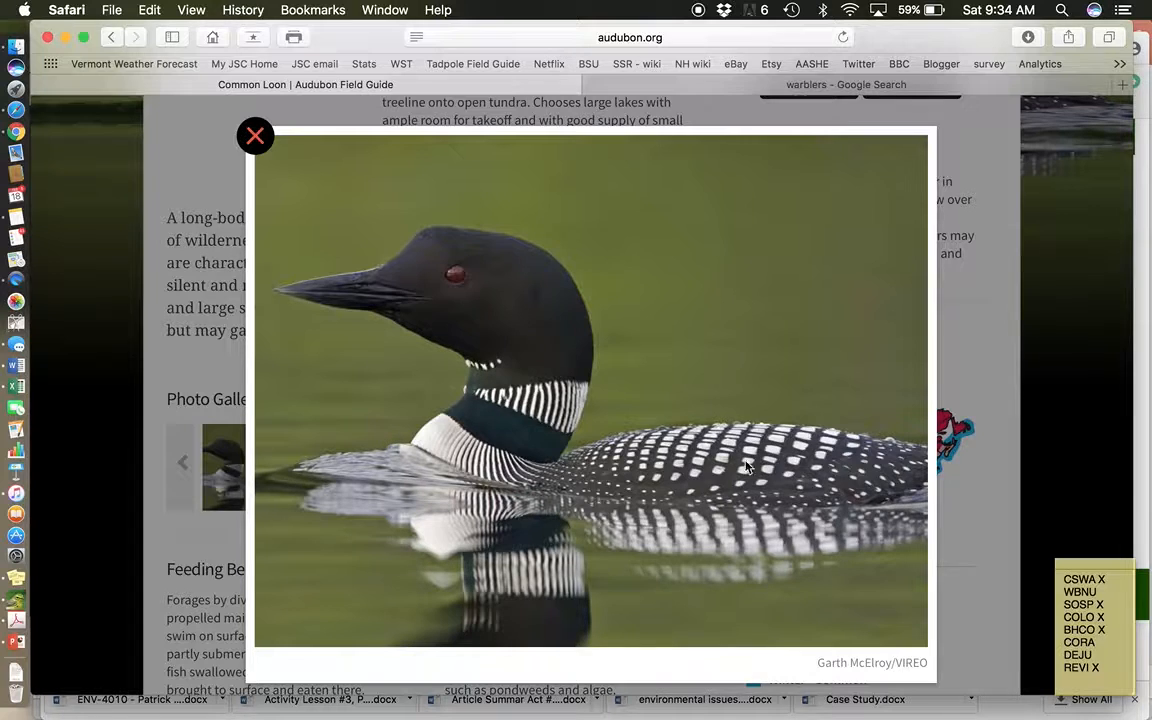
mouse_move(636, 452)
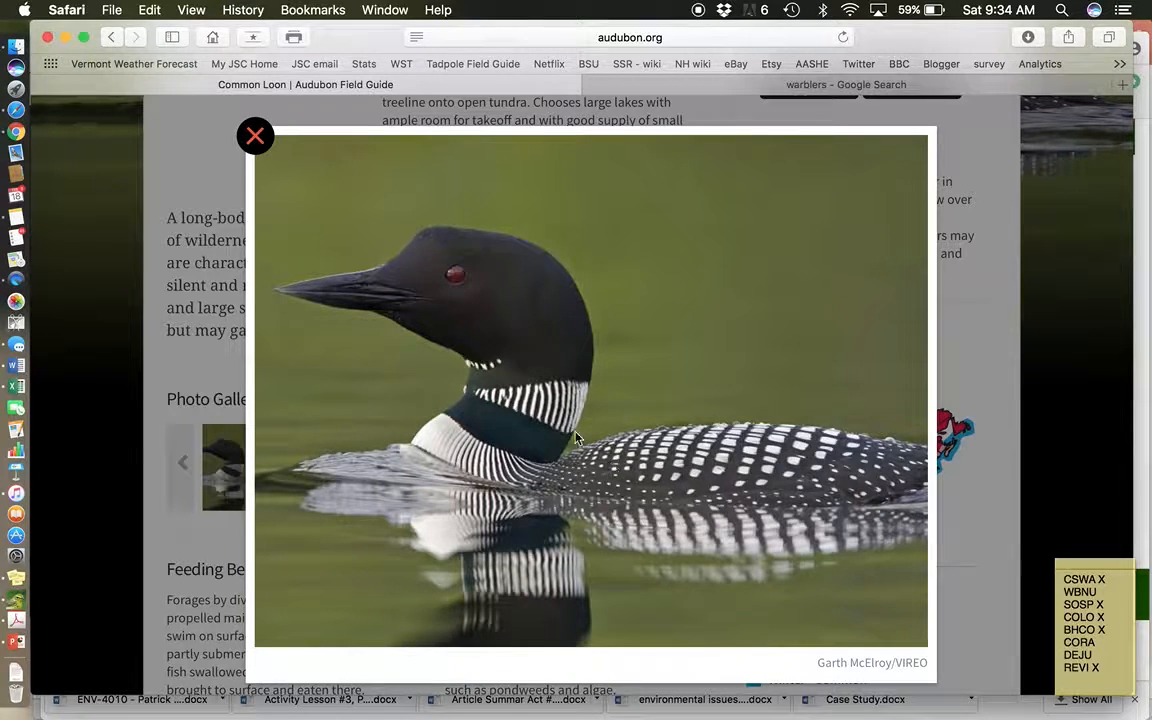
mouse_move(540, 464)
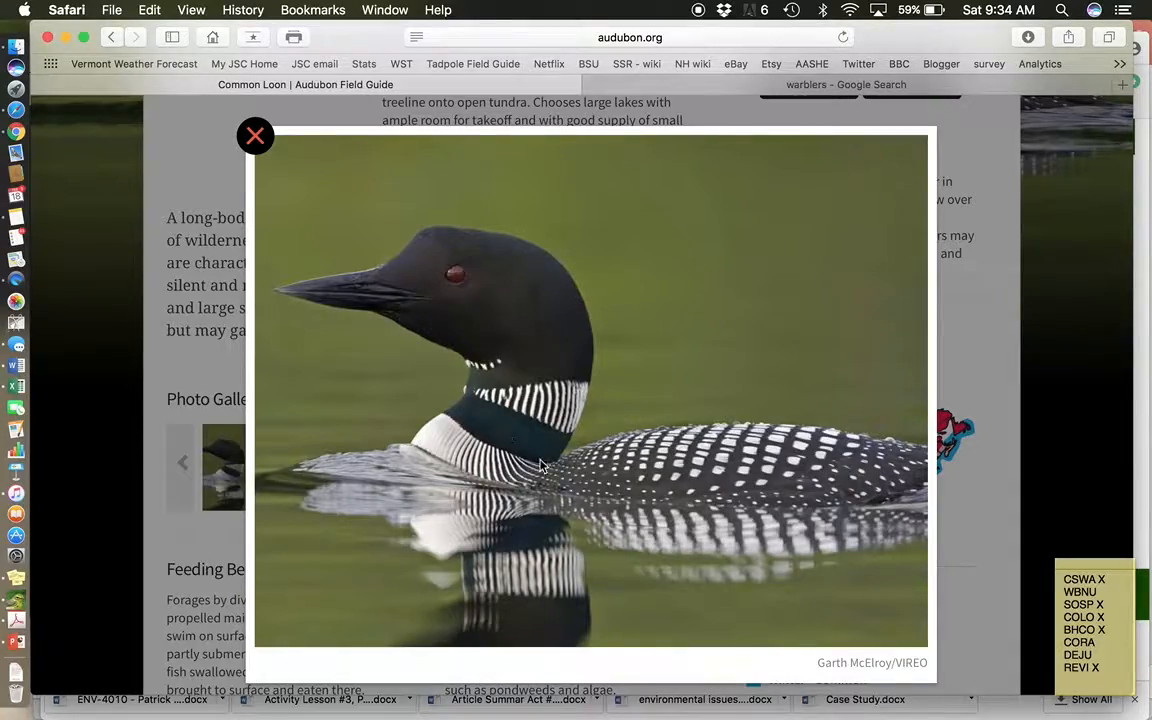
mouse_move(256, 136)
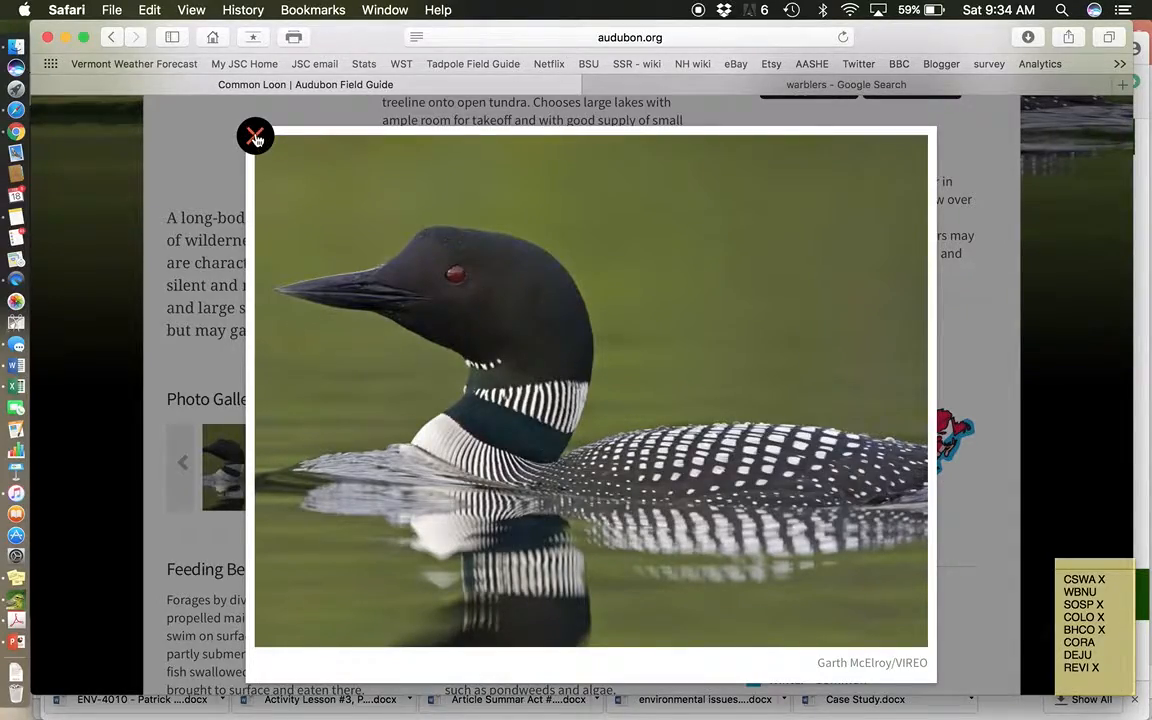
click(256, 136)
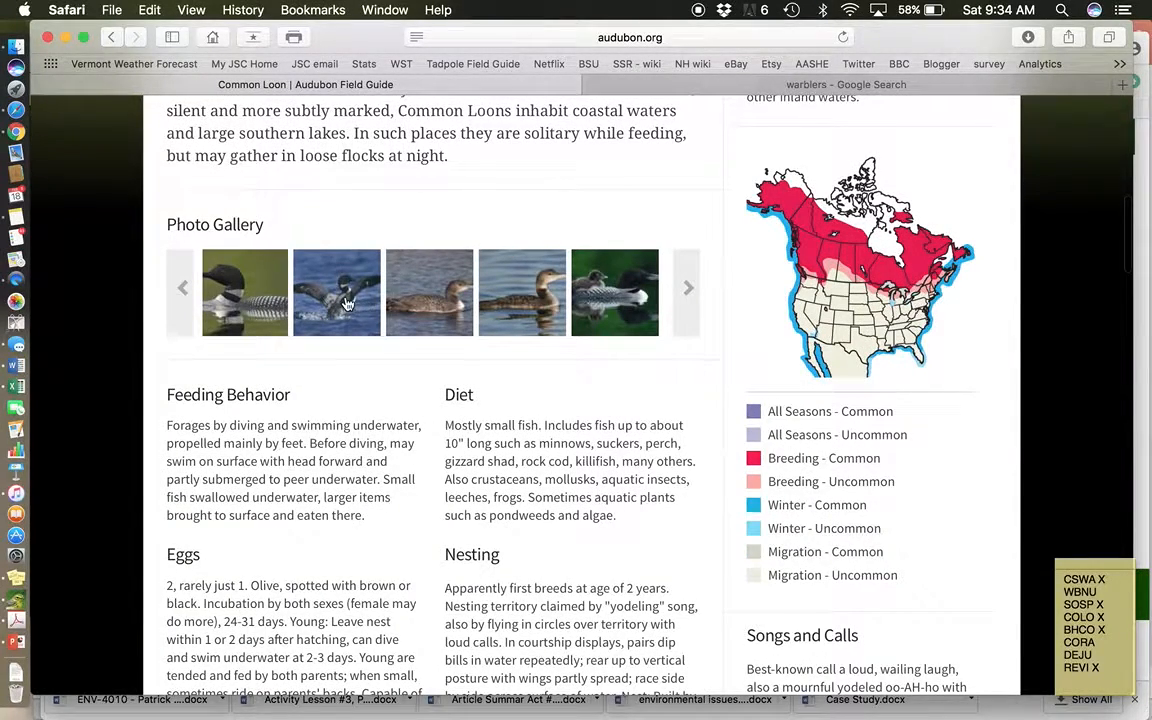
click(336, 292)
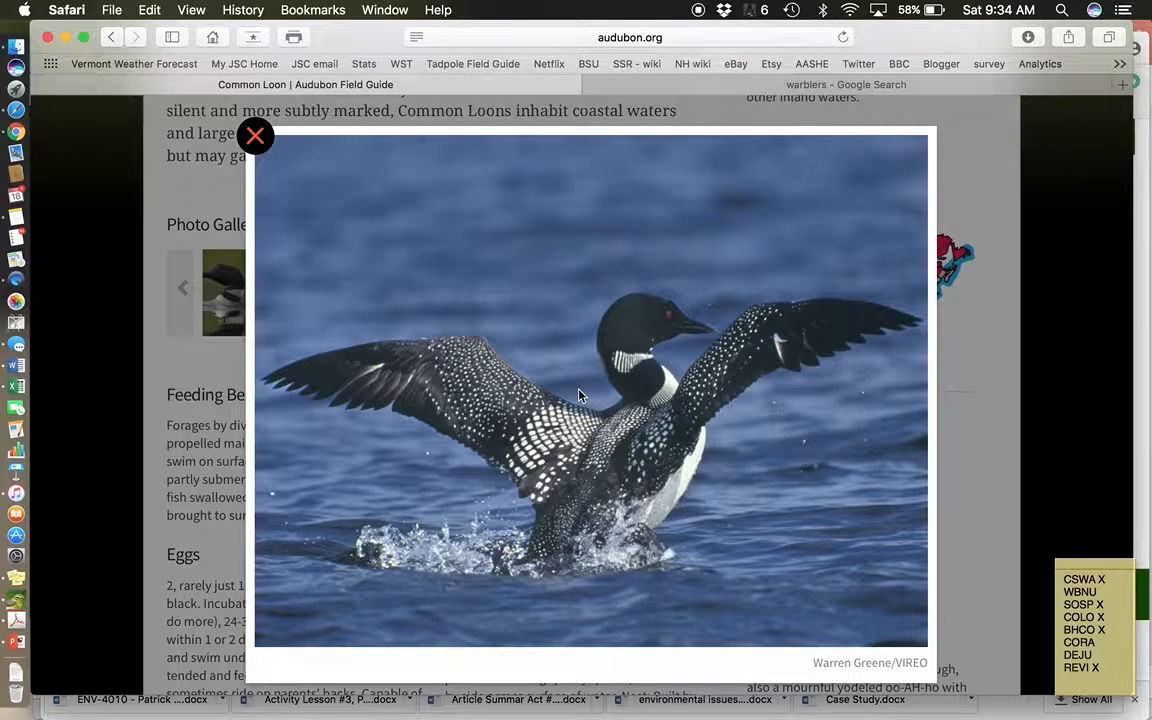
mouse_move(490, 458)
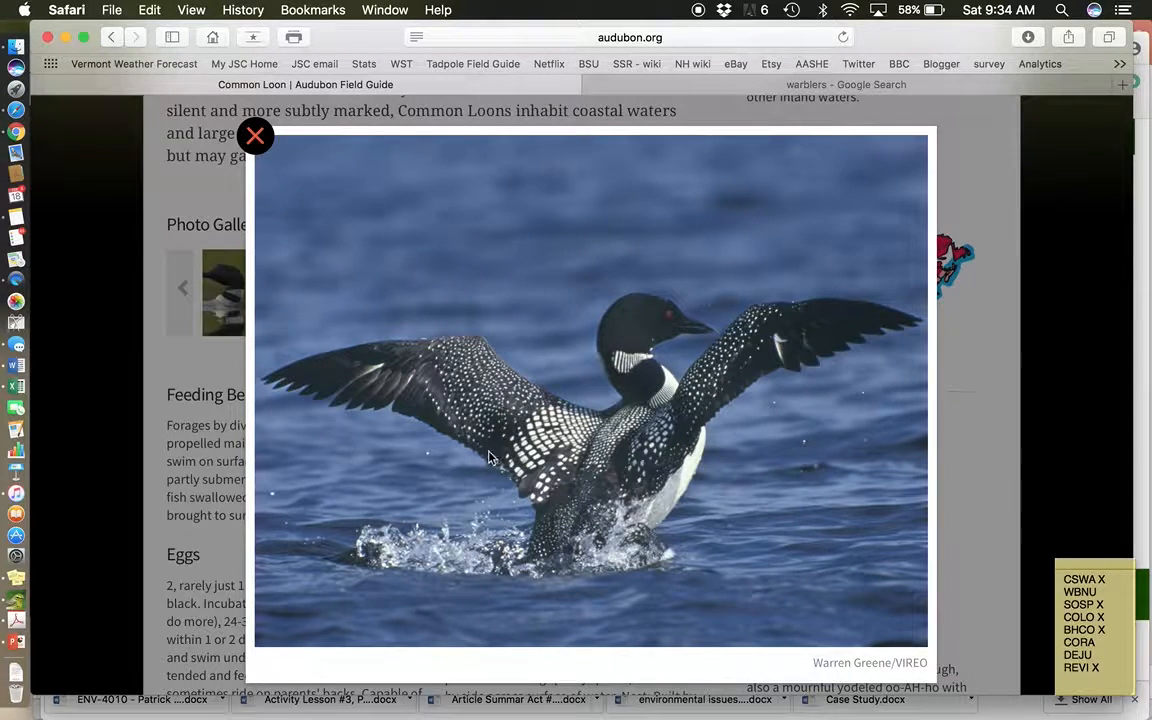
mouse_move(670, 462)
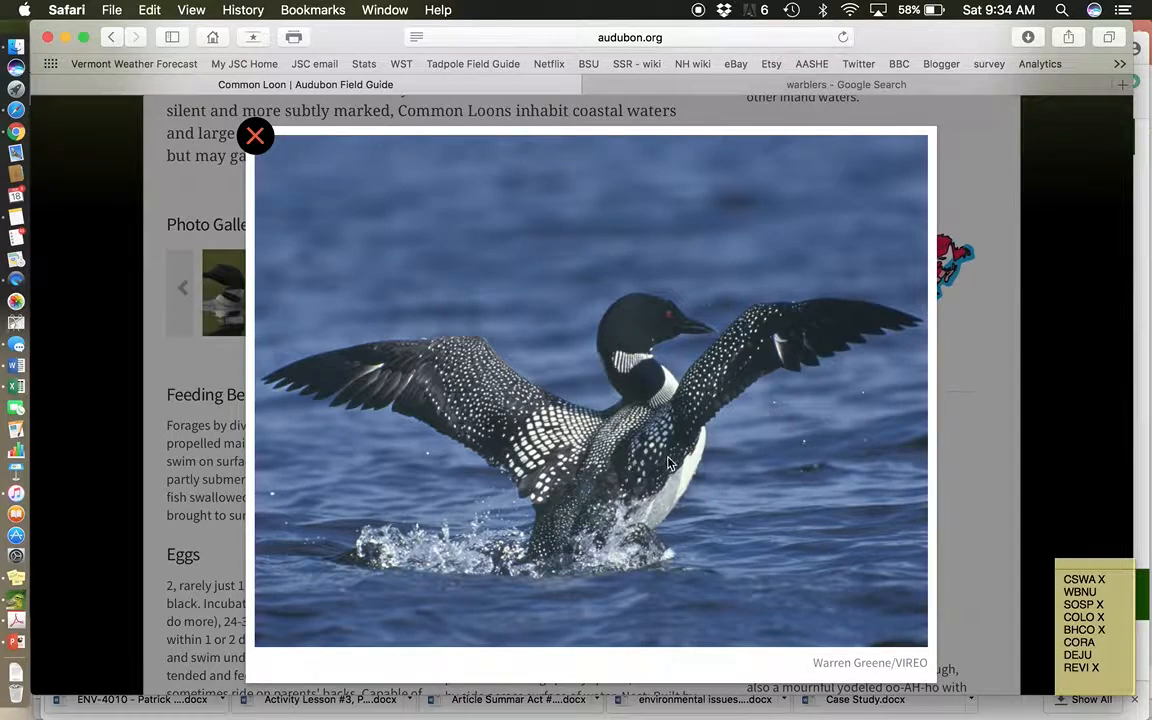
mouse_move(476, 384)
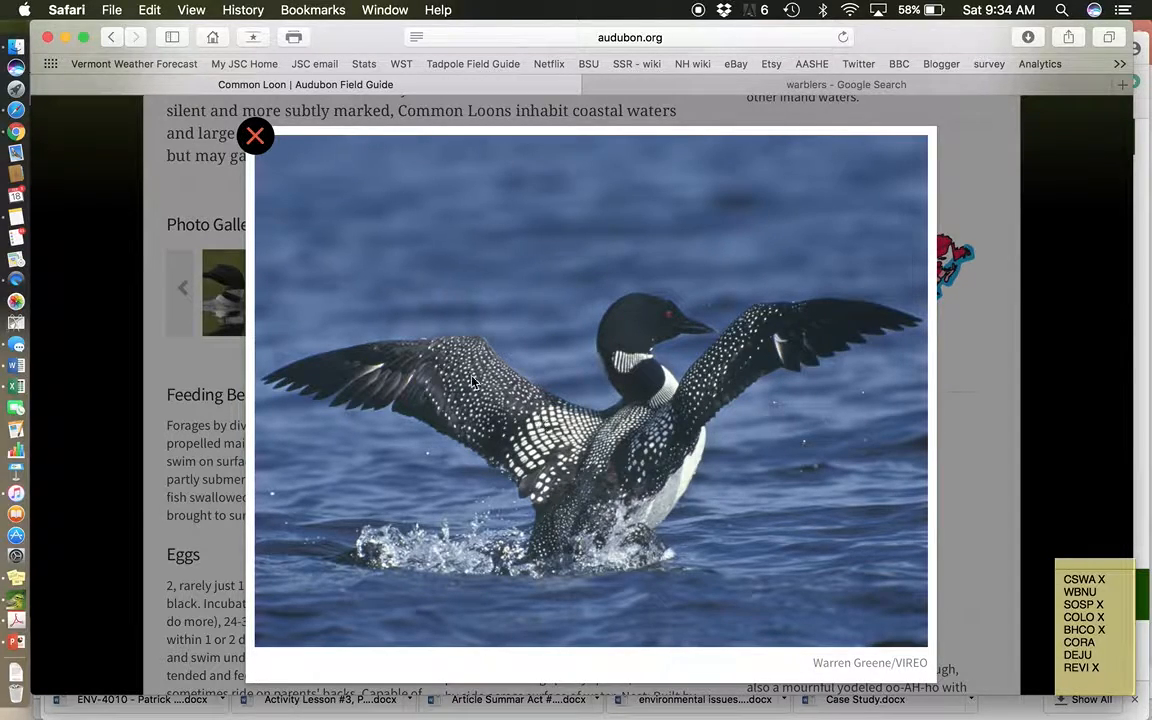
click(256, 136)
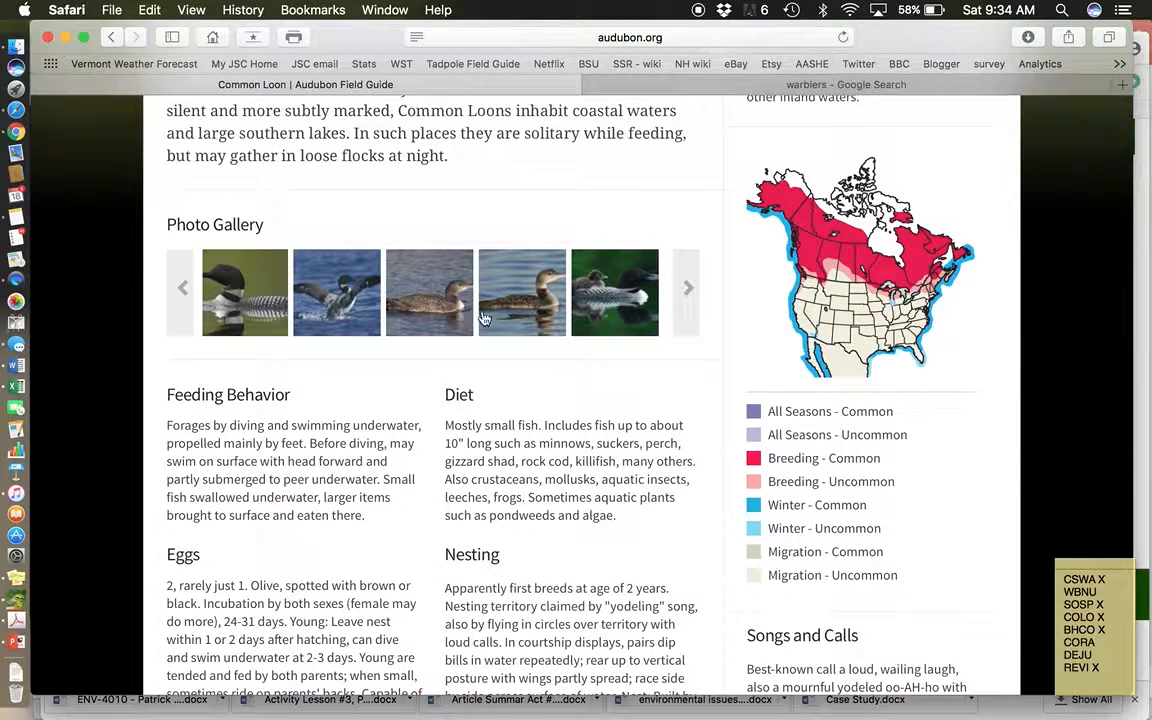
click(522, 292)
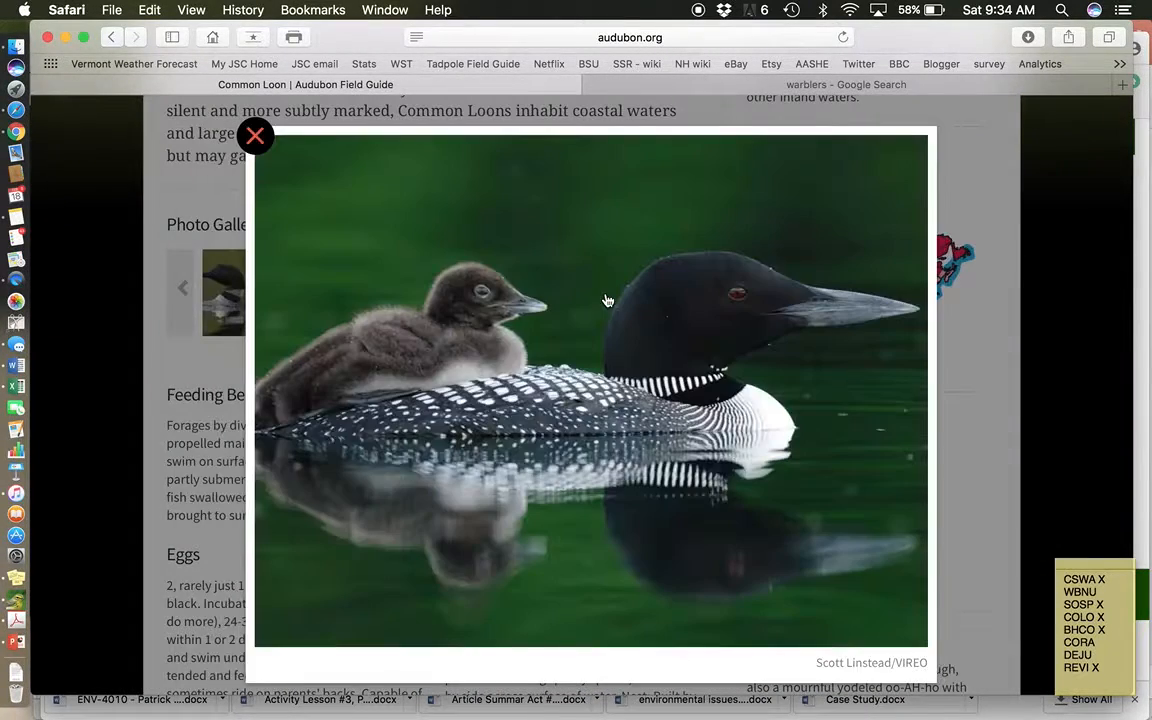
mouse_move(454, 370)
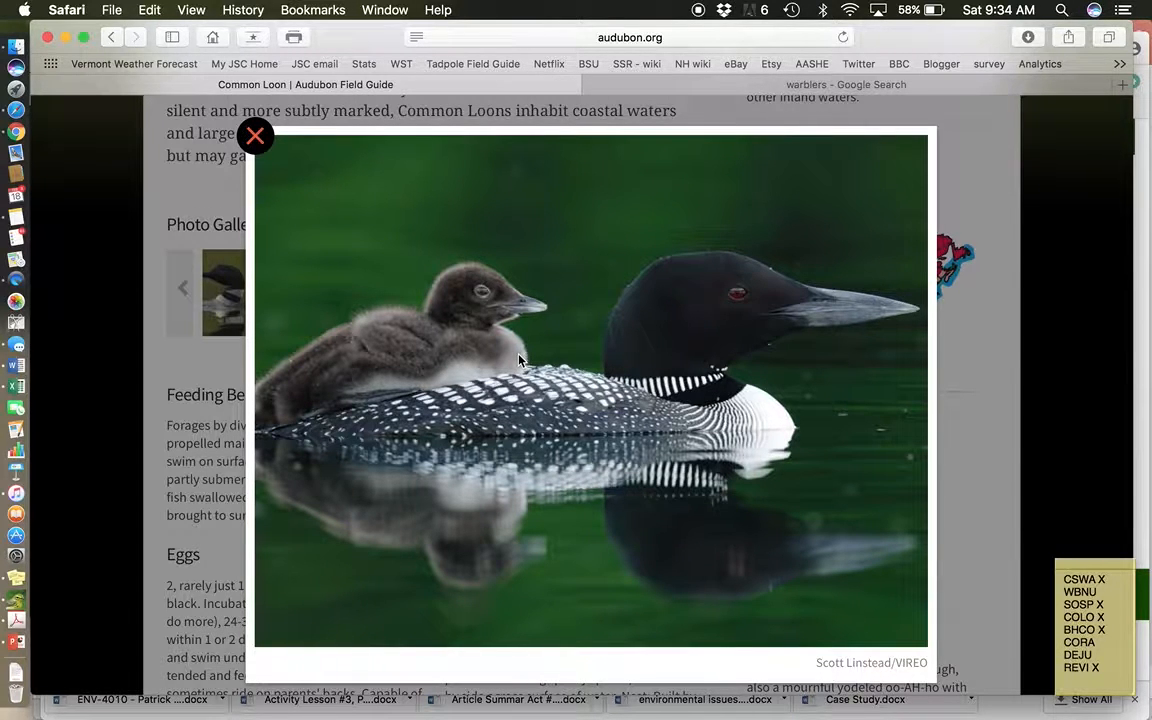
mouse_move(300, 170)
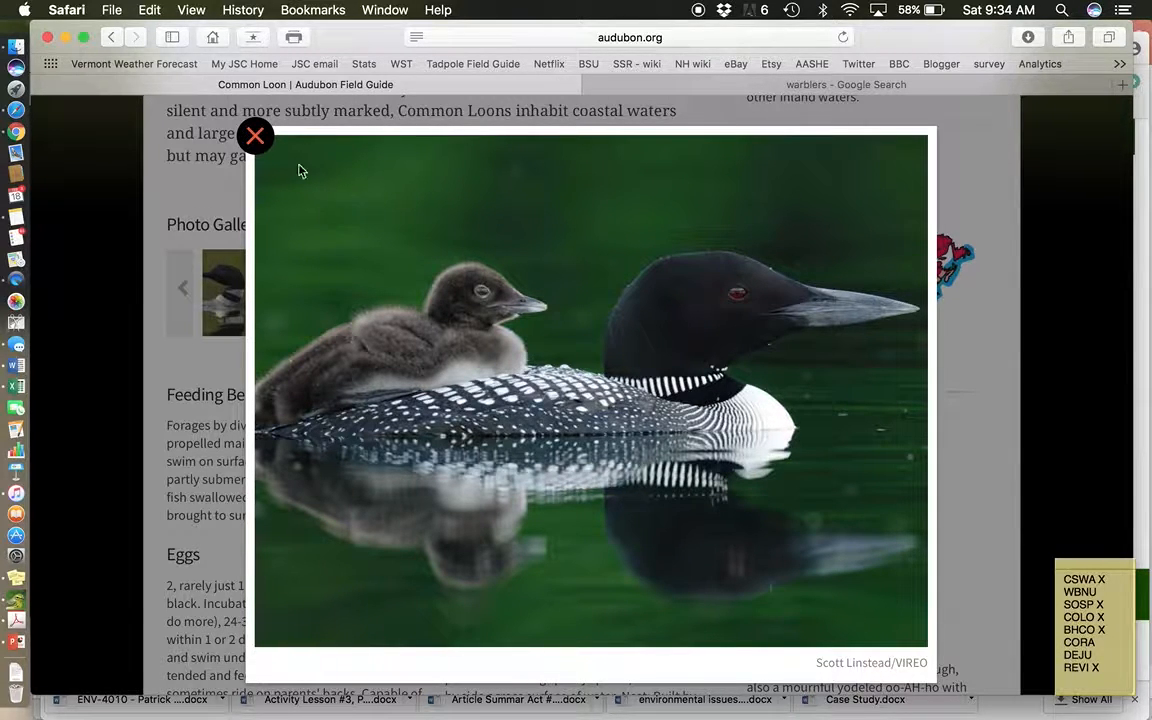
click(256, 136)
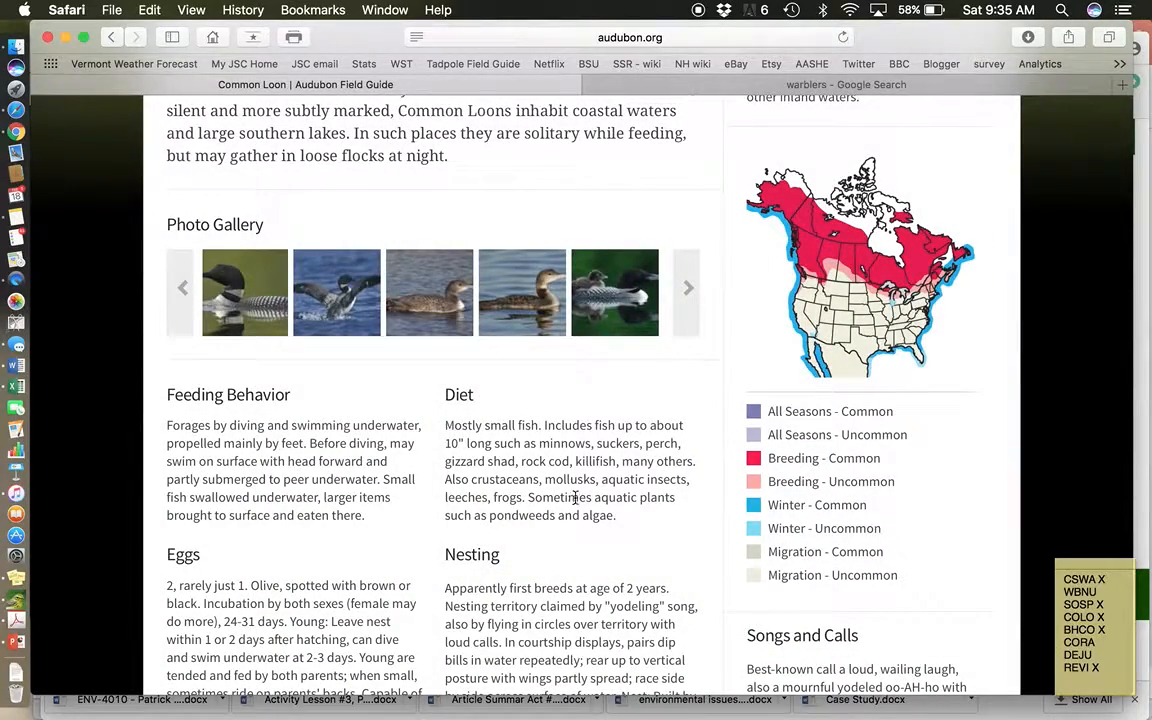
Play the Common Loon's '1. yodels' and '2. wails' recordings, then stop the wails
scroll(down, 3)
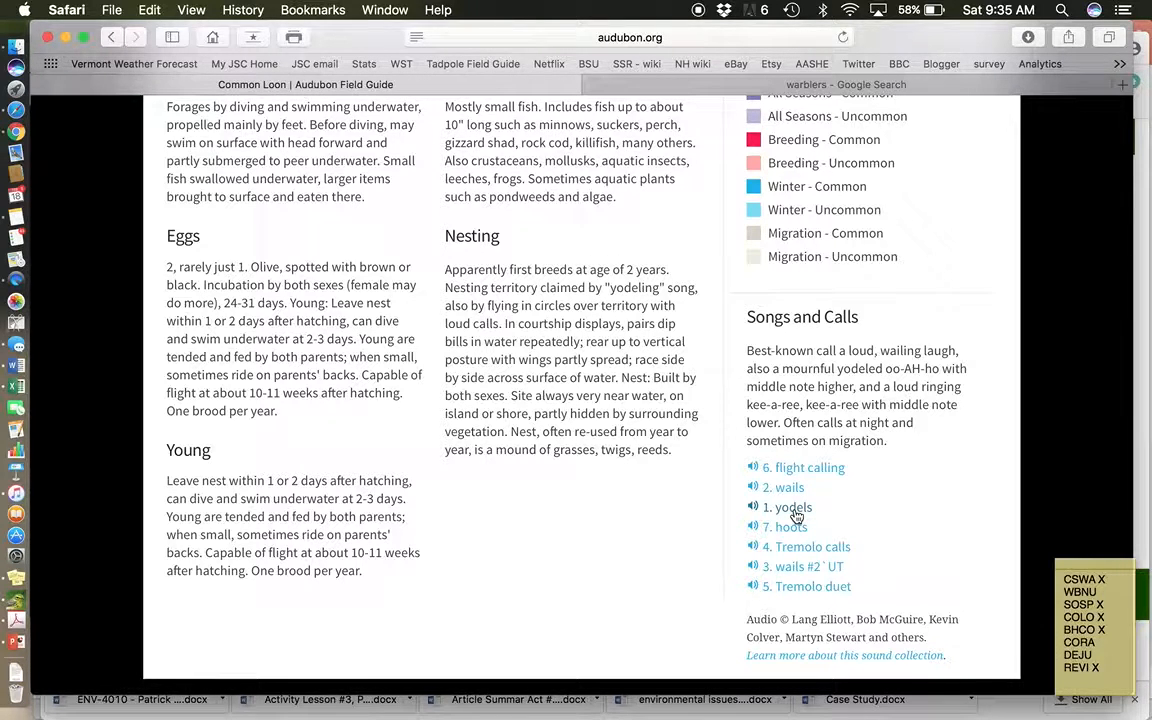
click(780, 508)
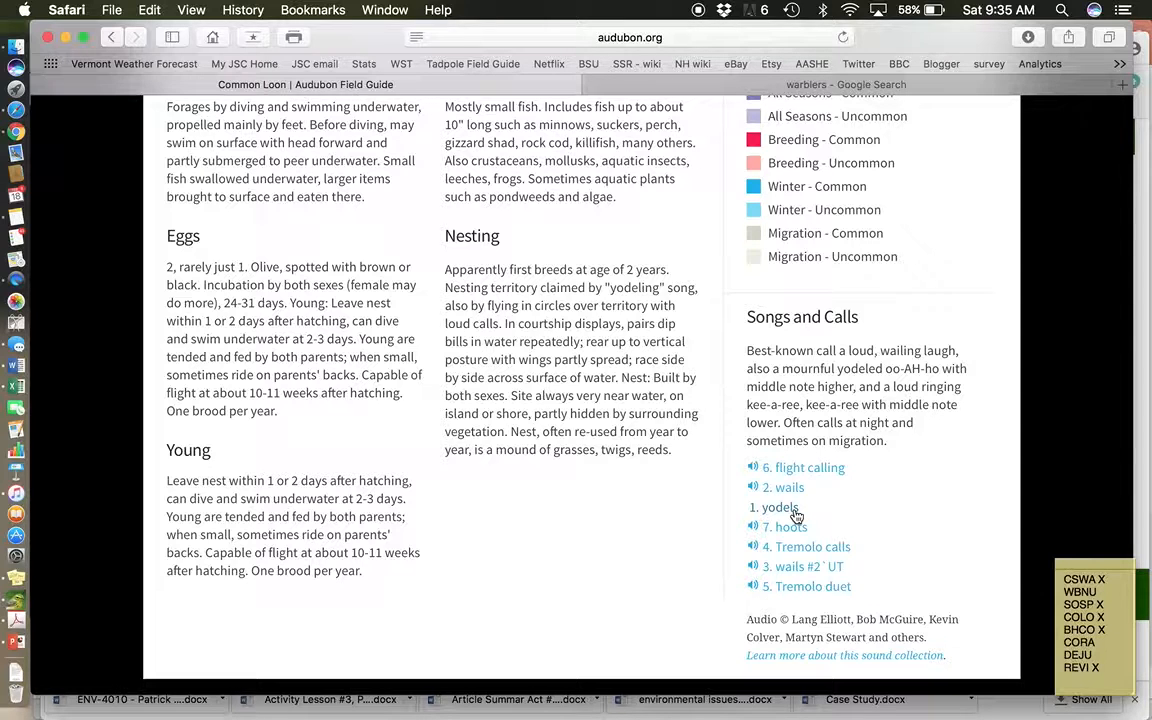
click(780, 508)
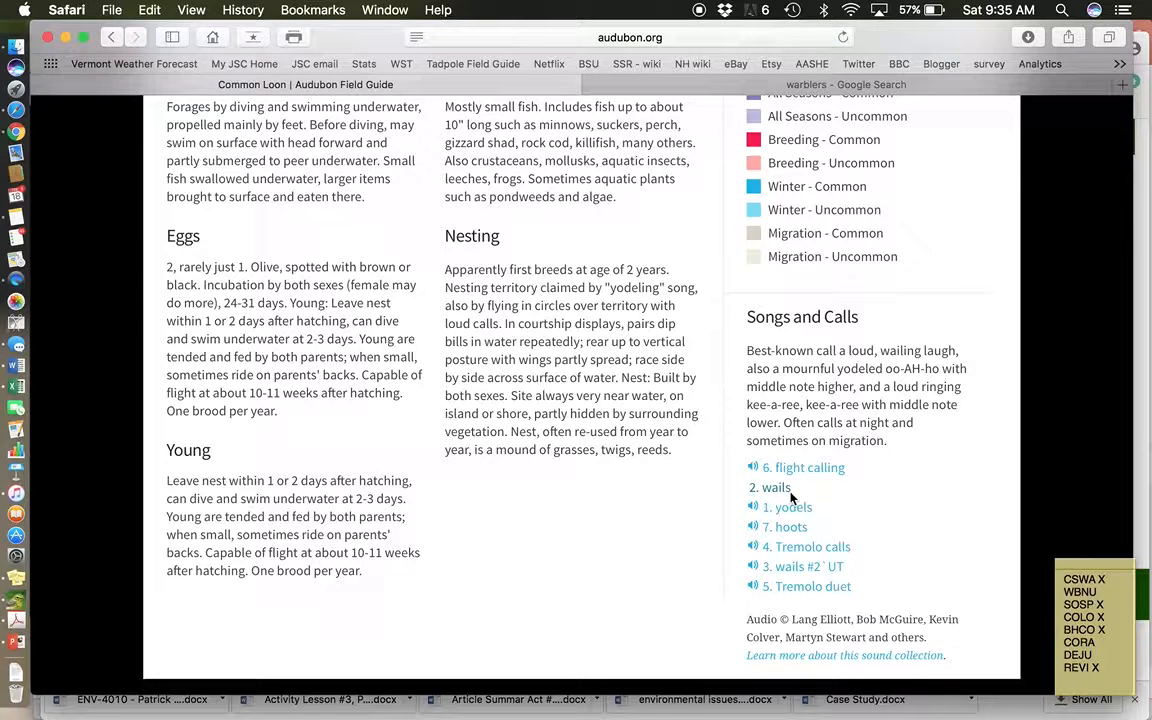
click(776, 488)
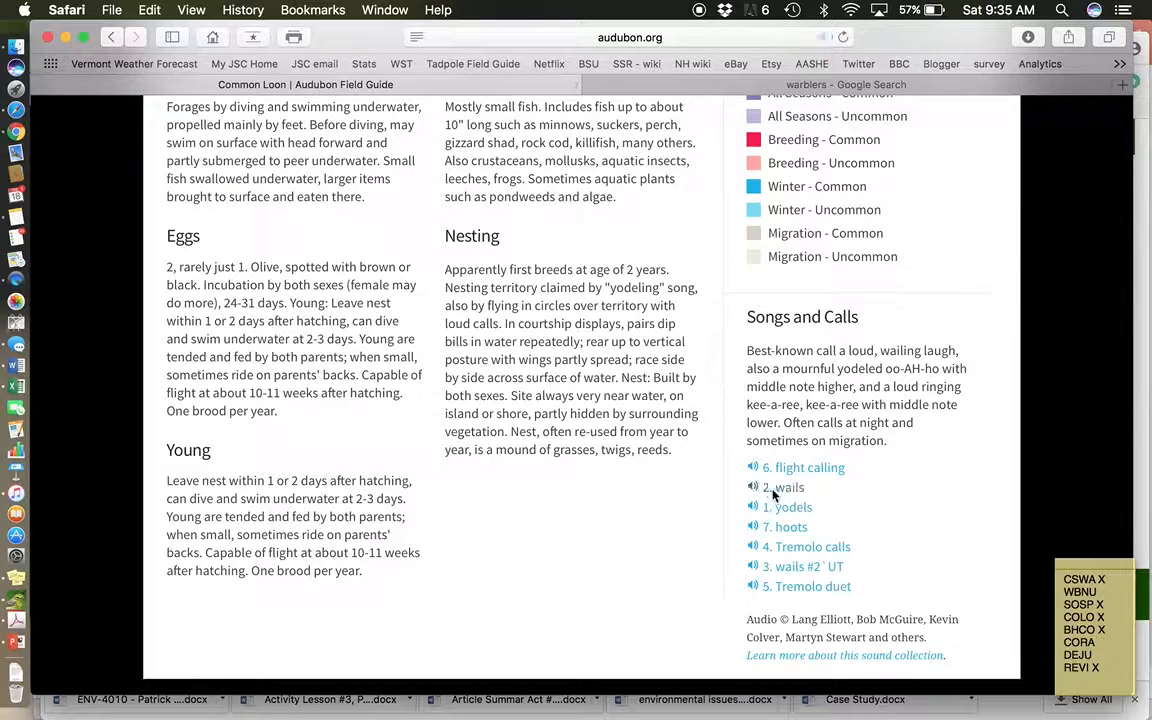
scroll(up, 3)
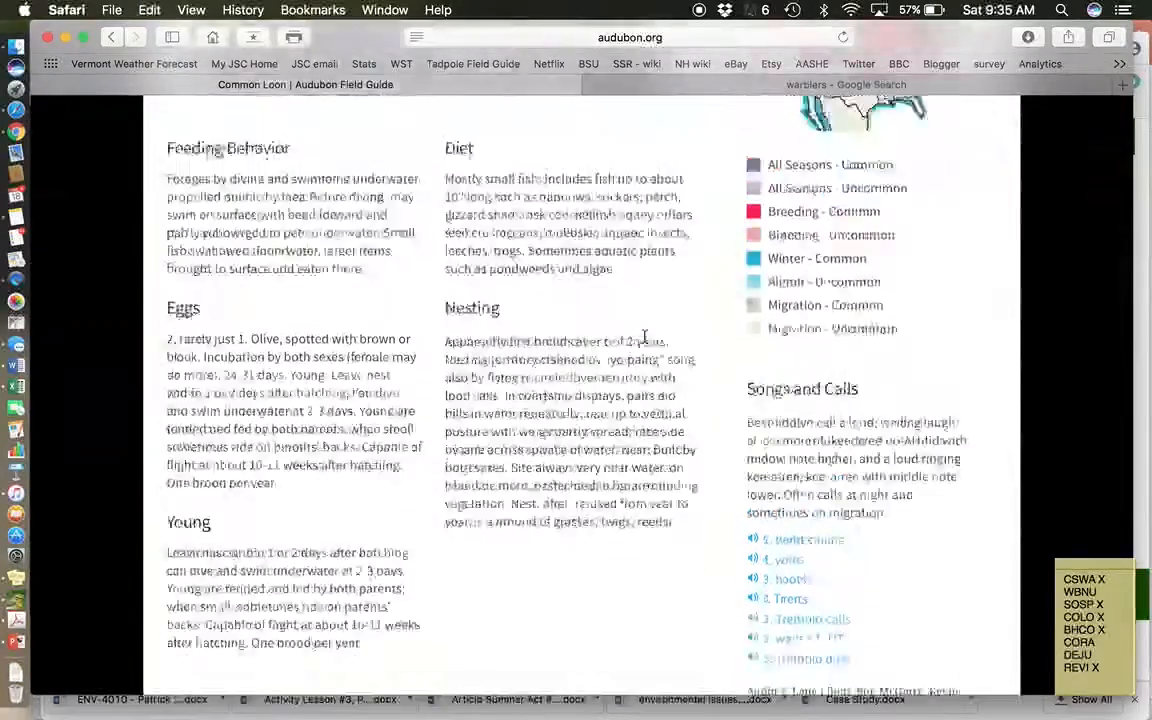
Search the bird guide for 'brown', bringing up the Brown-headed Cowbird suggestion
scroll(up, 3)
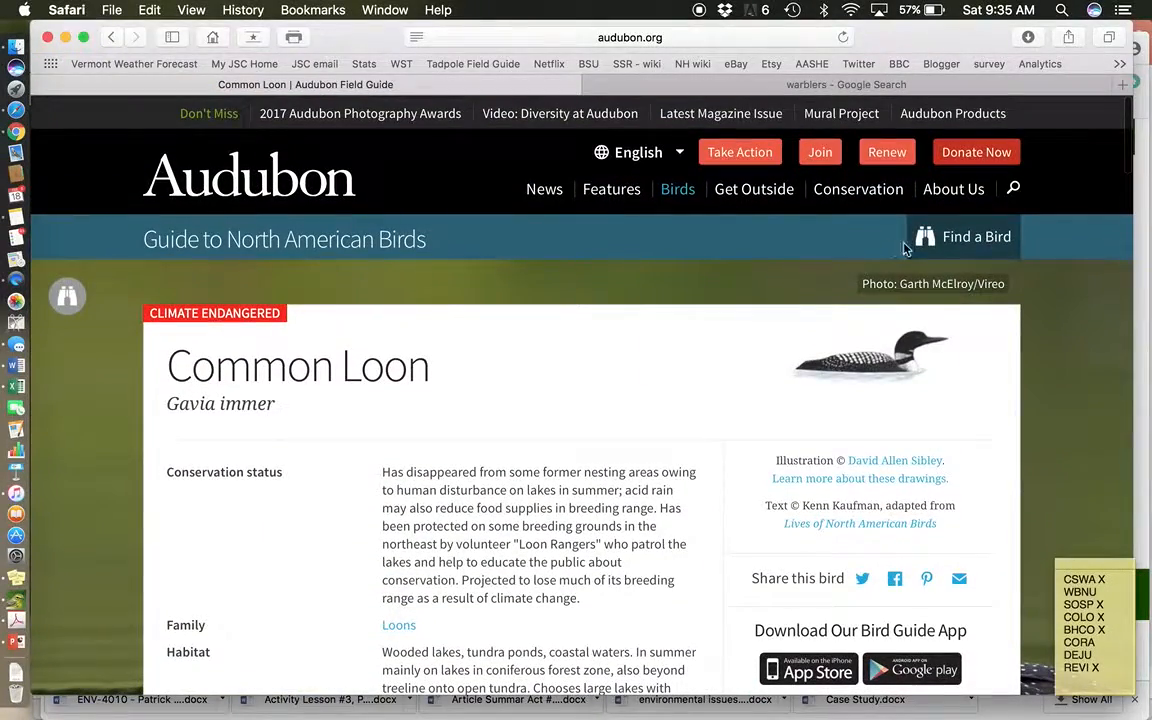
click(964, 236)
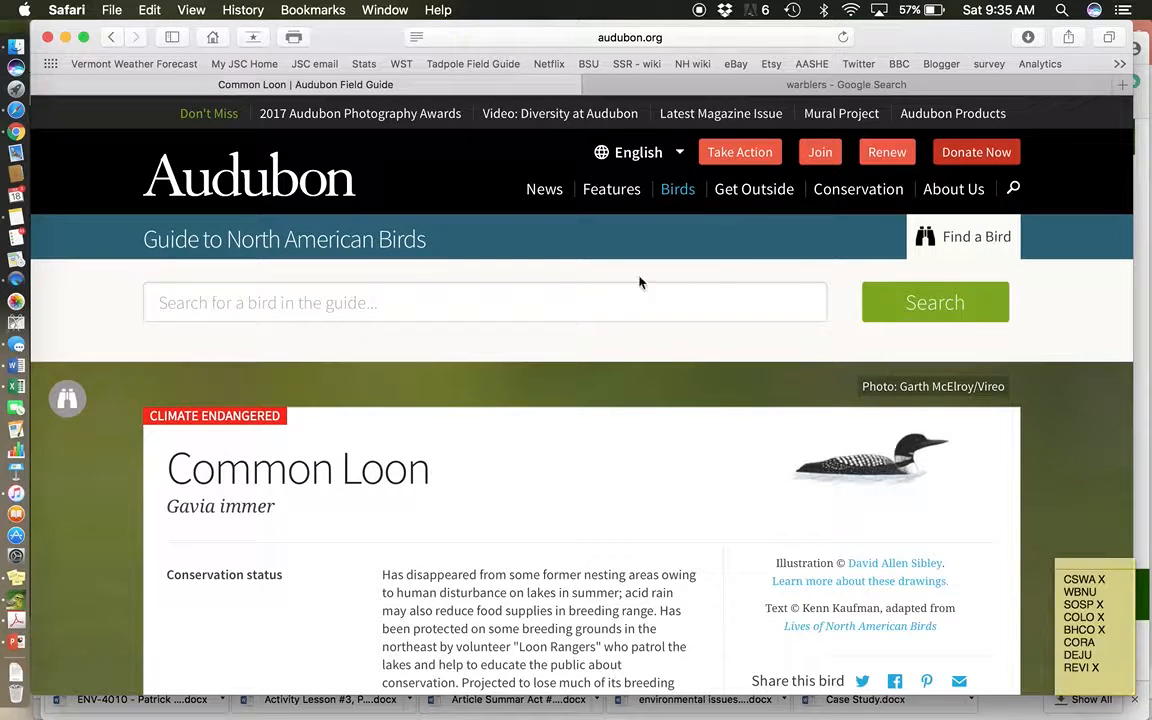
click(484, 302)
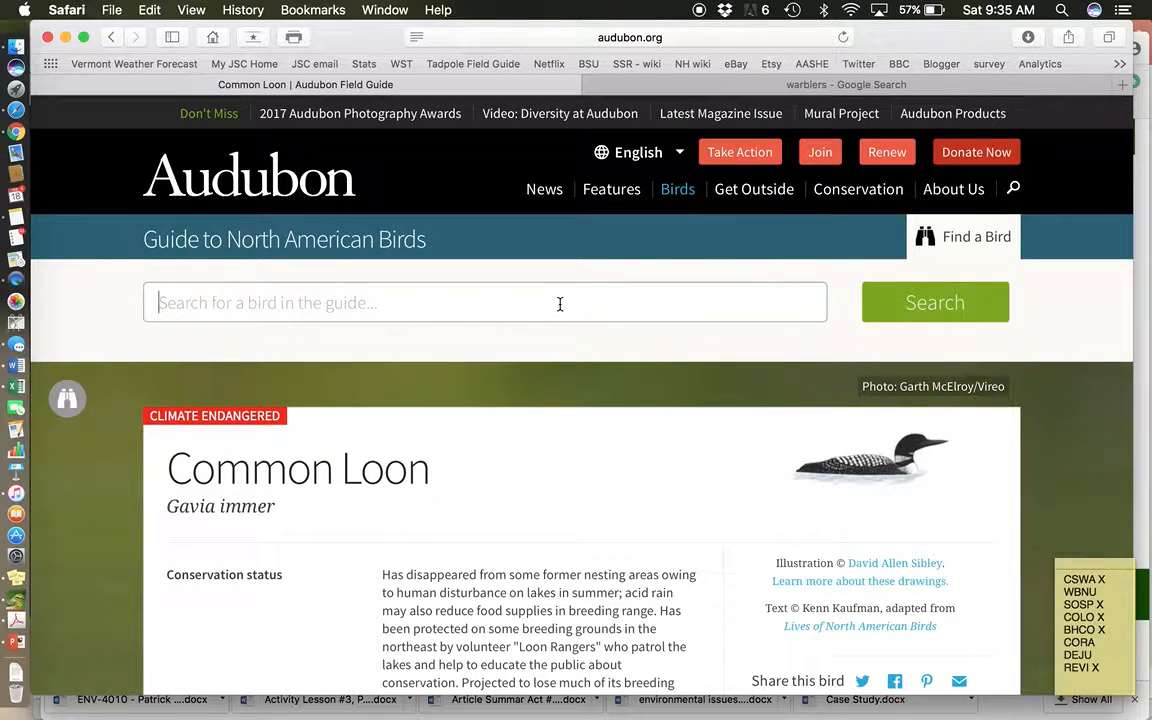
text(brown Booby)
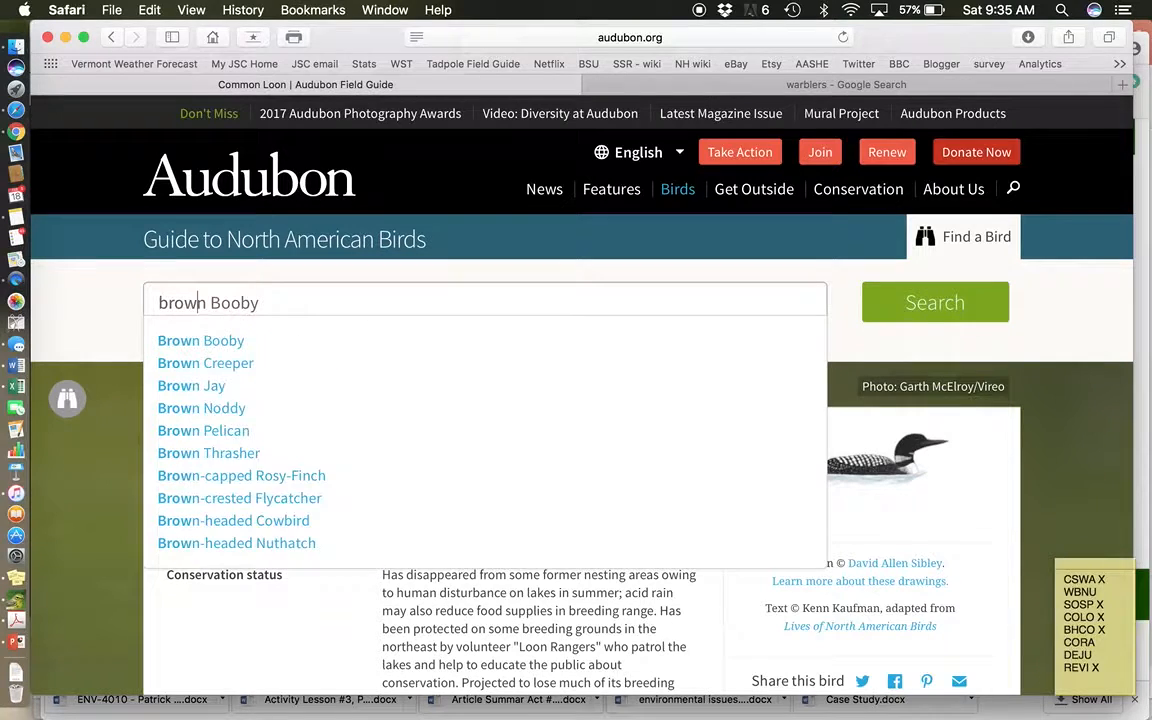
Choose Brown-headed Cowbird from the suggestions and load its species page
click(232, 520)
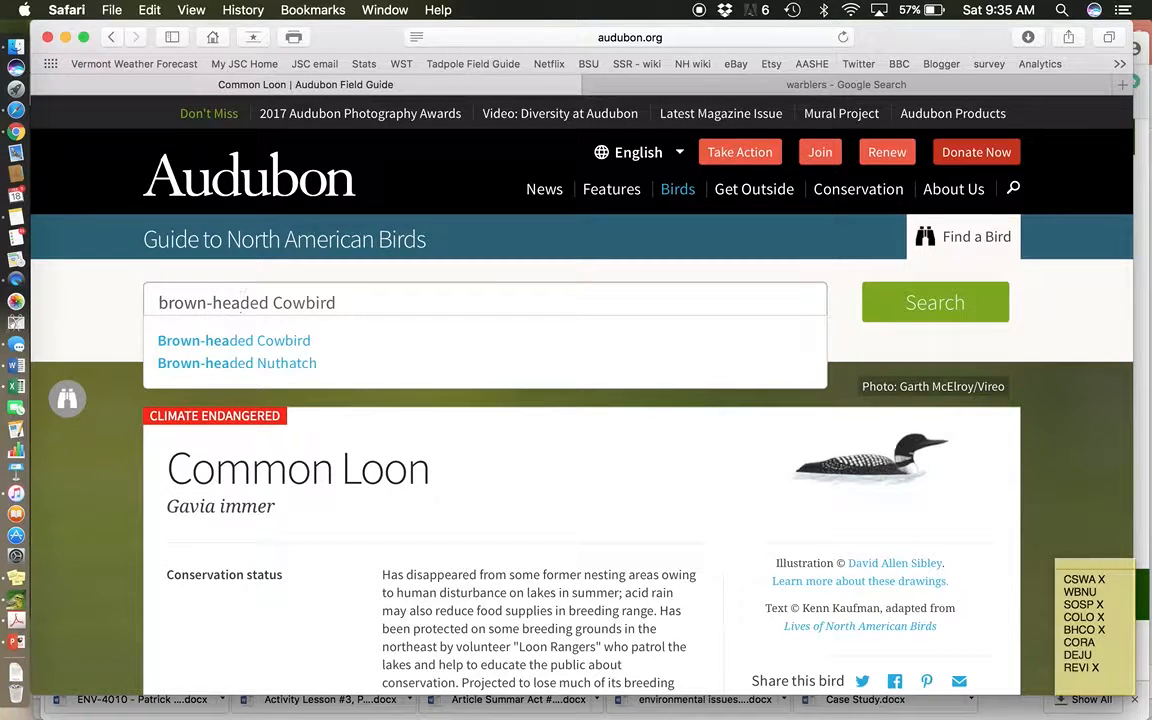
click(234, 340)
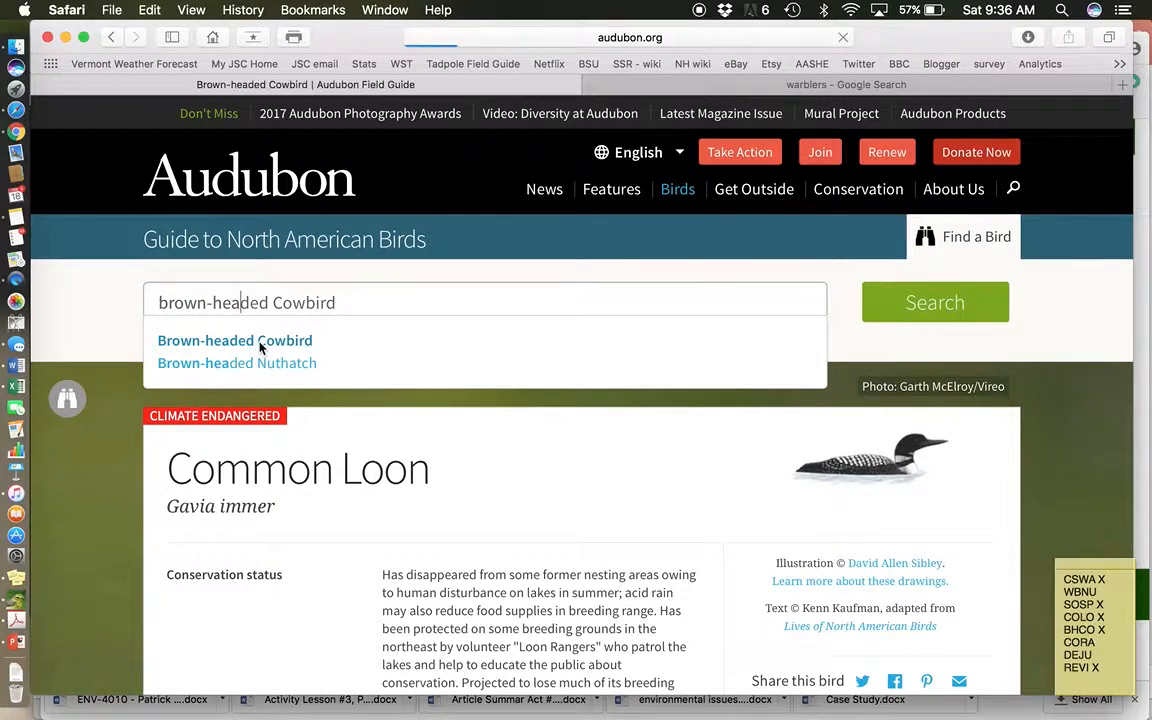
click(234, 340)
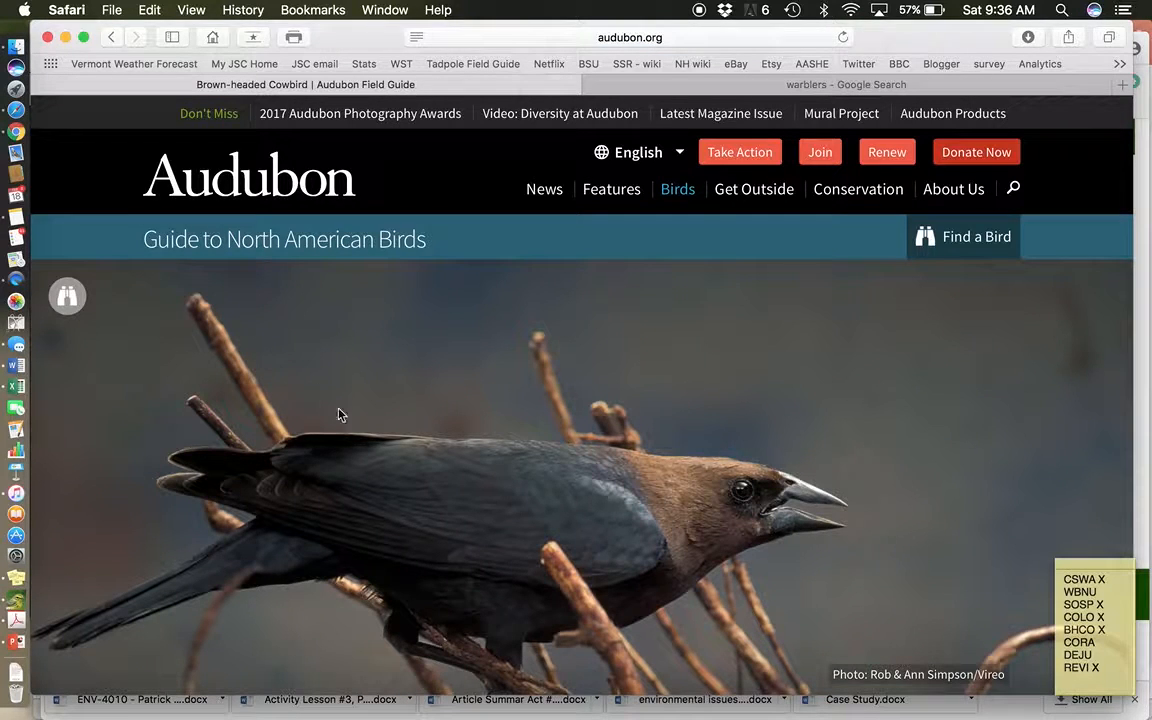
mouse_move(550, 476)
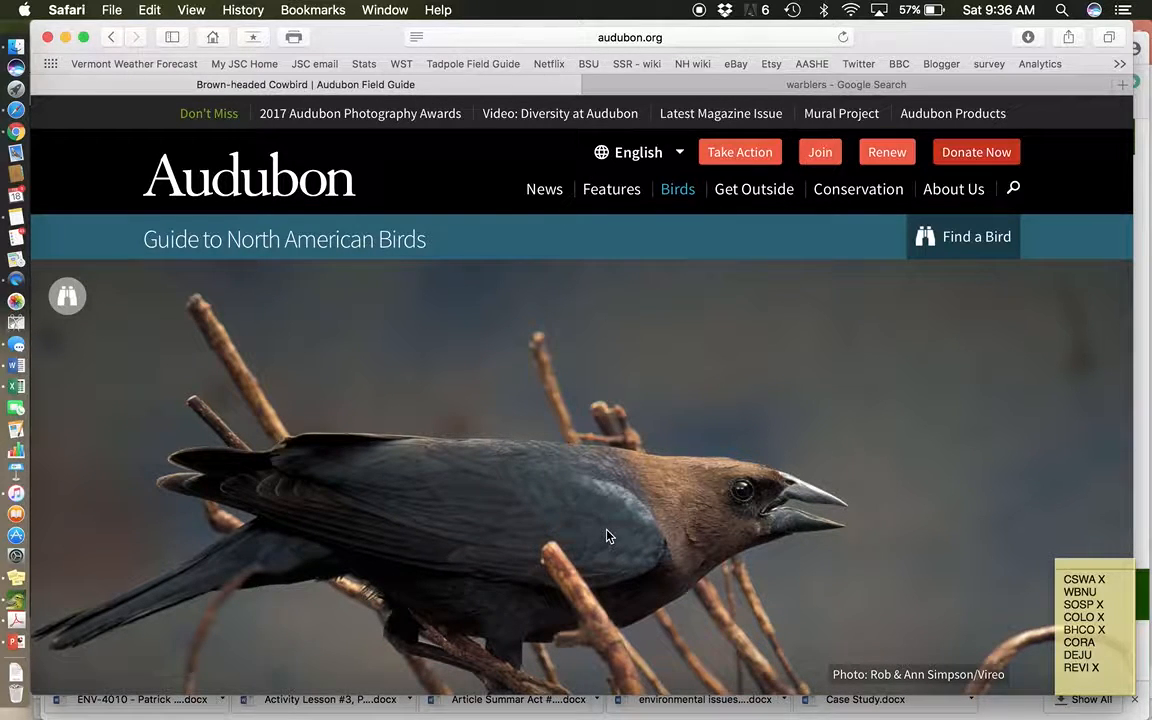
mouse_move(630, 556)
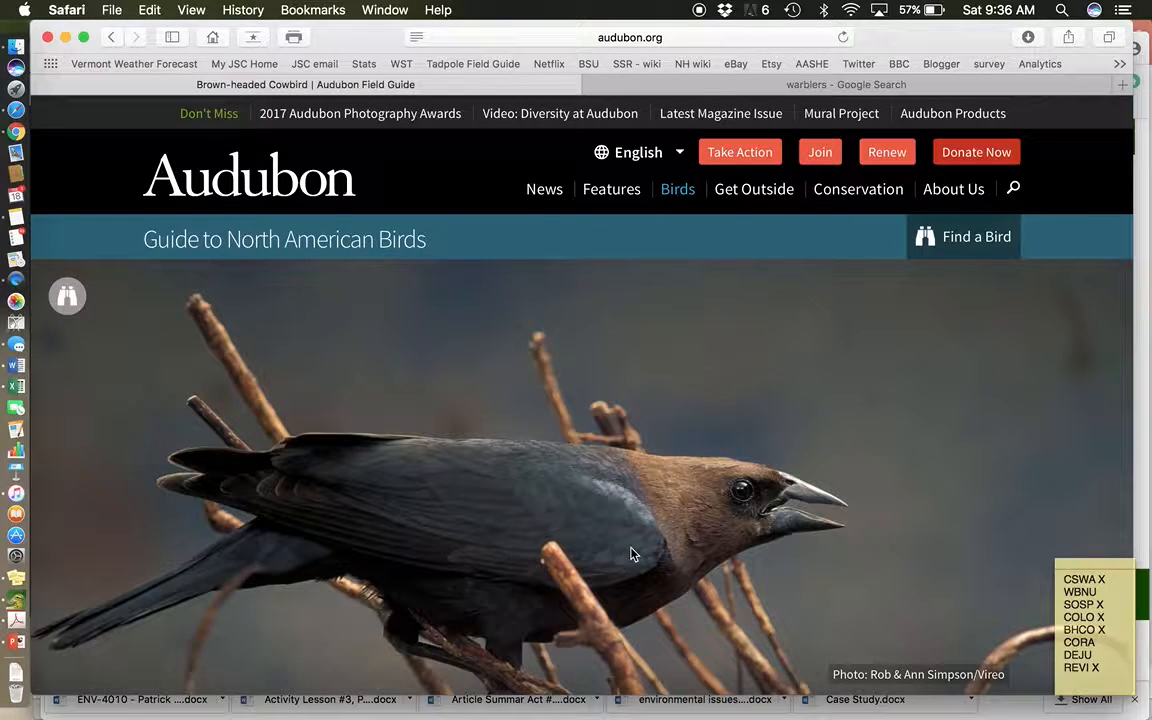
mouse_move(604, 528)
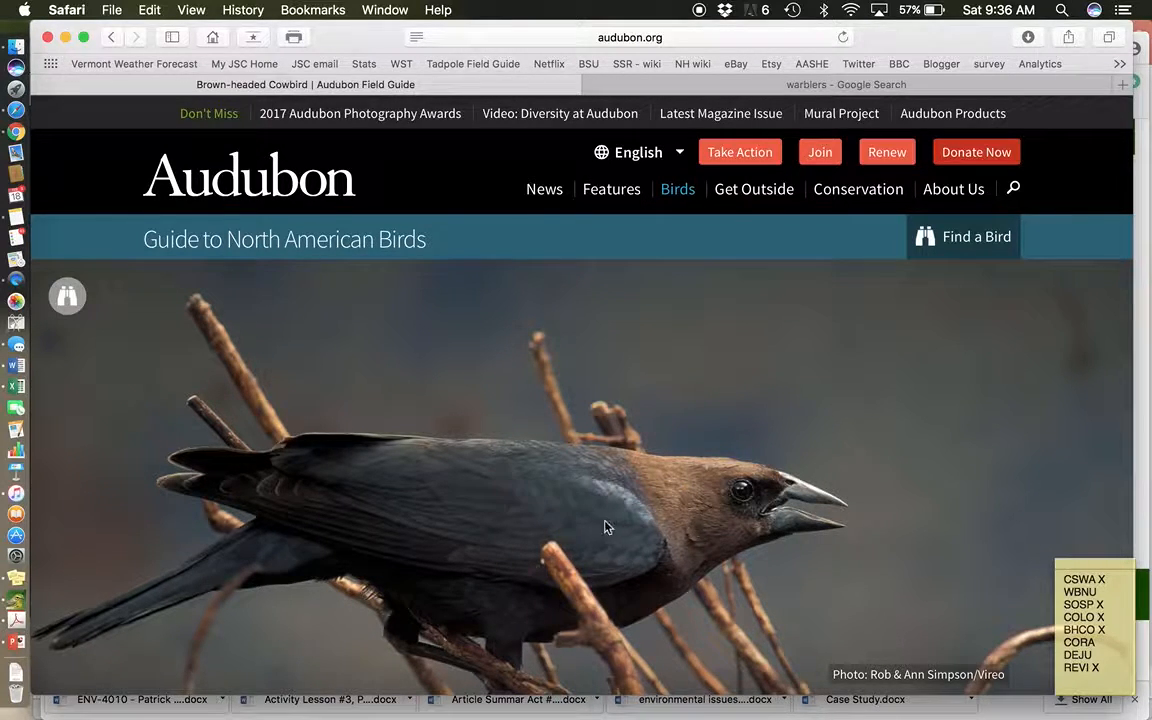
mouse_move(552, 544)
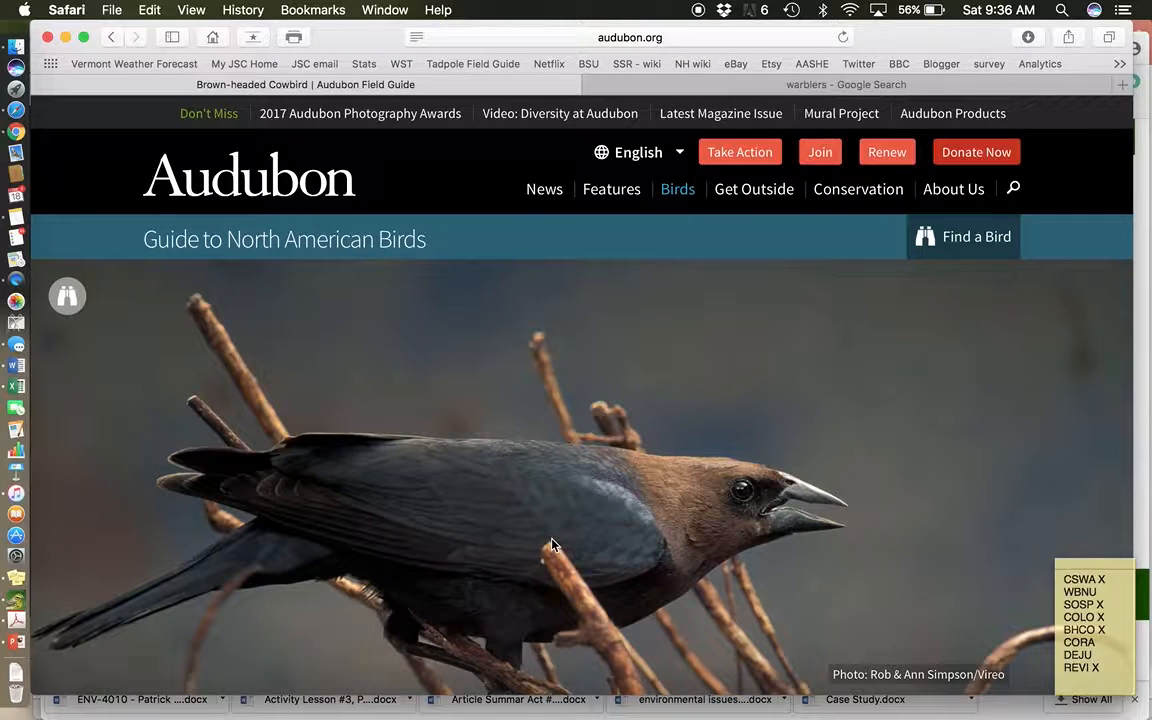
mouse_move(540, 440)
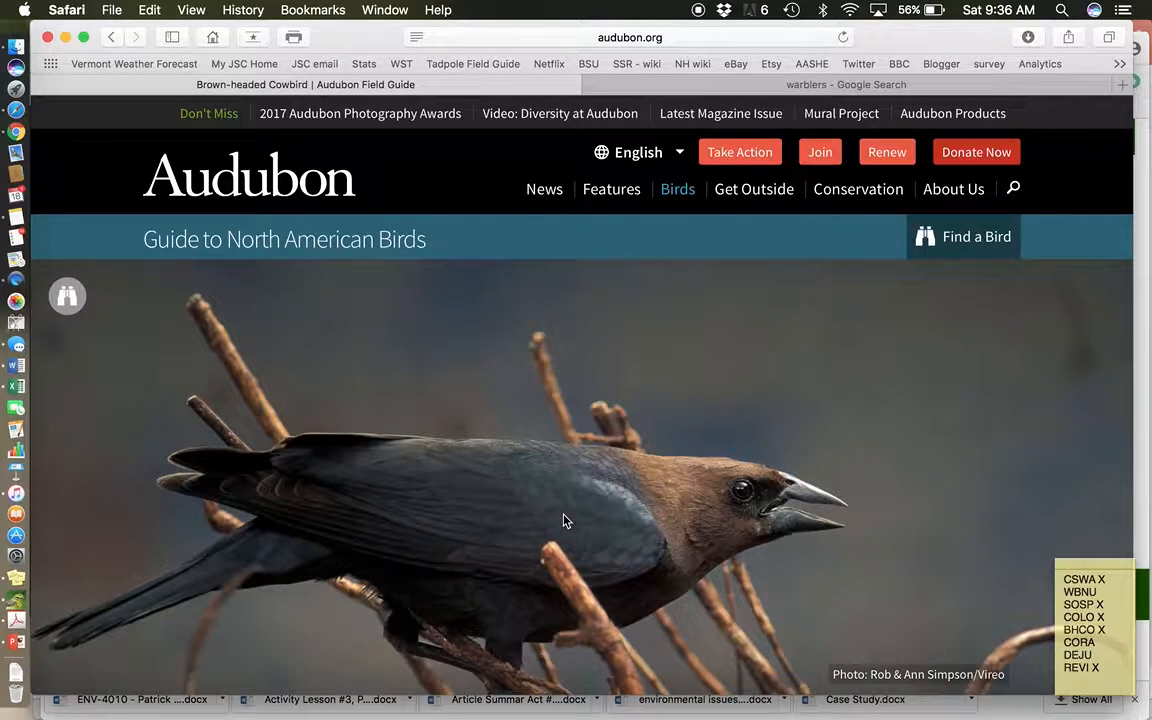
mouse_move(558, 588)
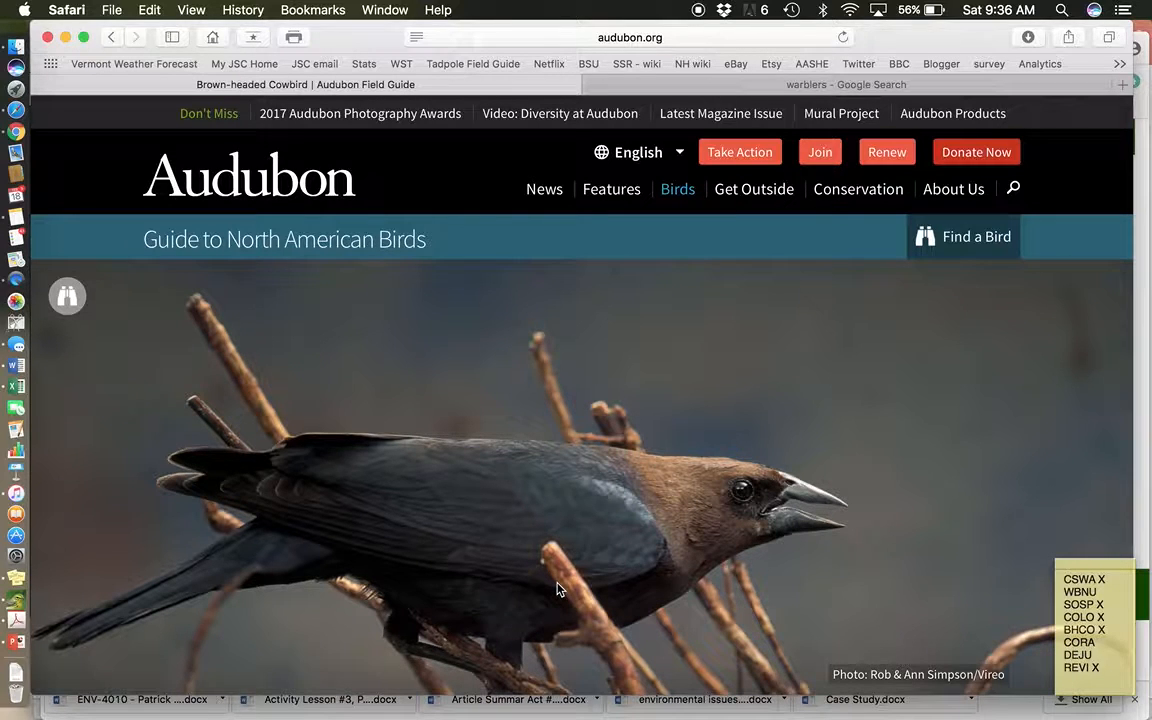
mouse_move(602, 504)
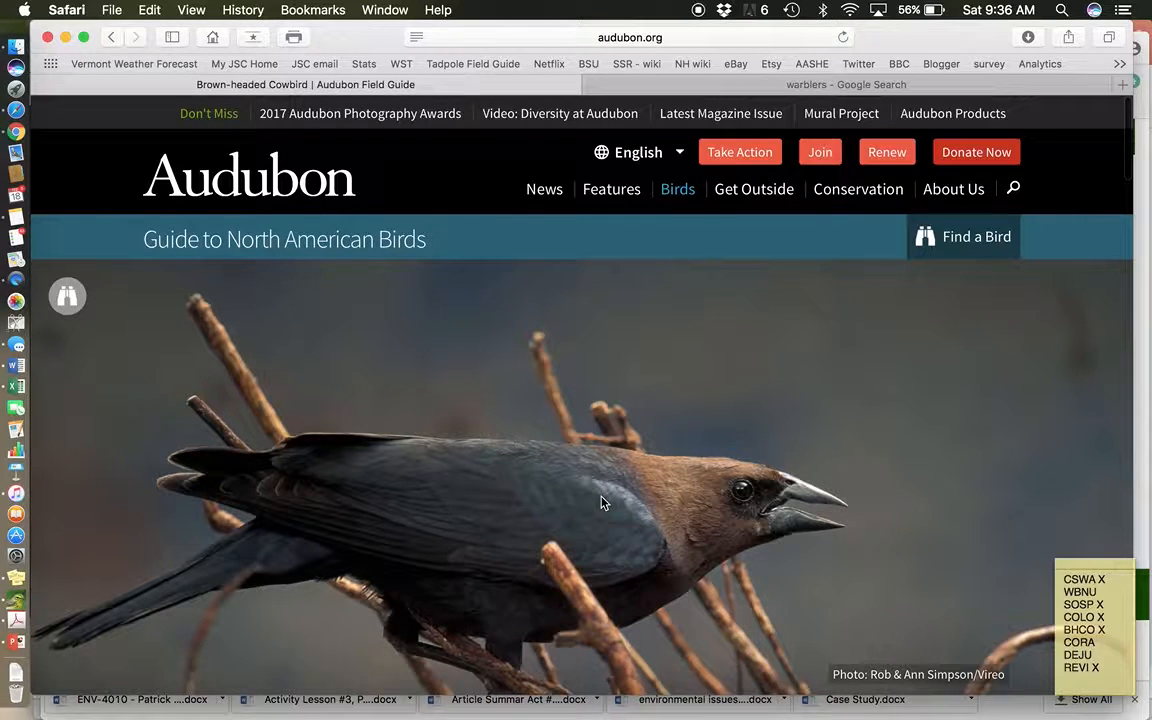
Scroll the cowbird page down past the description to the photo gallery and range map
scroll(down, 3)
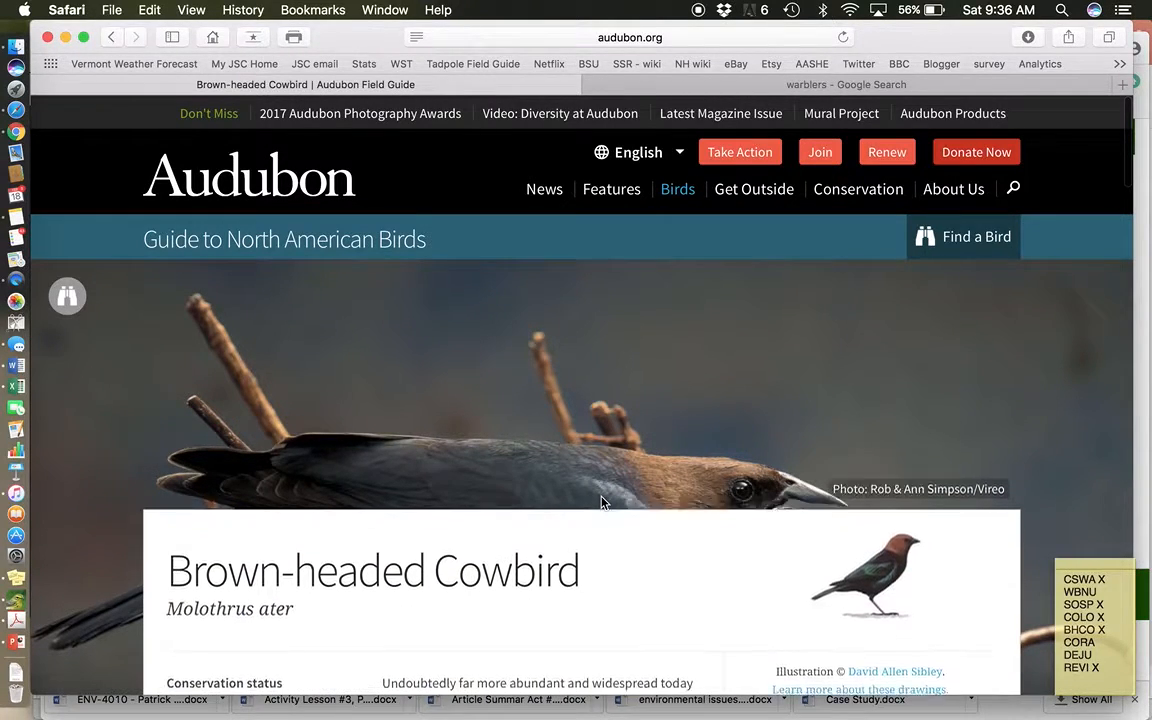
scroll(down, 3)
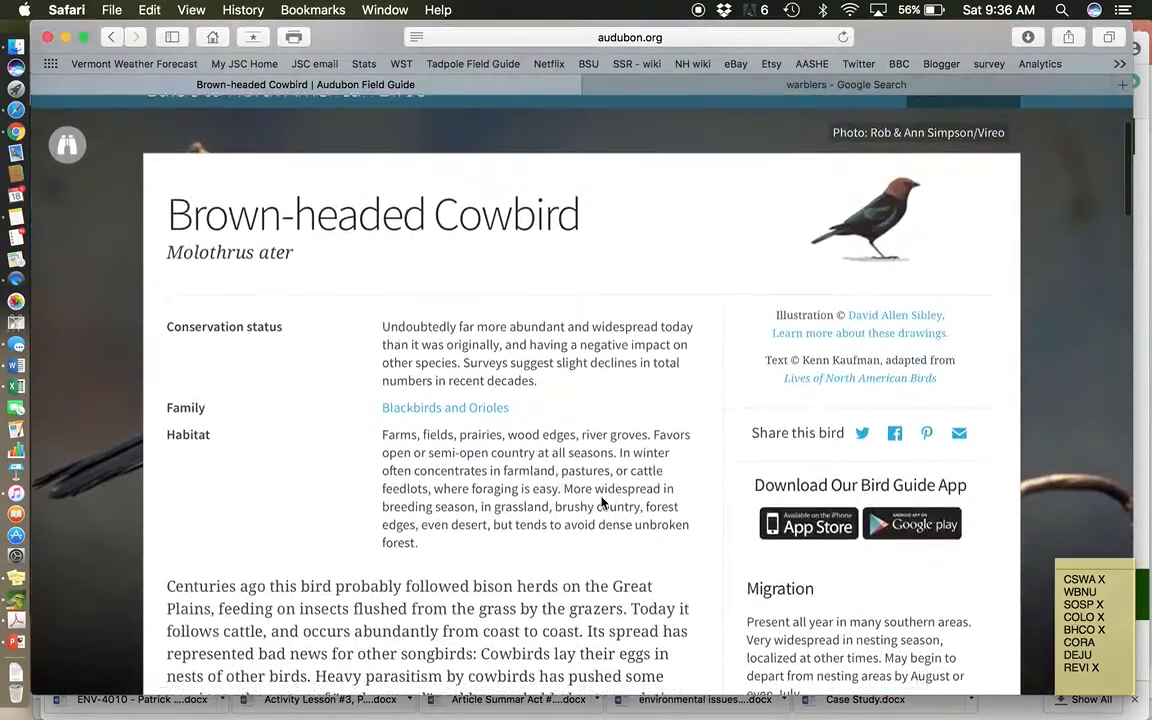
scroll(down, 3)
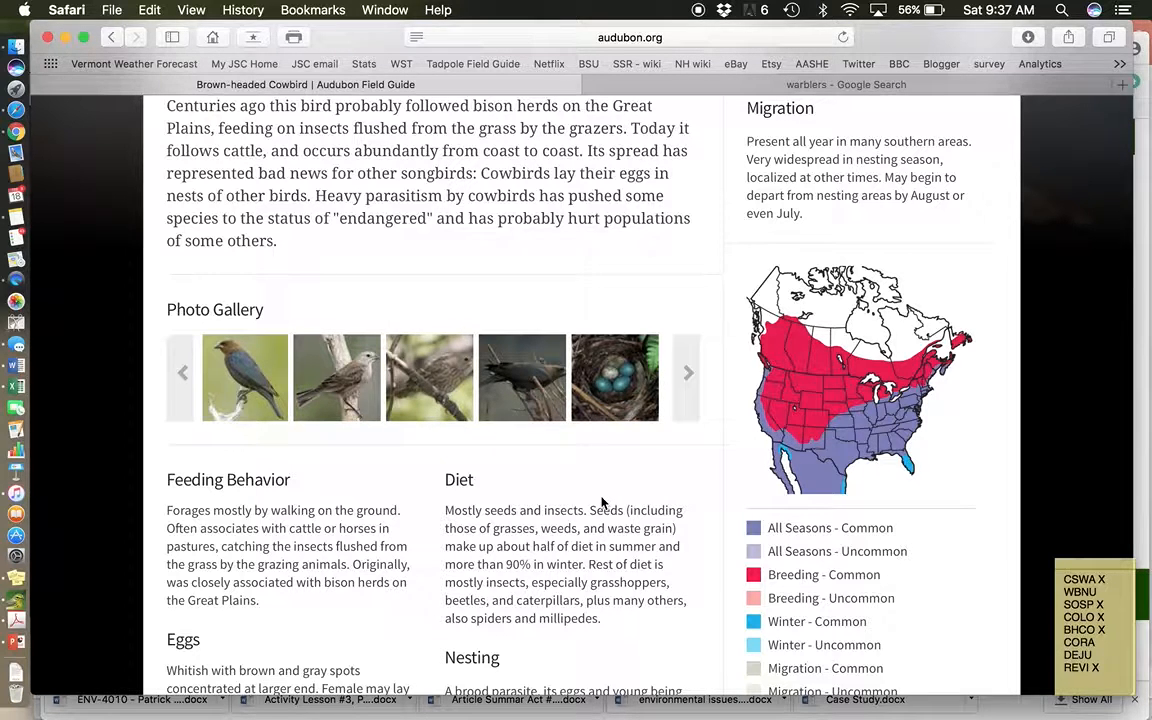
mouse_move(376, 420)
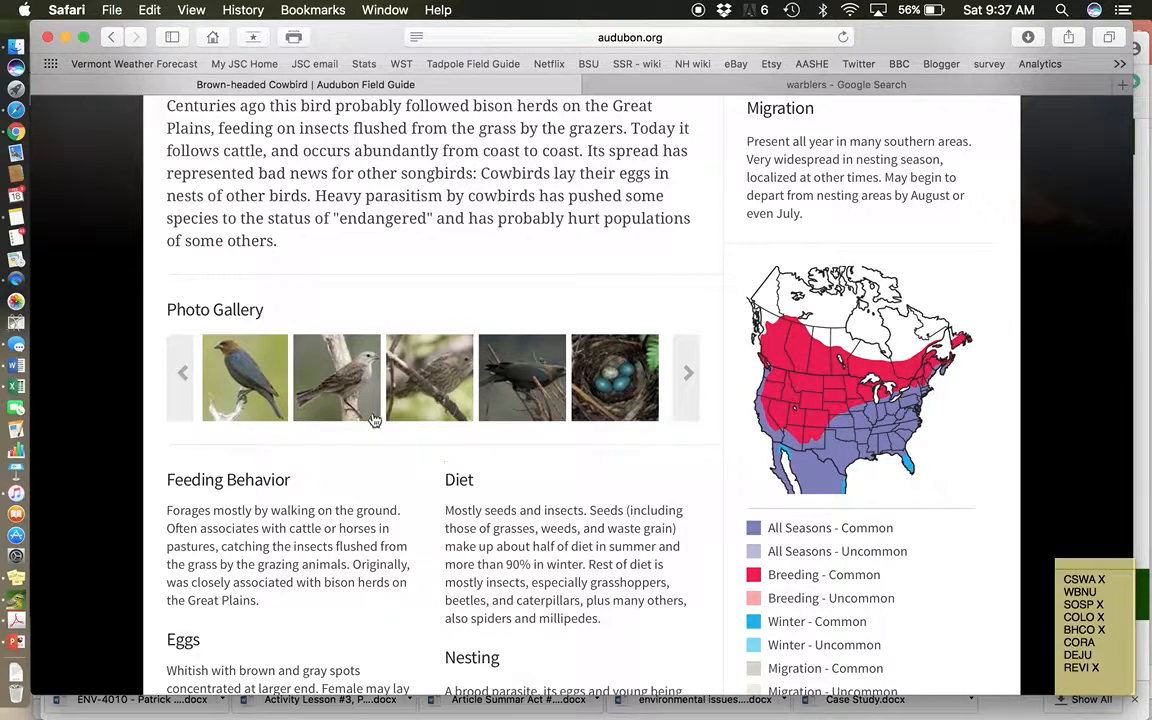
mouse_move(252, 376)
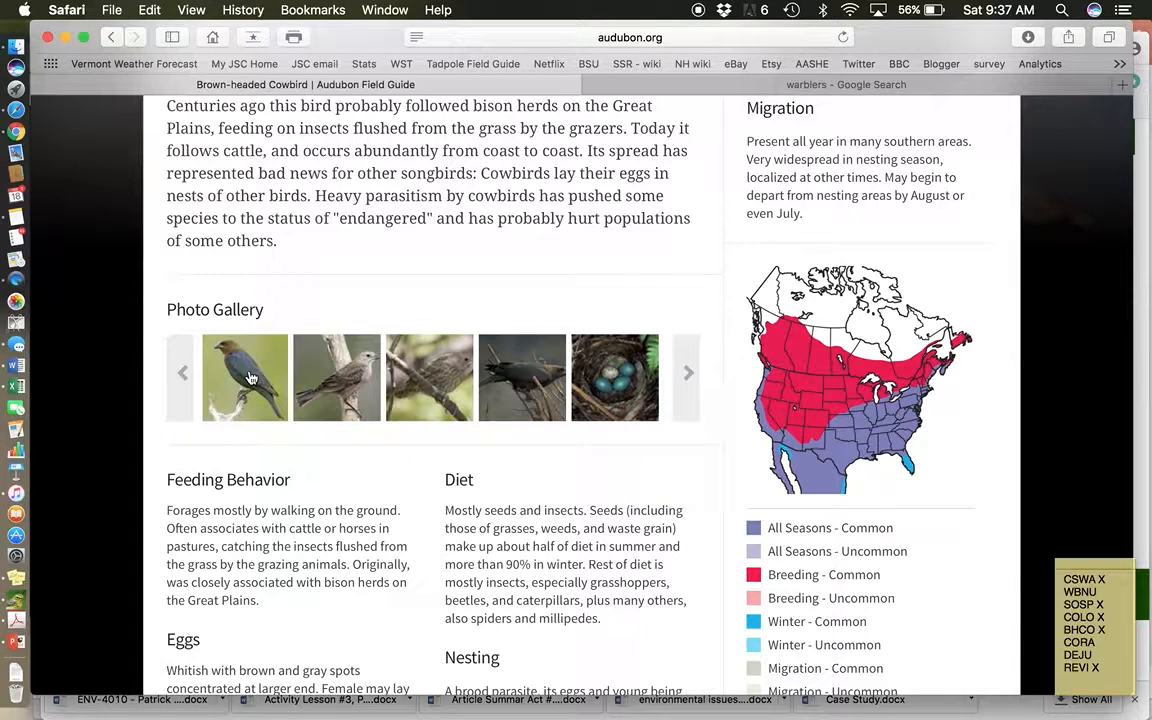
mouse_move(244, 378)
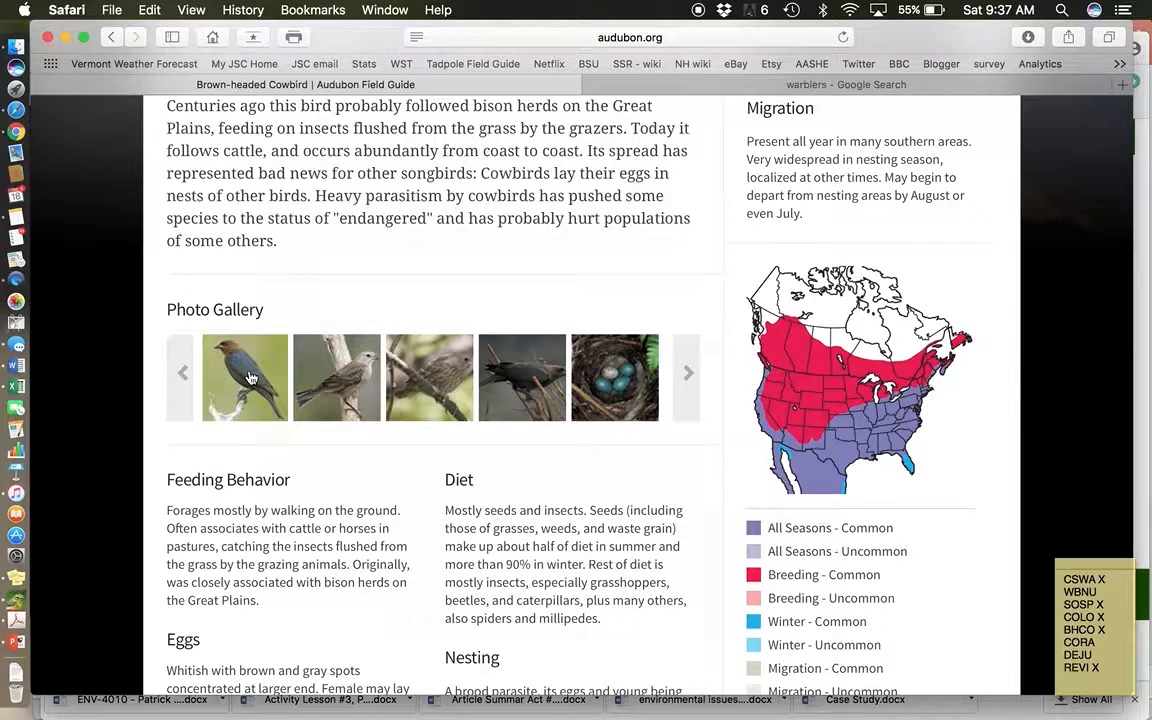
mouse_move(594, 406)
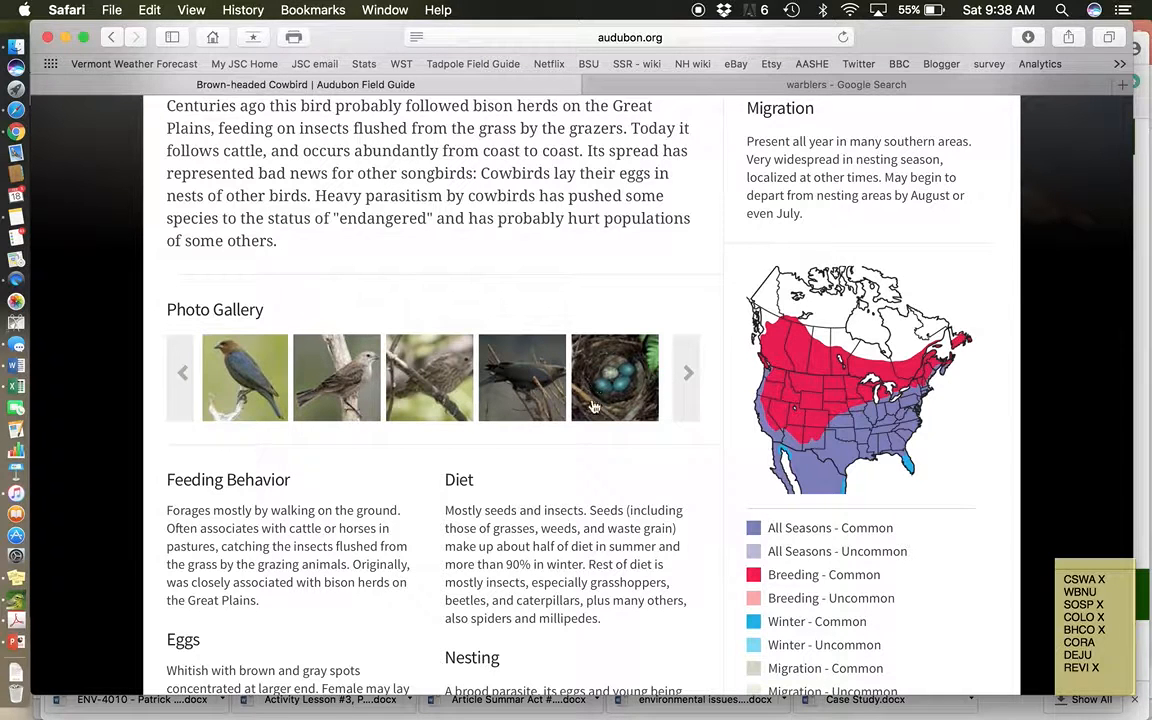
mouse_move(504, 414)
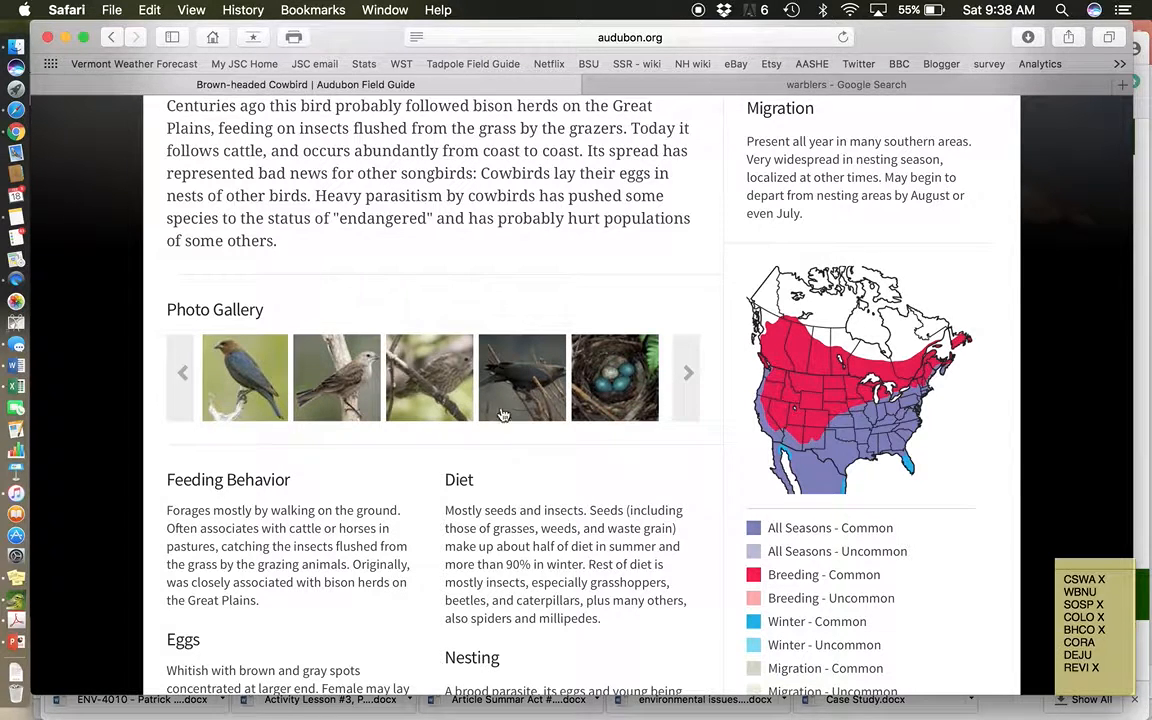
mouse_move(560, 414)
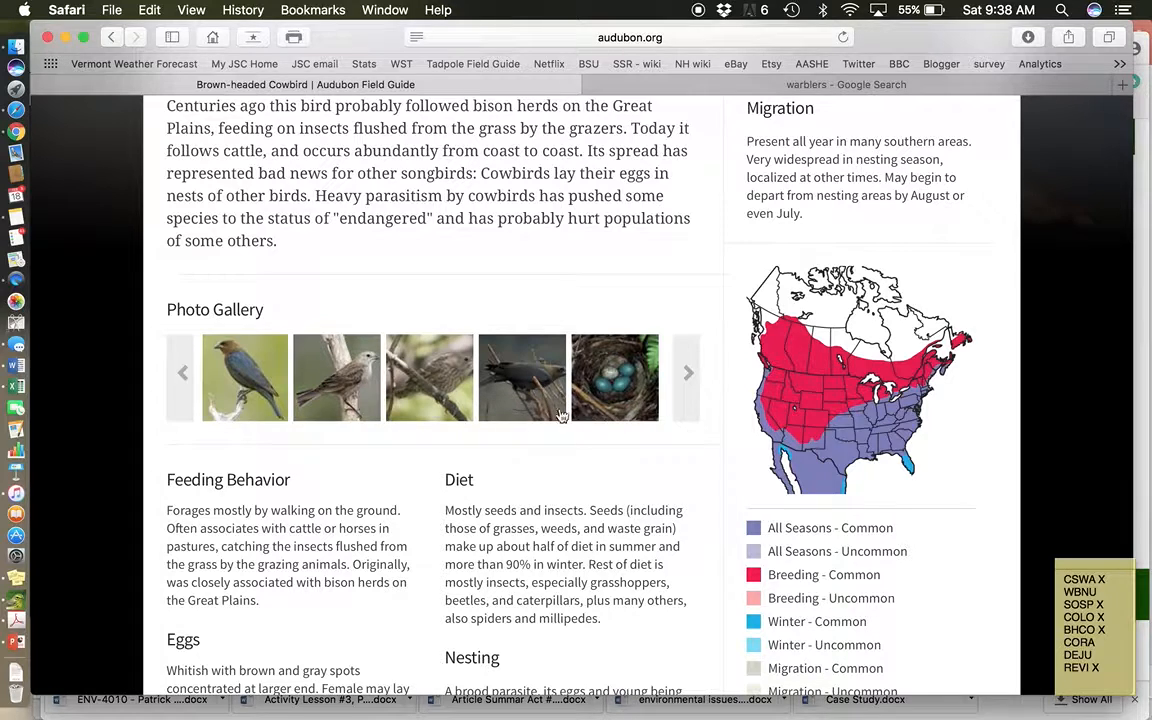
mouse_move(336, 376)
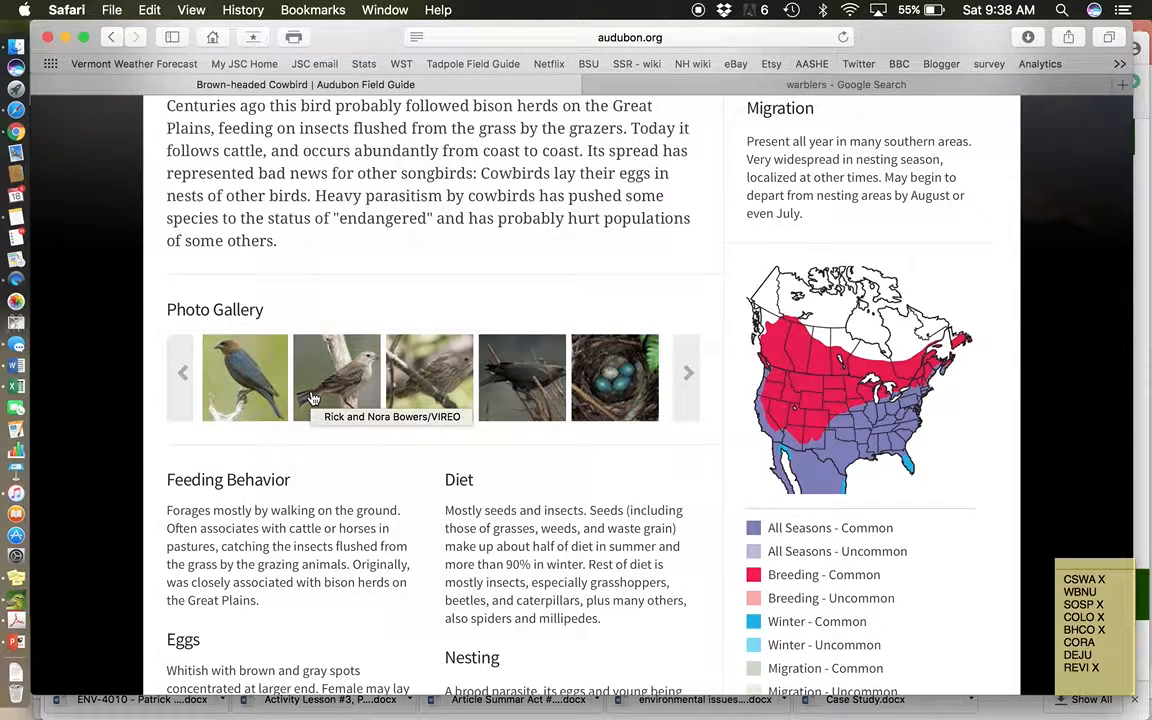
mouse_move(244, 376)
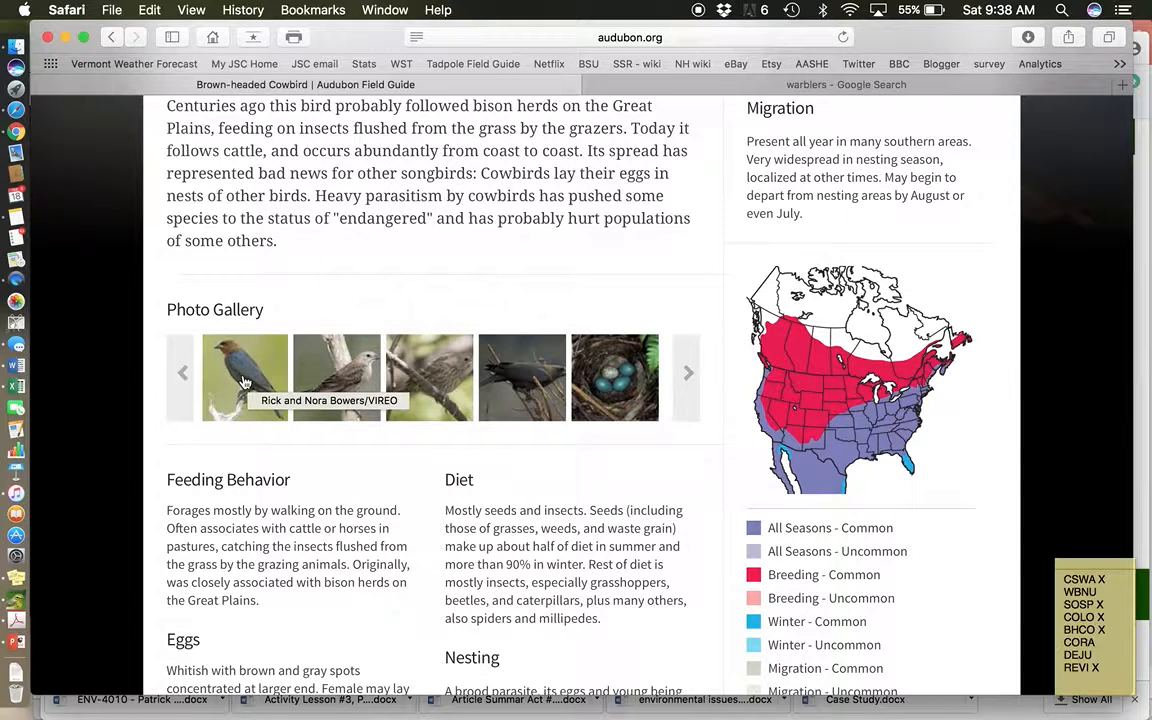
Enlarge and close two gallery photos, the perched cowbird and the cowbird on twigs
click(244, 376)
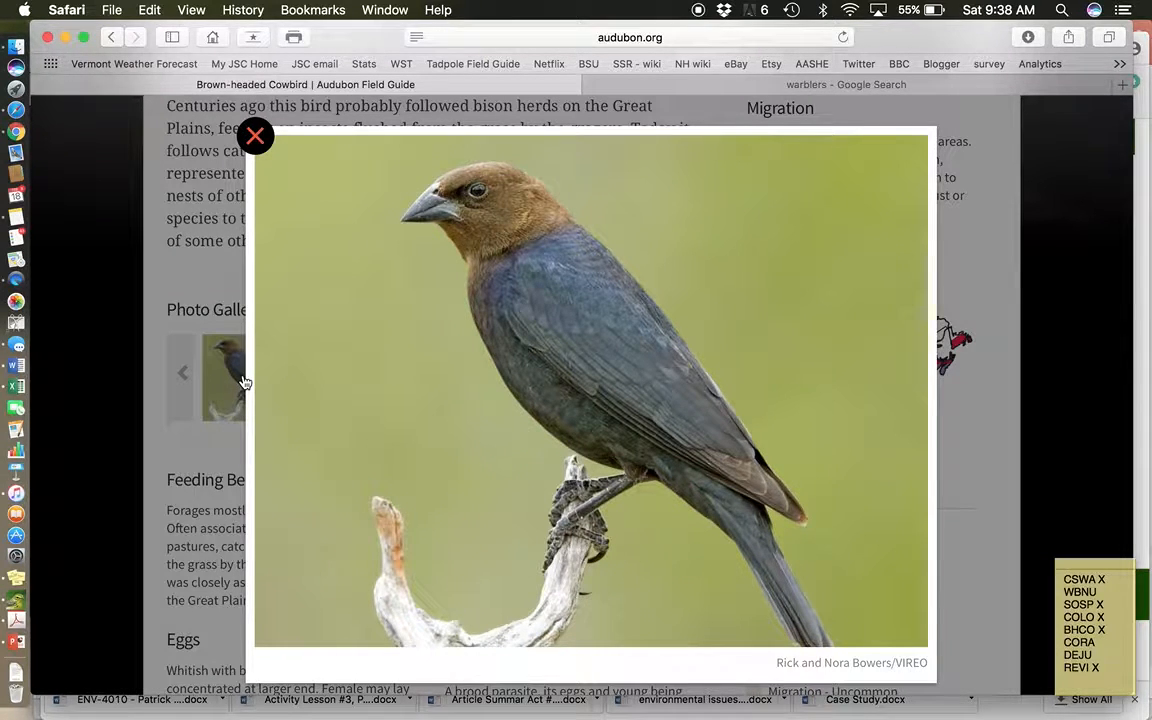
mouse_move(456, 452)
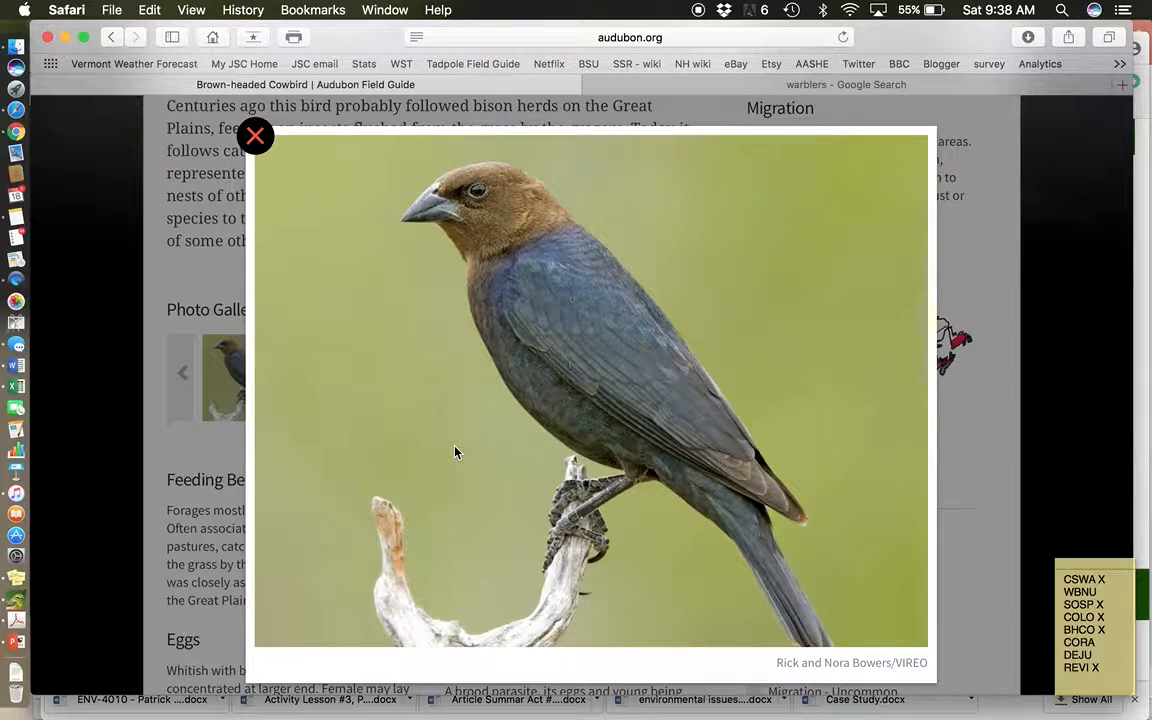
mouse_move(500, 382)
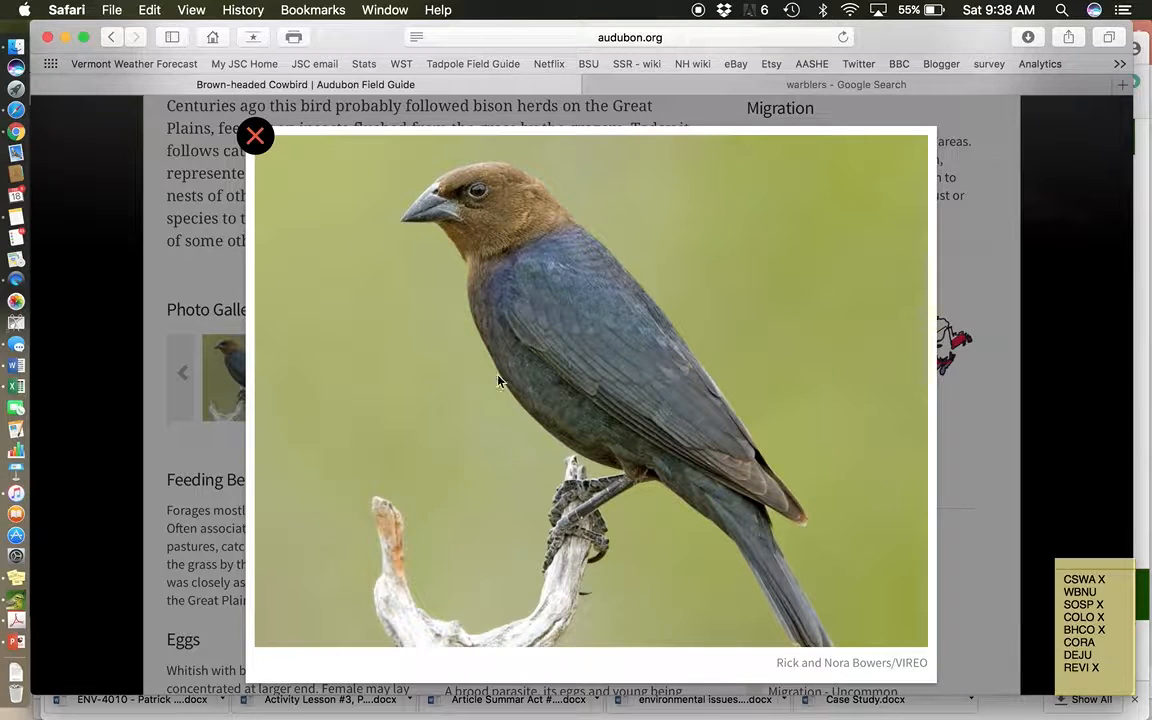
mouse_move(570, 328)
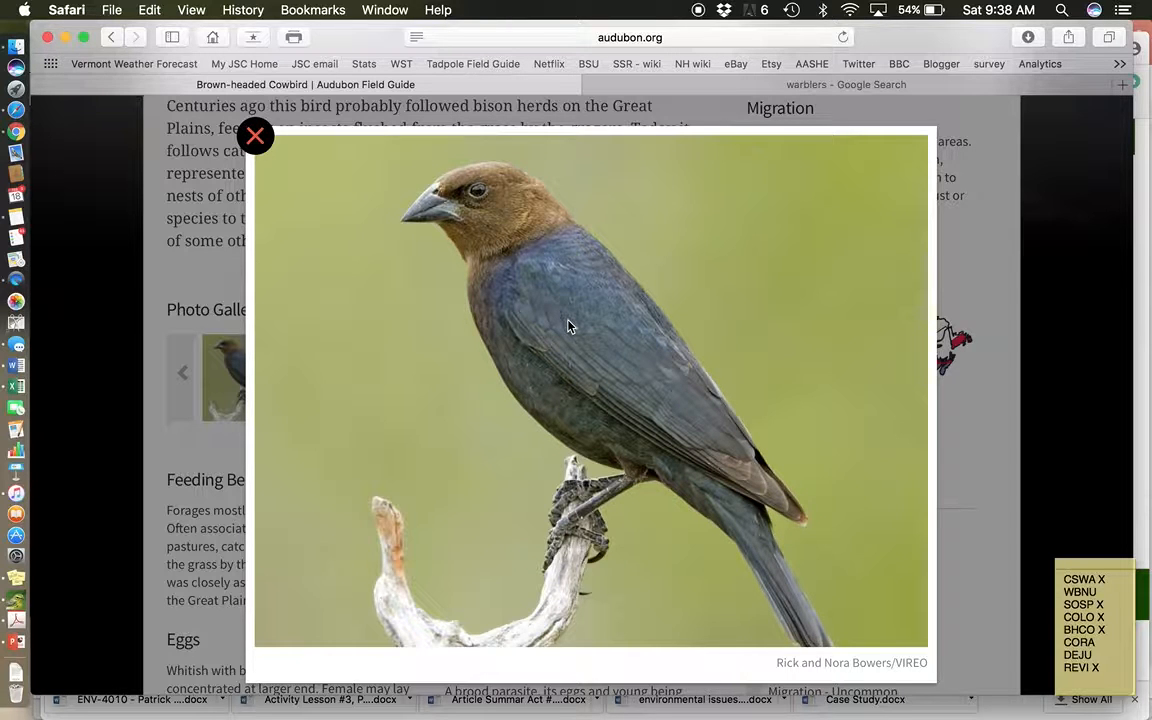
mouse_move(576, 370)
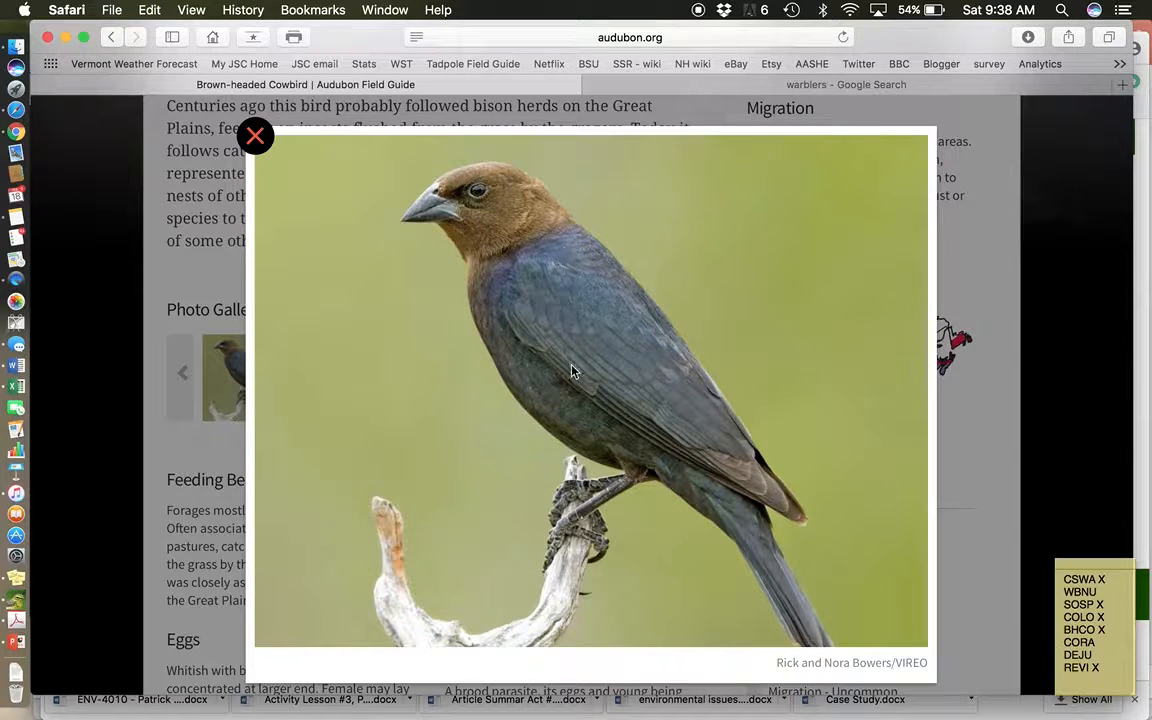
mouse_move(284, 170)
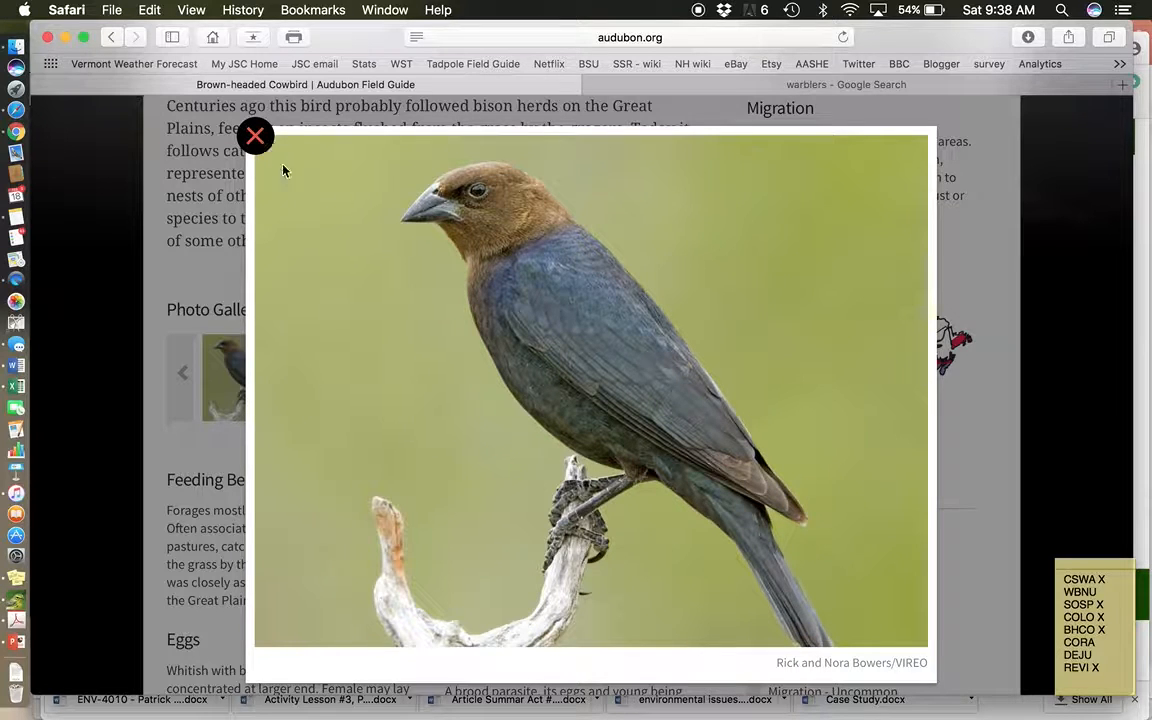
mouse_move(148, 324)
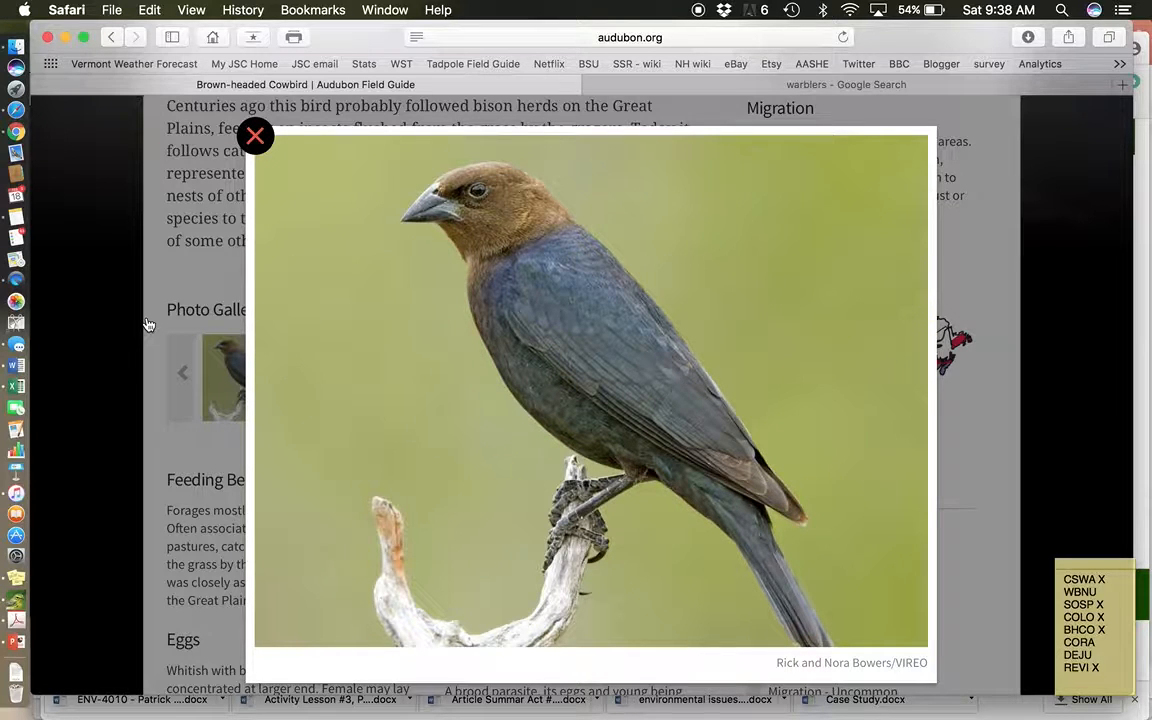
mouse_move(100, 288)
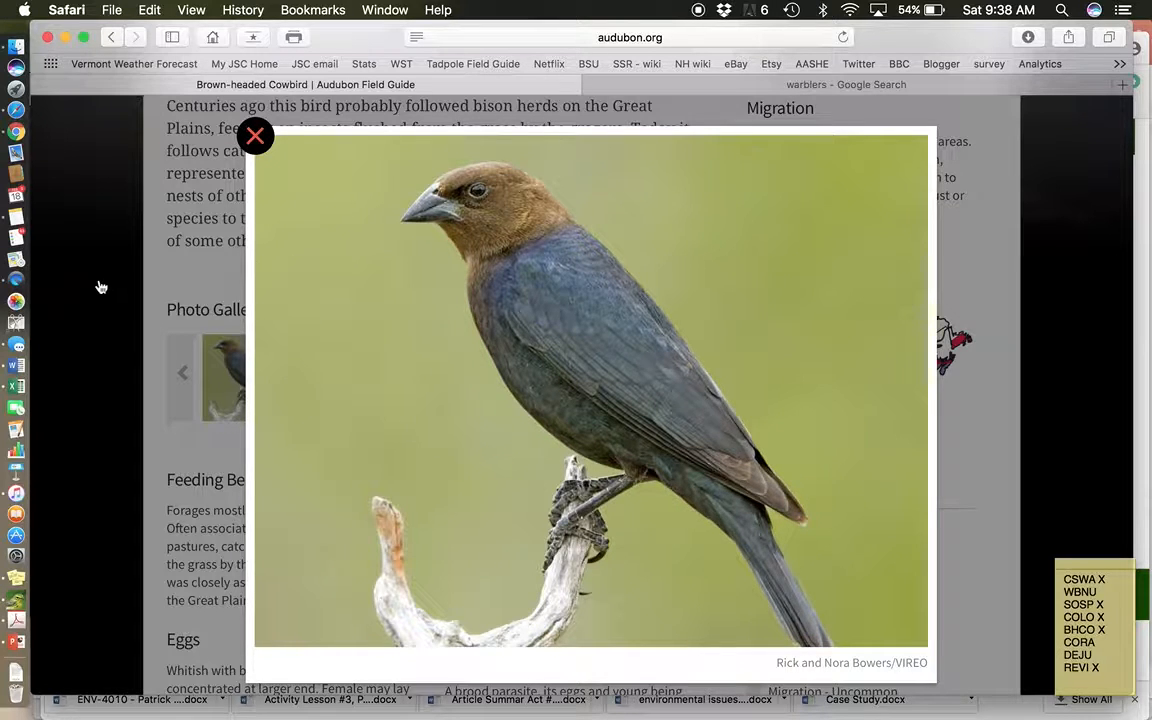
mouse_move(644, 420)
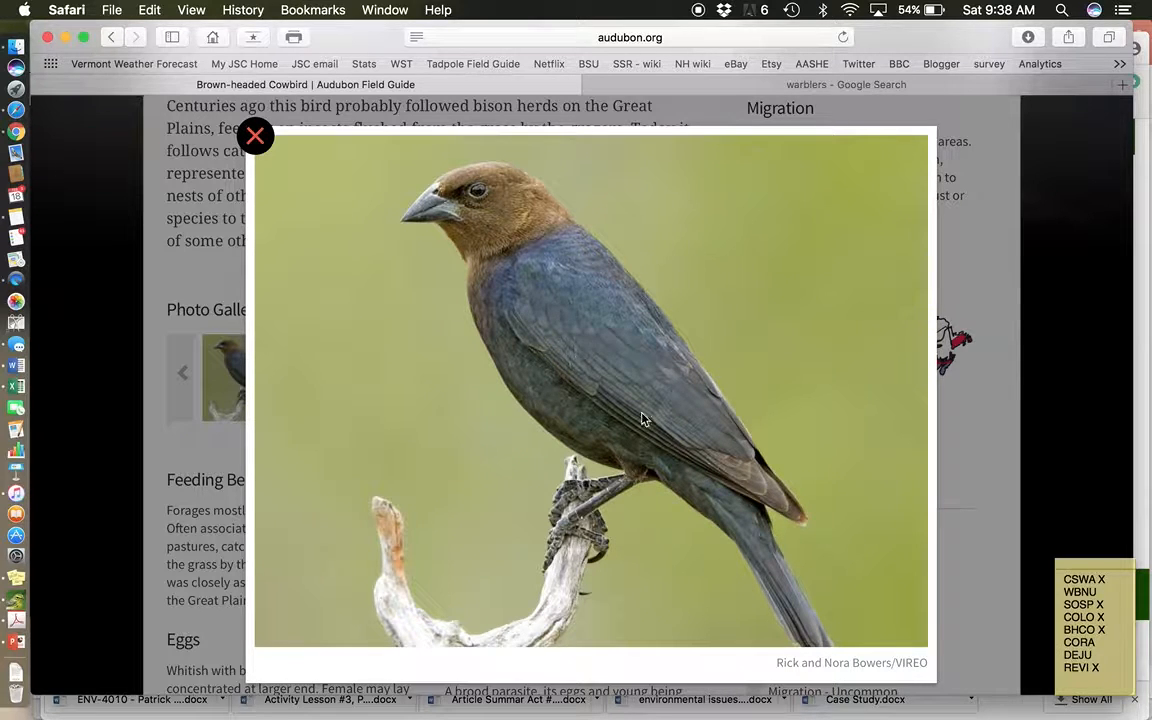
mouse_move(668, 332)
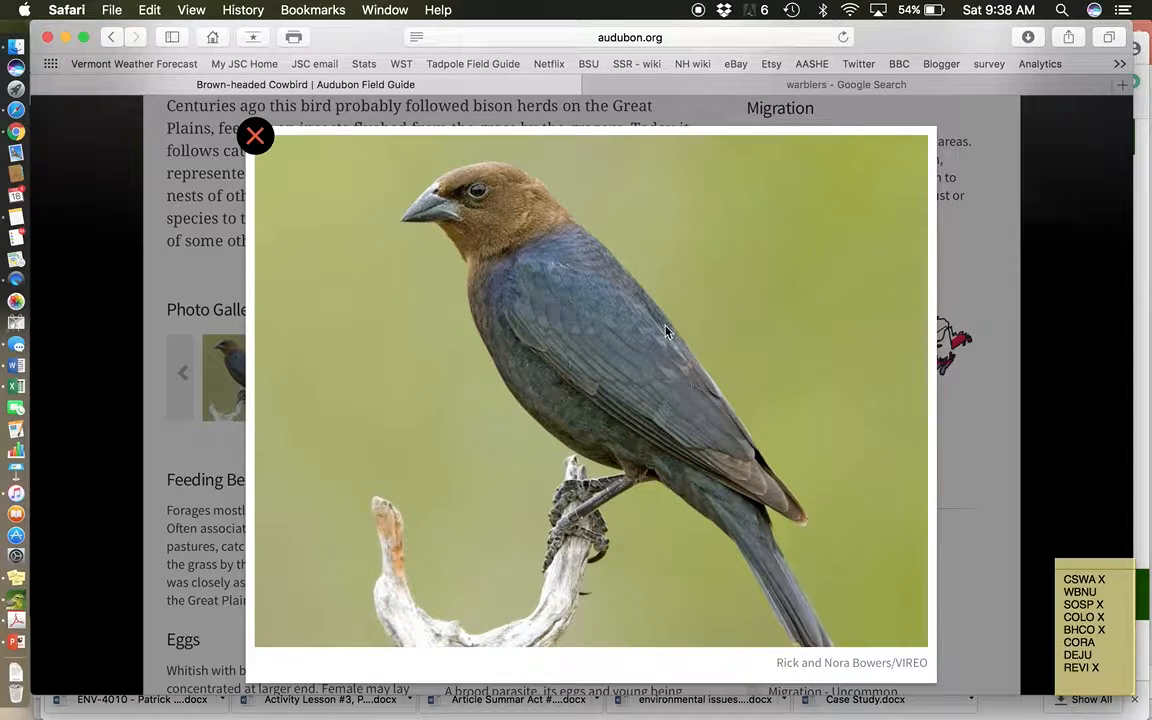
mouse_move(656, 468)
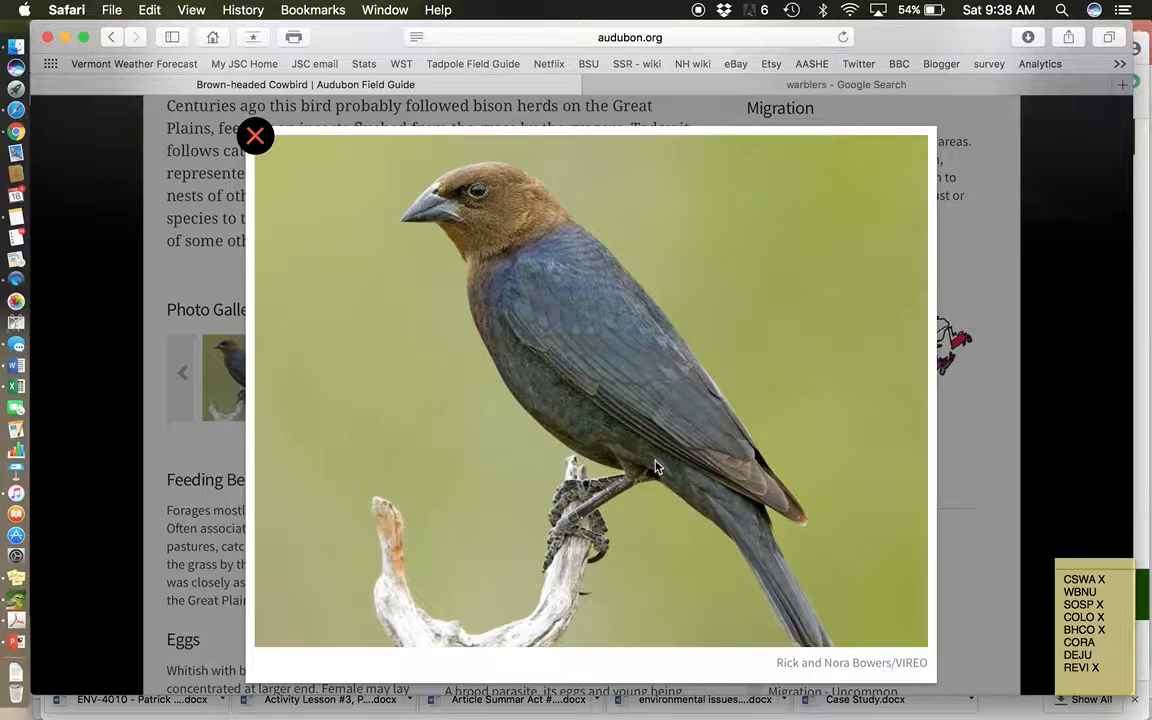
mouse_move(588, 270)
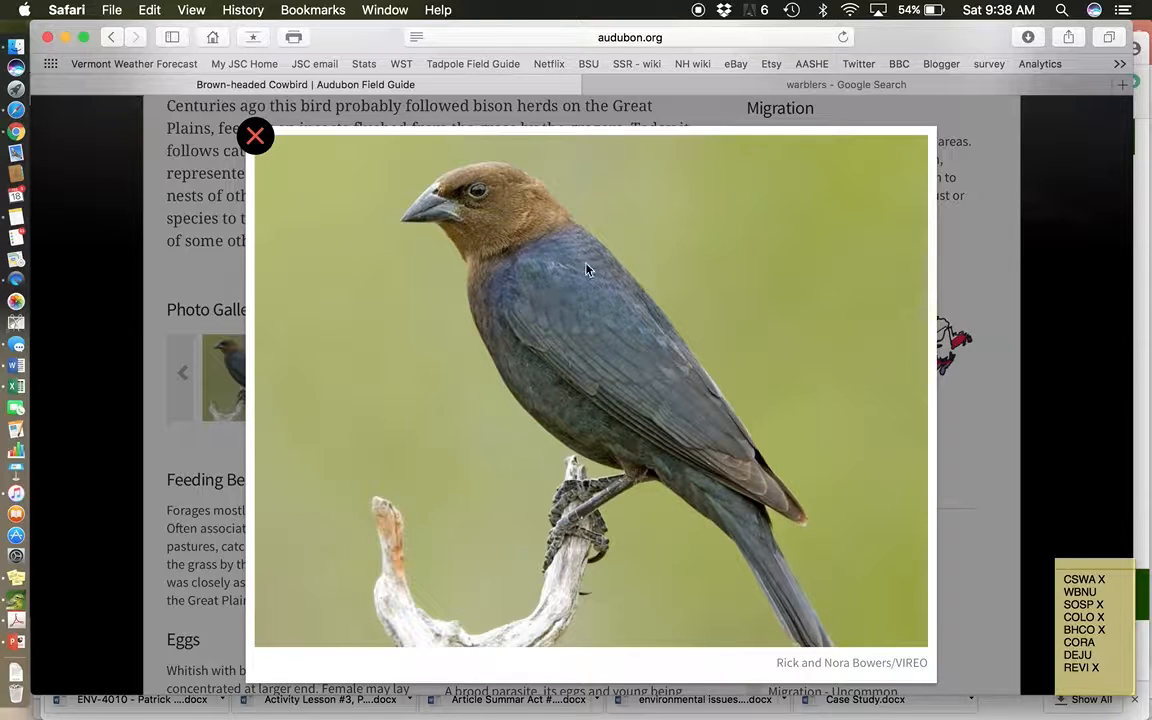
mouse_move(696, 512)
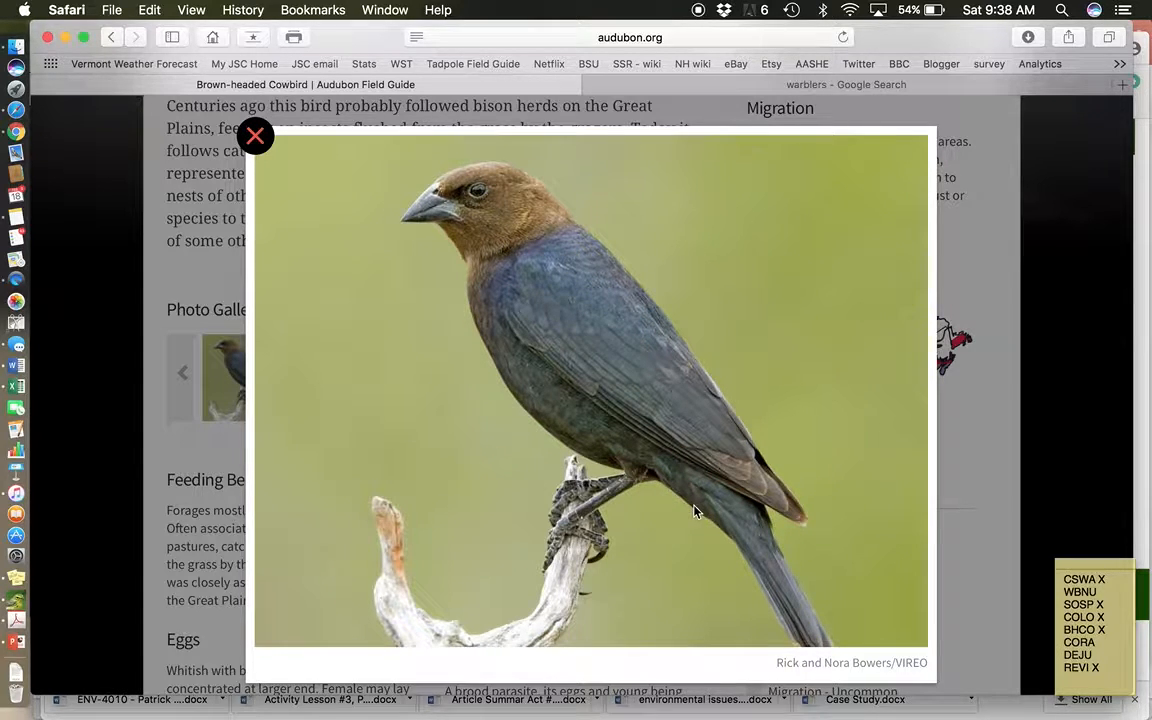
mouse_move(536, 232)
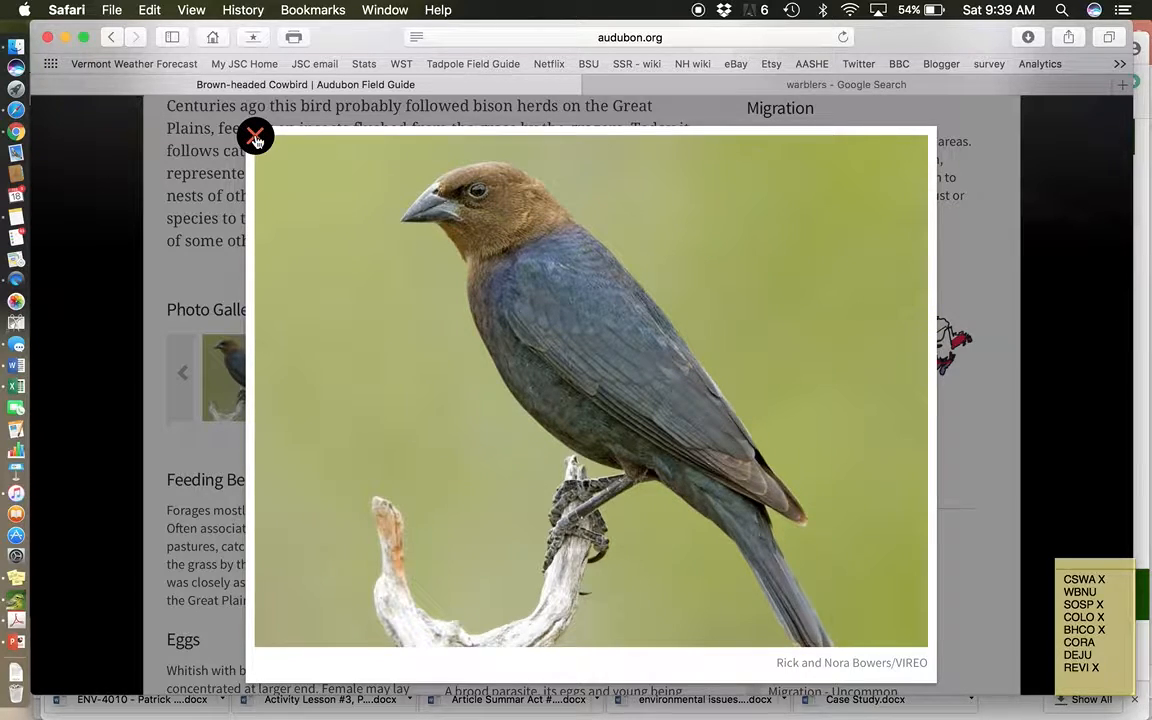
click(256, 136)
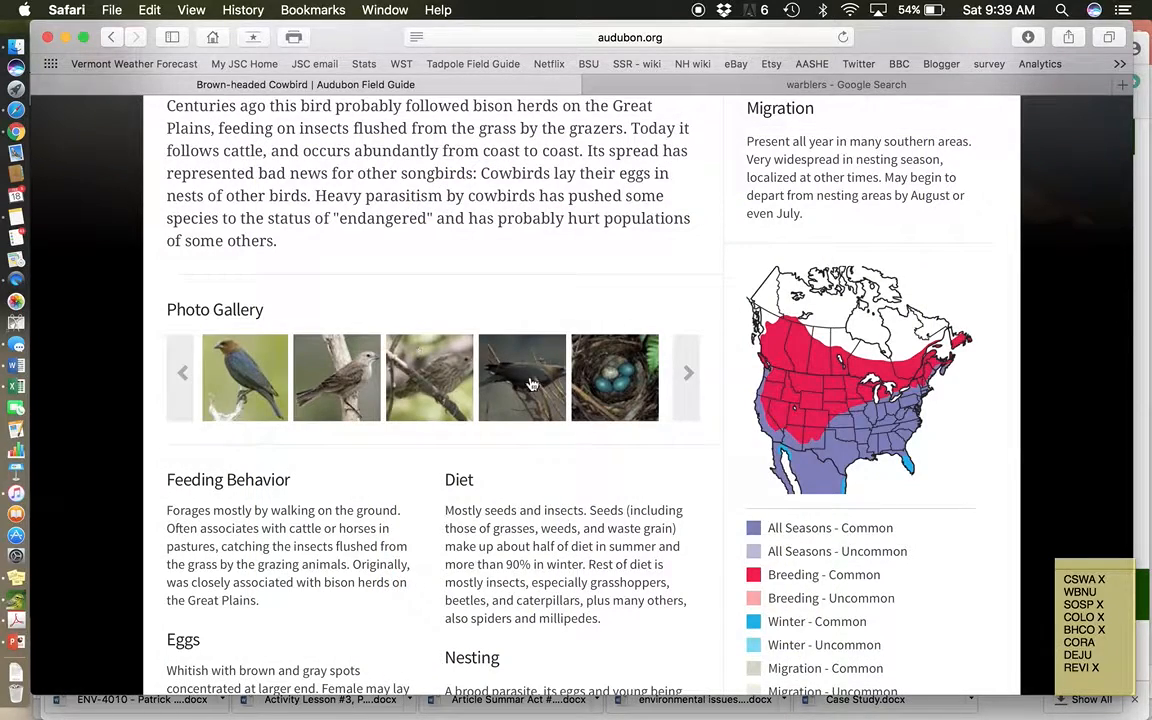
click(520, 376)
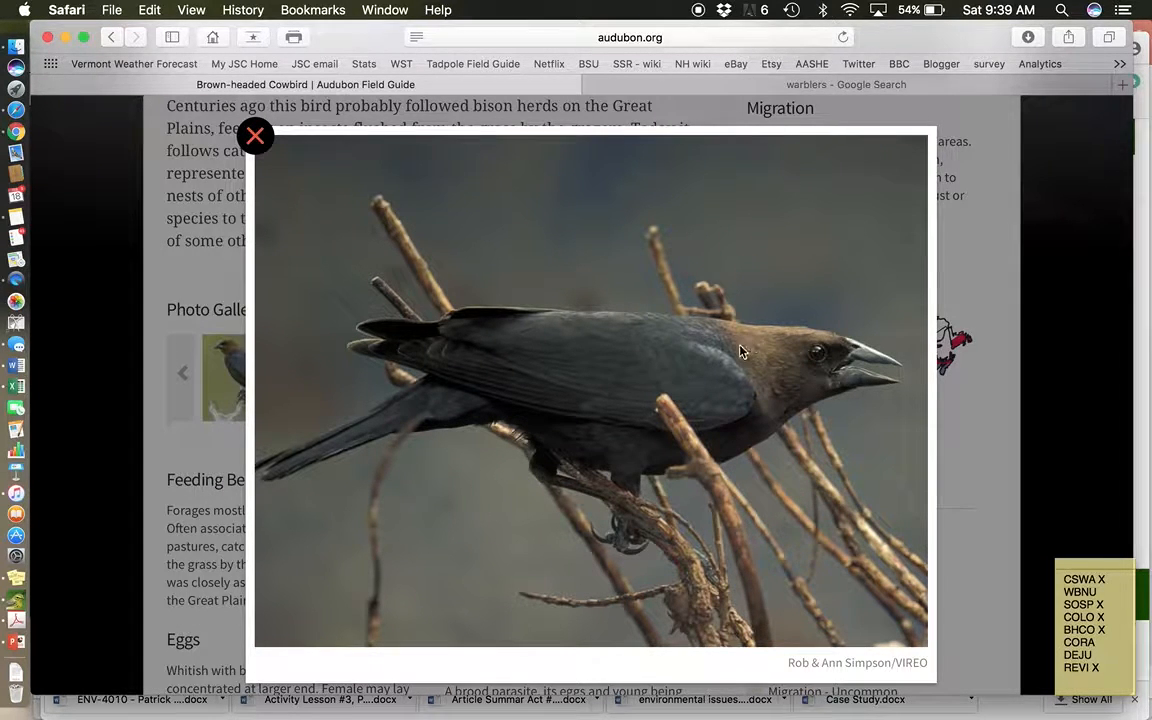
mouse_move(296, 248)
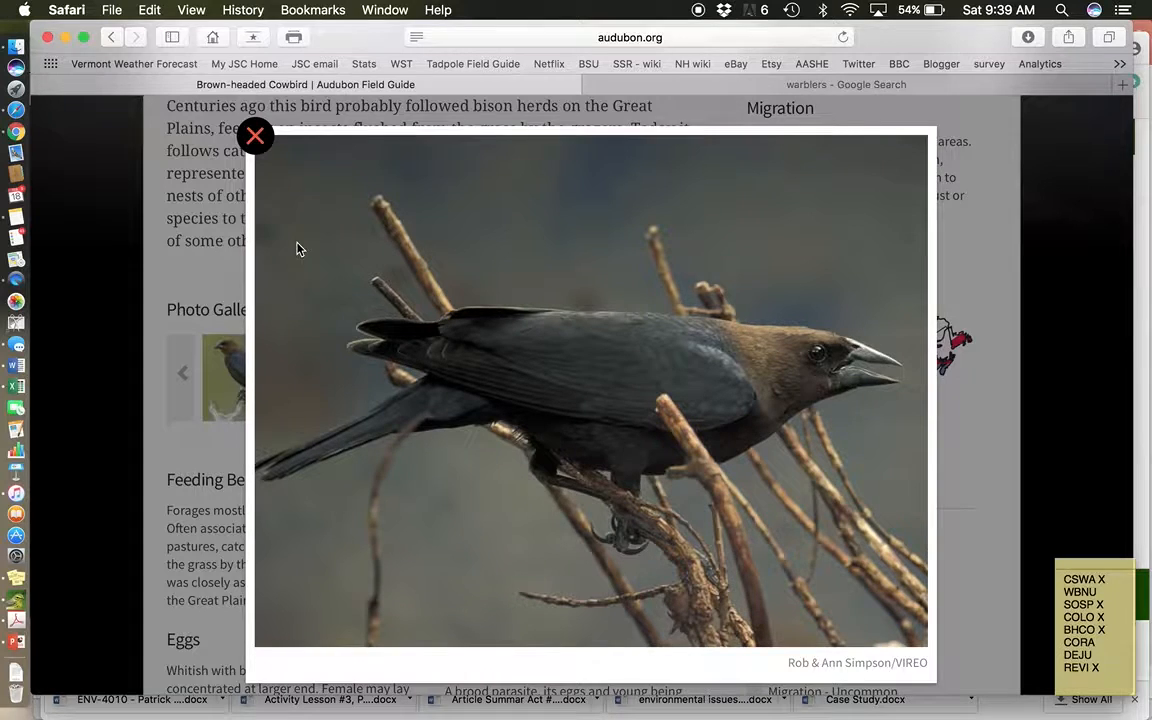
mouse_move(256, 136)
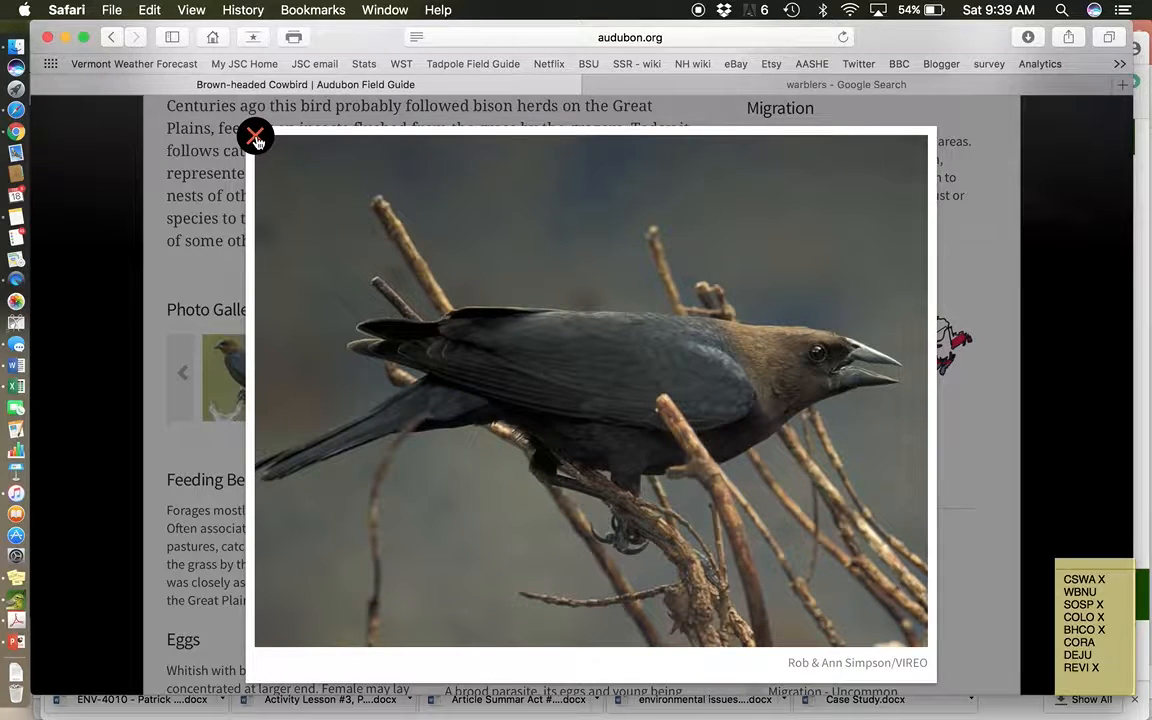
click(256, 136)
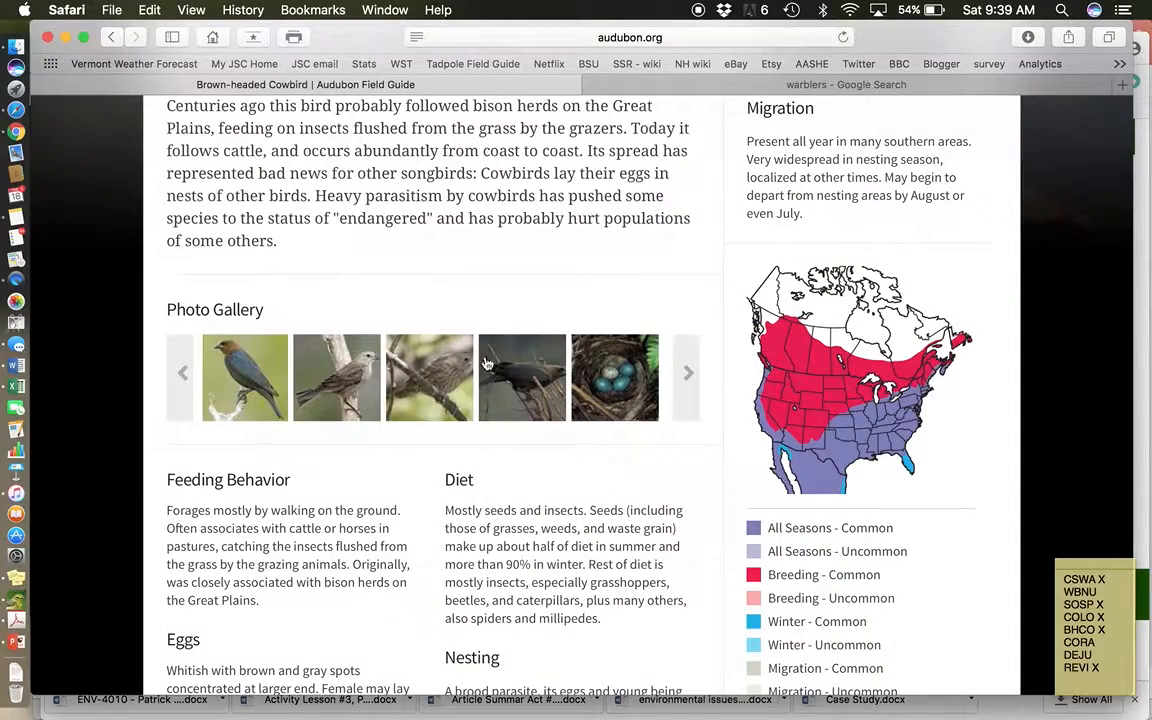
Play the cowbird's 'male song' recording, then return to the top of the page
scroll(down, 3)
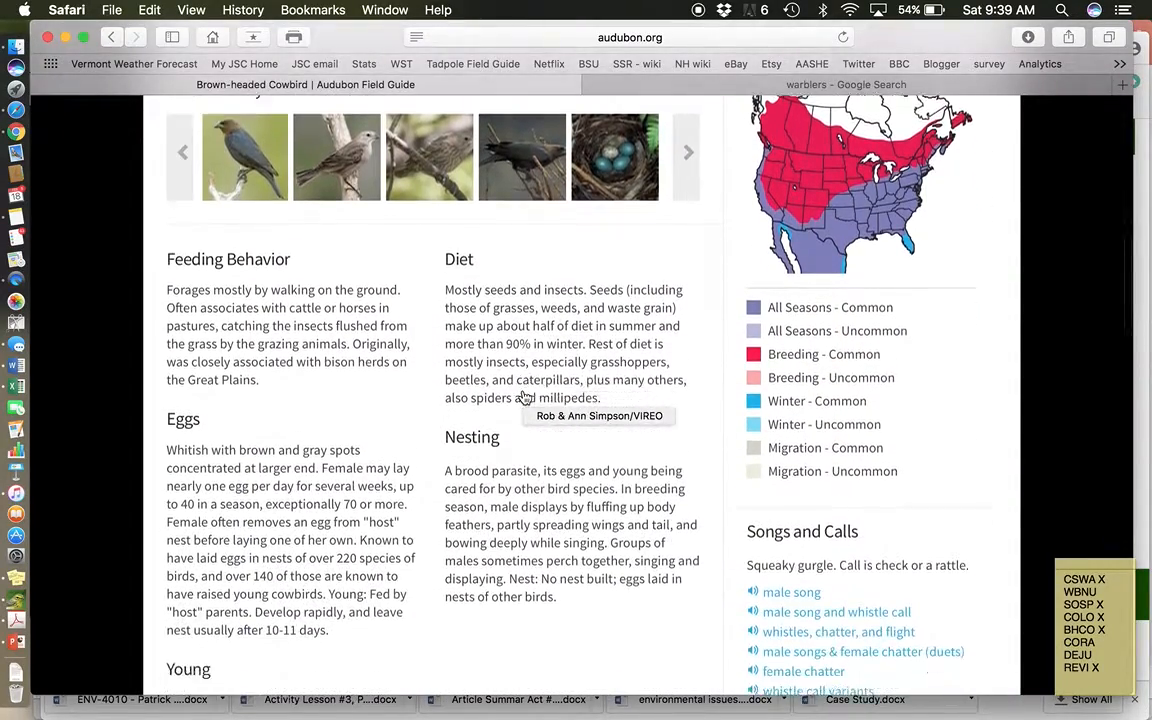
scroll(down, 3)
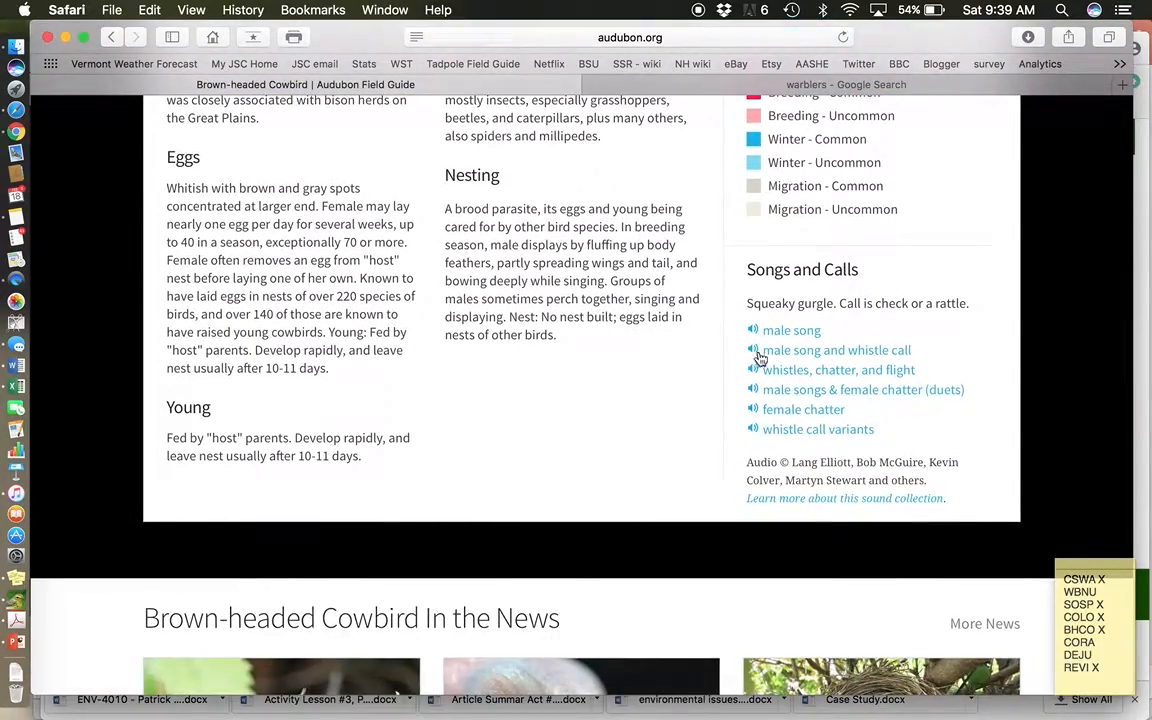
mouse_move(806, 336)
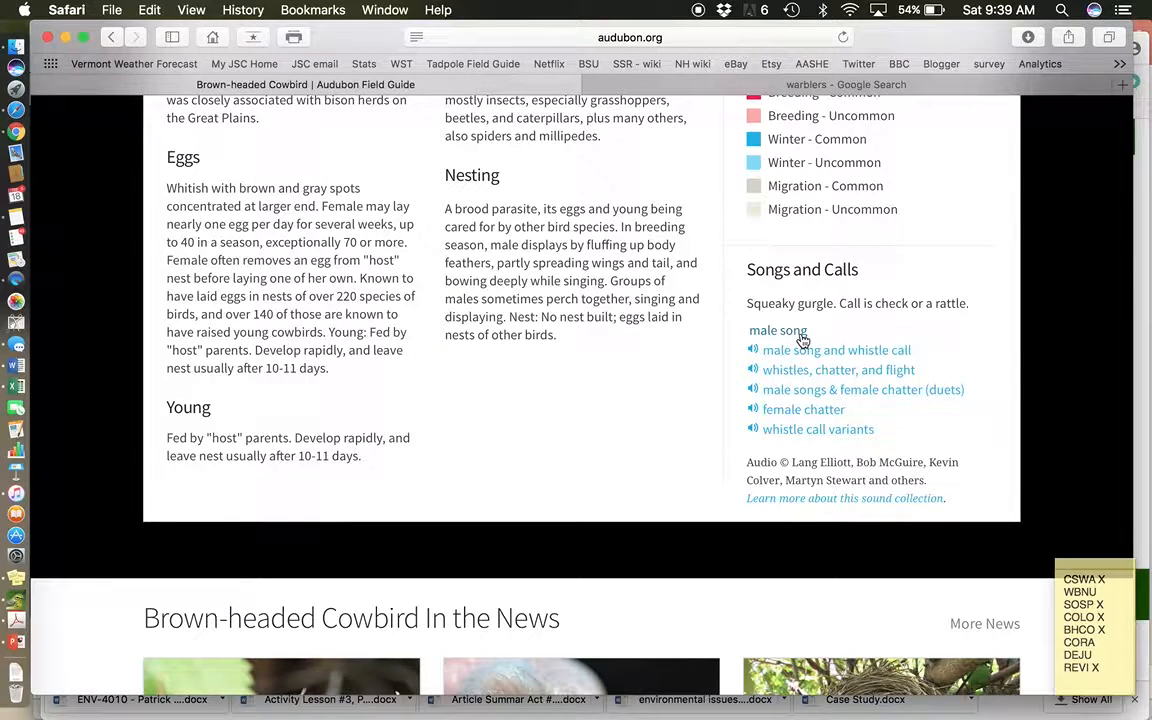
click(778, 330)
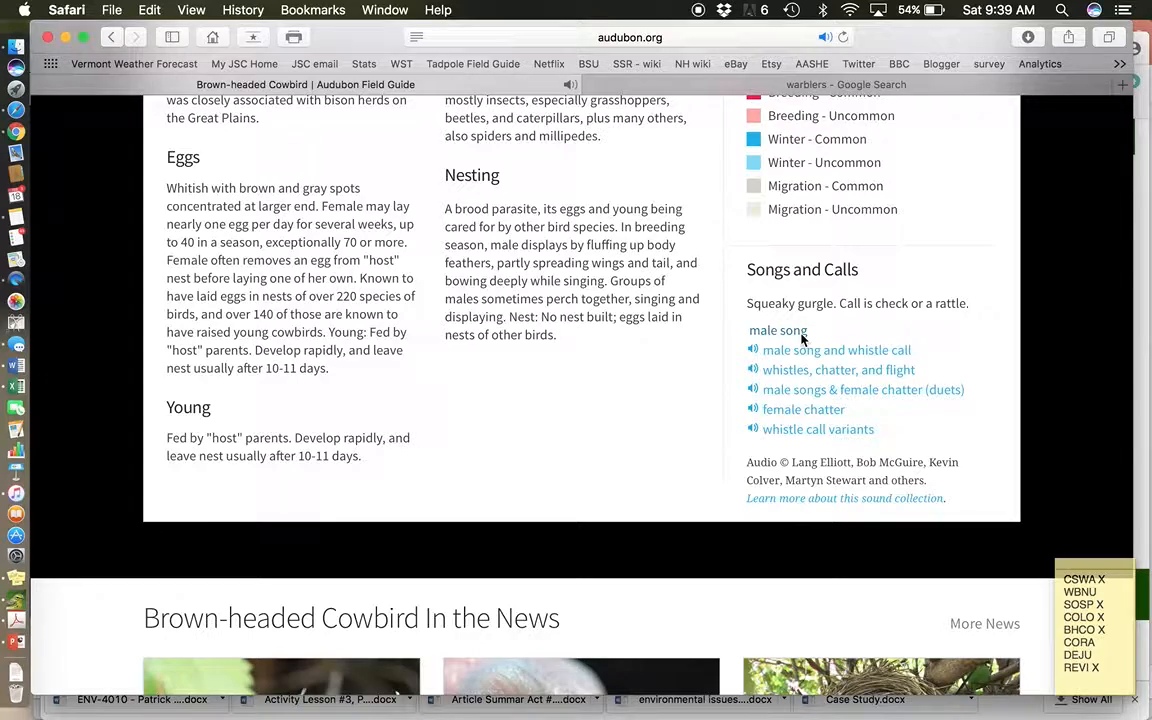
scroll(up, 3)
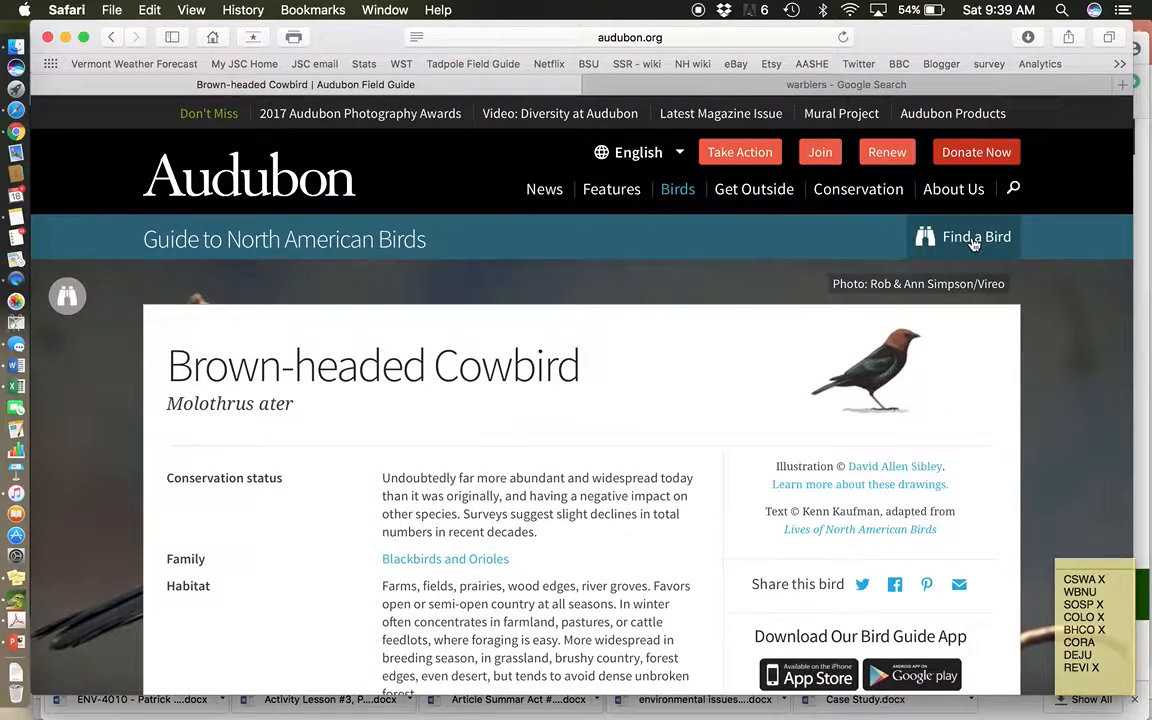
Search the bird guide for 'Common raven' and go to the Common Raven species page
click(976, 236)
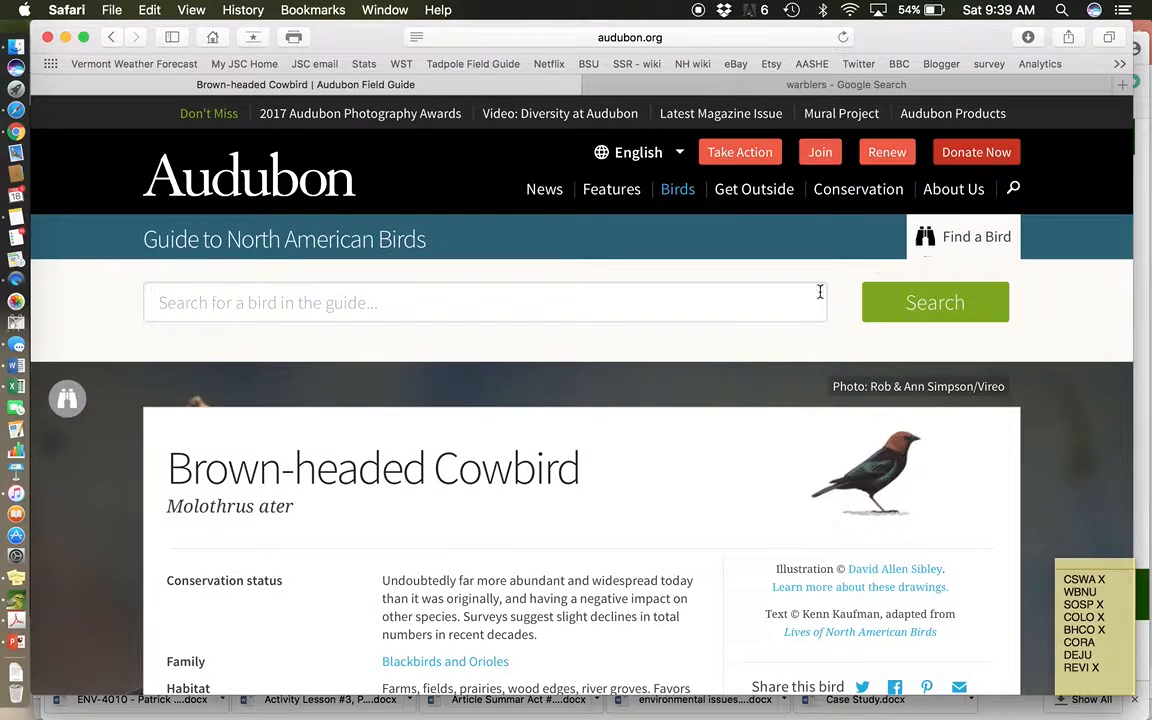
mouse_move(704, 304)
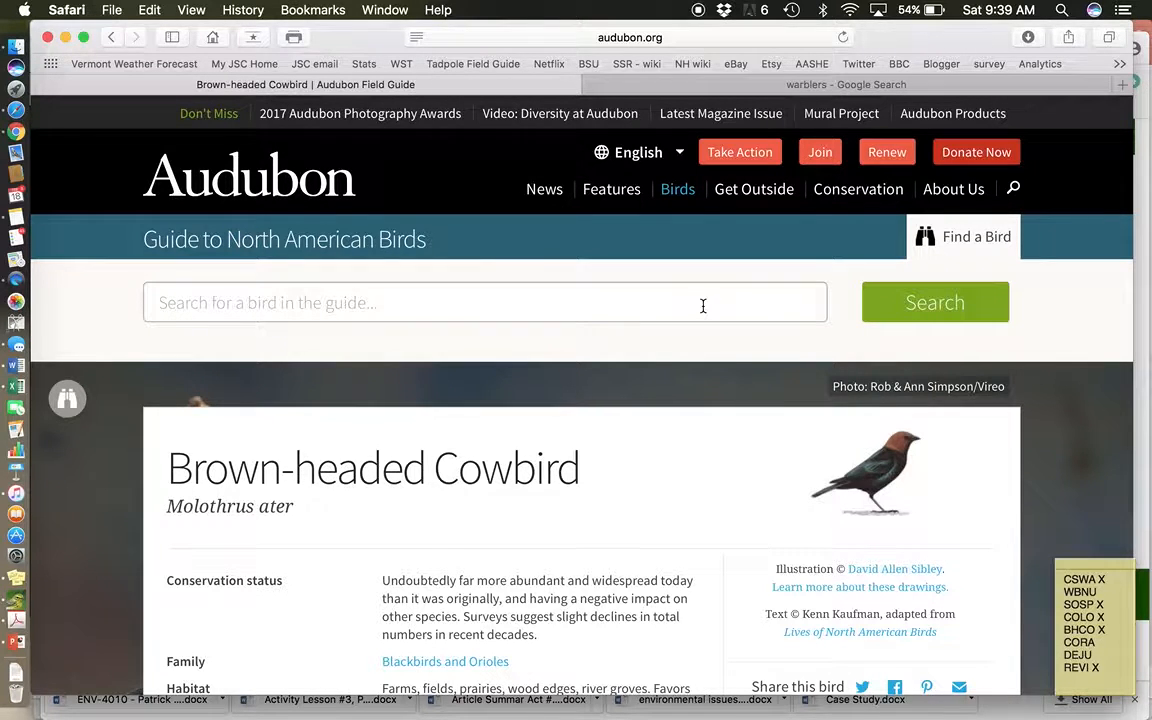
text(Common Black Hawk)
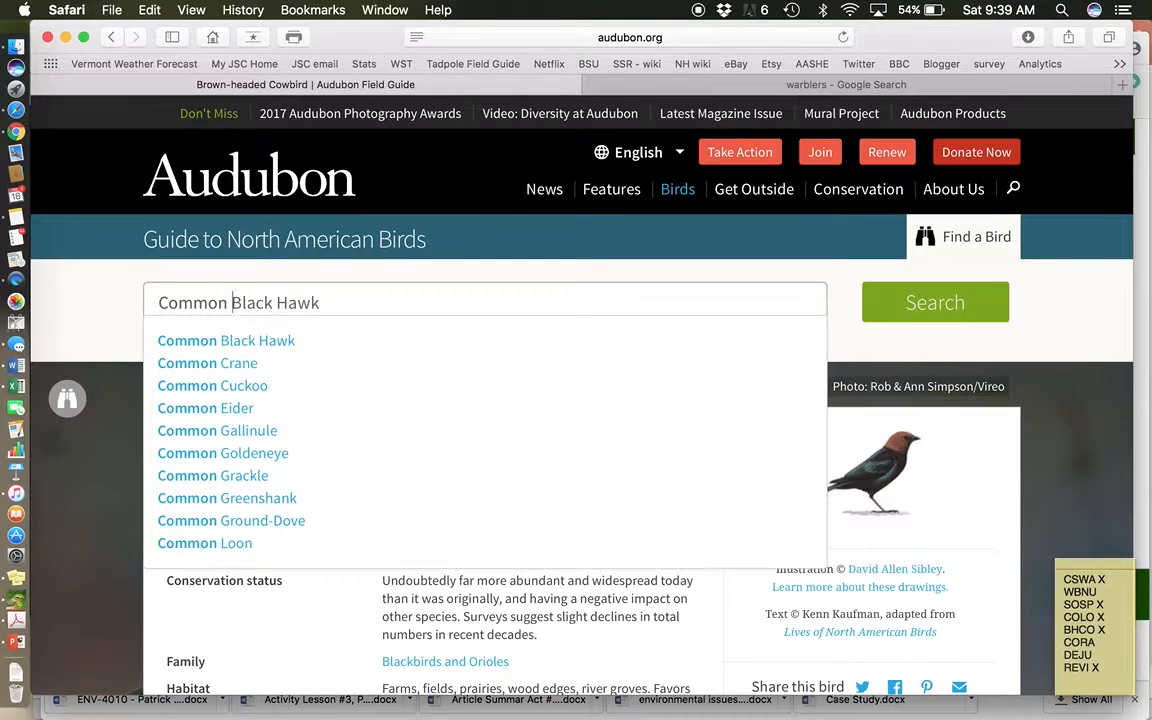
text(Common raven)
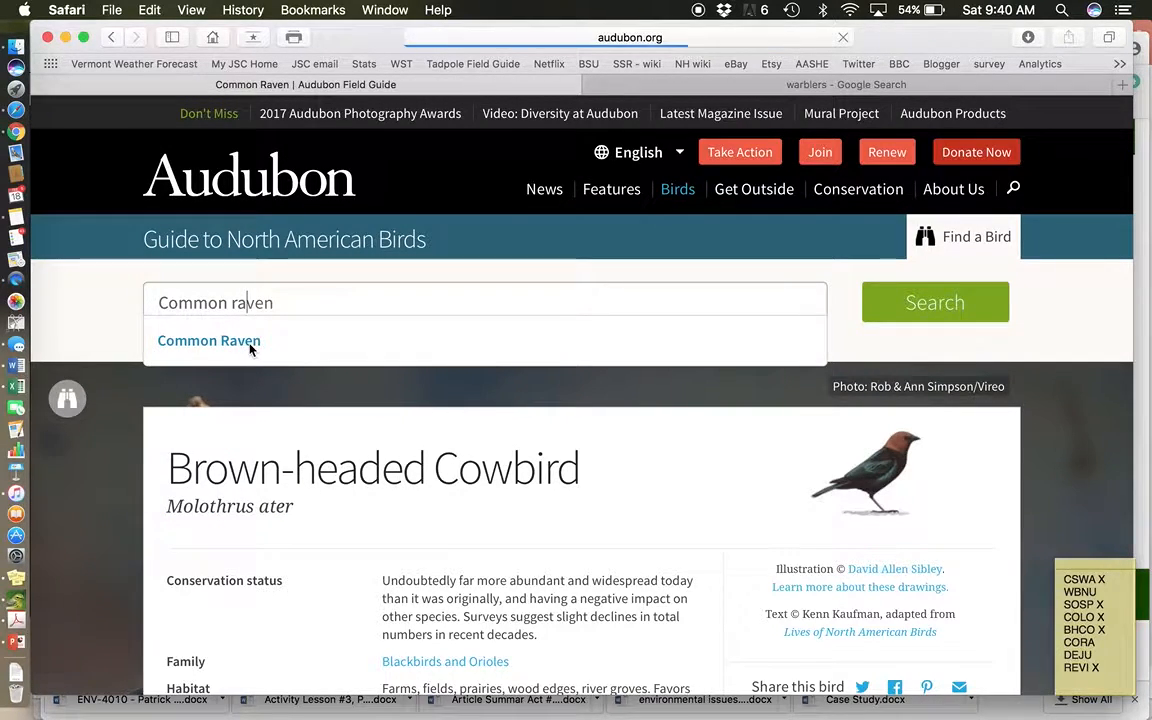
click(208, 340)
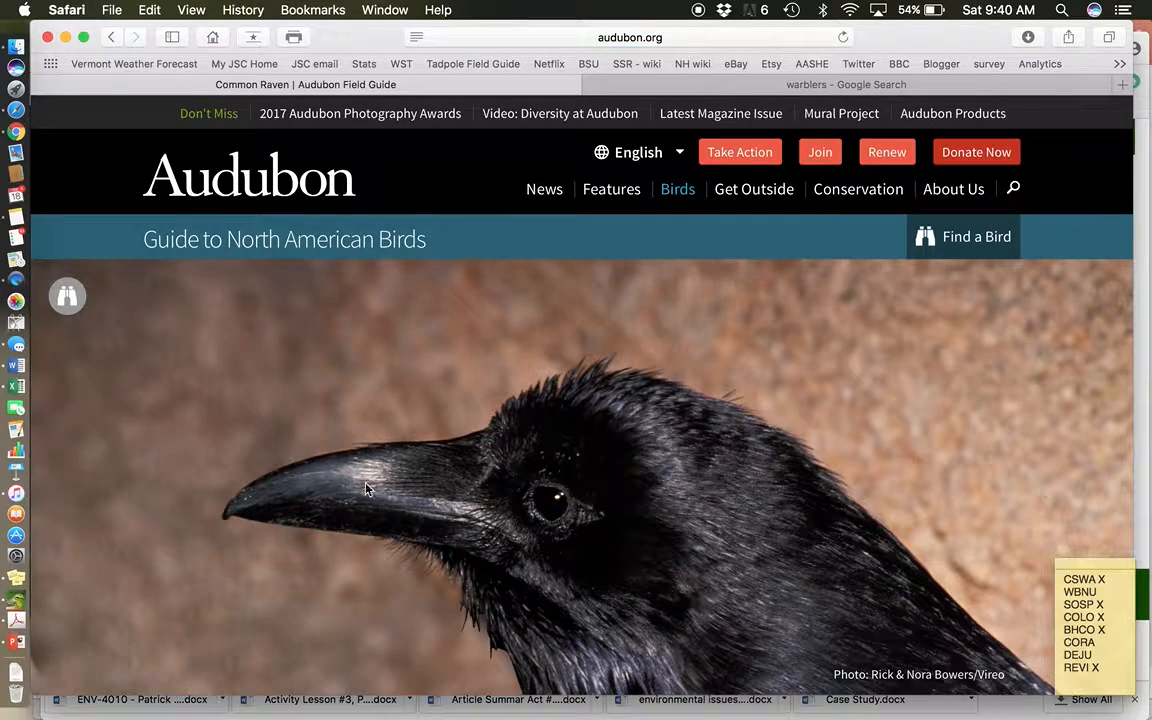
mouse_move(408, 512)
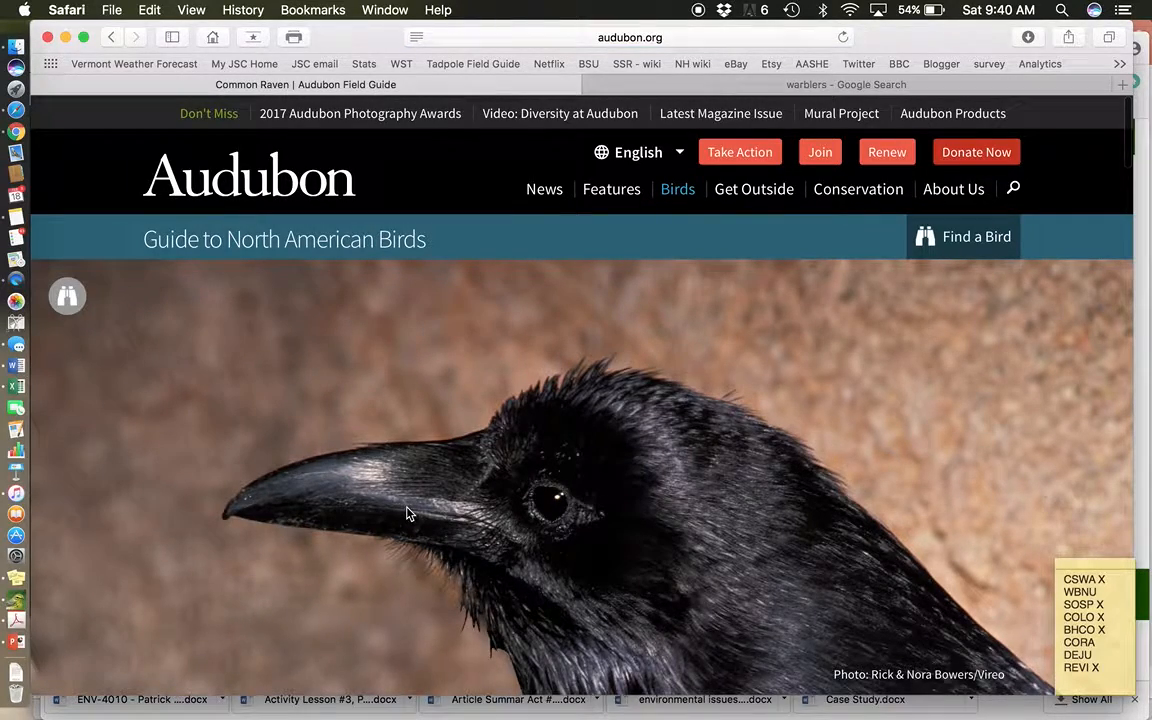
scroll(down, 3)
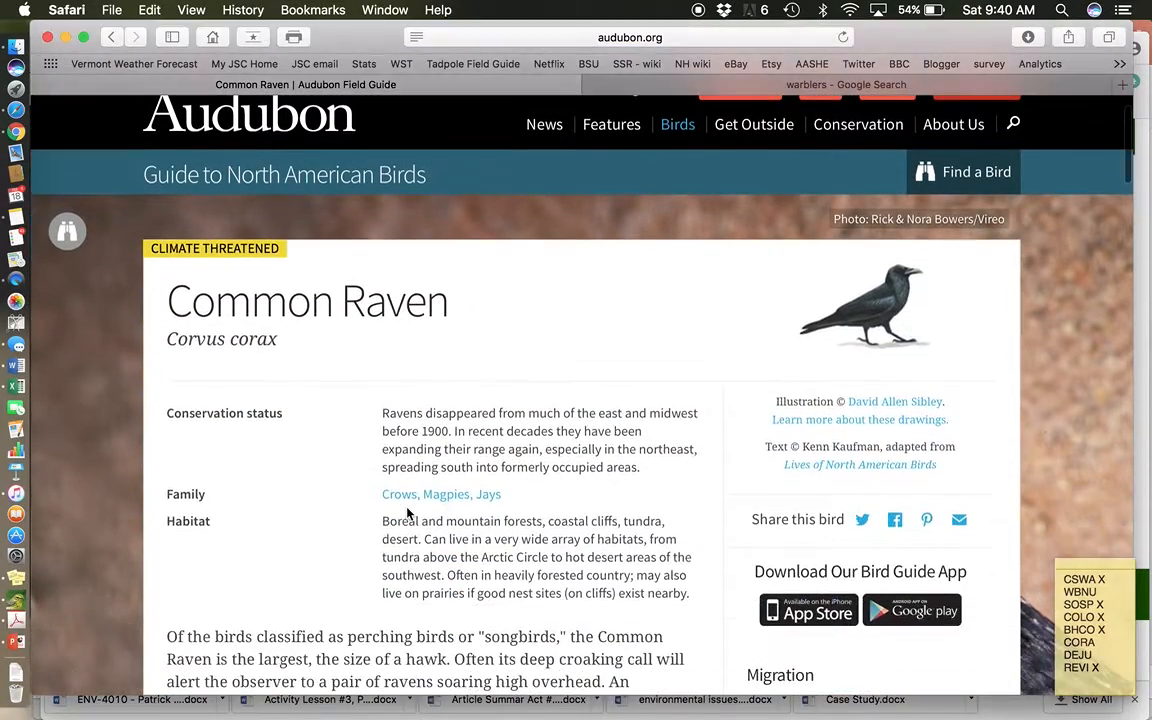
scroll(down, 3)
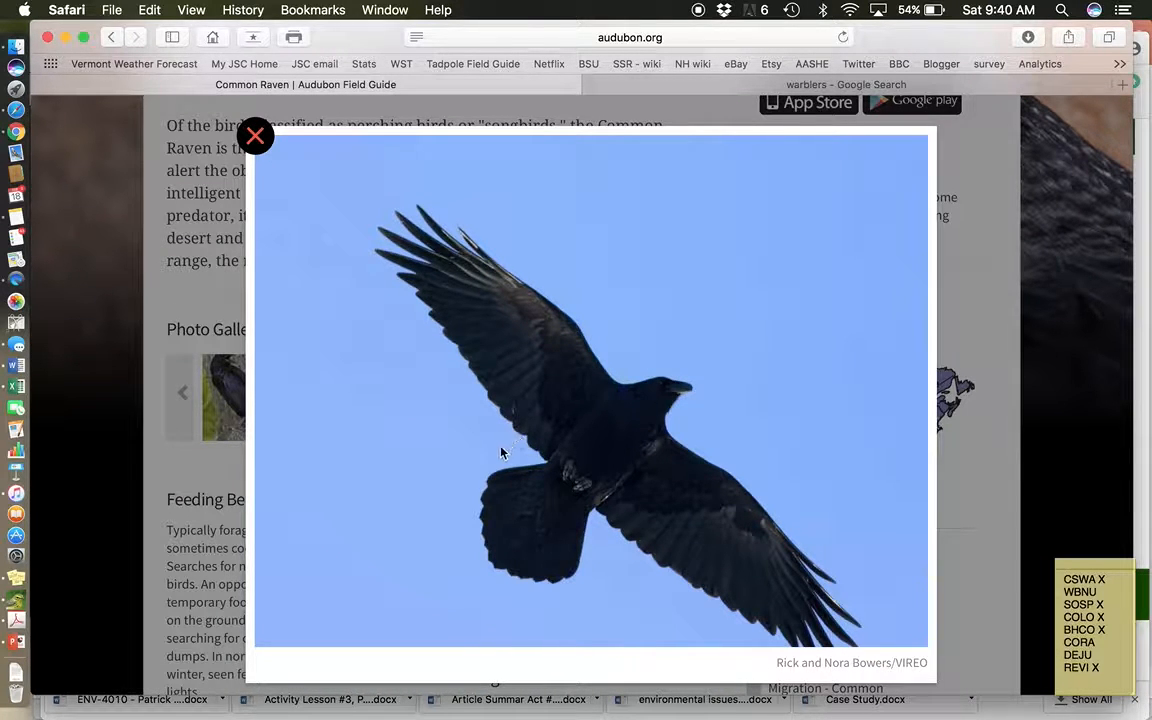
mouse_move(488, 492)
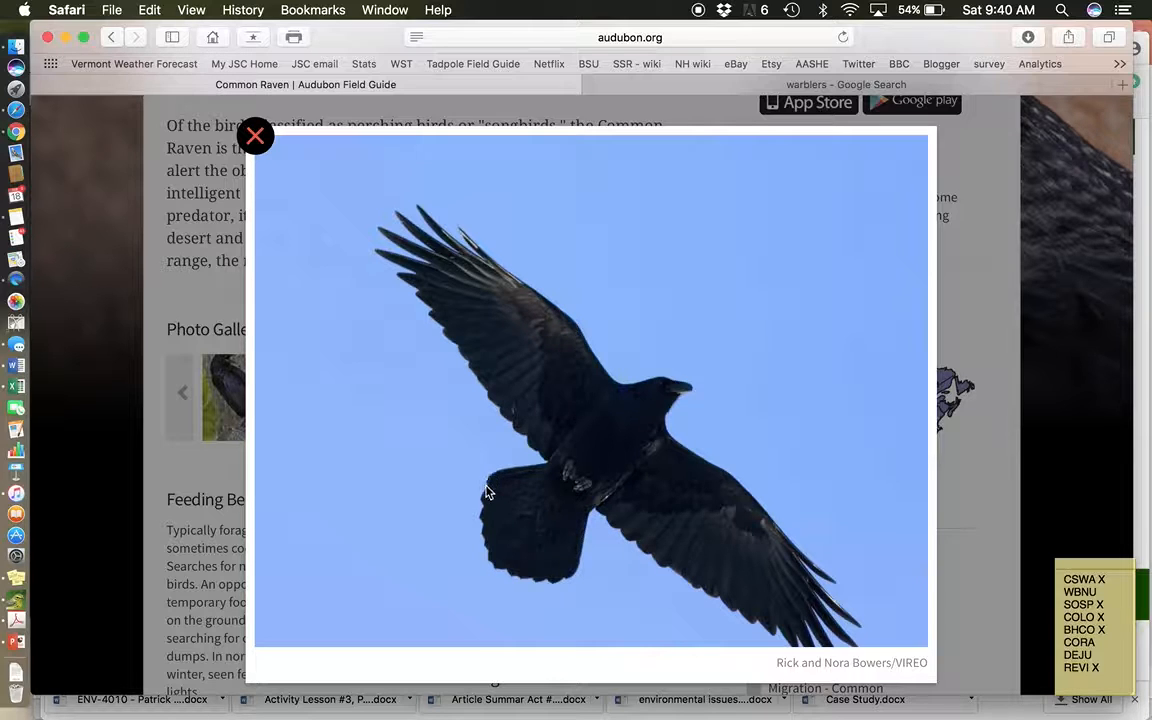
mouse_move(546, 590)
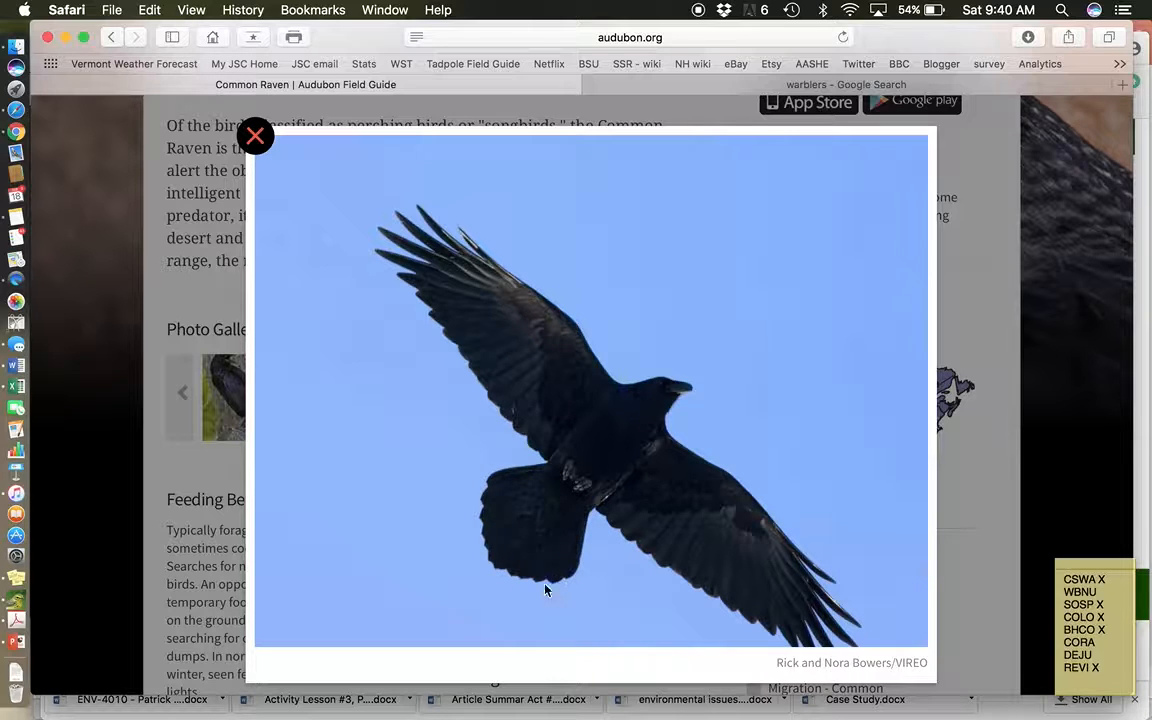
mouse_move(480, 530)
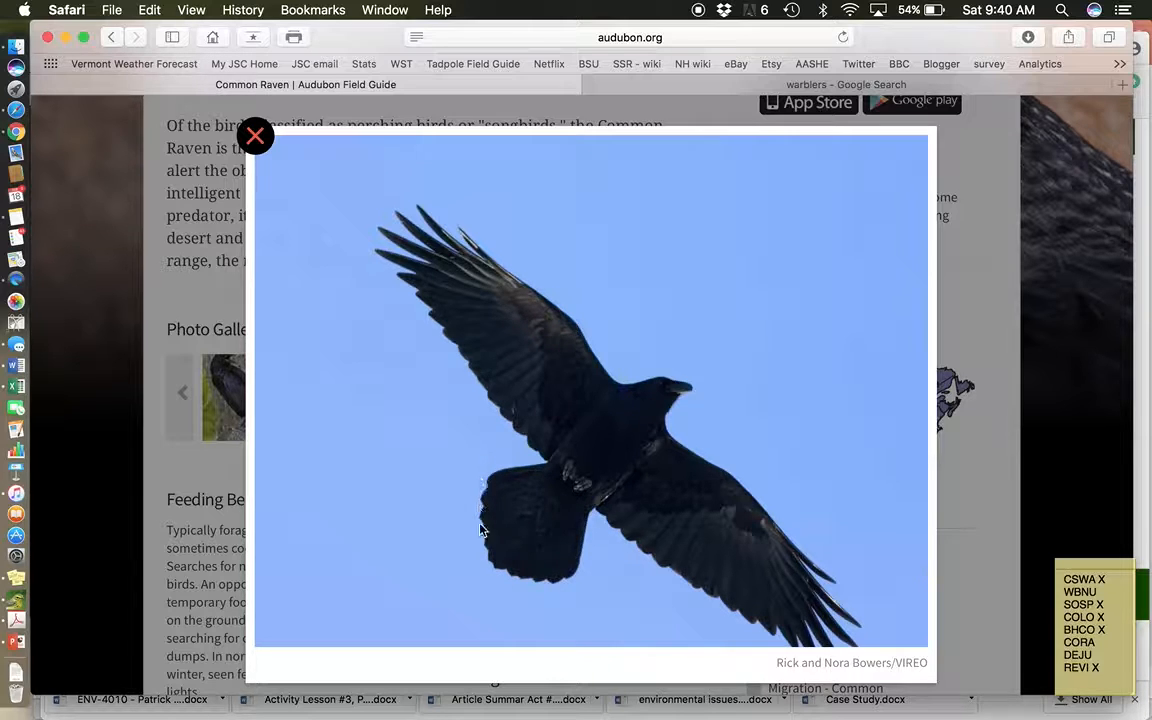
mouse_move(488, 514)
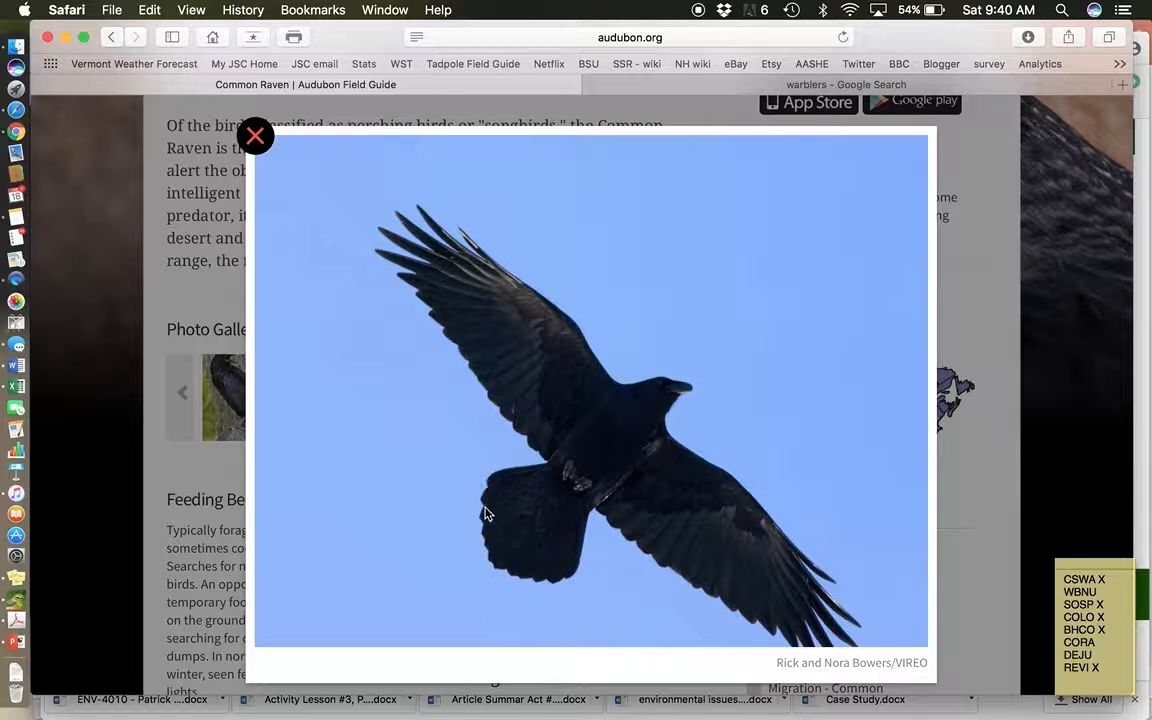
mouse_move(478, 482)
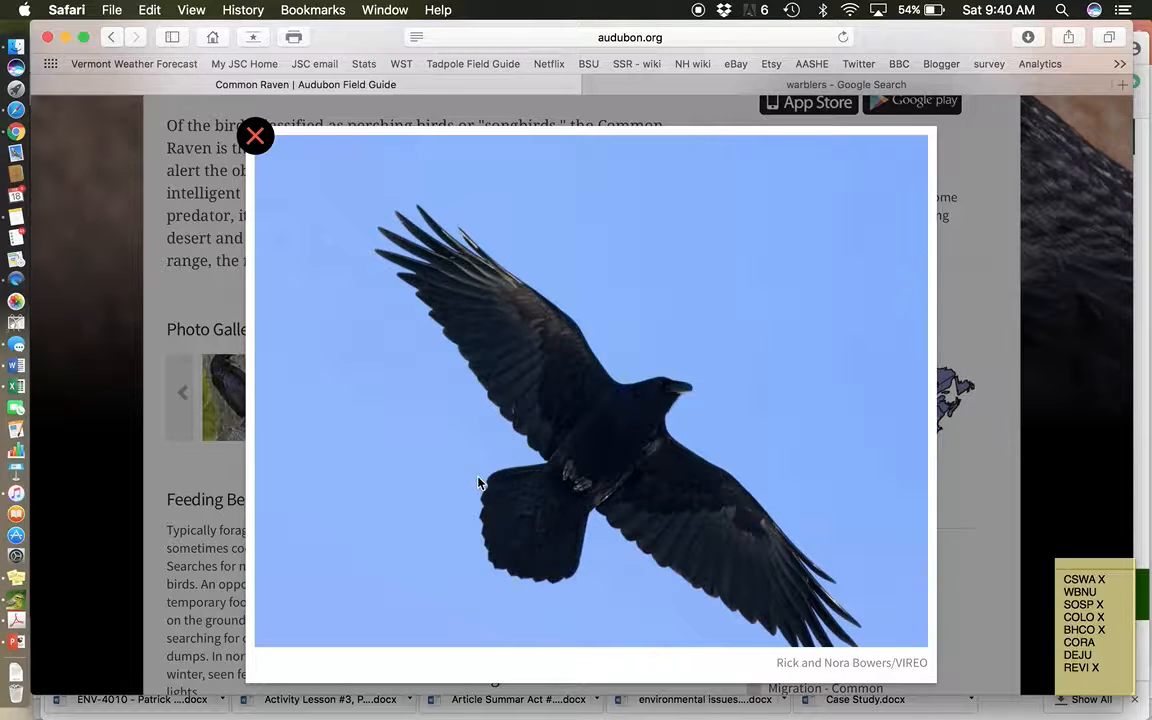
click(256, 136)
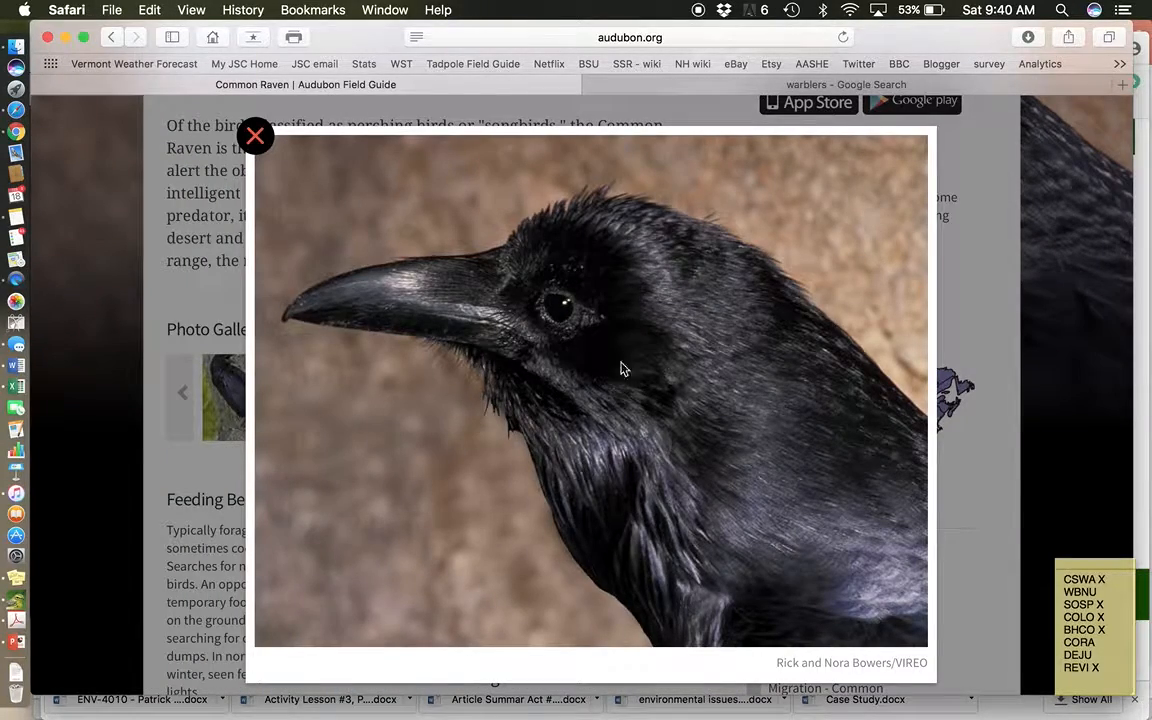
mouse_move(496, 332)
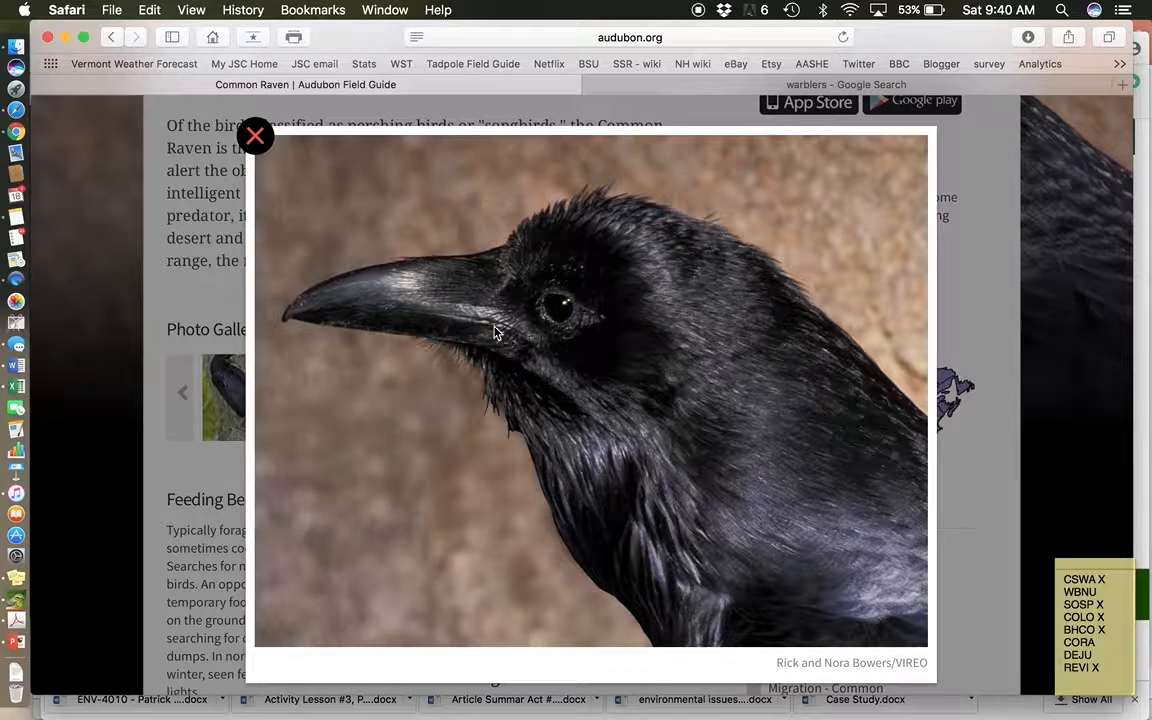
mouse_move(304, 198)
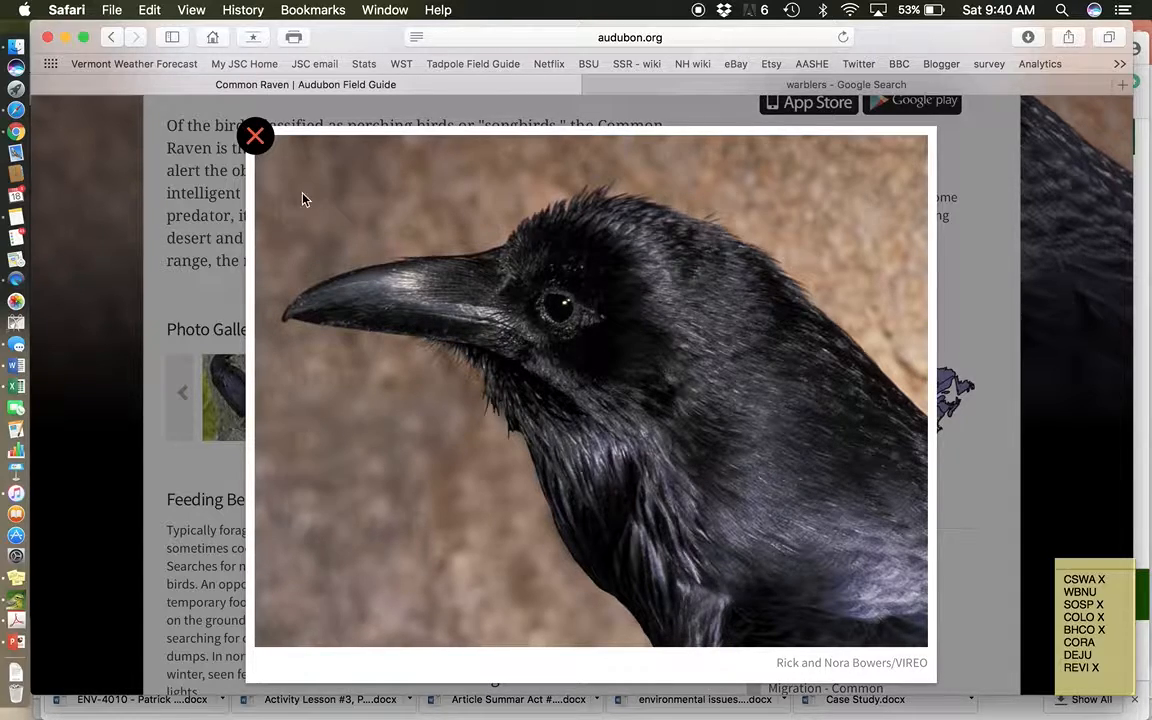
click(256, 136)
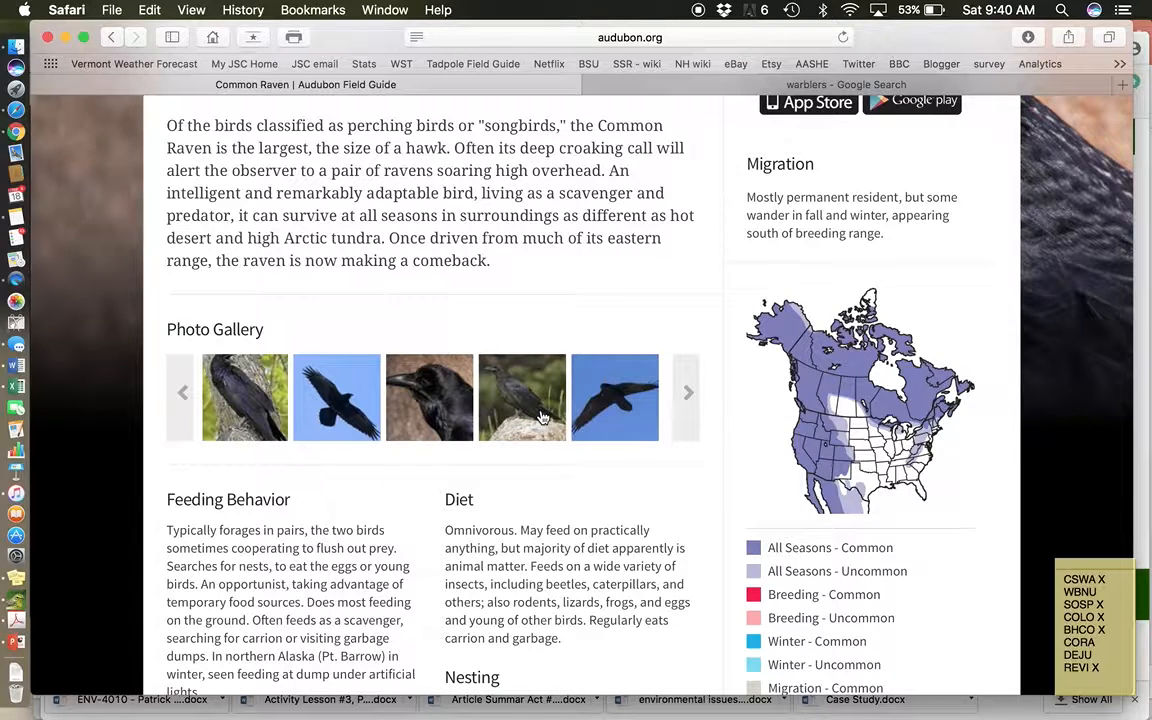
click(520, 396)
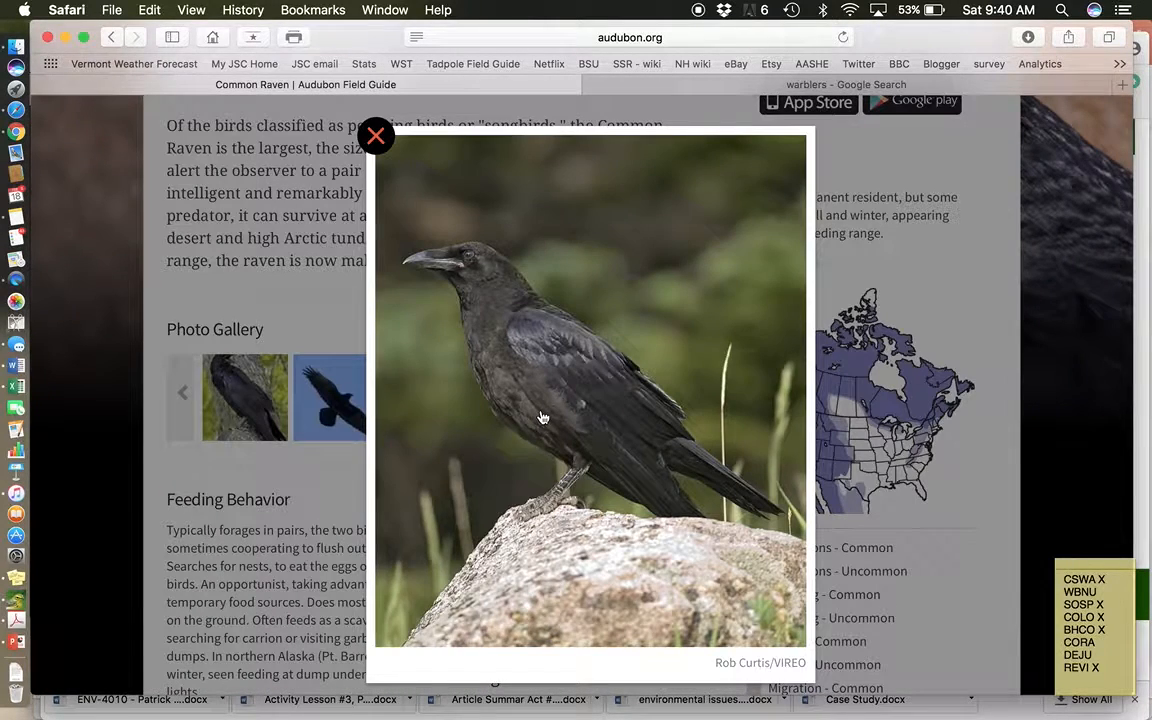
mouse_move(422, 290)
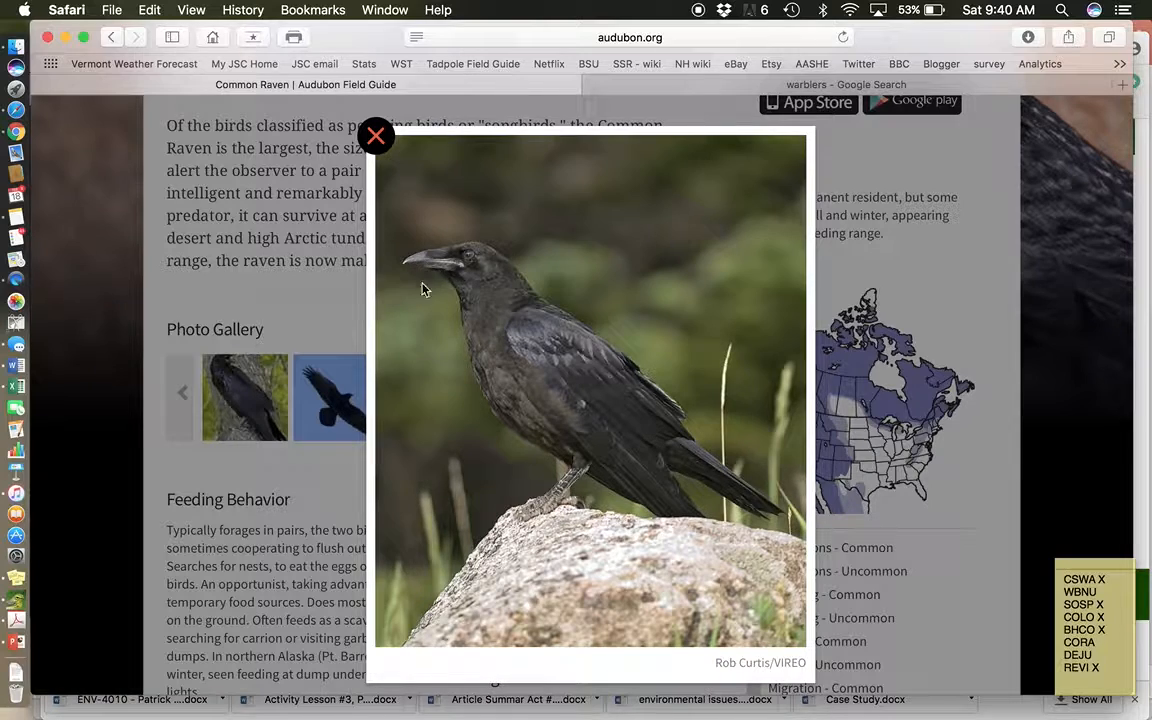
mouse_move(388, 158)
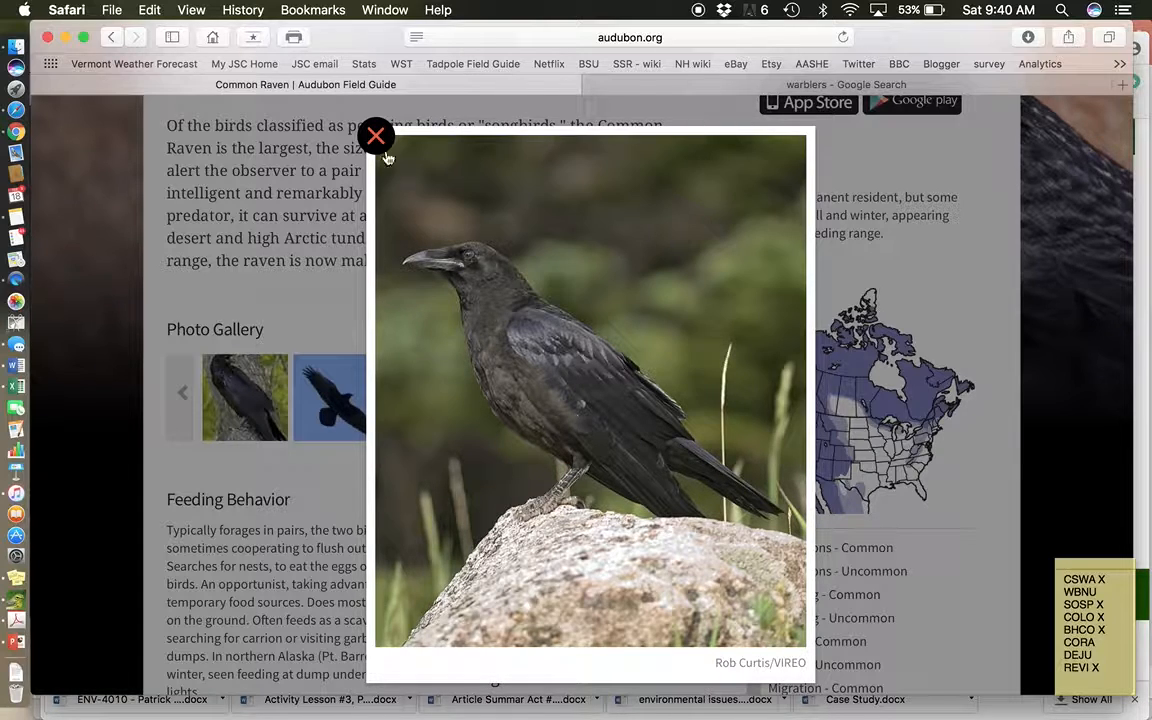
click(376, 136)
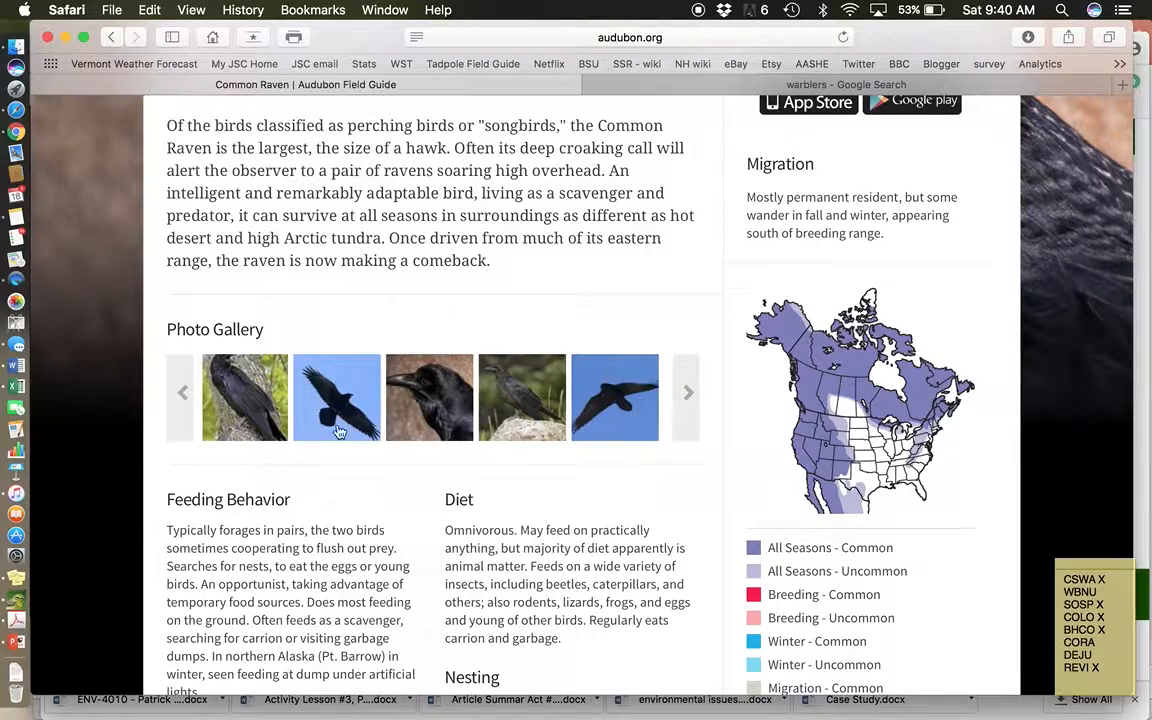
scroll(down, 3)
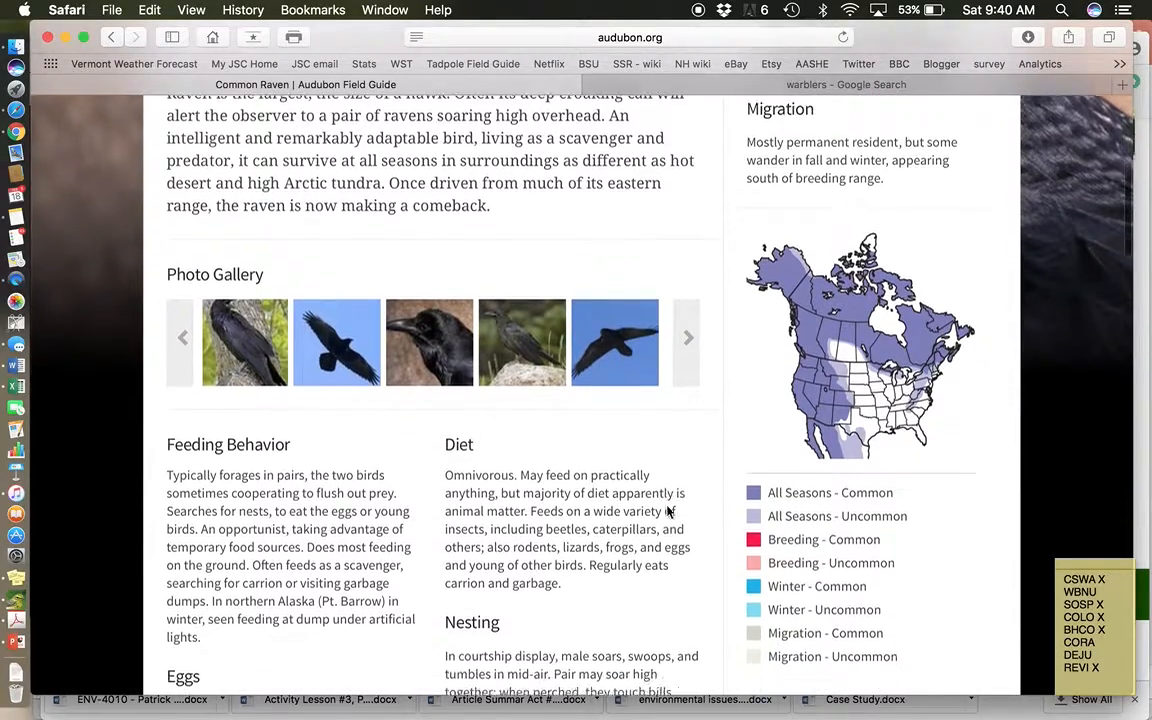
scroll(down, 3)
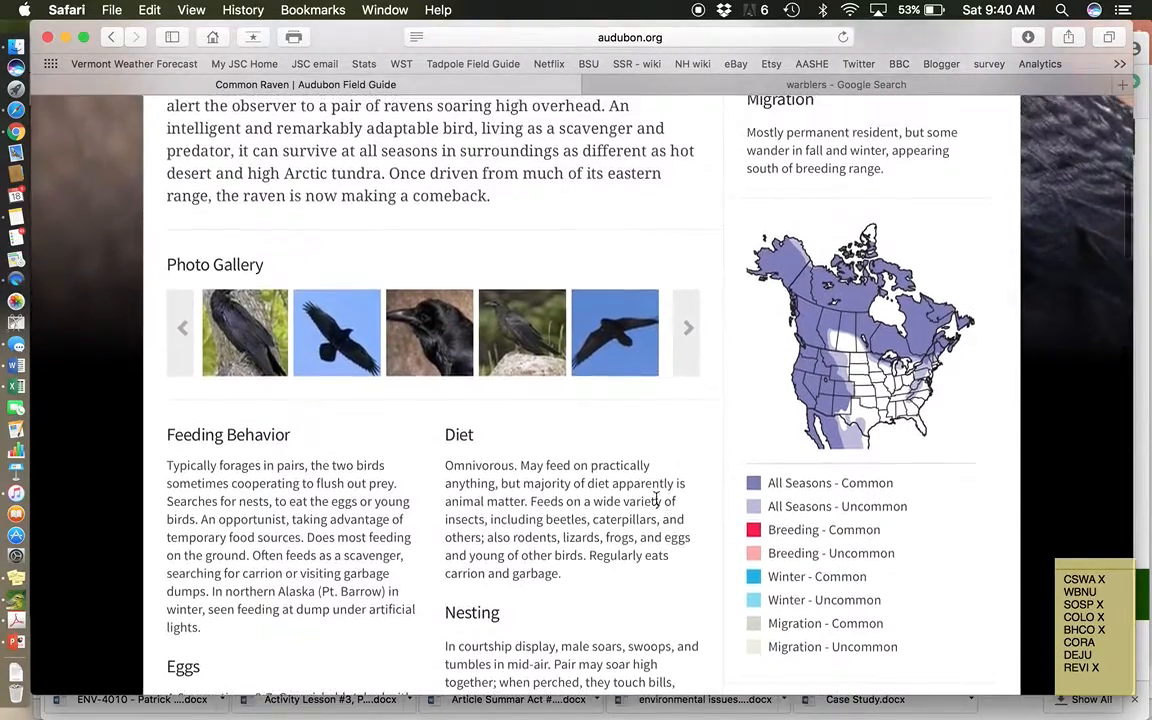
scroll(up, 3)
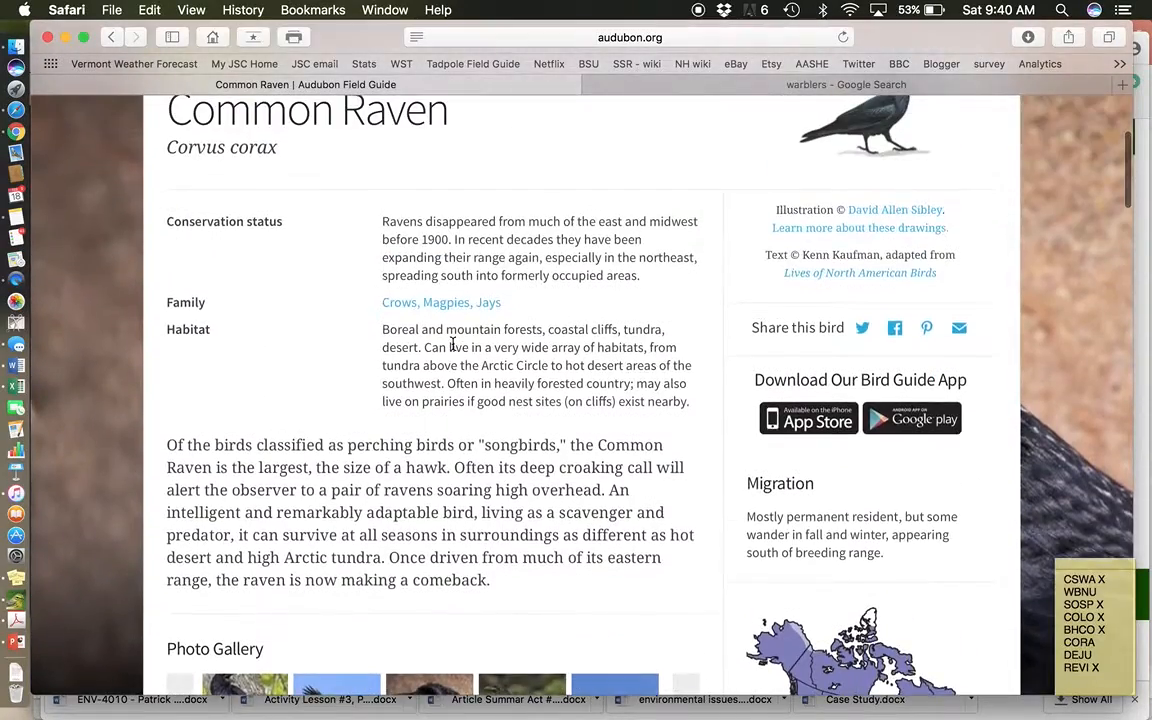
scroll(up, 3)
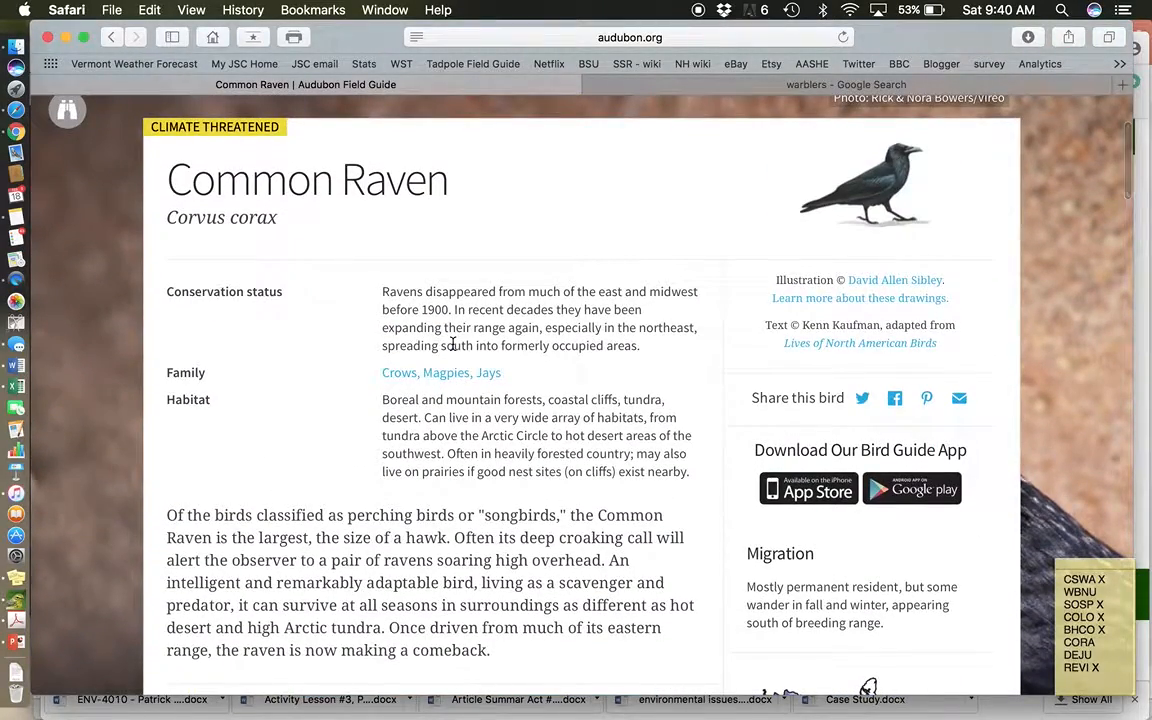
scroll(down, 3)
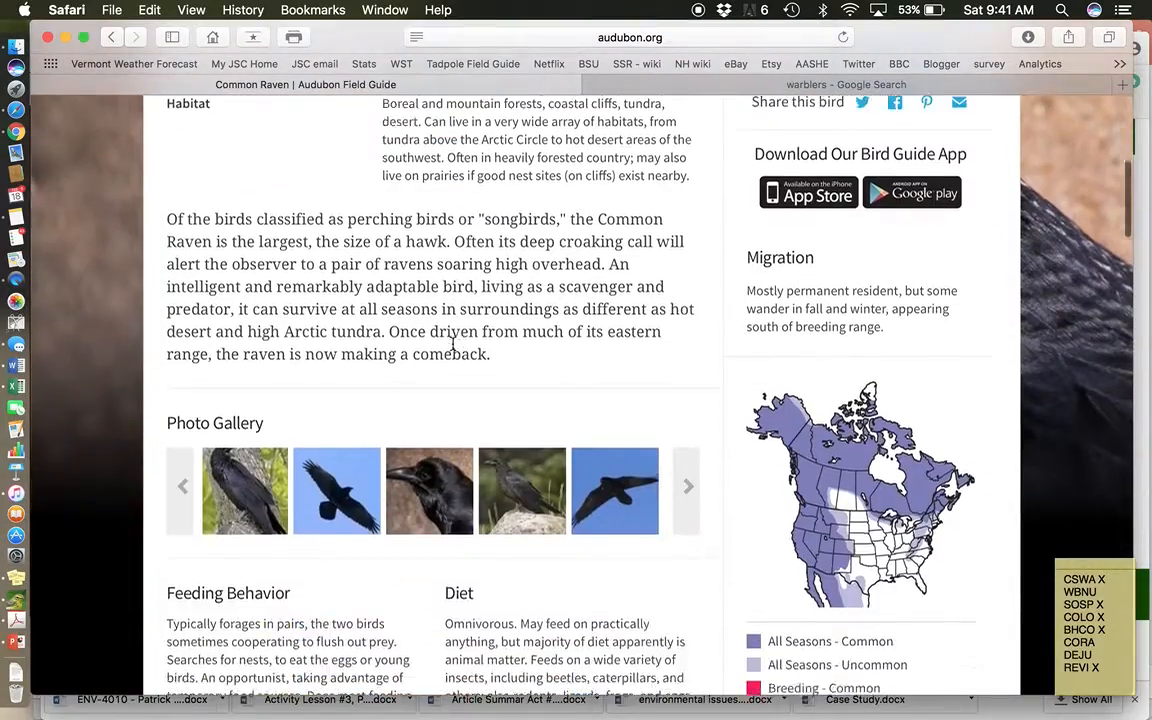
scroll(down, 3)
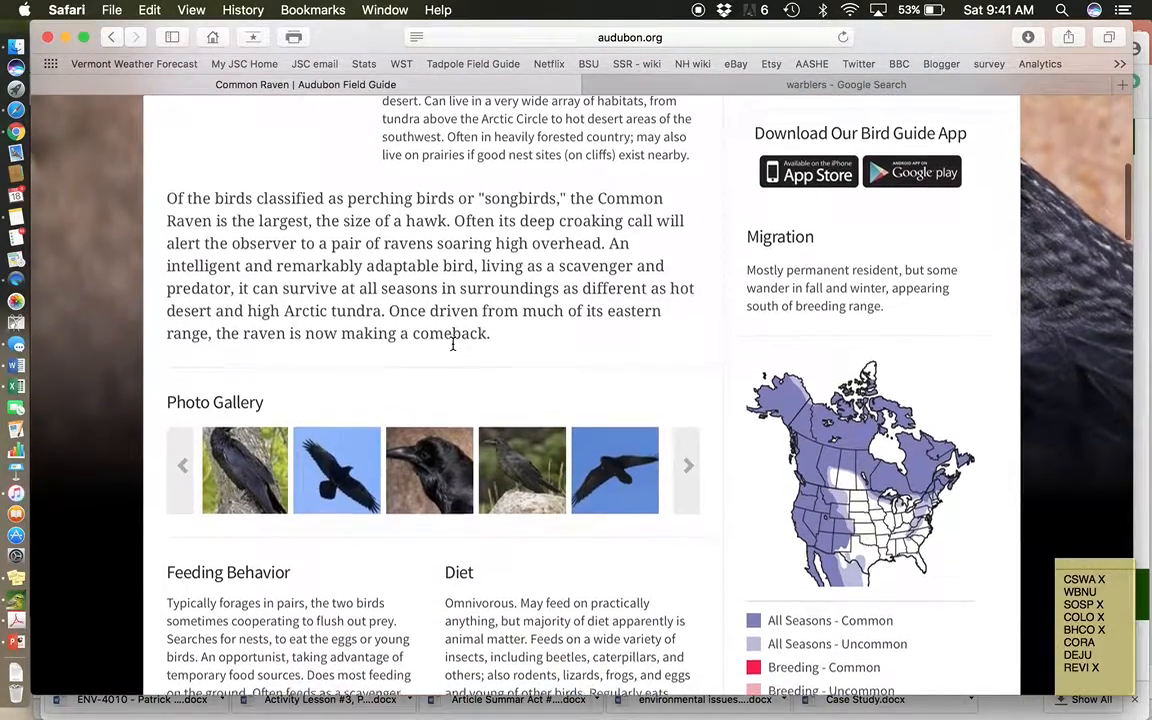
scroll(down, 3)
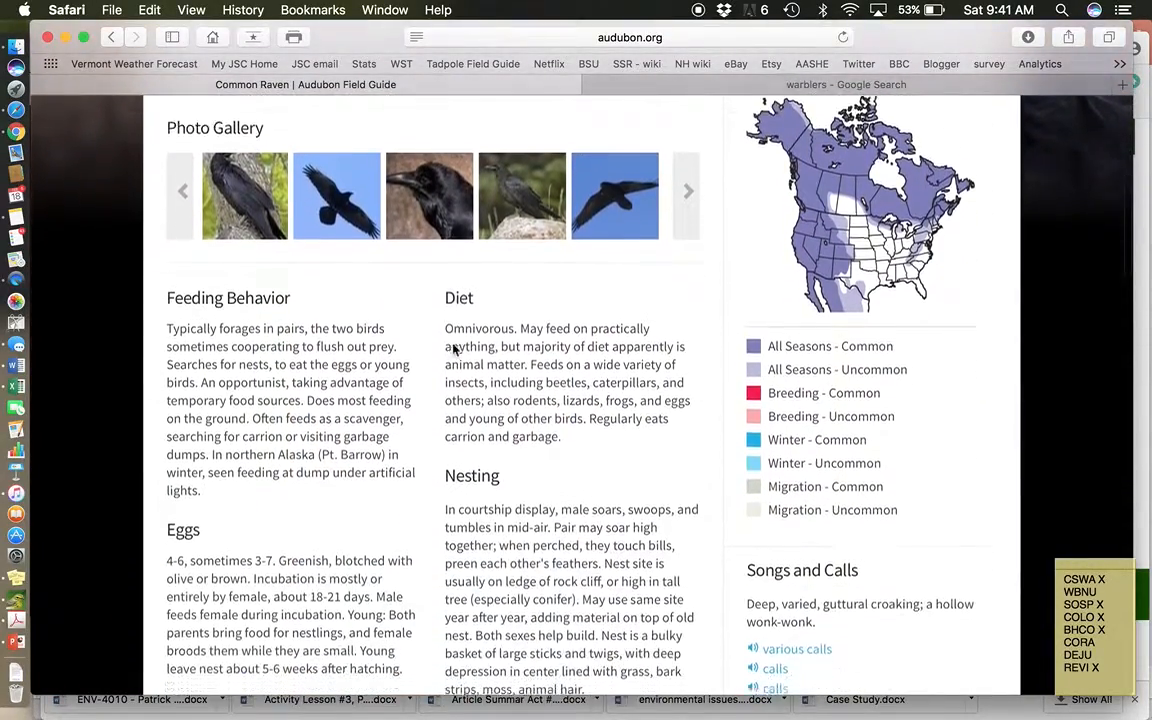
scroll(up, 3)
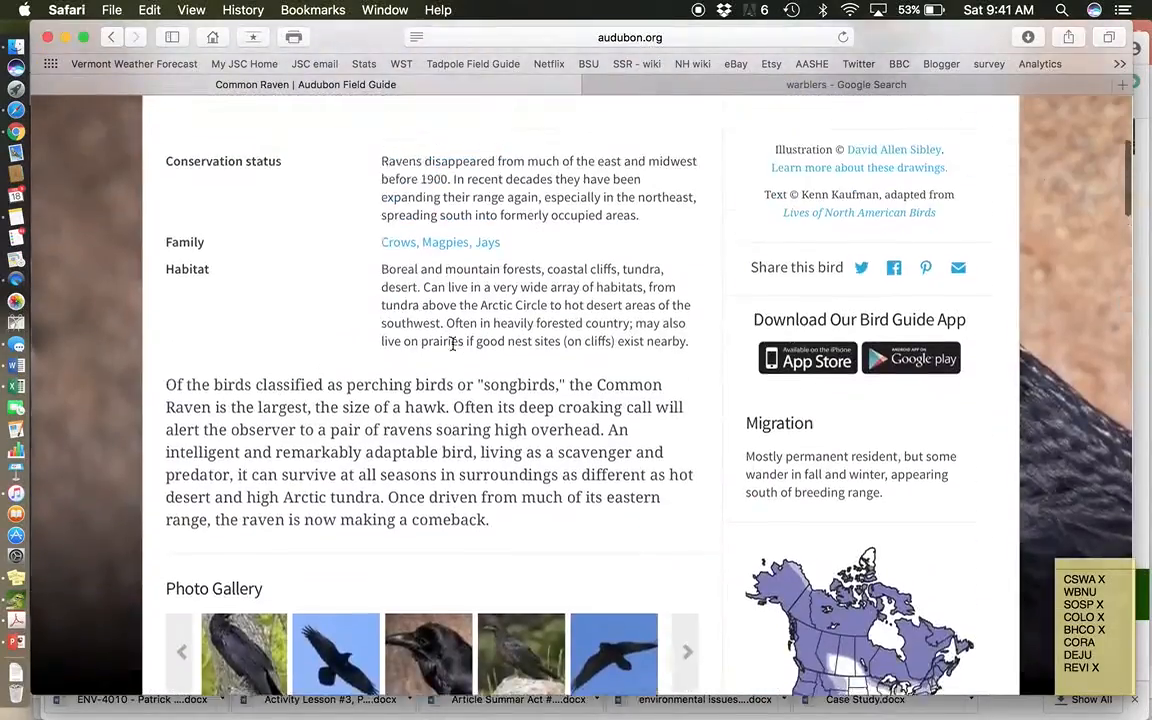
scroll(up, 3)
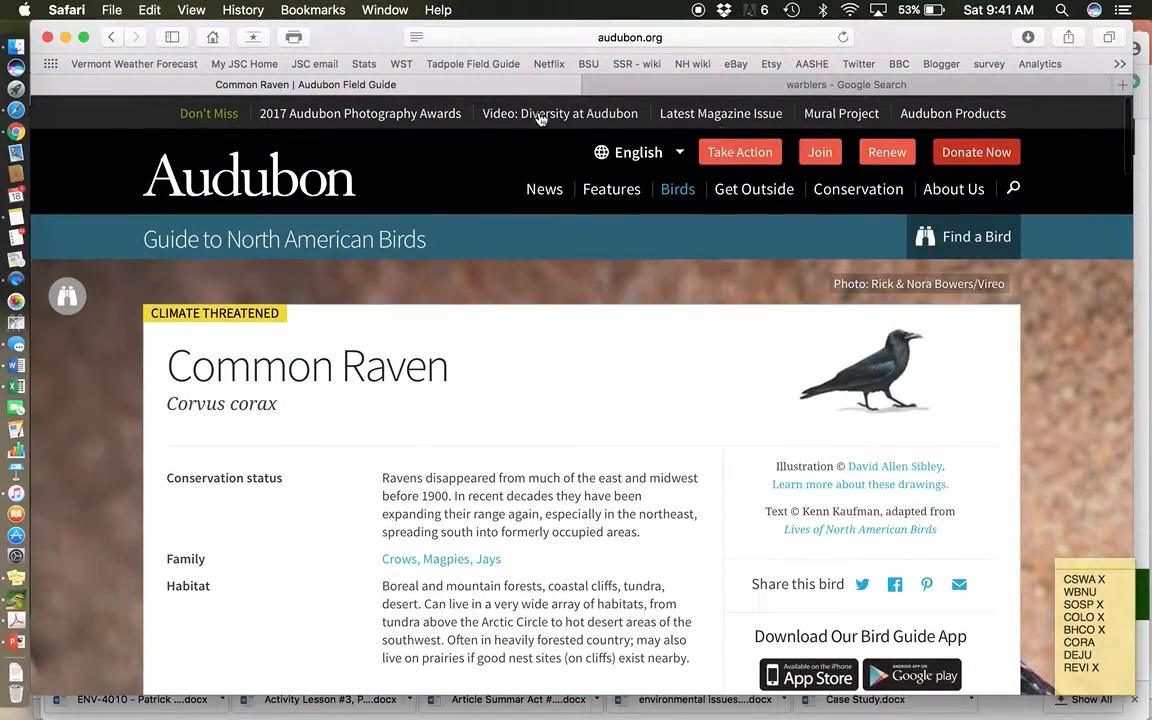
Search the bird guide for 'dark-eyed Junco' and load the Dark-eyed Junco species page
click(952, 188)
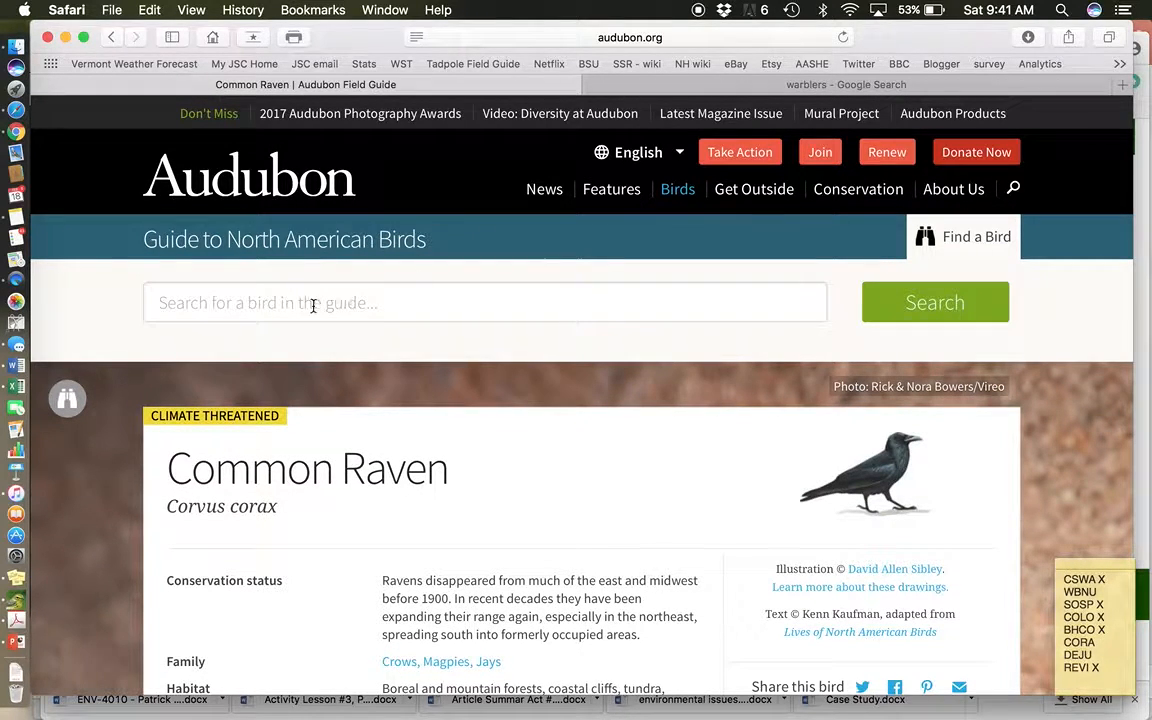
text(dark-eyed Junco)
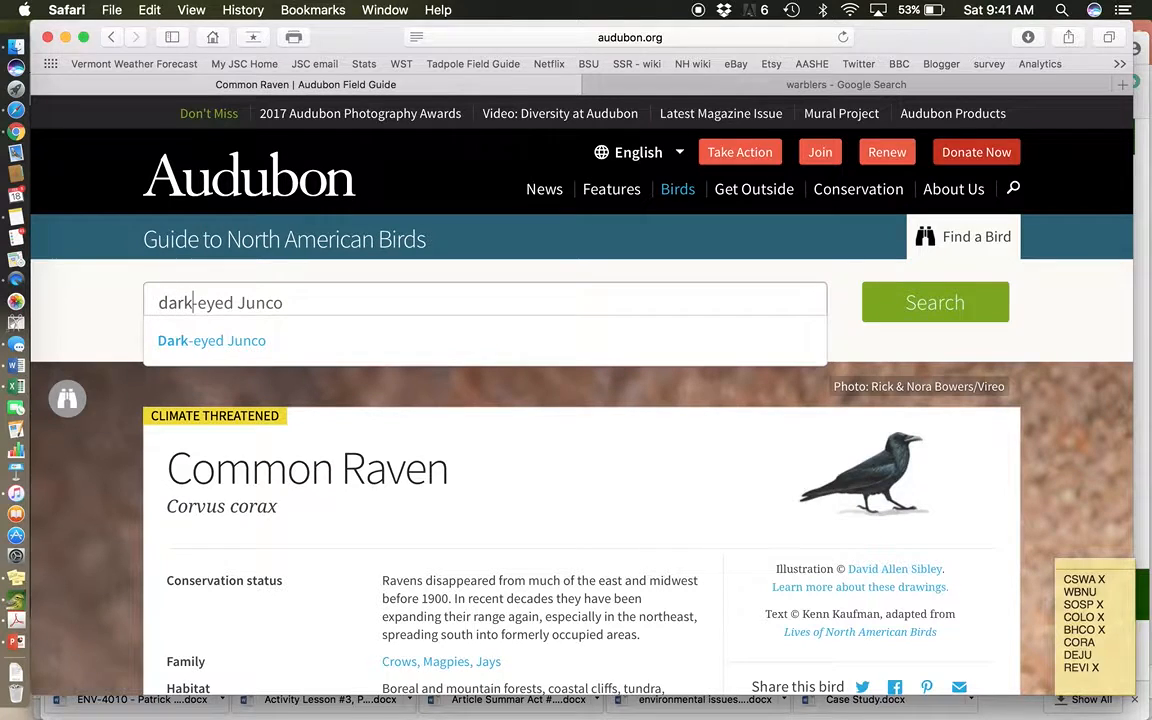
click(212, 340)
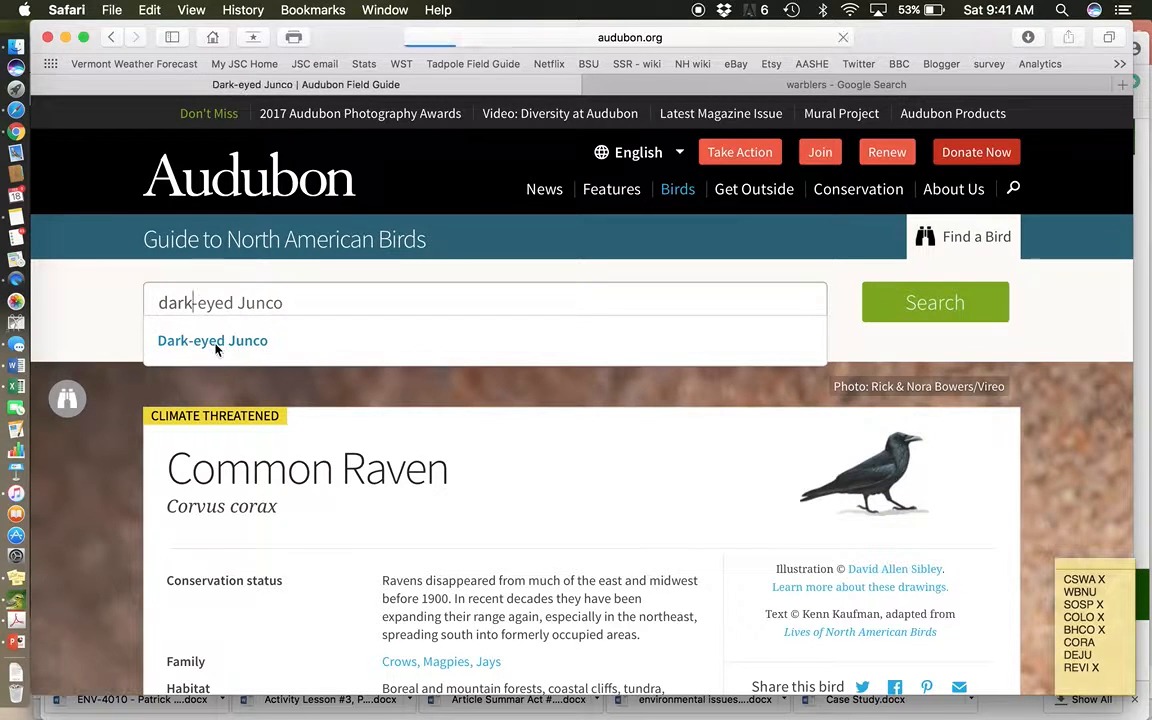
click(212, 340)
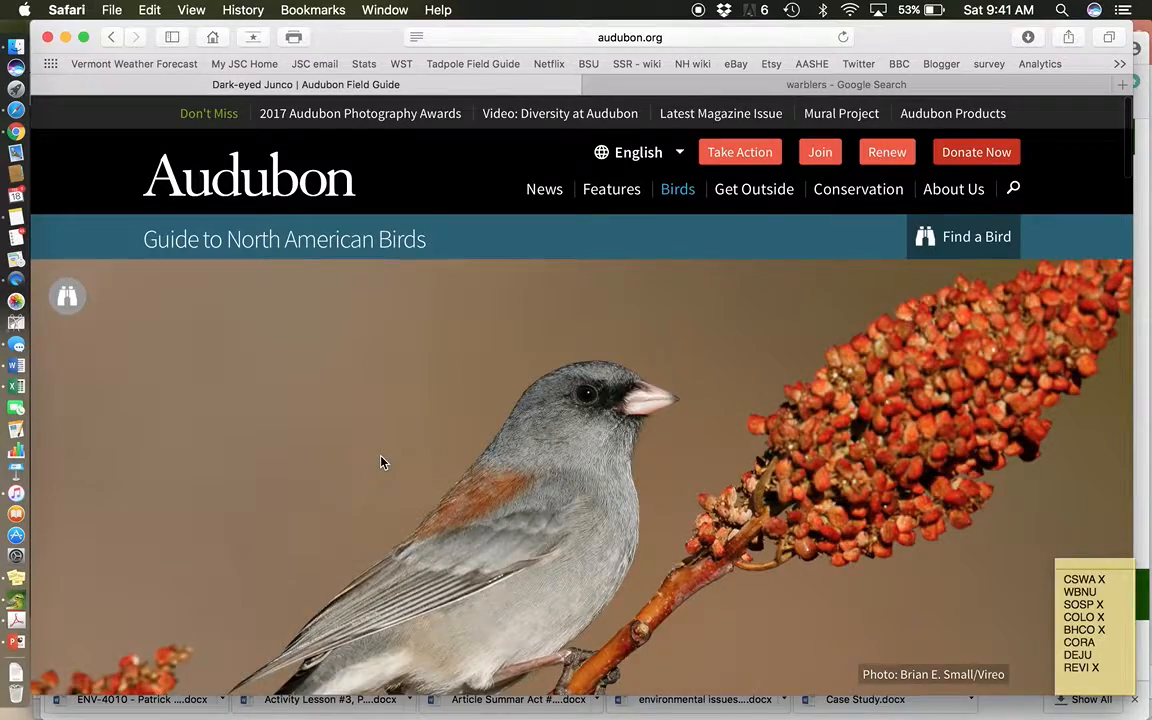
Scroll the junco page down through its description, photo gallery and range map
scroll(down, 3)
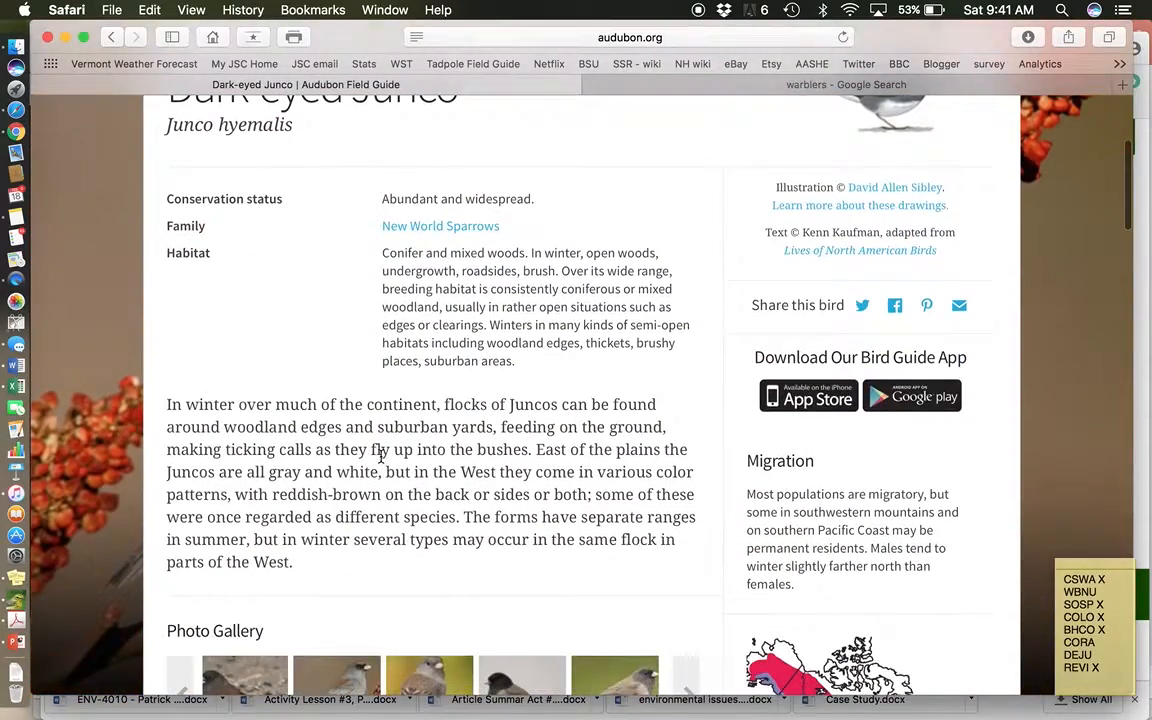
scroll(down, 3)
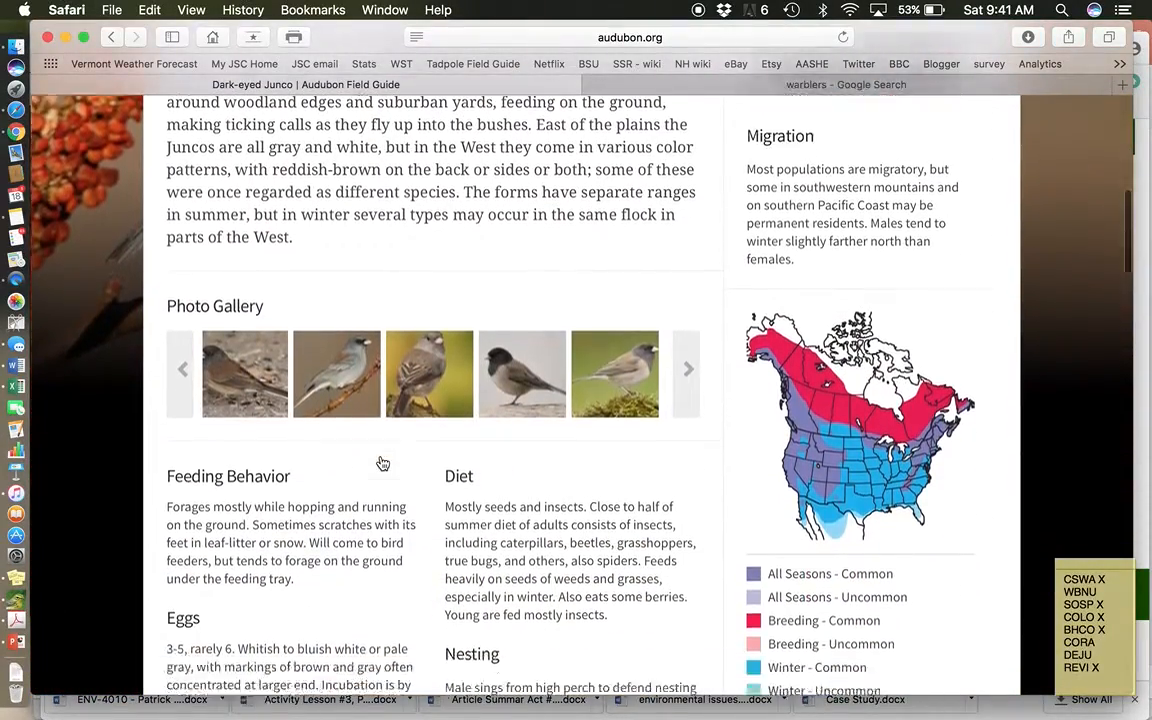
scroll(down, 3)
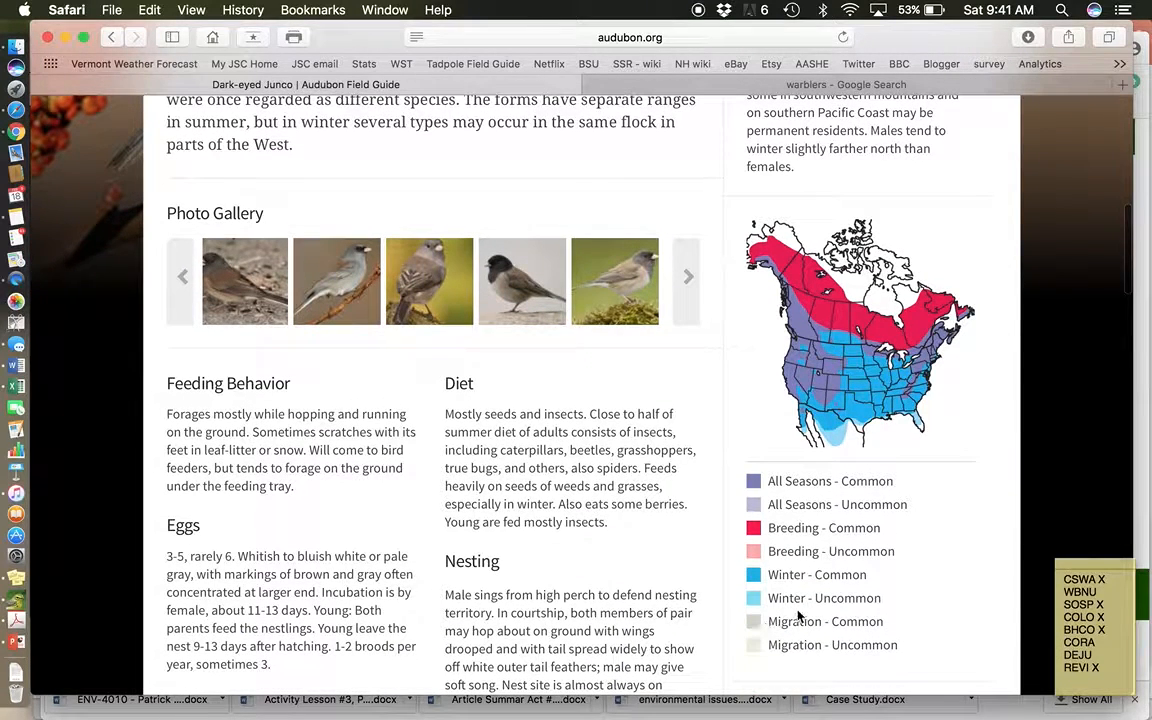
mouse_move(928, 396)
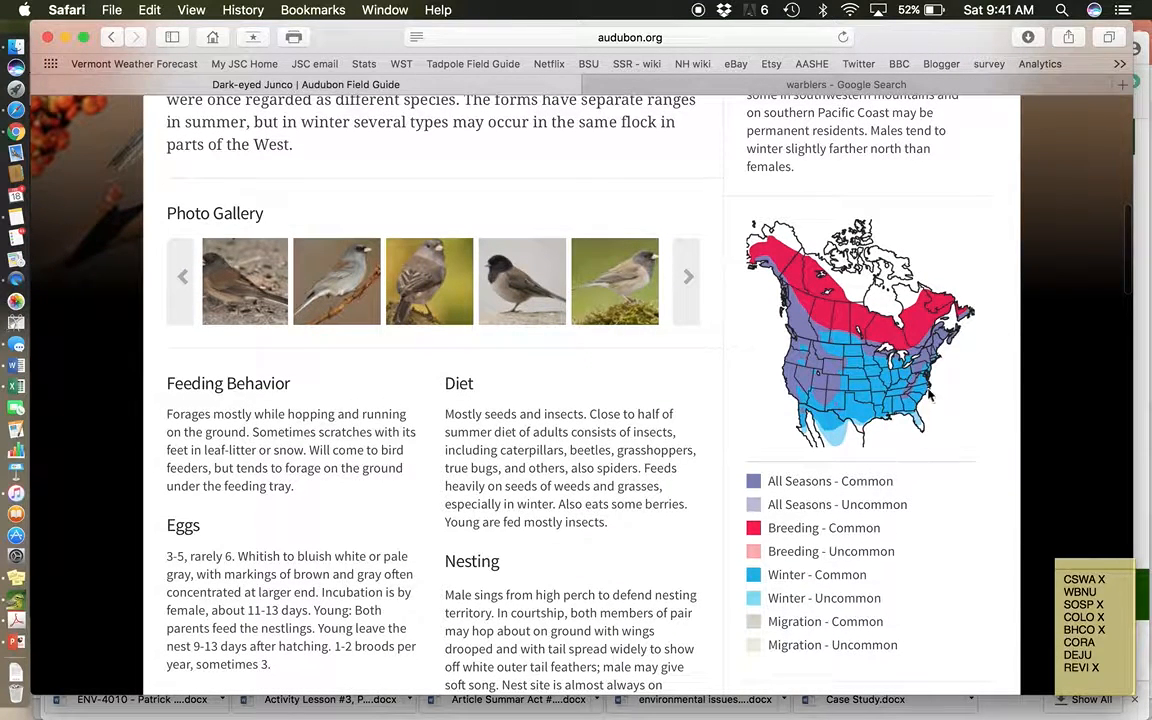
mouse_move(800, 260)
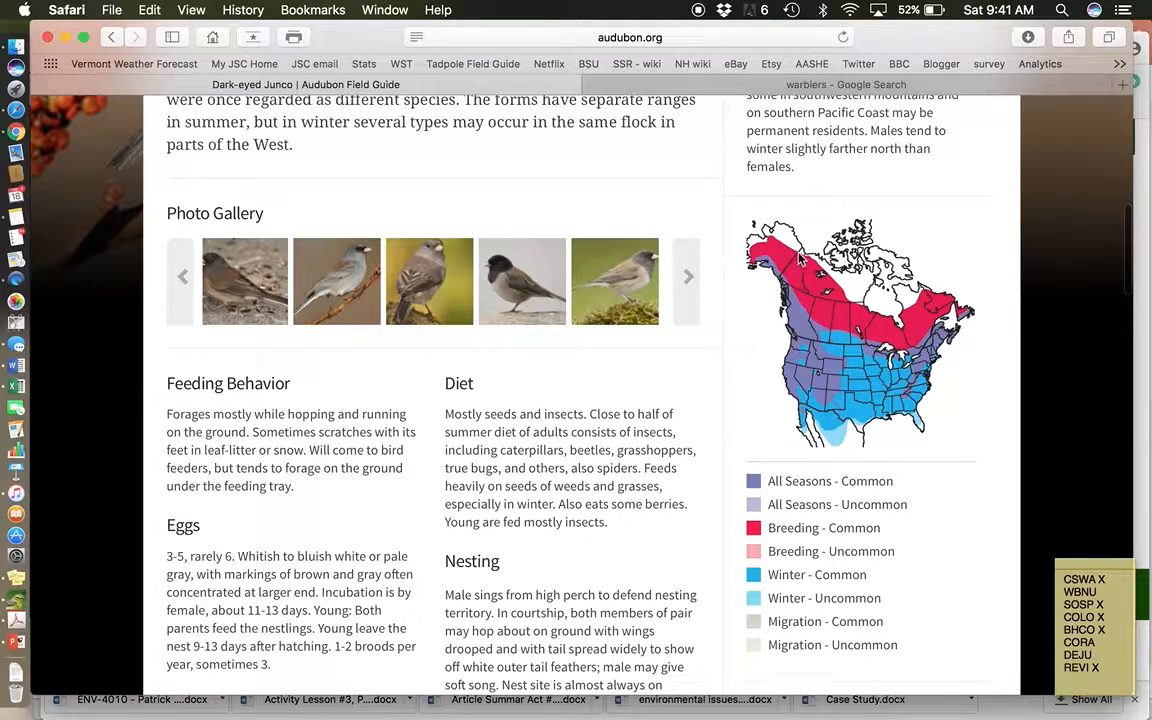
mouse_move(864, 318)
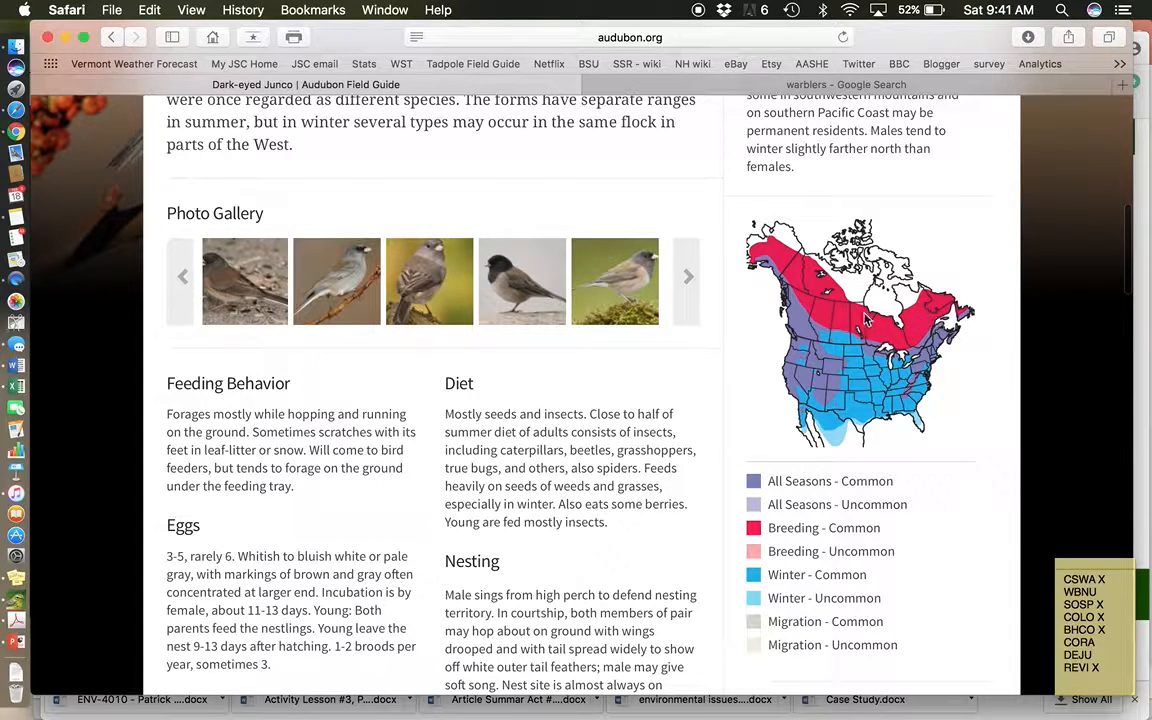
mouse_move(800, 276)
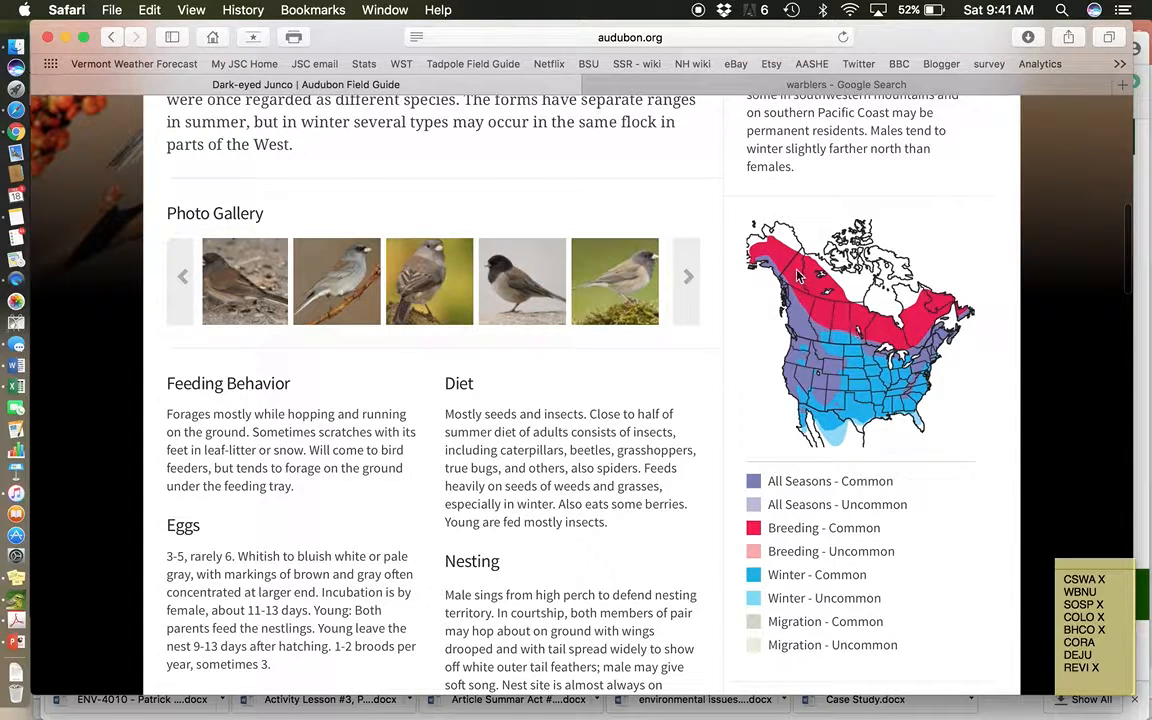
mouse_move(884, 344)
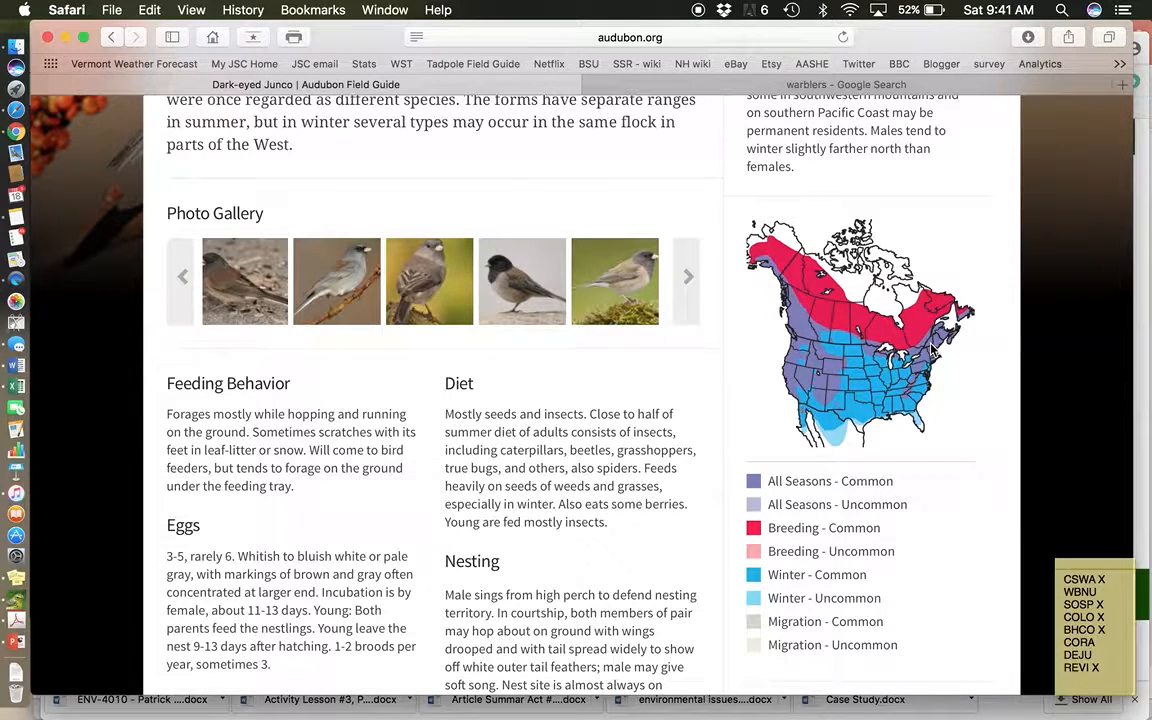
mouse_move(904, 392)
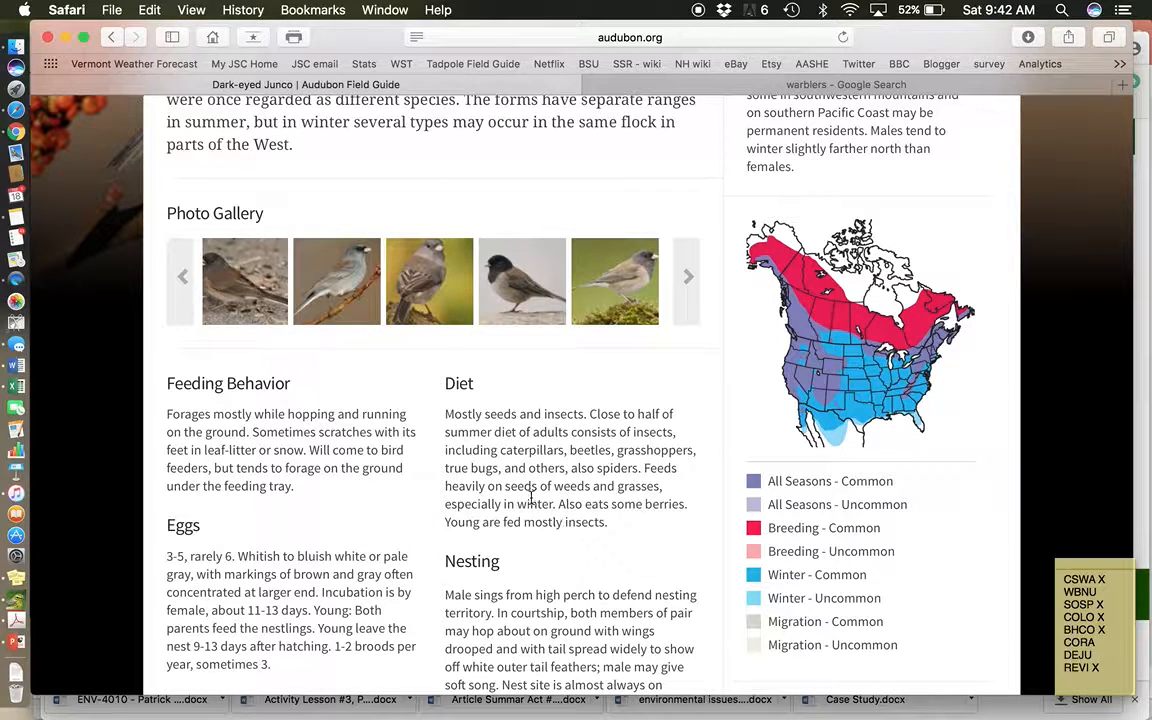
mouse_move(544, 536)
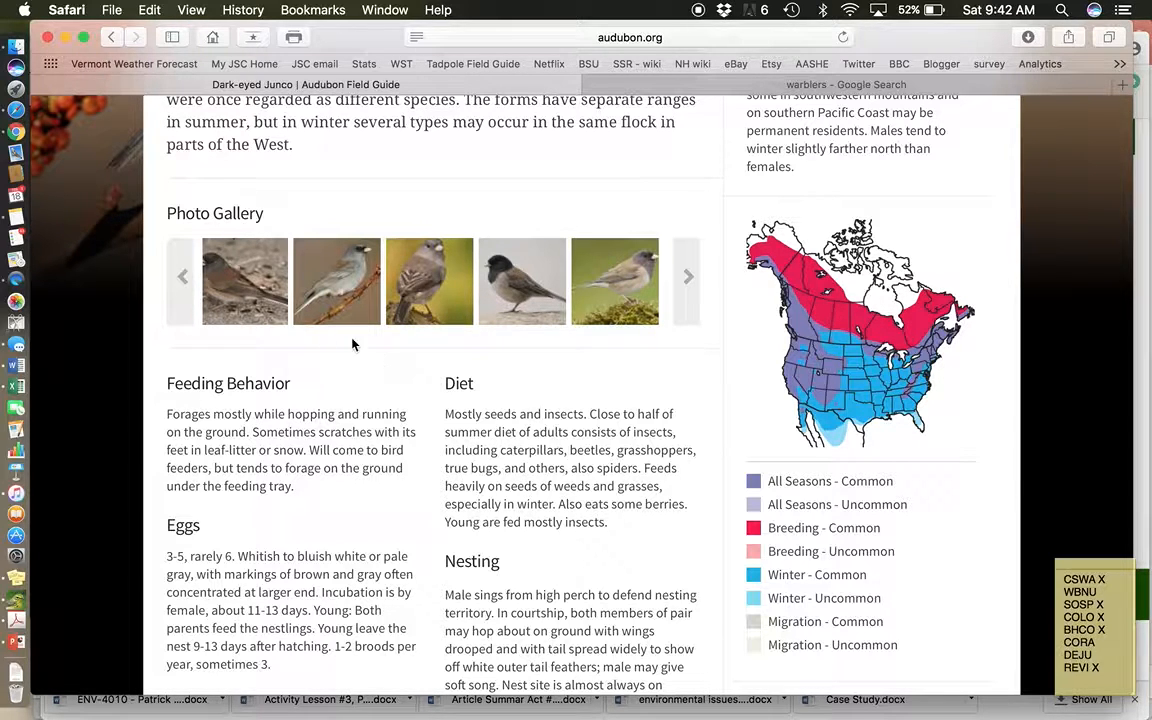
View the Dark-eyed Junco gallery photos enlarged, stepping to the next one, then close the viewer
click(244, 280)
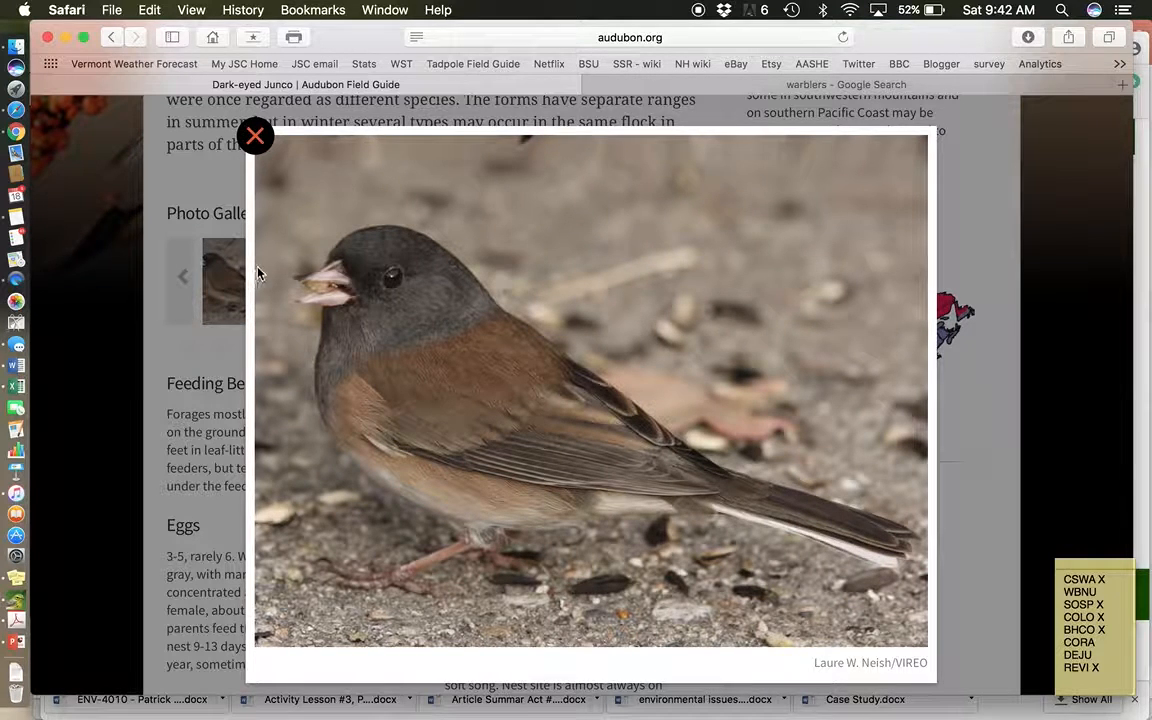
mouse_move(504, 452)
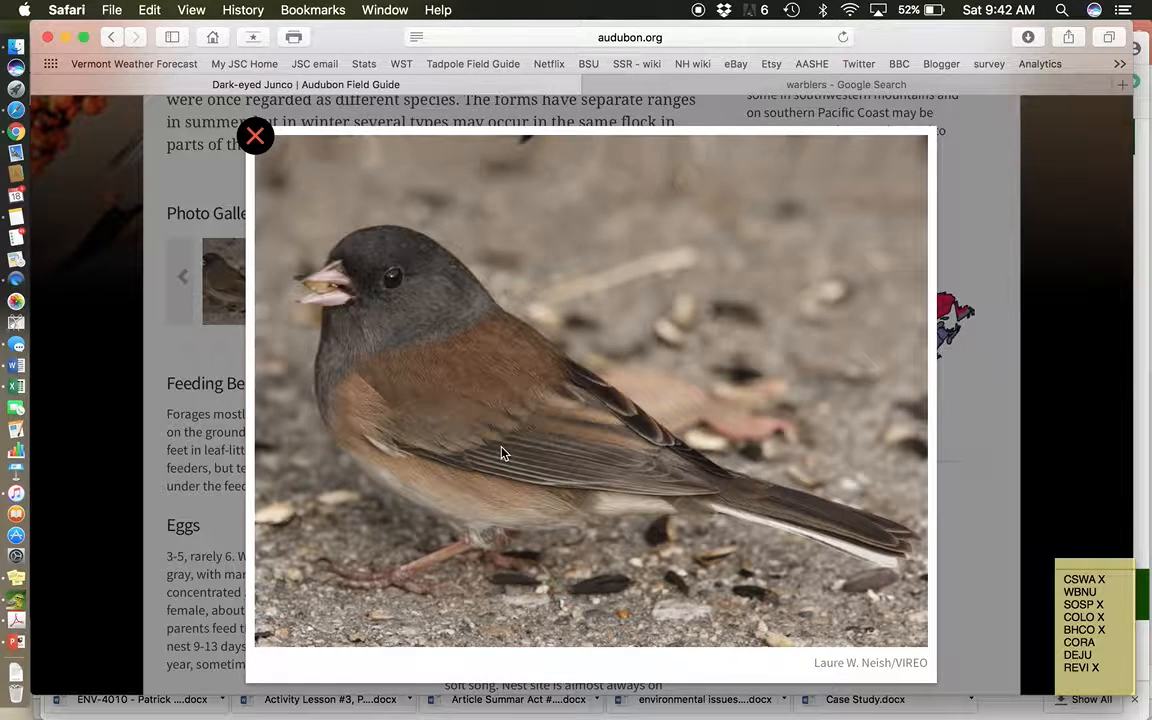
mouse_move(714, 398)
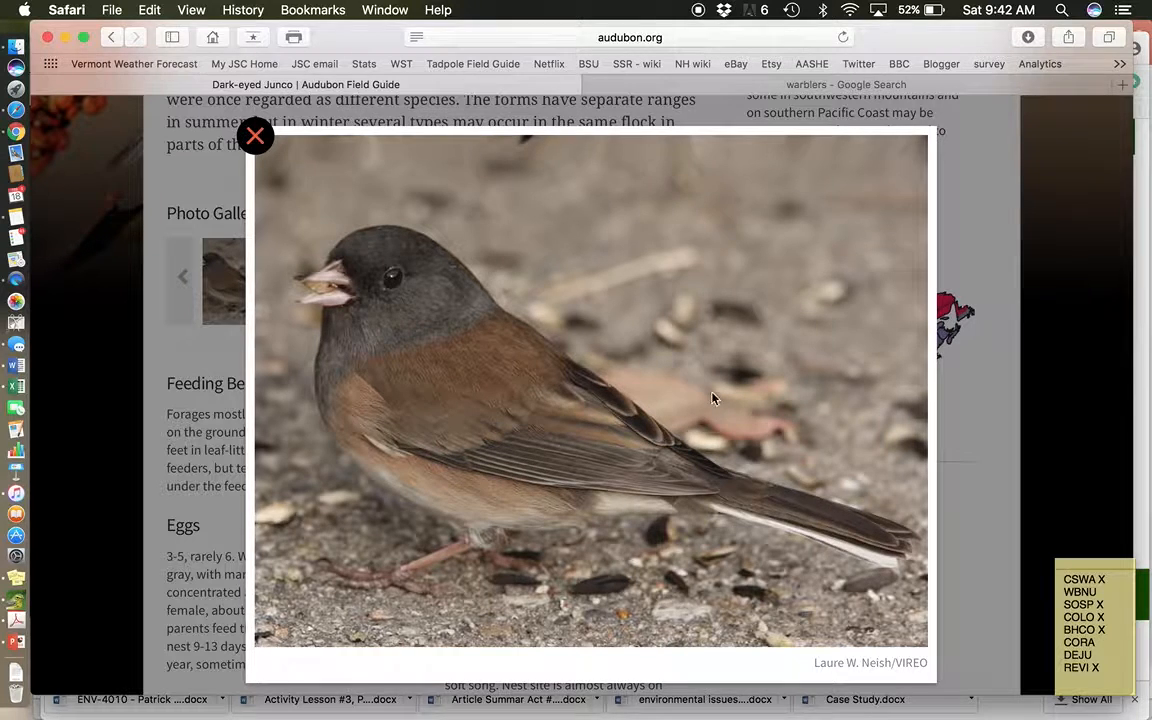
mouse_move(564, 324)
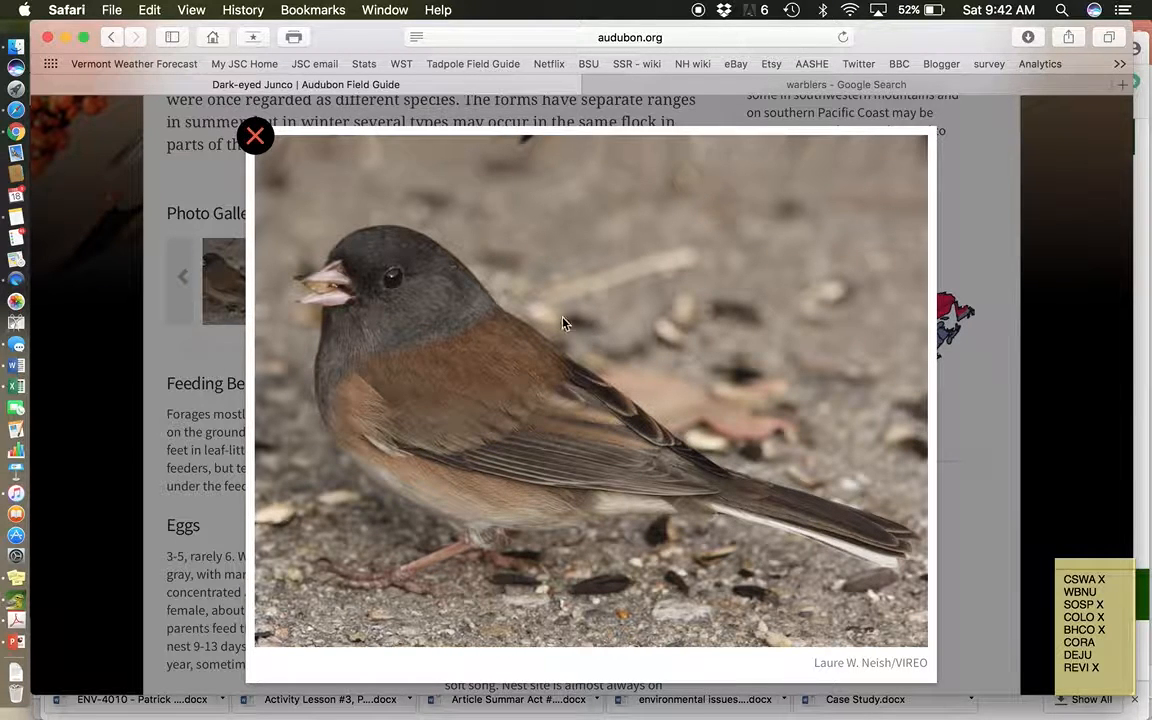
mouse_move(476, 414)
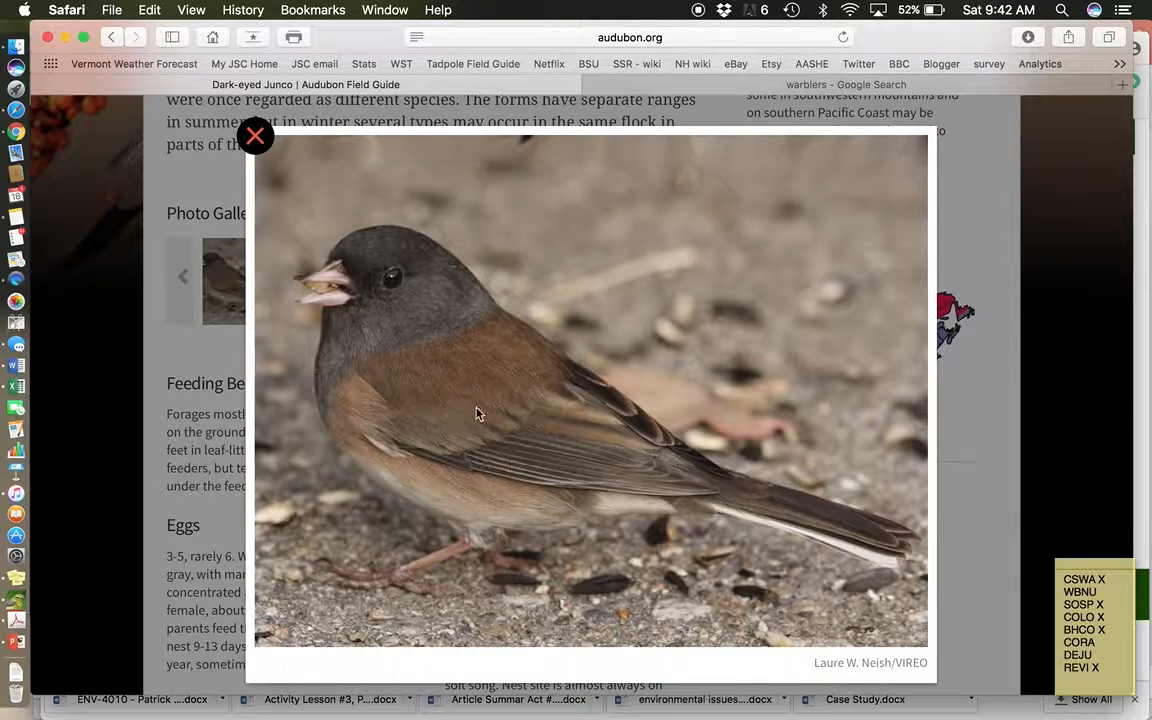
mouse_move(350, 270)
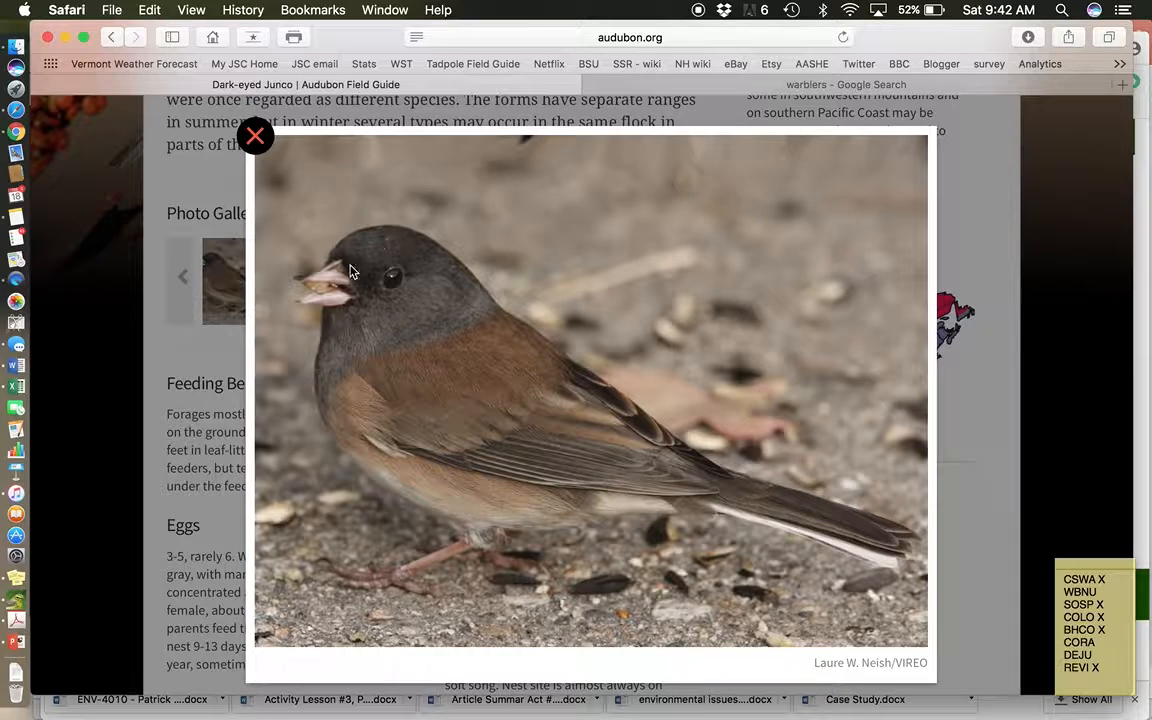
mouse_move(424, 370)
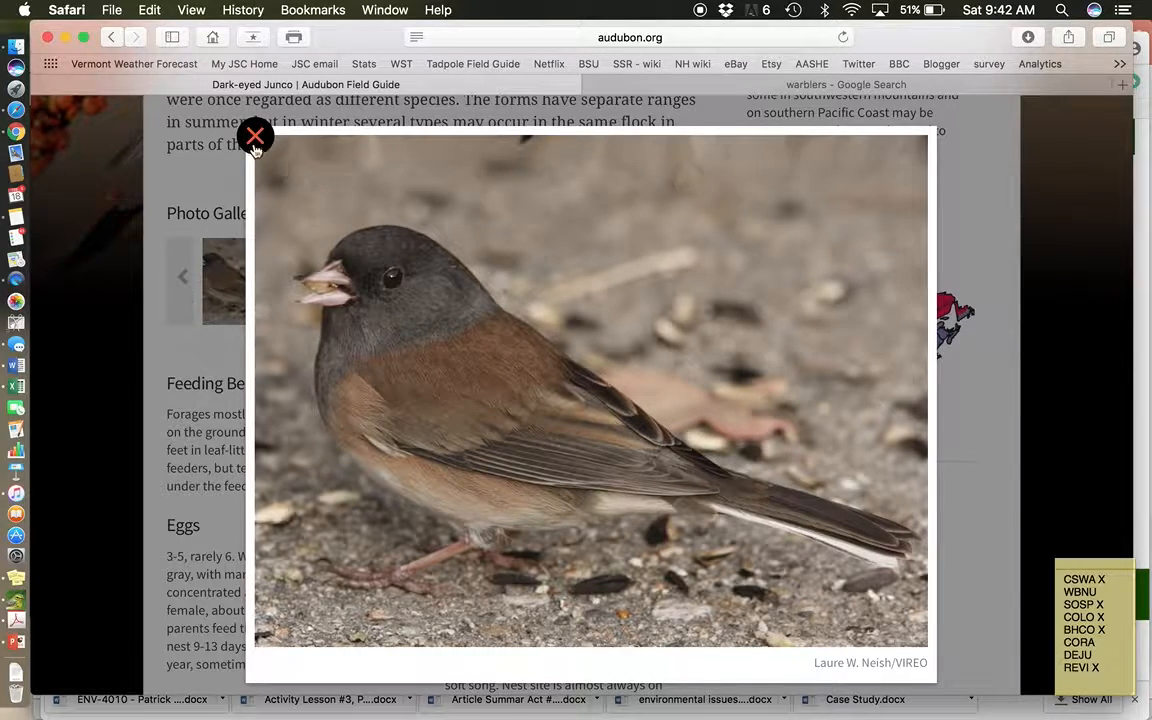
click(254, 136)
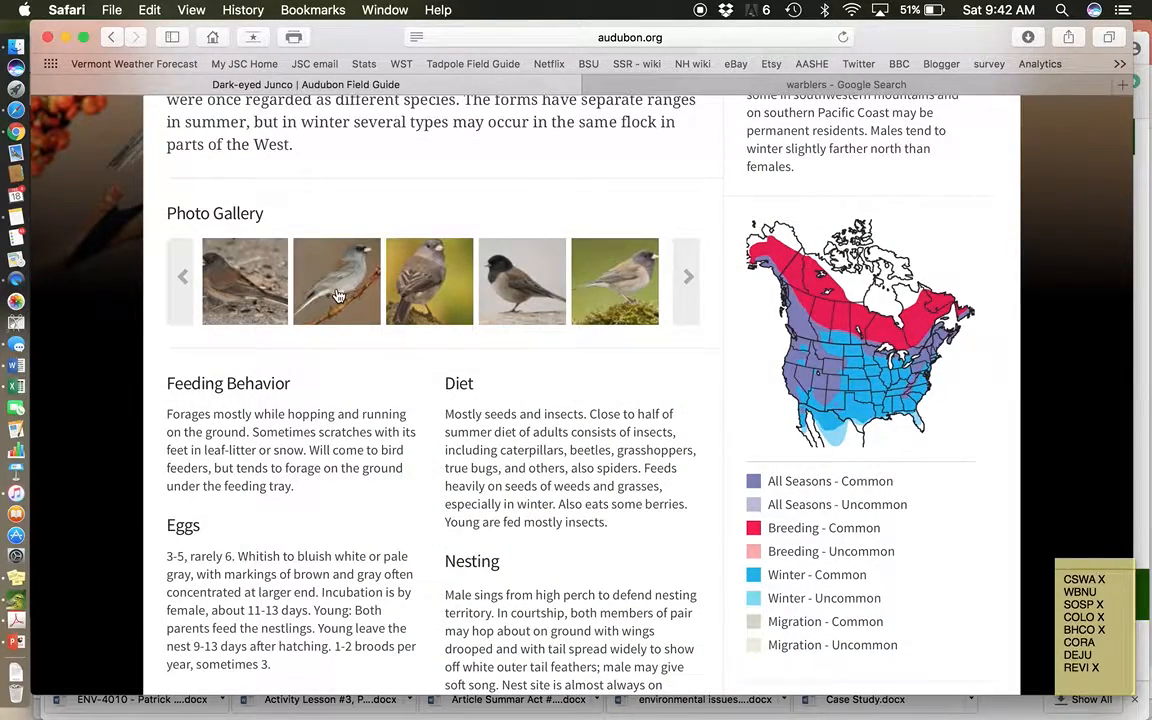
click(336, 280)
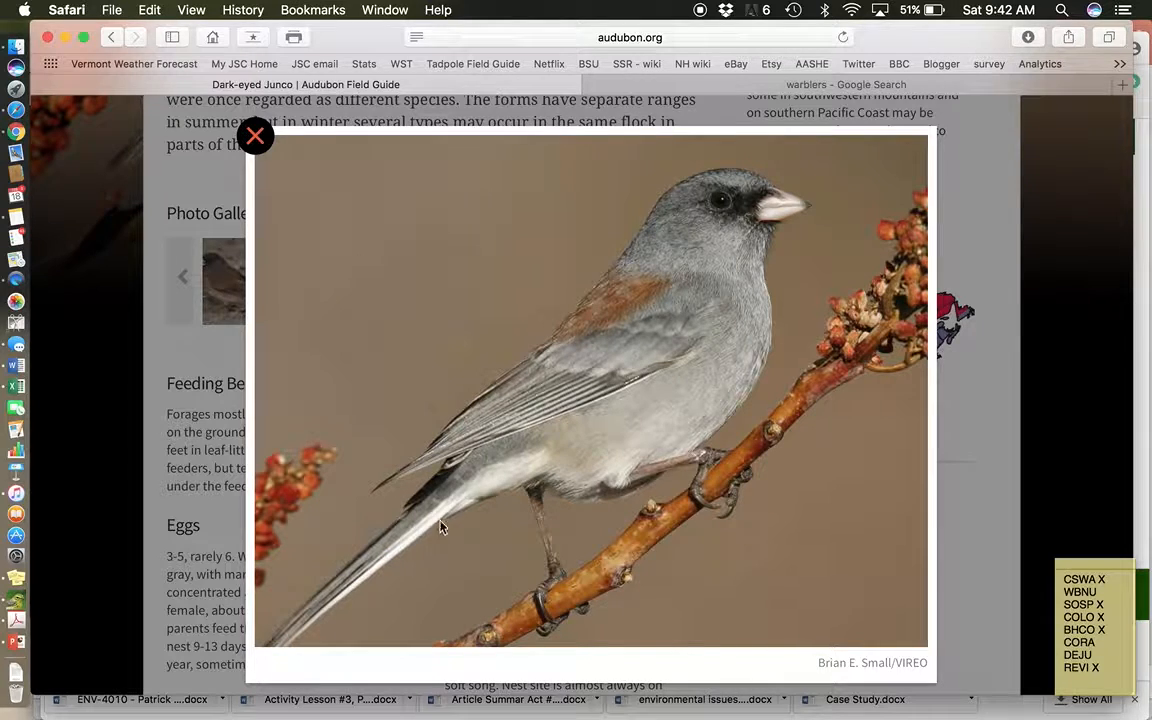
mouse_move(324, 618)
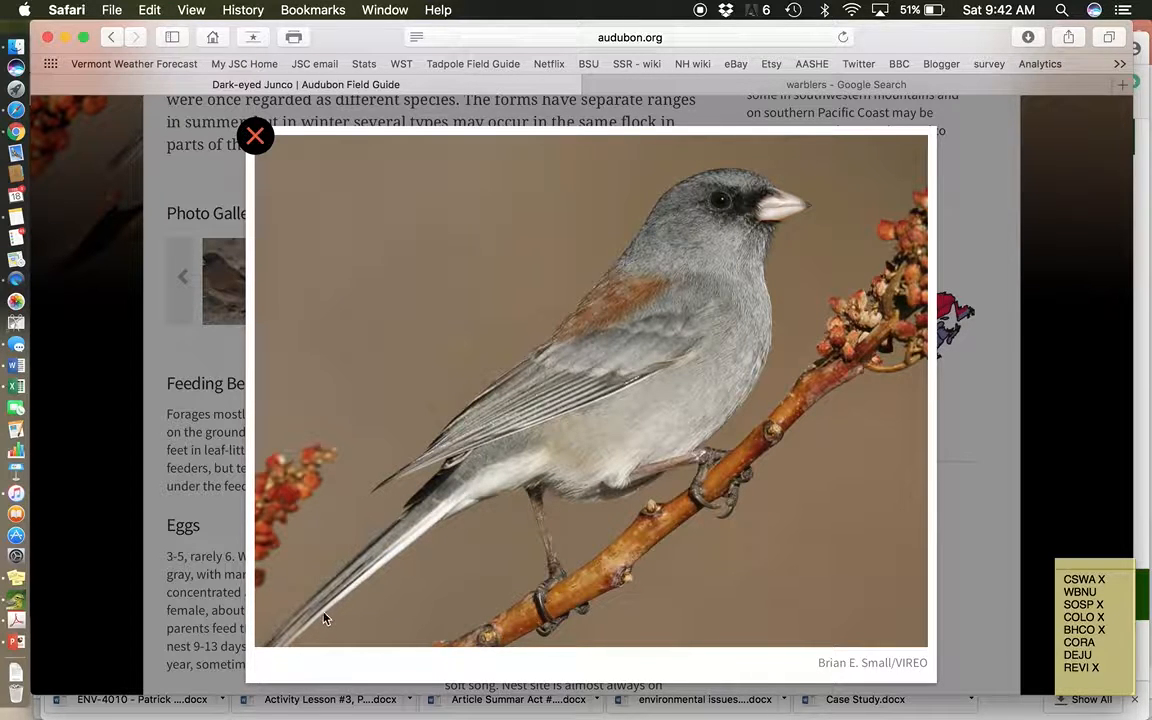
mouse_move(330, 612)
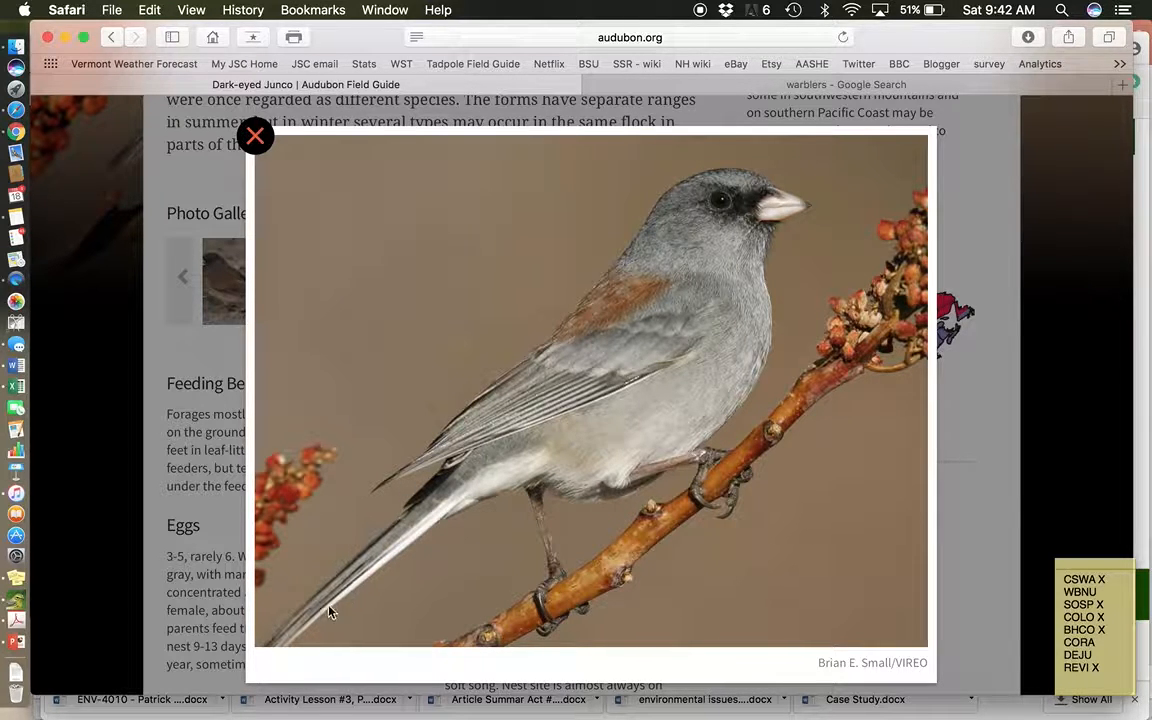
mouse_move(380, 562)
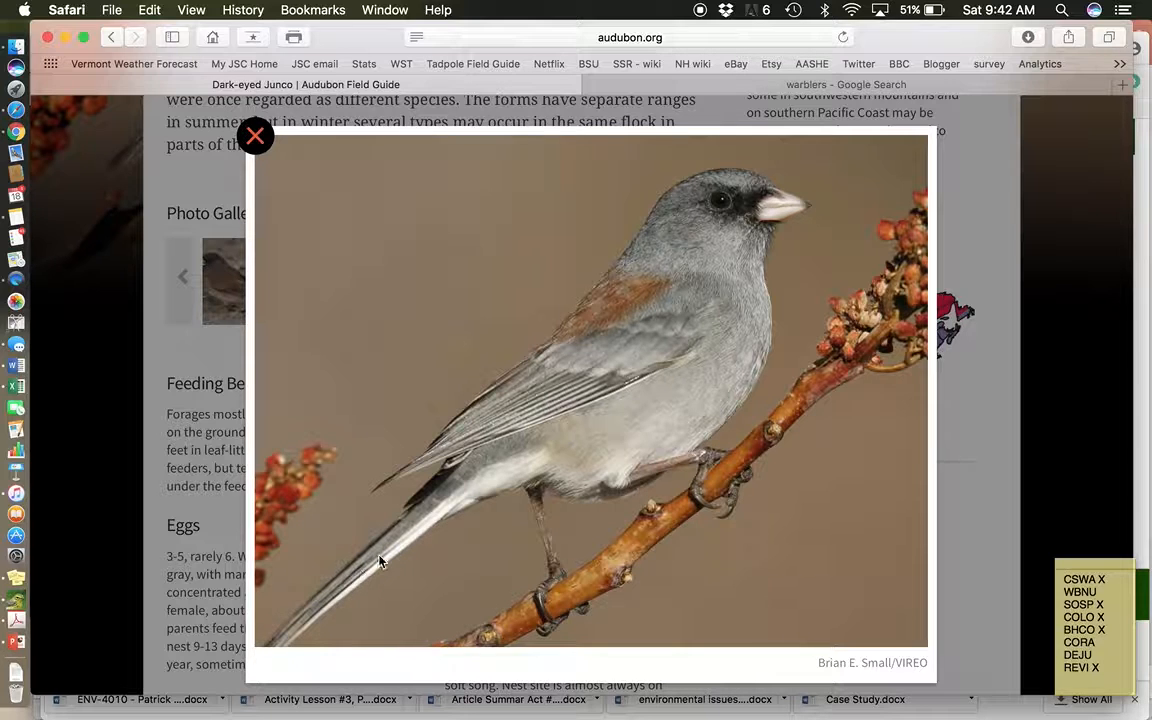
mouse_move(722, 204)
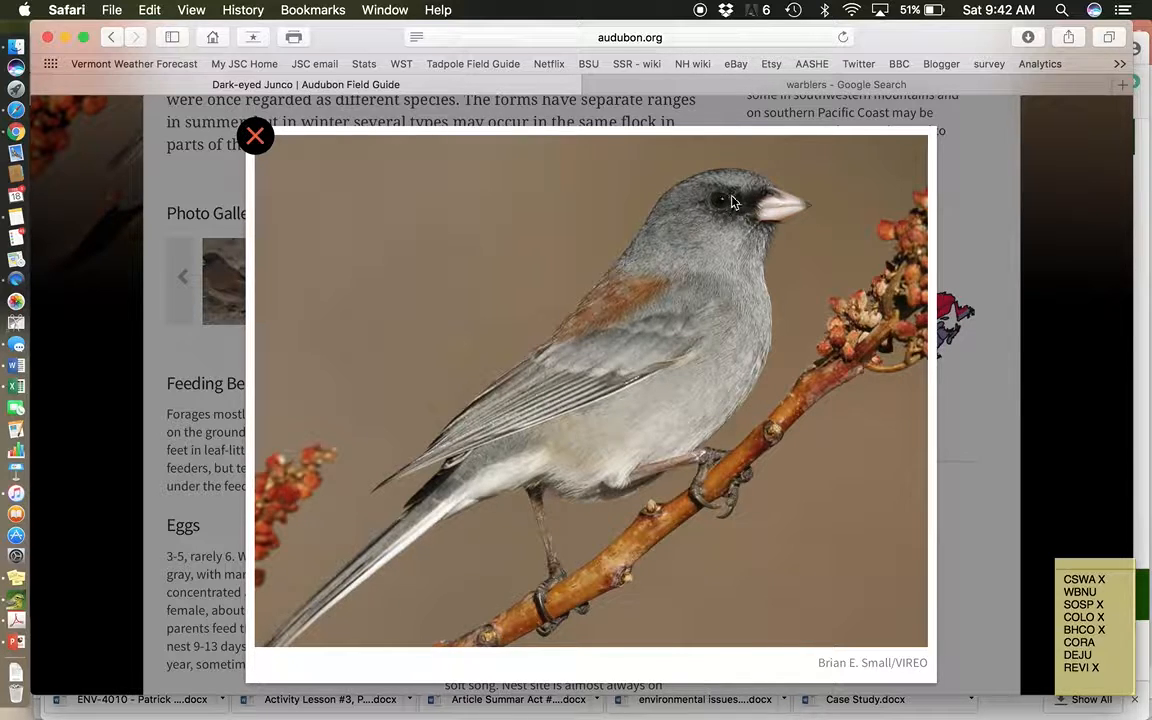
mouse_move(590, 308)
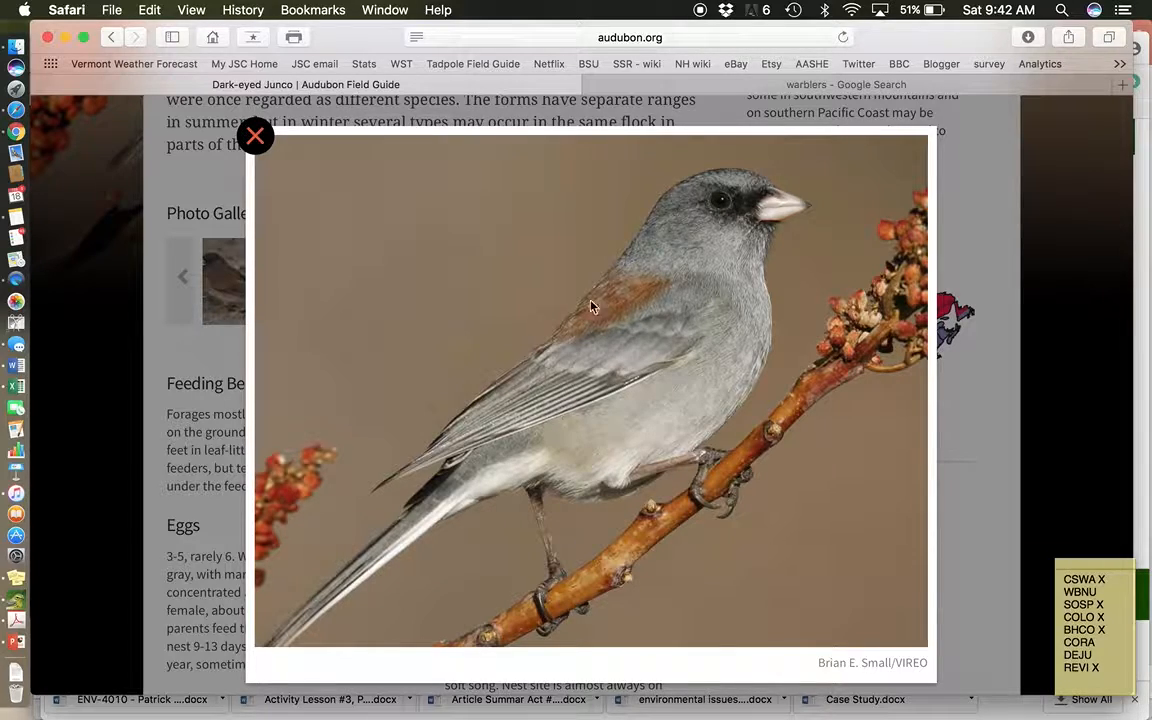
click(256, 136)
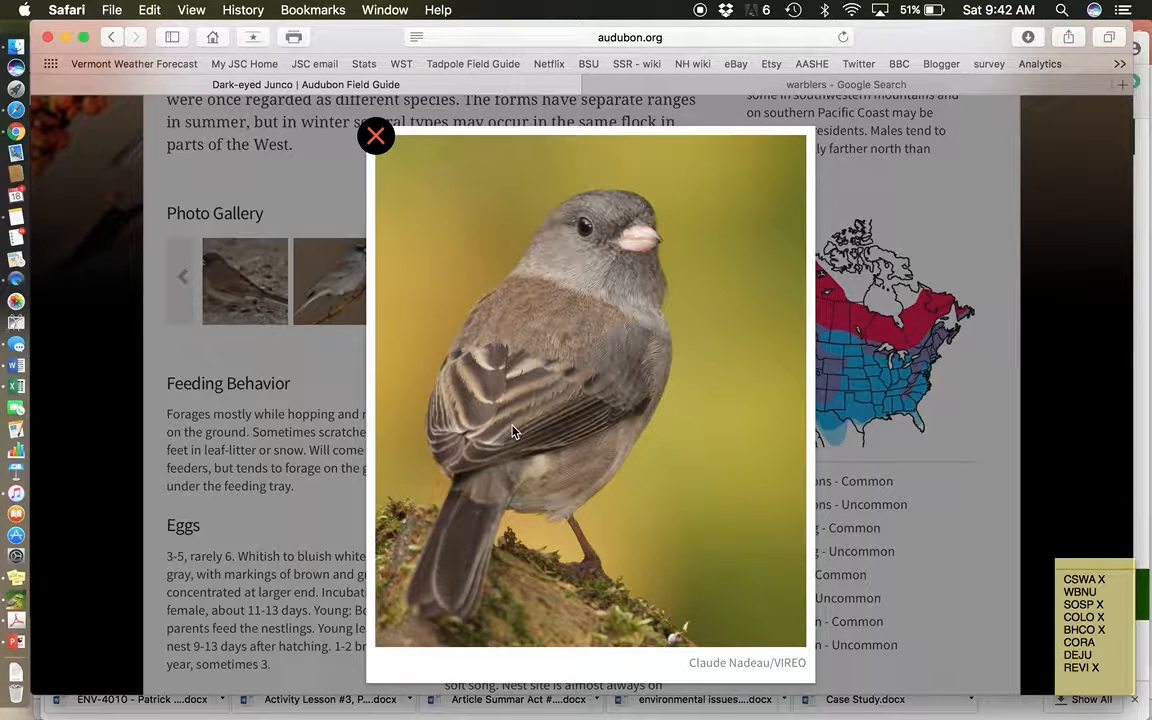
mouse_move(610, 238)
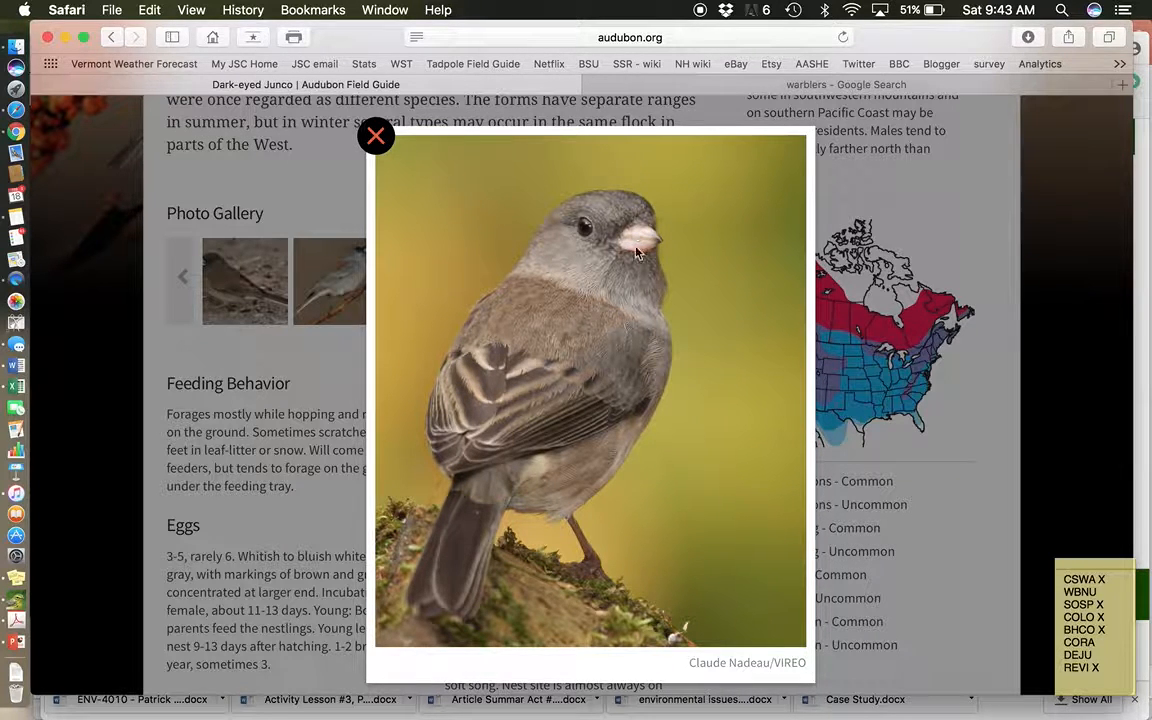
mouse_move(448, 588)
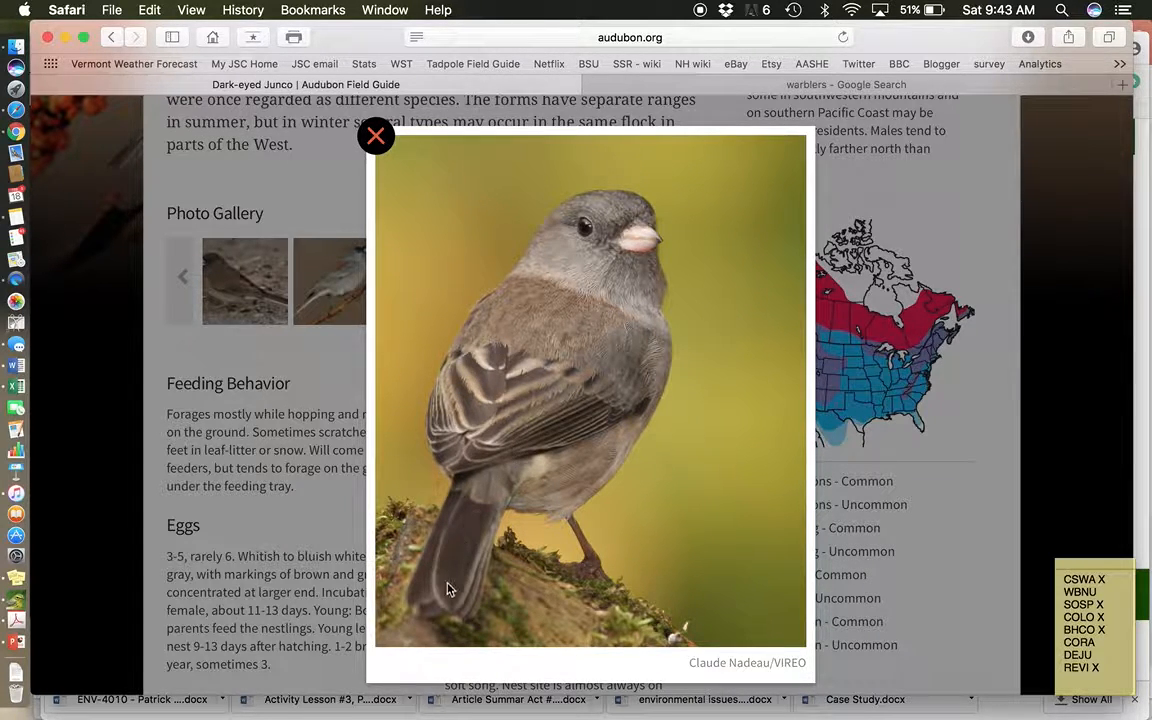
mouse_move(434, 308)
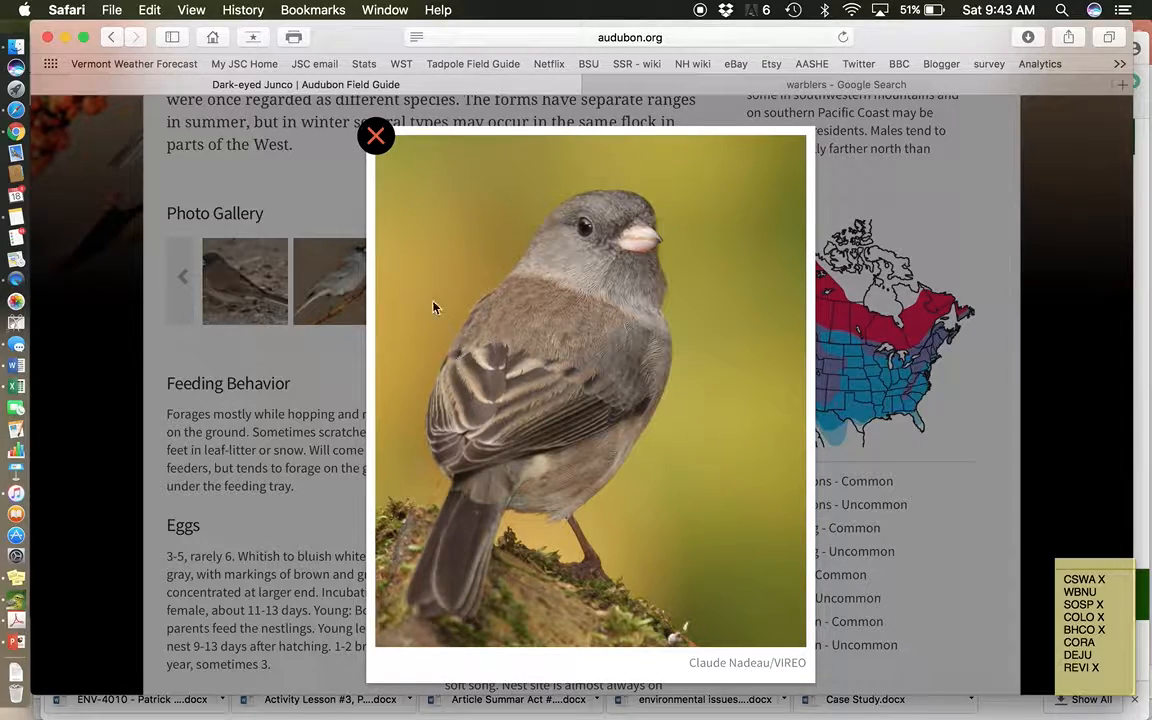
click(376, 136)
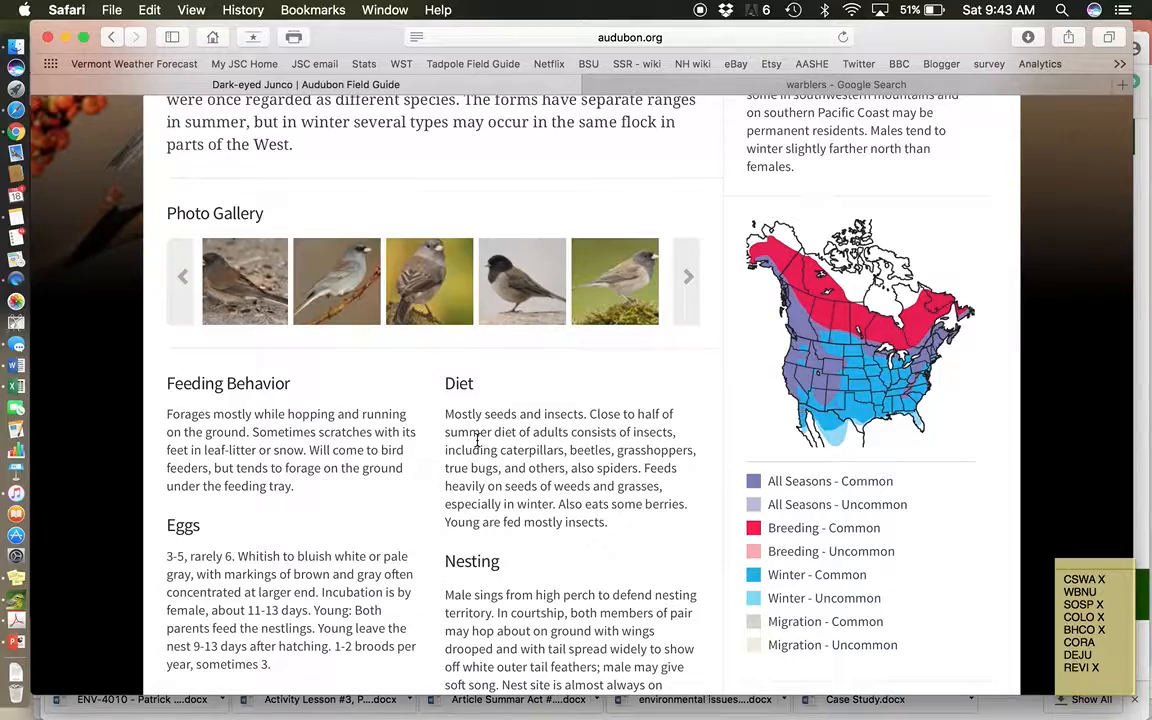
mouse_move(536, 562)
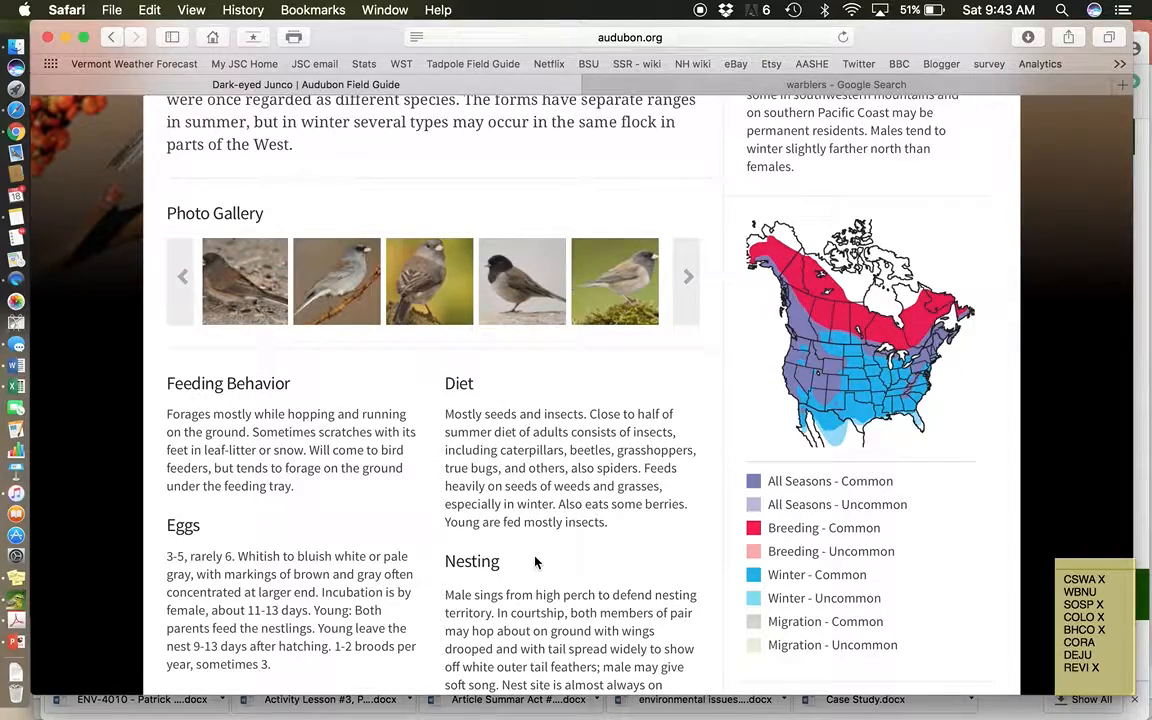
Return to the top of the Dark-eyed Junco page with its donation options
scroll(down, 3)
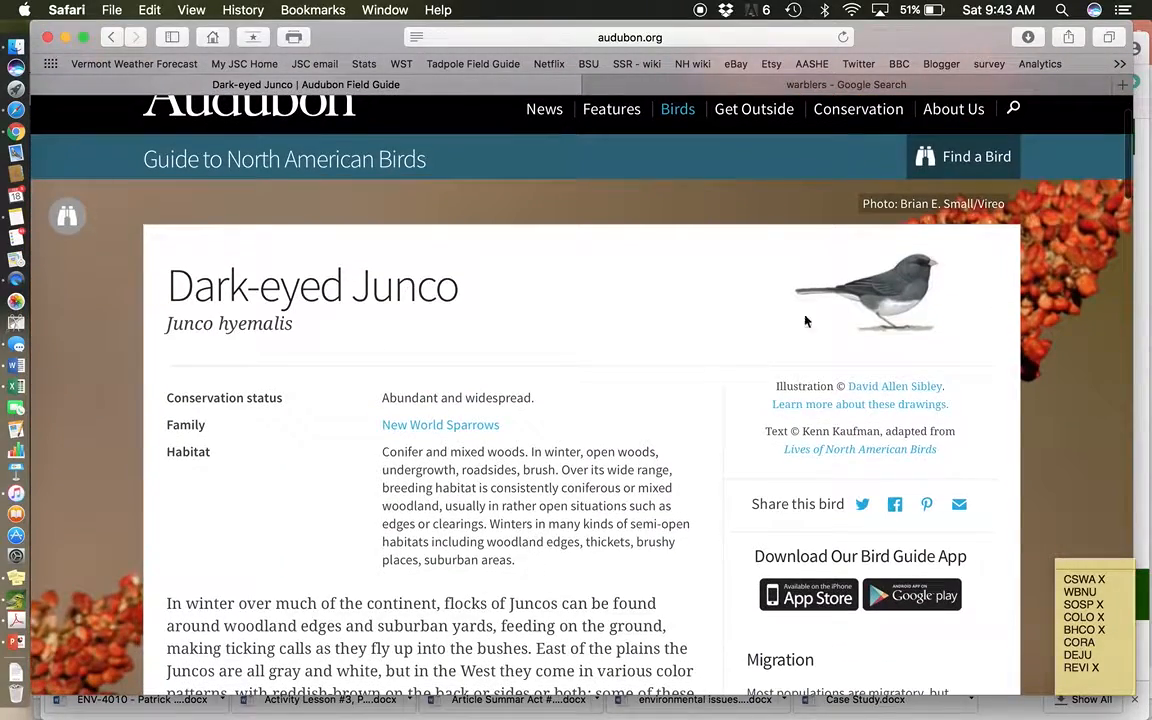
click(976, 152)
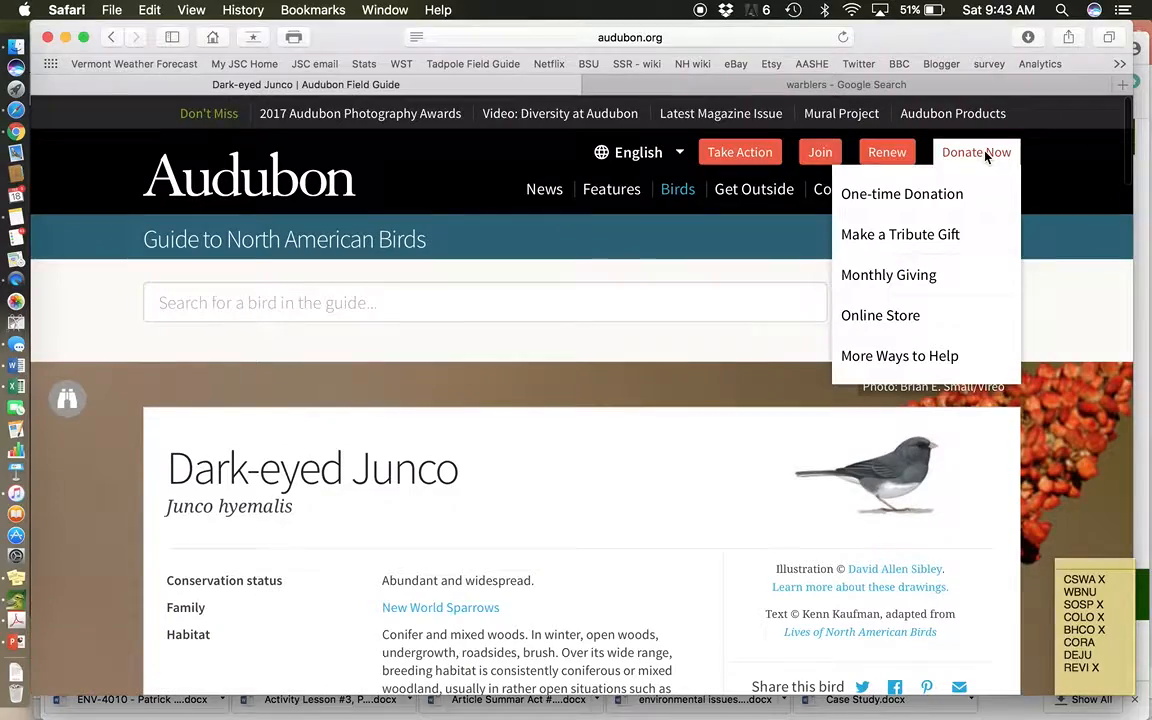
Search the guide for 'Red' and go to the Red-eyed Vireo species page
click(484, 302)
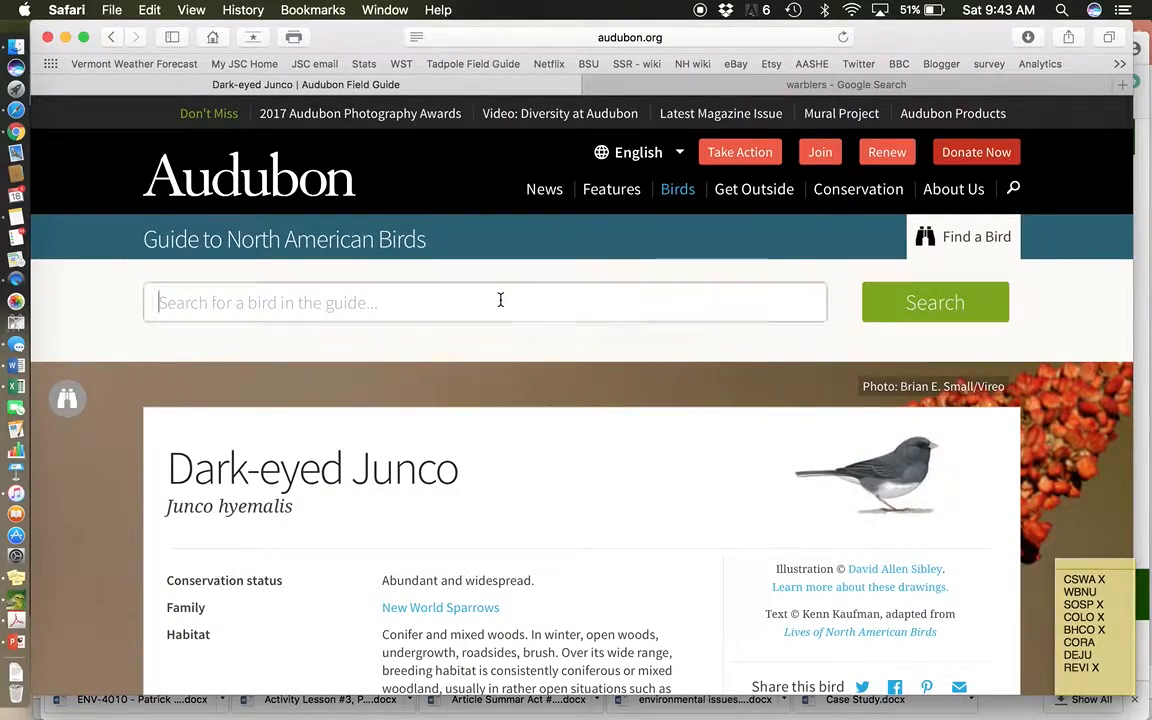
text(Red-eyed Vireo)
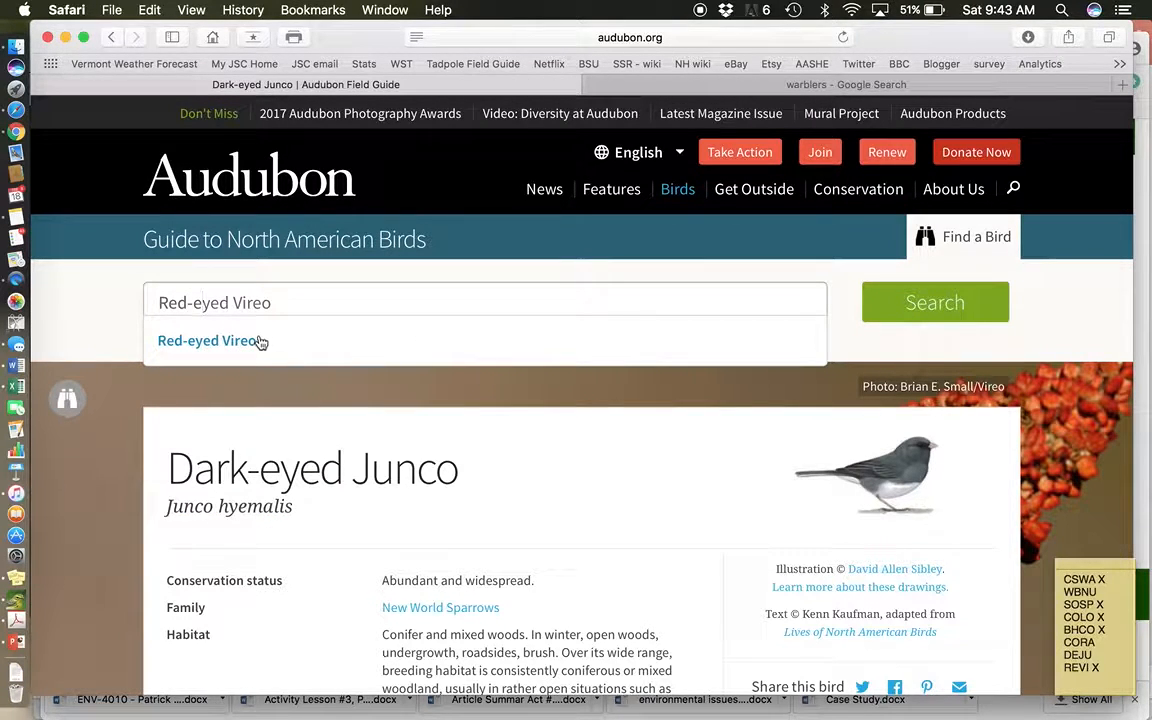
click(208, 340)
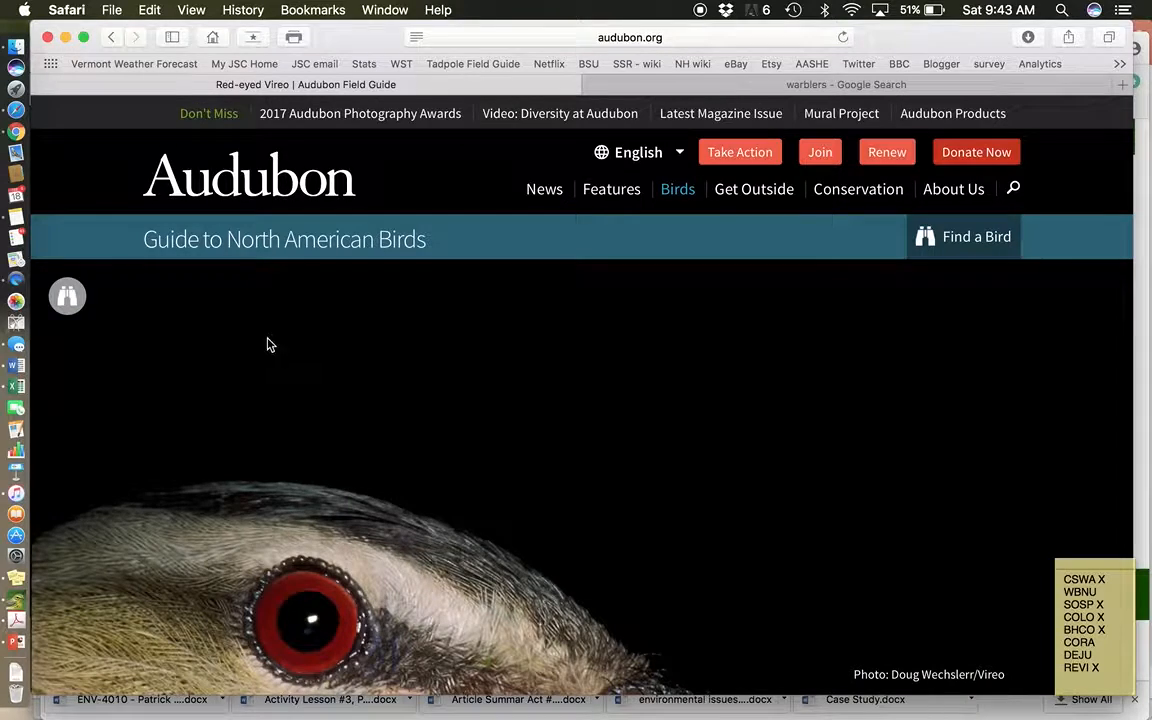
Read down the Red-eyed Vireo page through its description, photo gallery, range map, diet and eggs
scroll(down, 3)
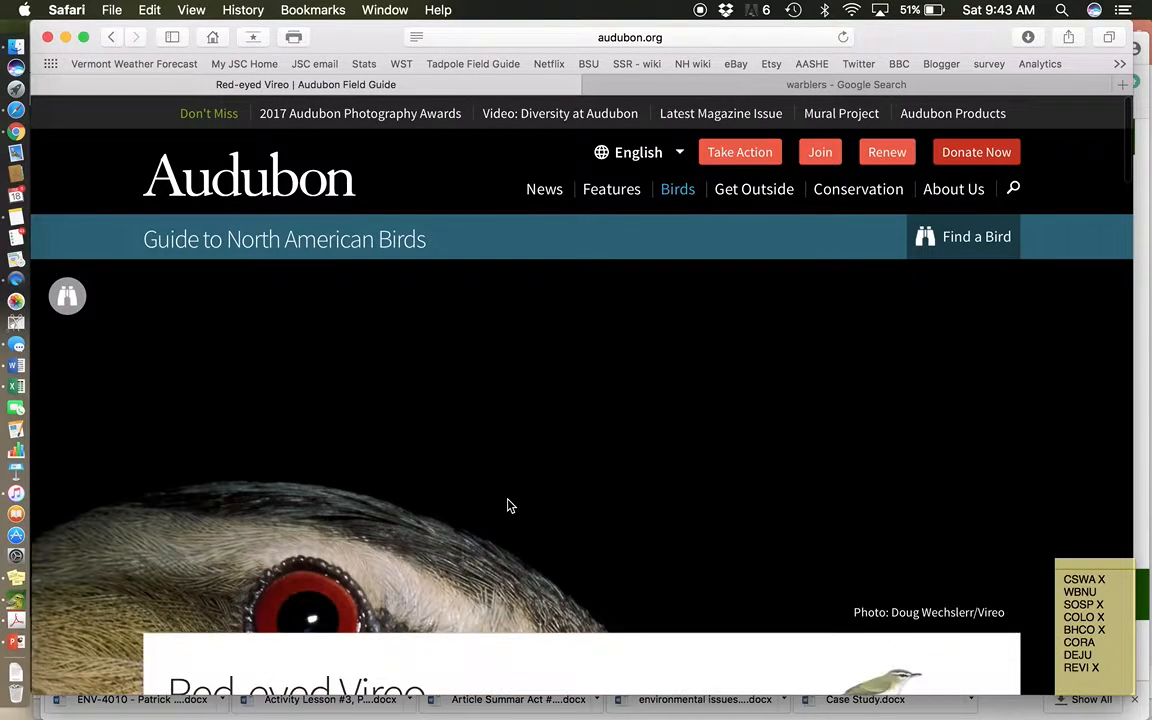
scroll(down, 3)
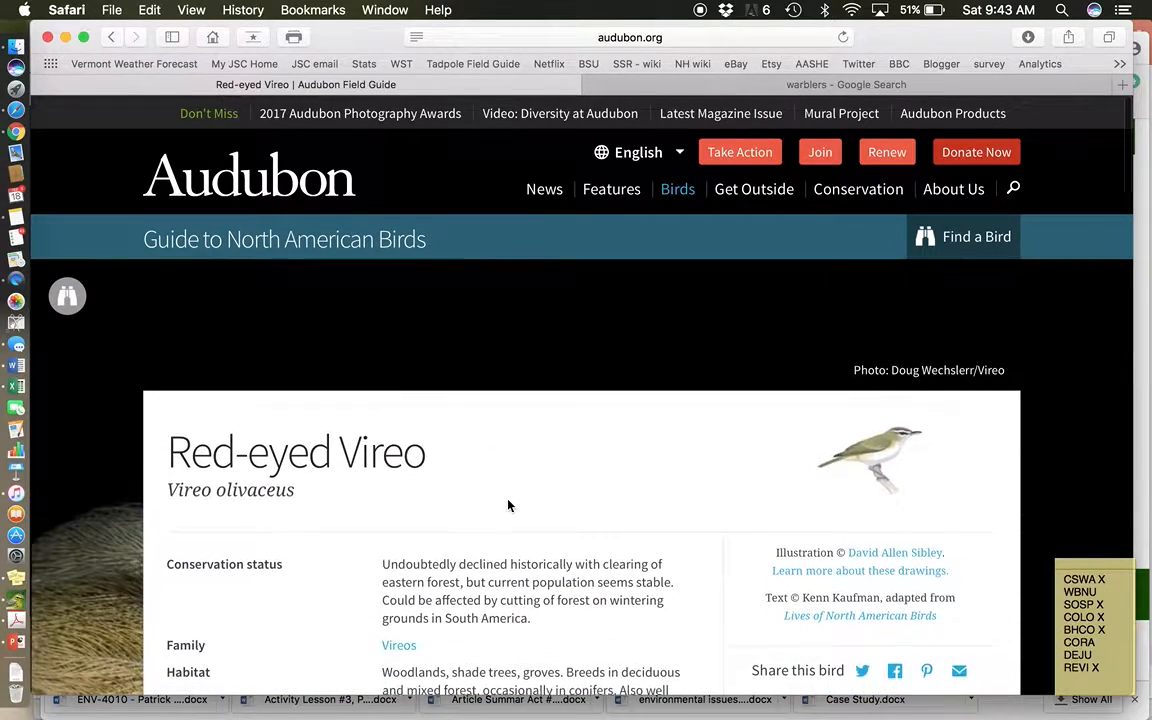
scroll(down, 3)
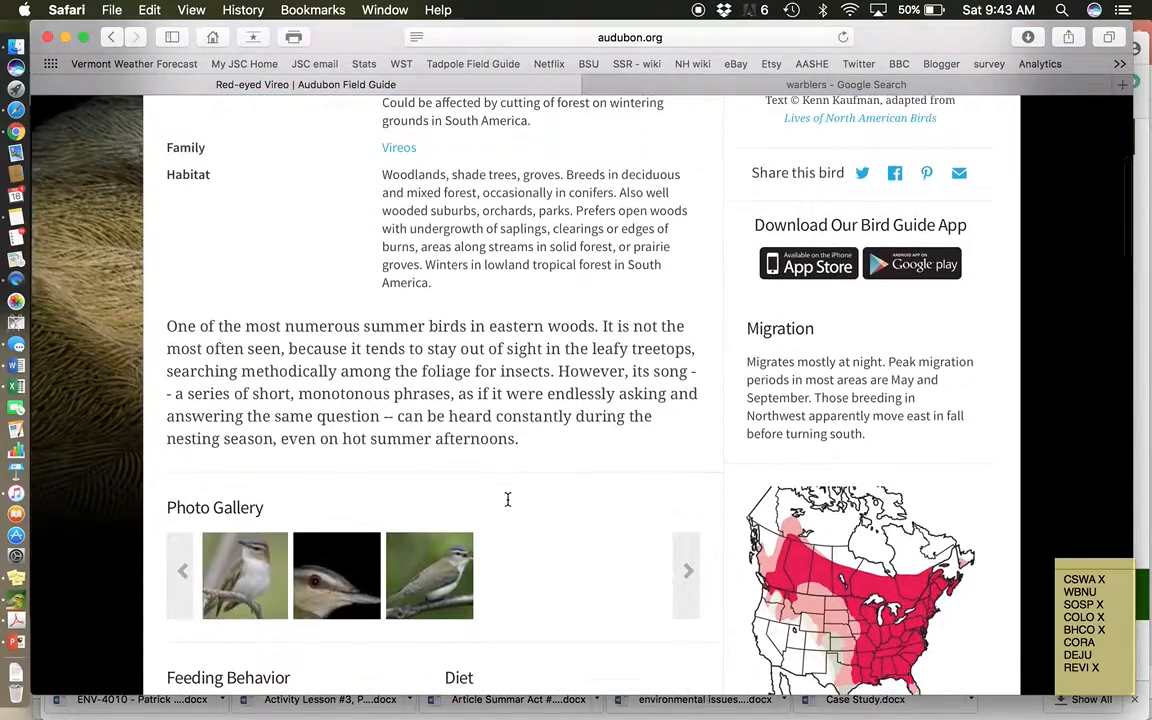
scroll(down, 3)
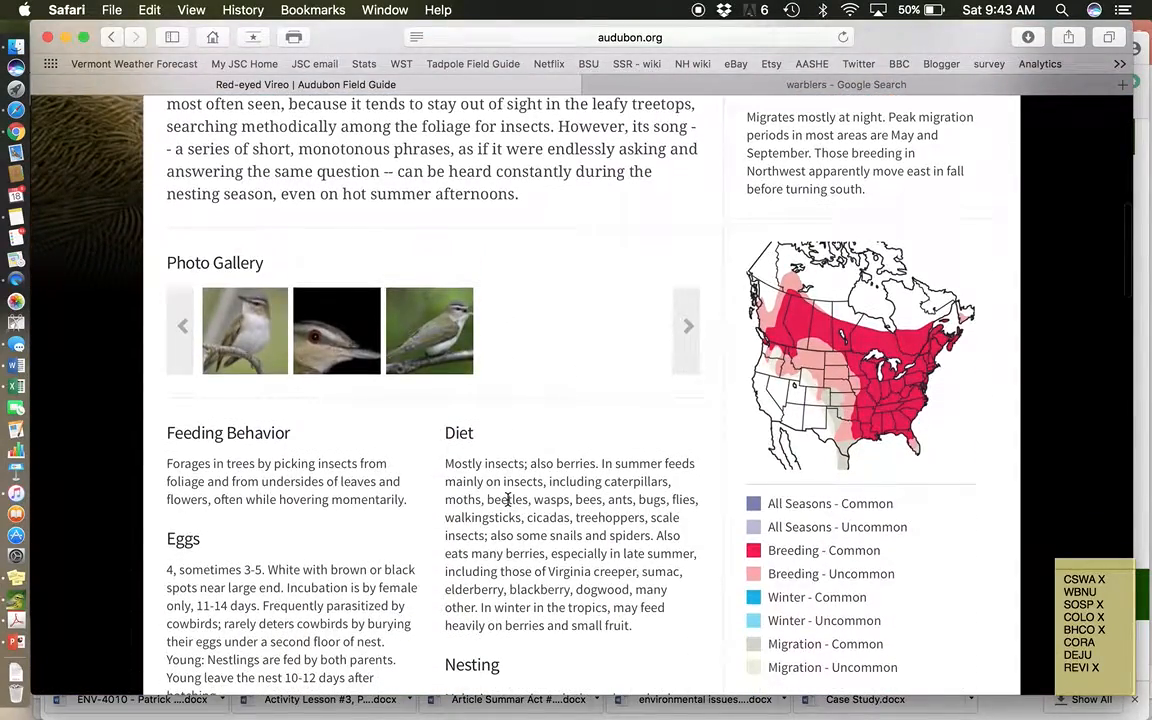
scroll(down, 3)
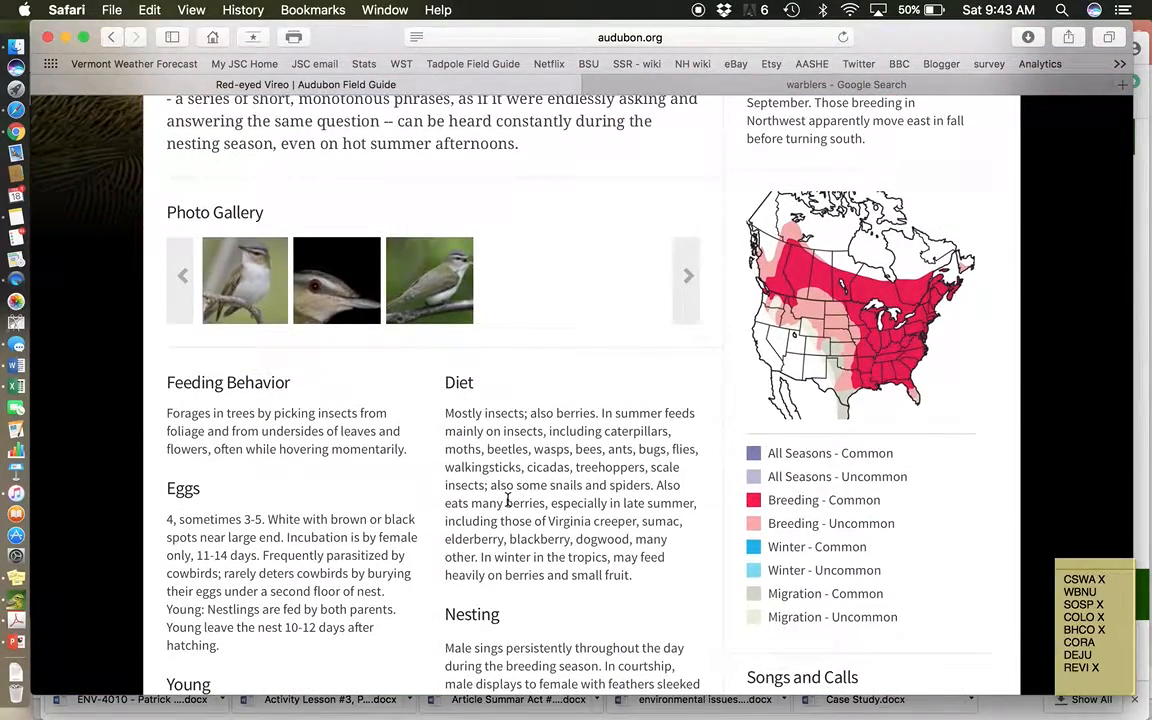
mouse_move(248, 314)
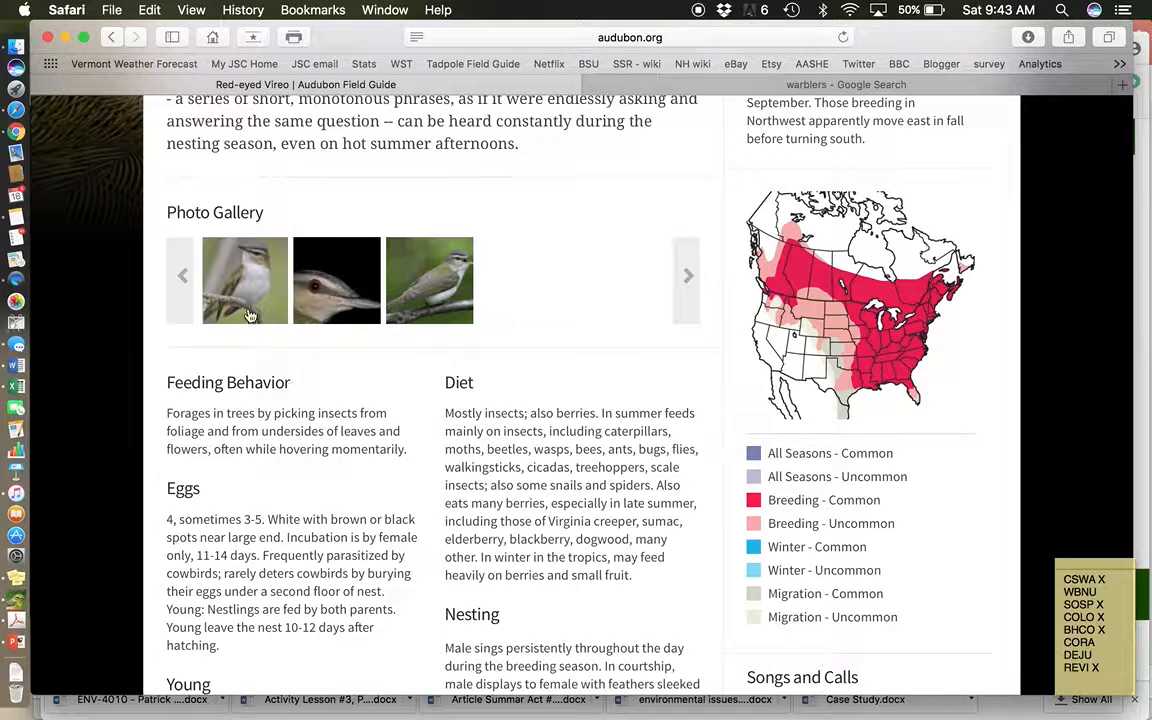
Enlarge the first Red-eyed Vireo gallery photo, the vireo perched on a bare branch
click(244, 280)
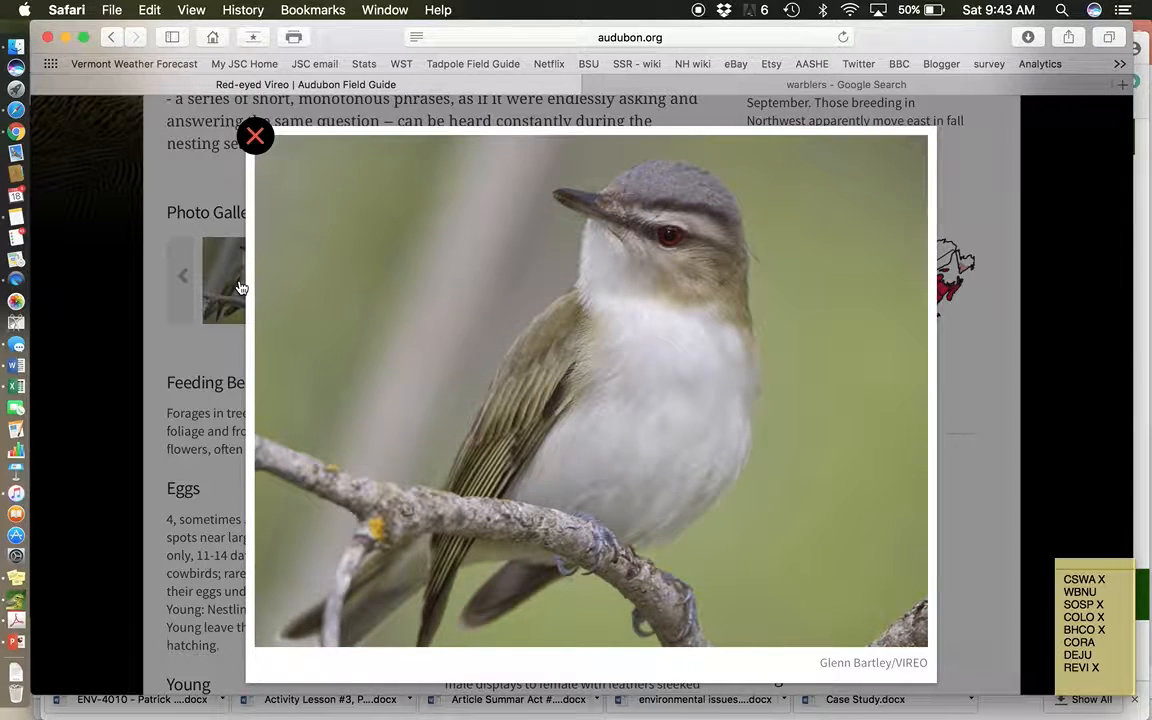
mouse_move(516, 472)
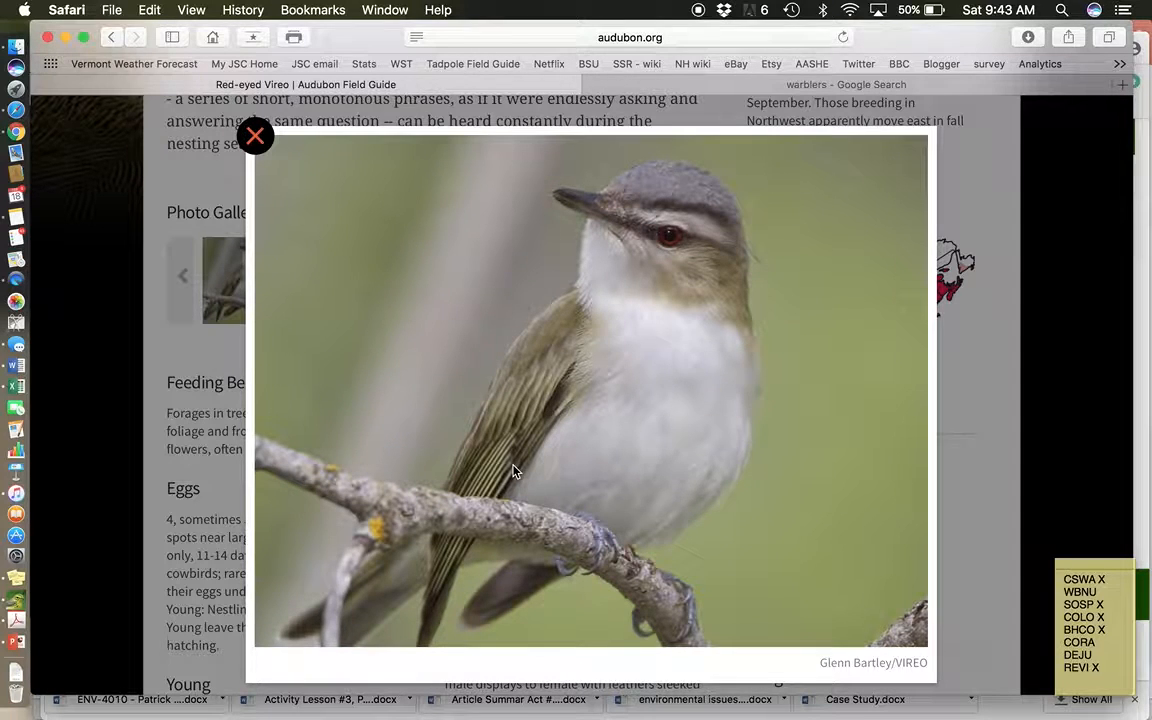
mouse_move(658, 366)
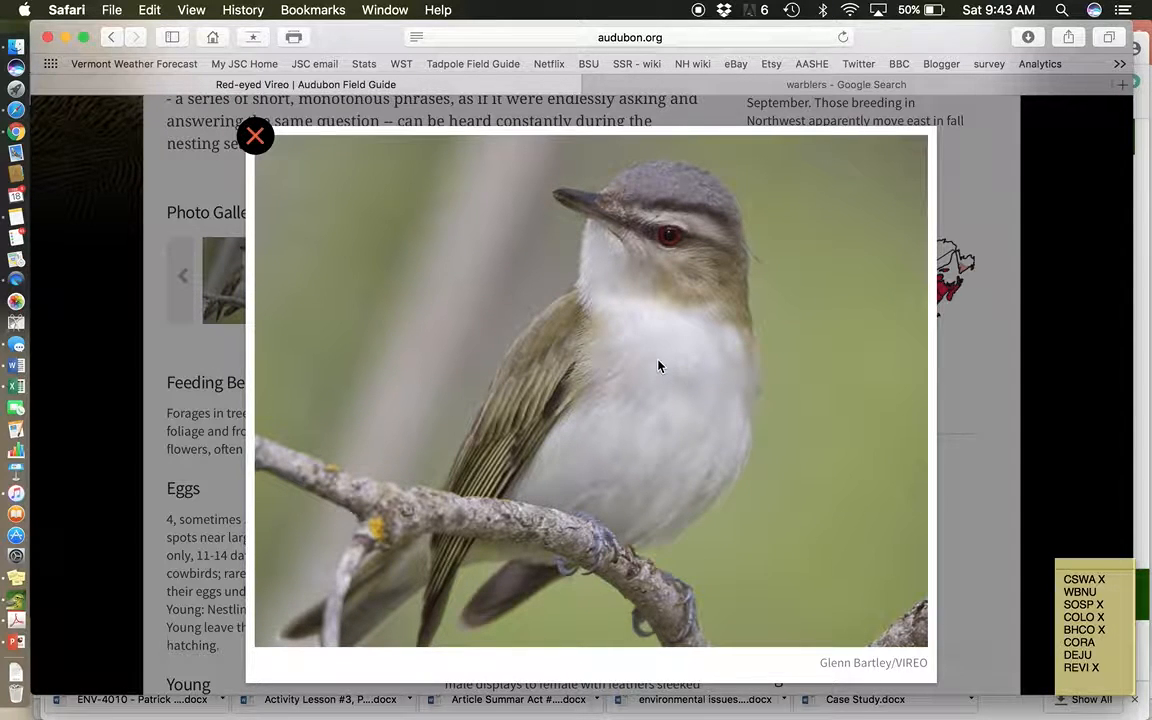
mouse_move(690, 464)
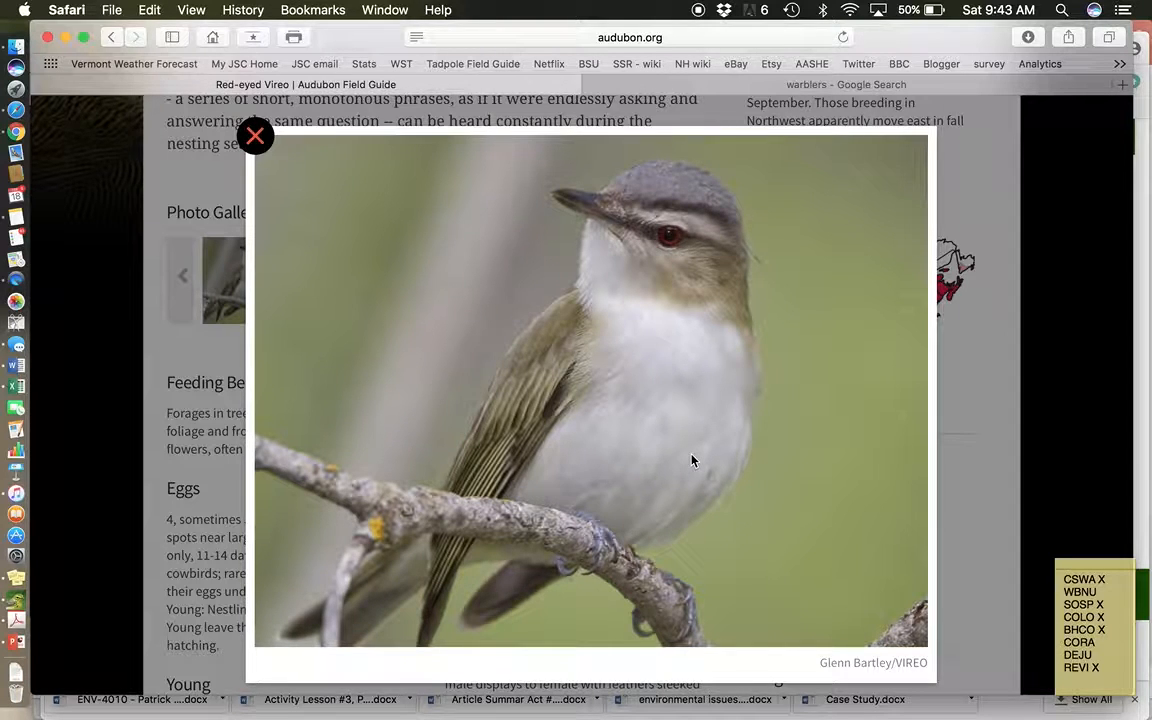
mouse_move(692, 252)
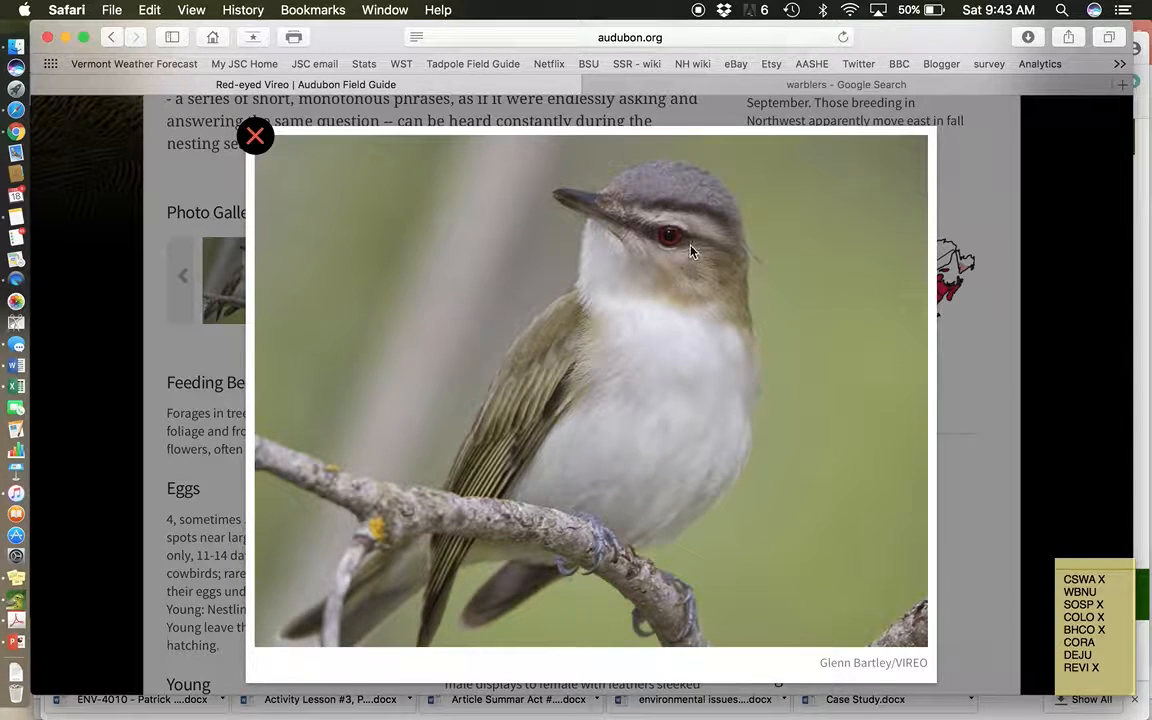
mouse_move(638, 316)
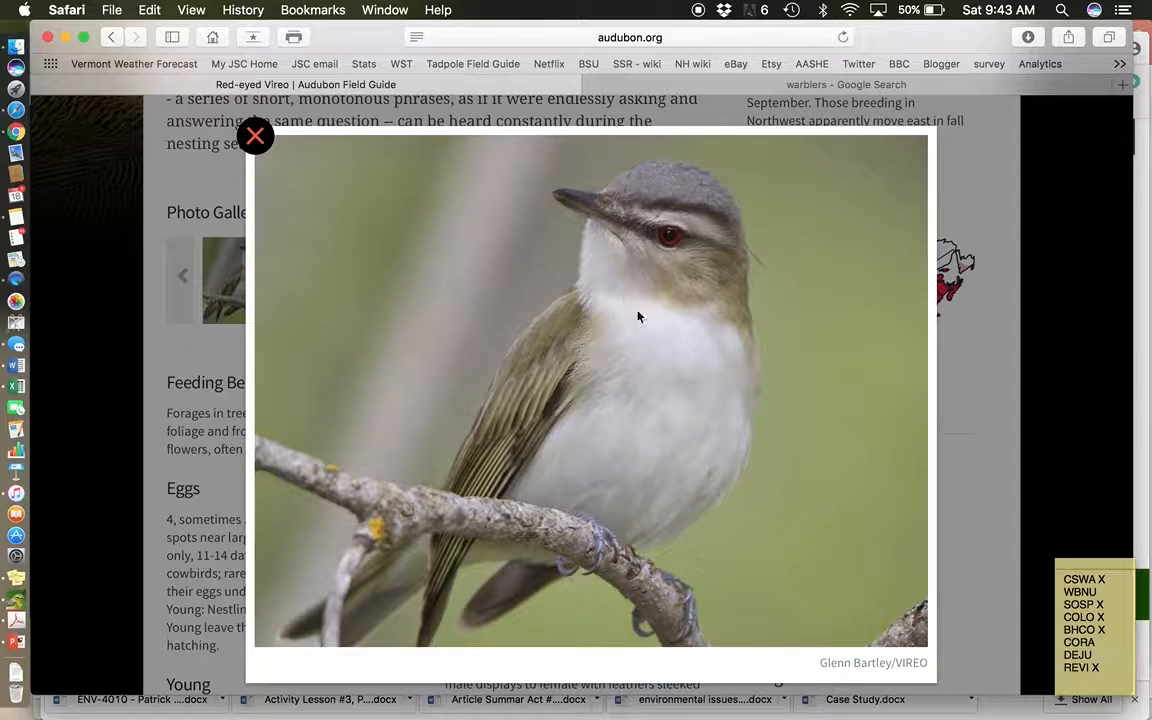
mouse_move(704, 258)
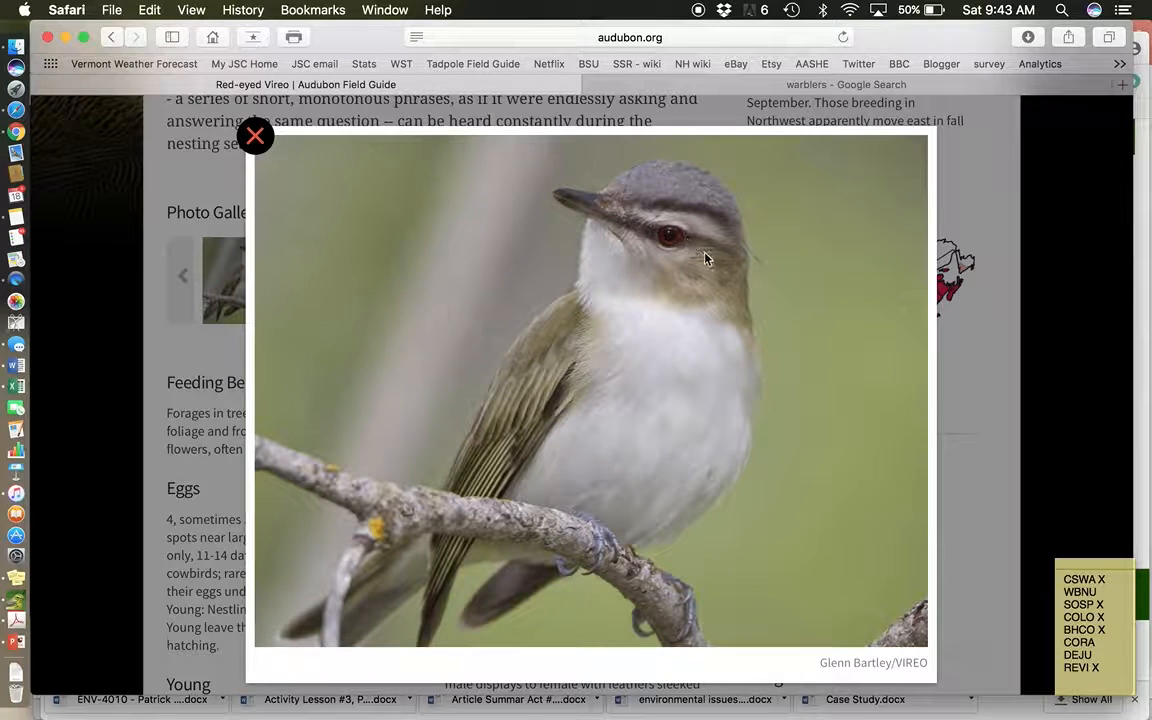
mouse_move(676, 352)
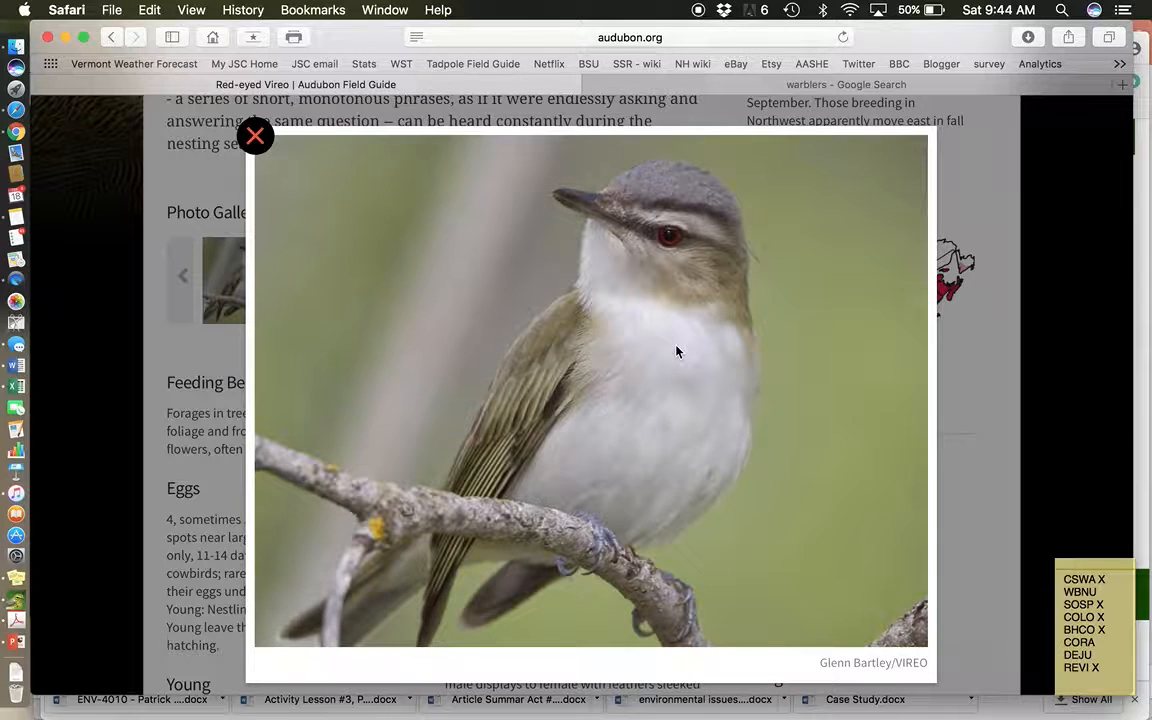
mouse_move(668, 356)
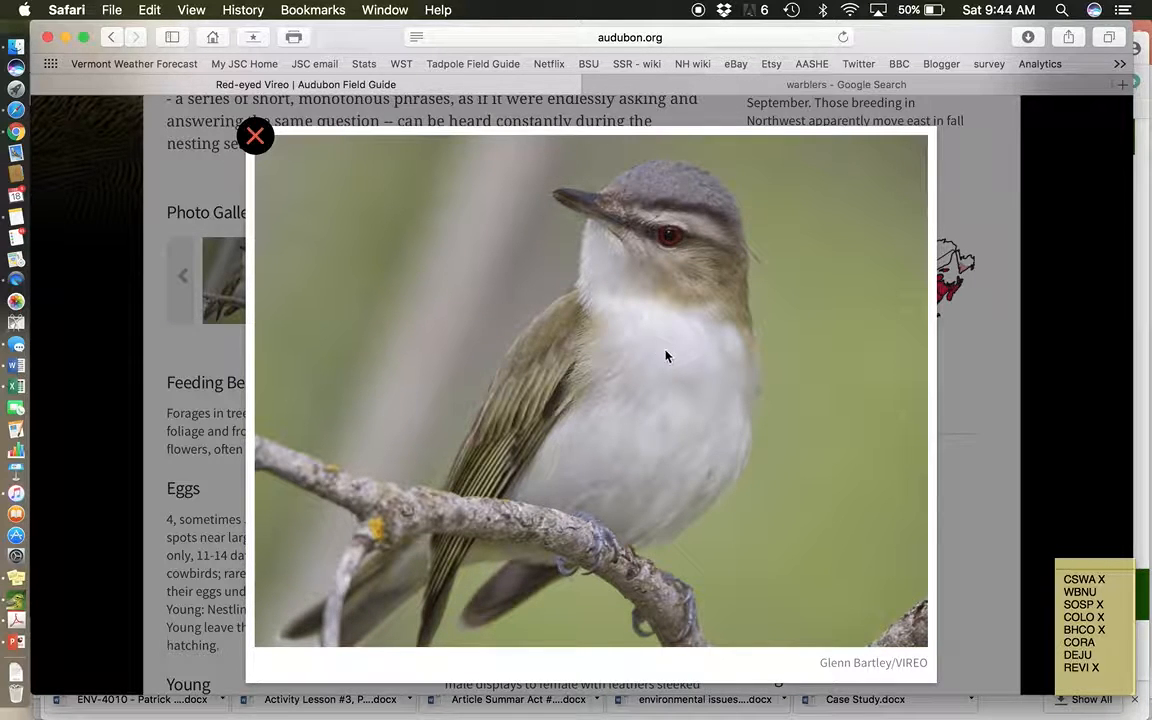
mouse_move(668, 256)
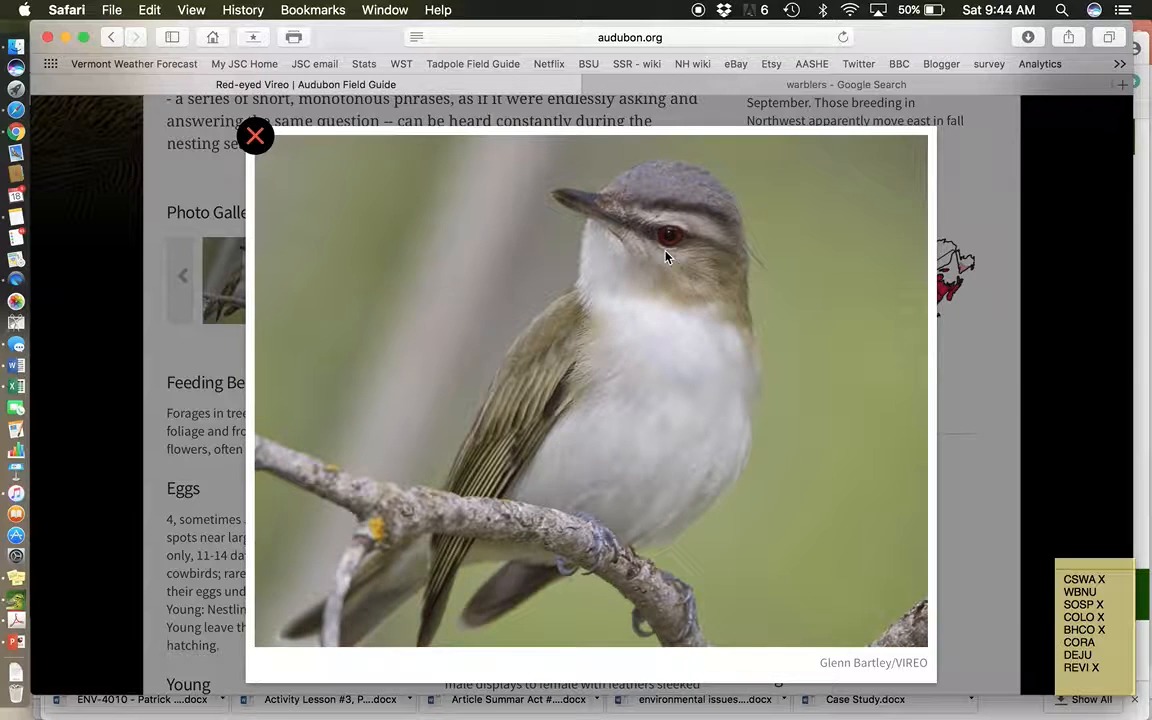
mouse_move(612, 476)
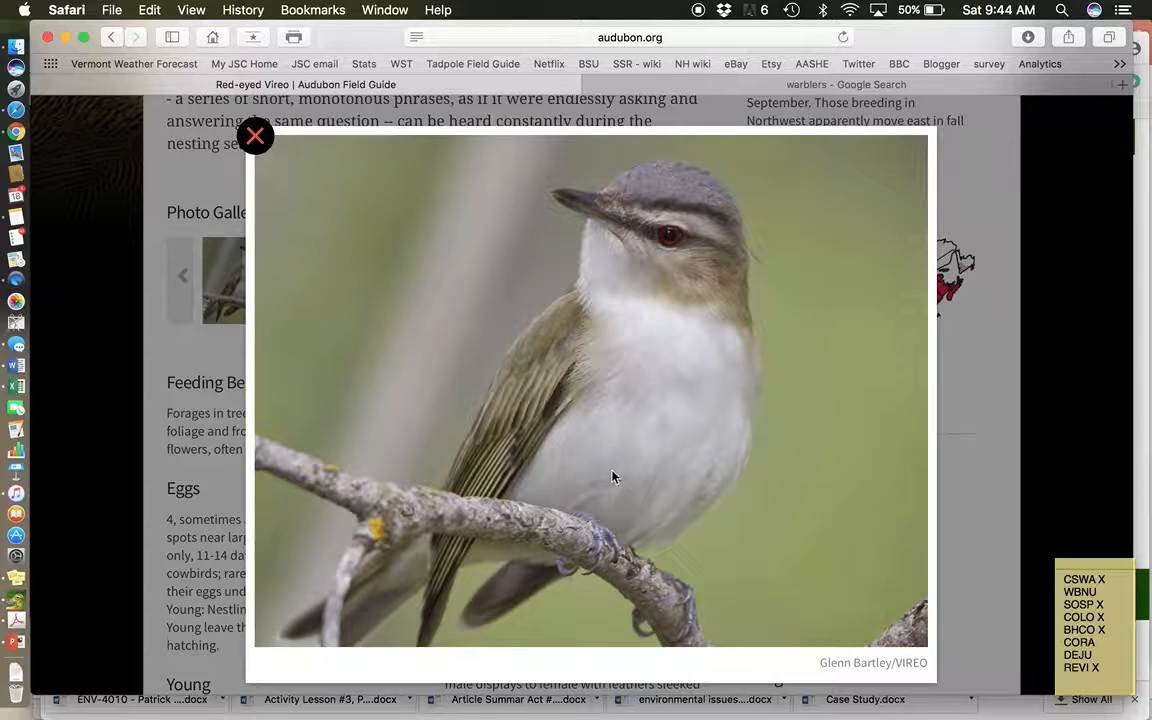
mouse_move(556, 340)
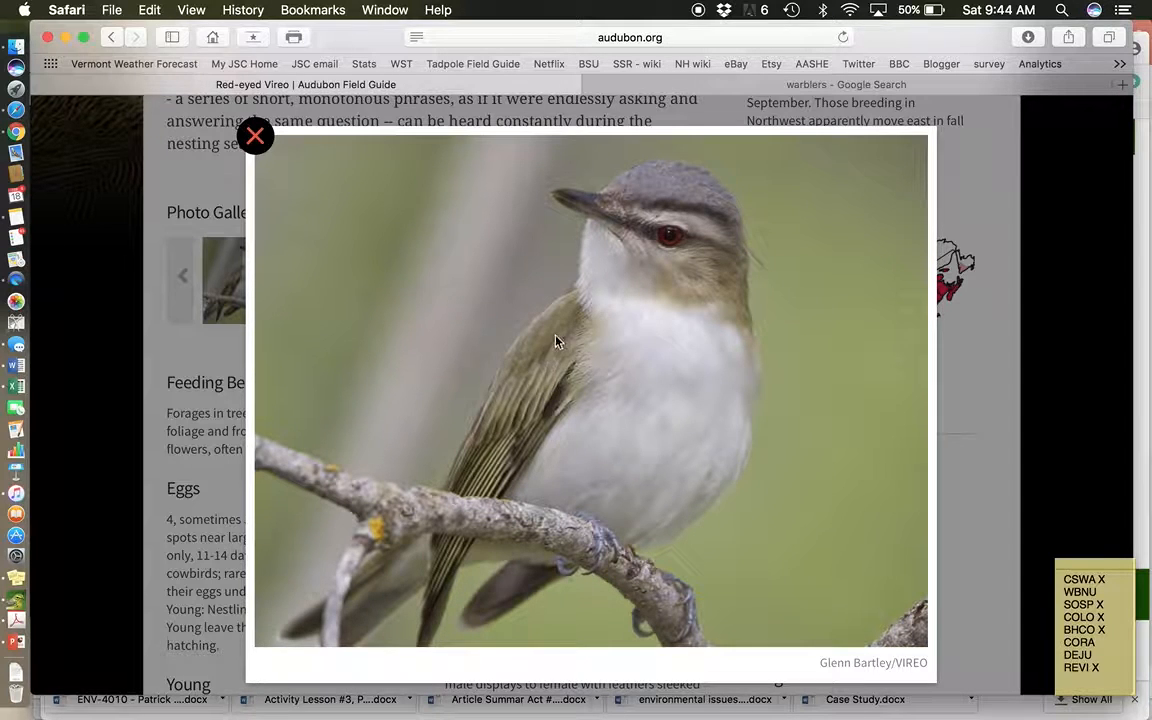
mouse_move(638, 276)
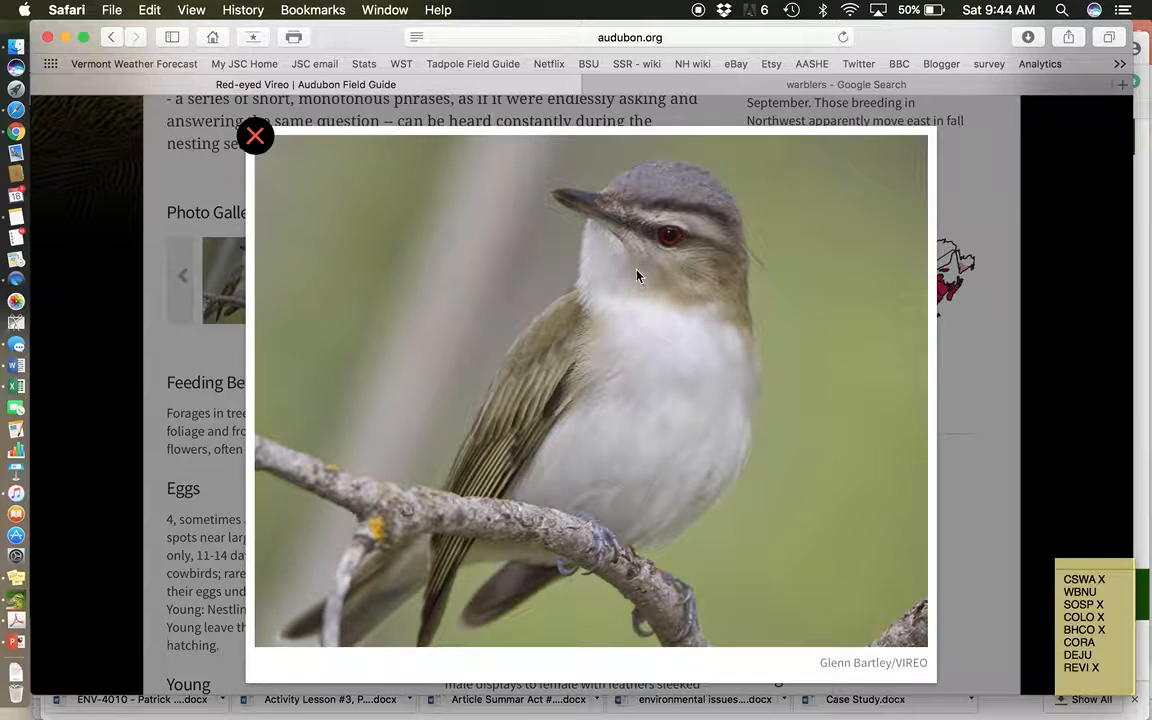
mouse_move(668, 228)
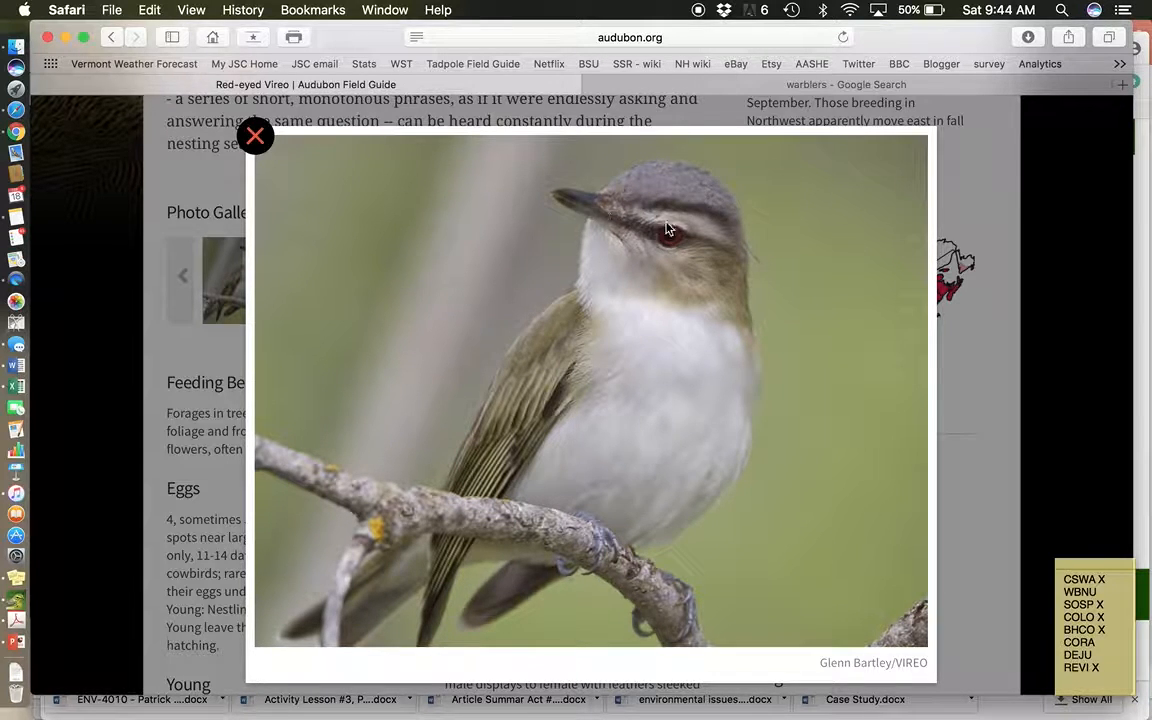
mouse_move(738, 248)
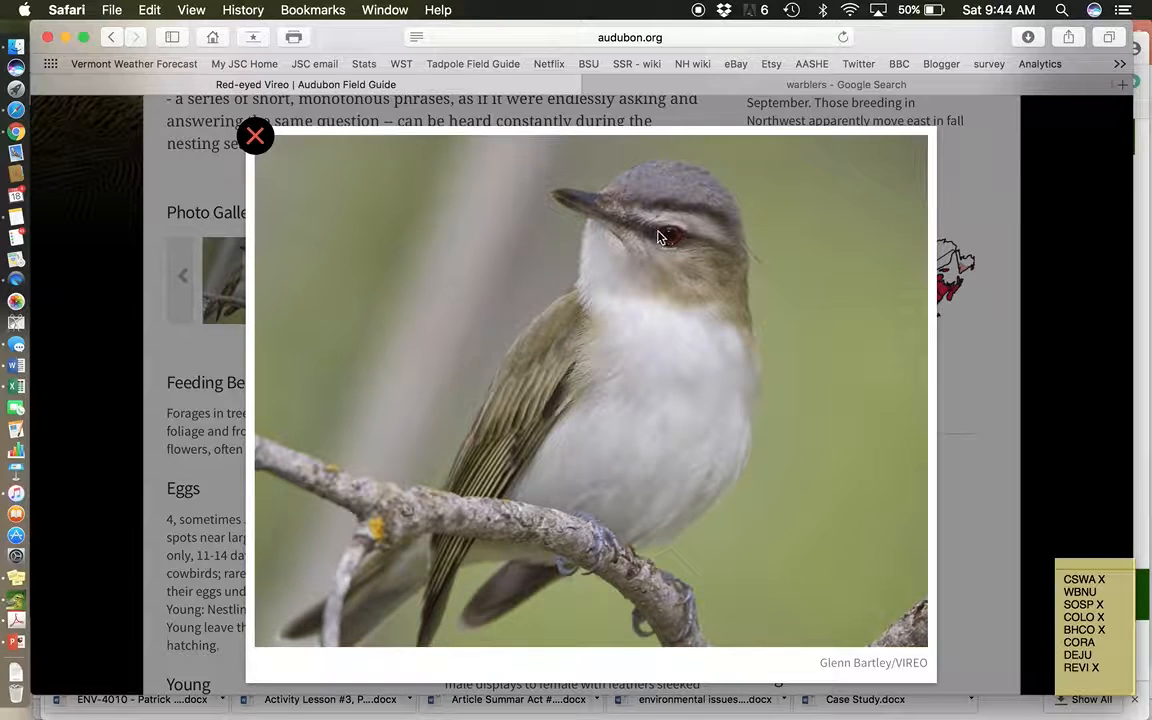
mouse_move(310, 150)
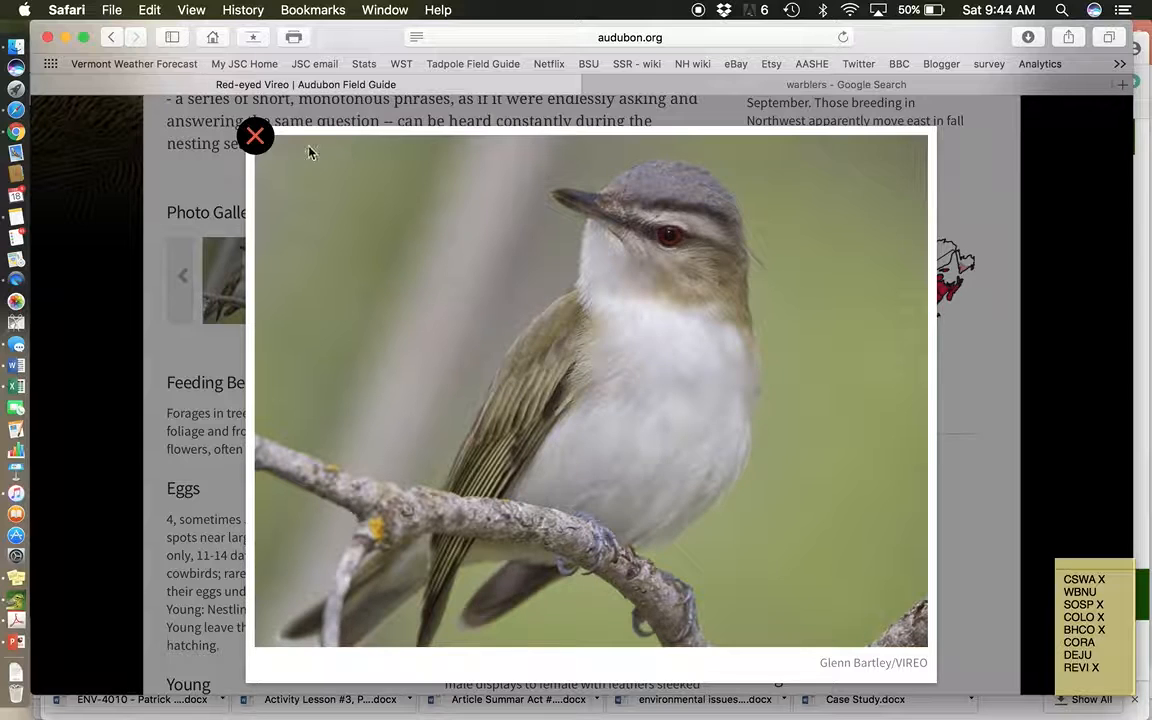
mouse_move(256, 136)
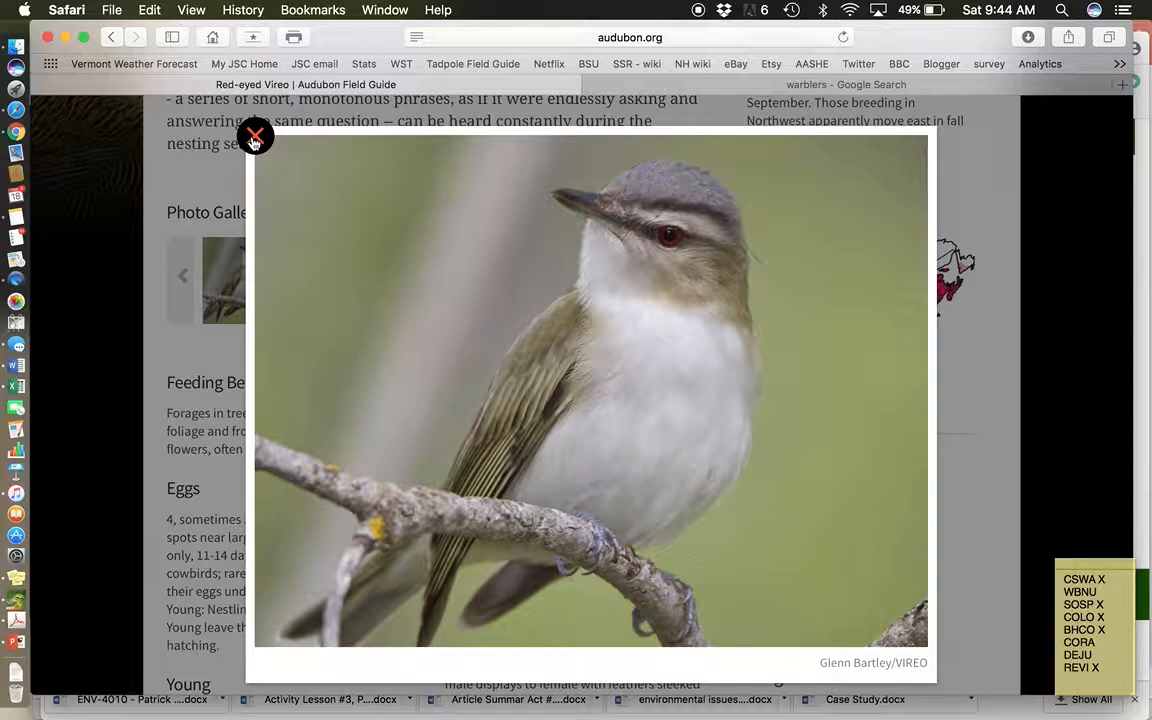
Advance the enlarged viewer to the next photo, the vireo singing on a branch
click(256, 136)
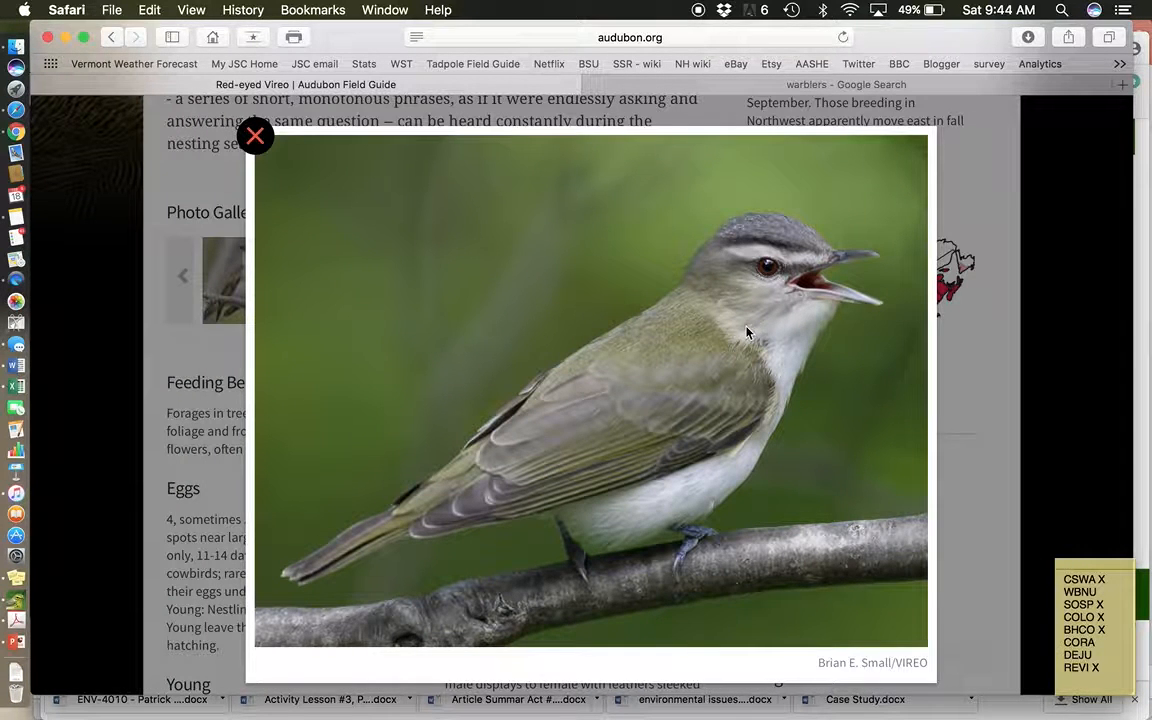
mouse_move(604, 456)
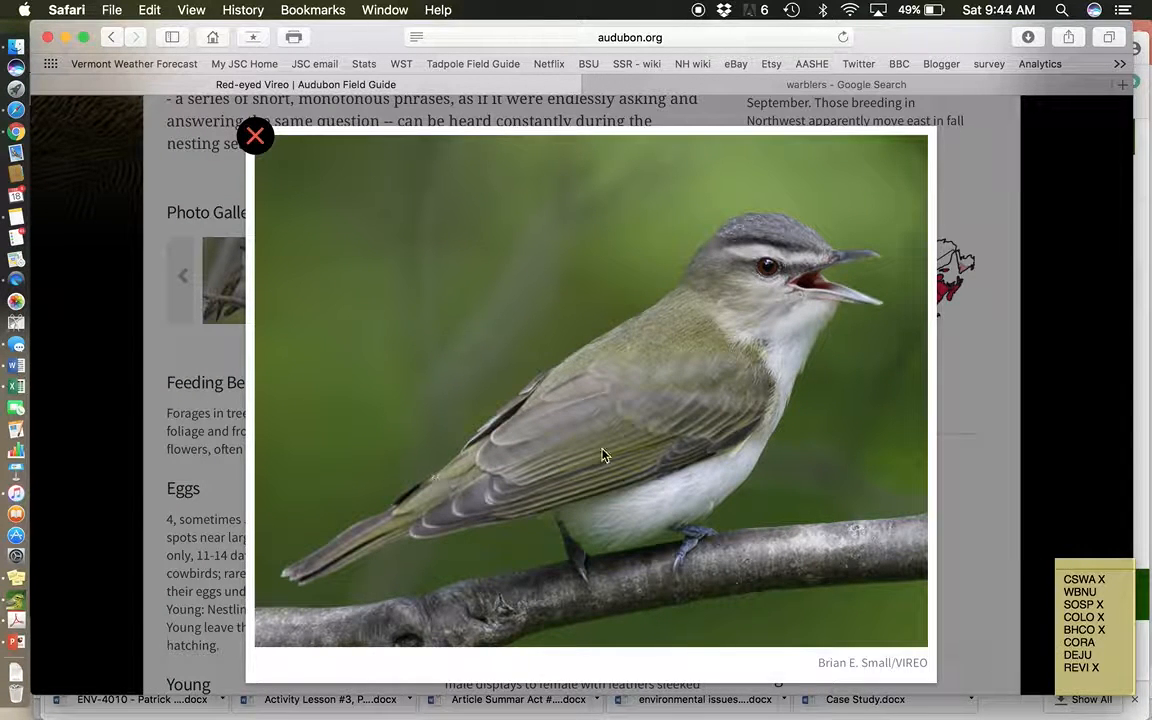
mouse_move(768, 360)
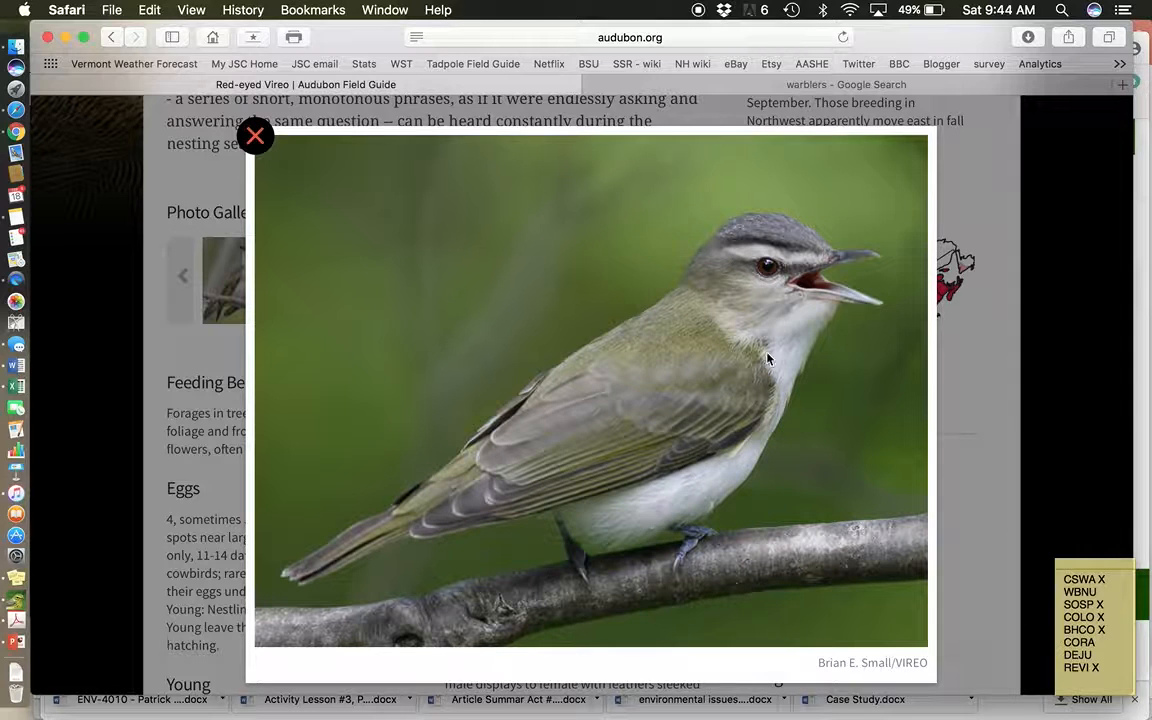
mouse_move(750, 212)
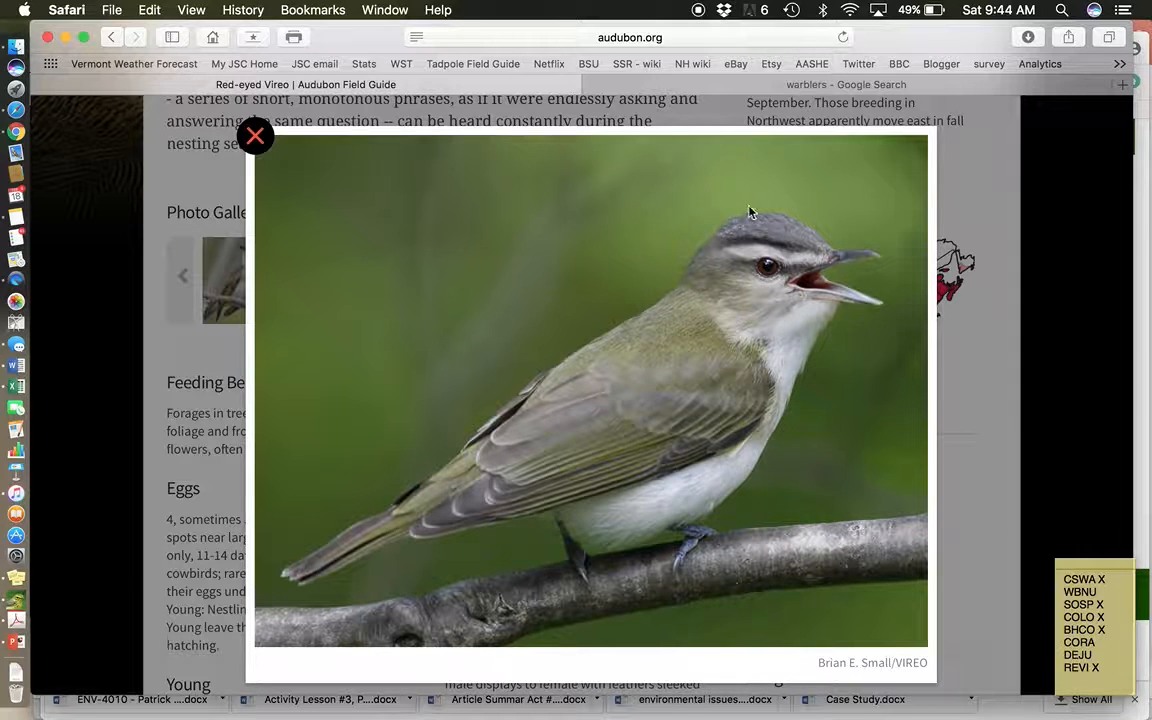
mouse_move(744, 270)
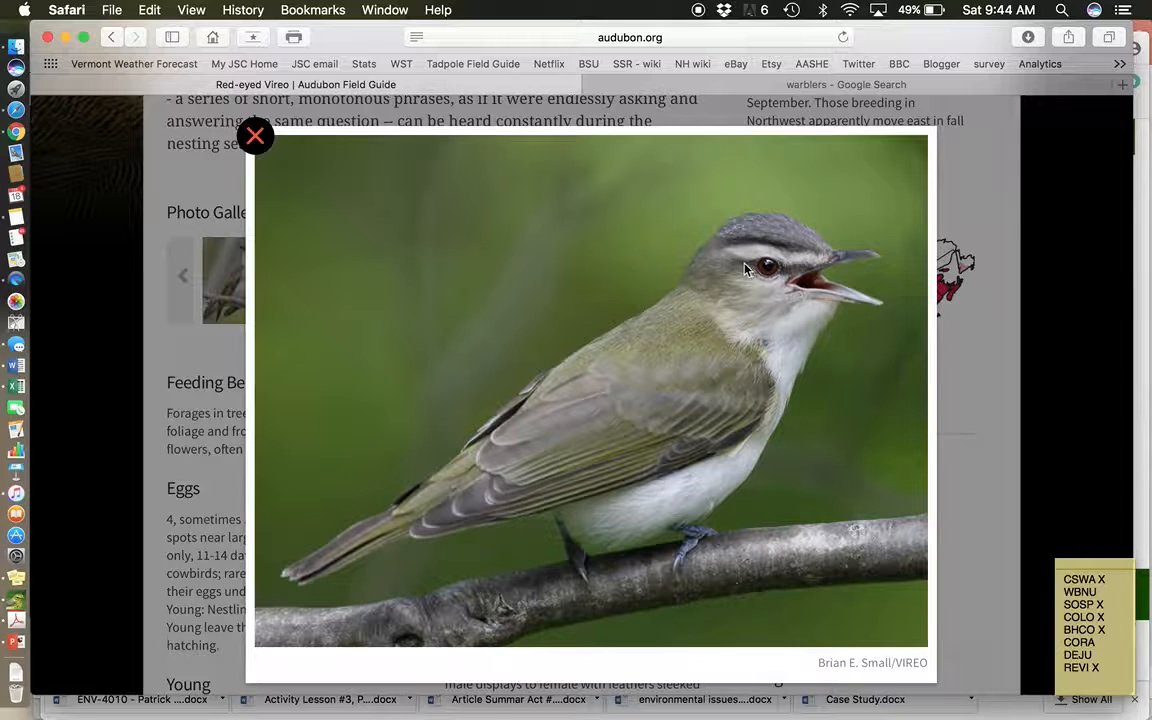
mouse_move(808, 268)
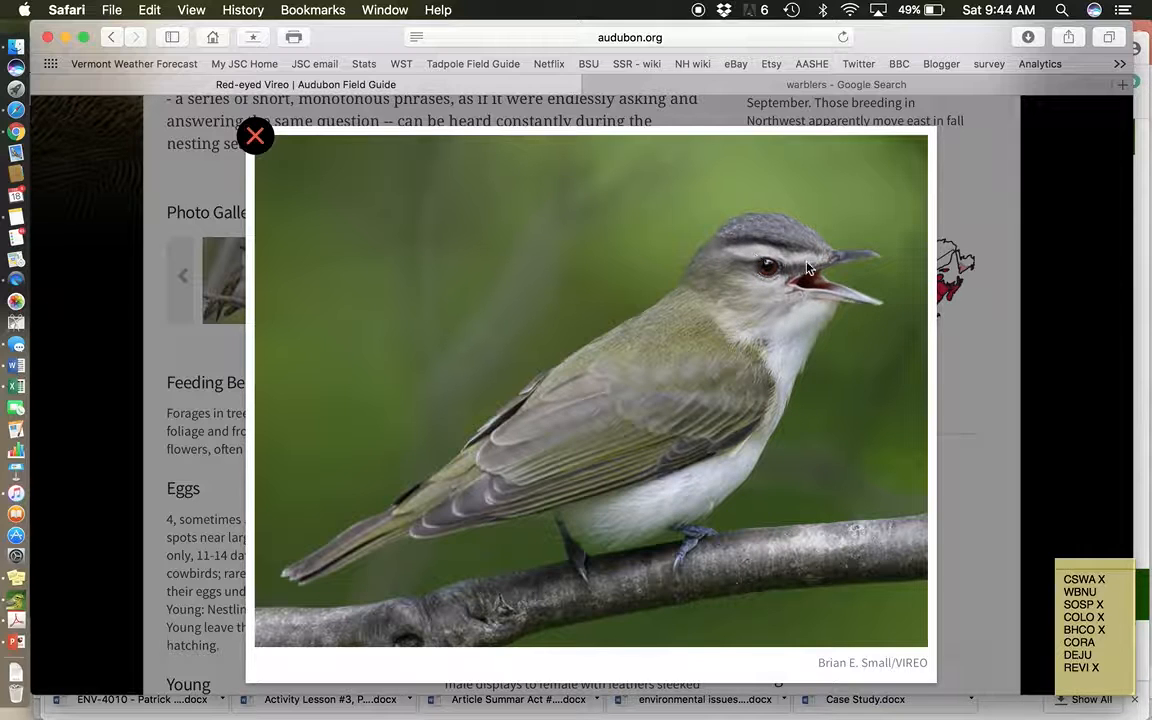
mouse_move(792, 256)
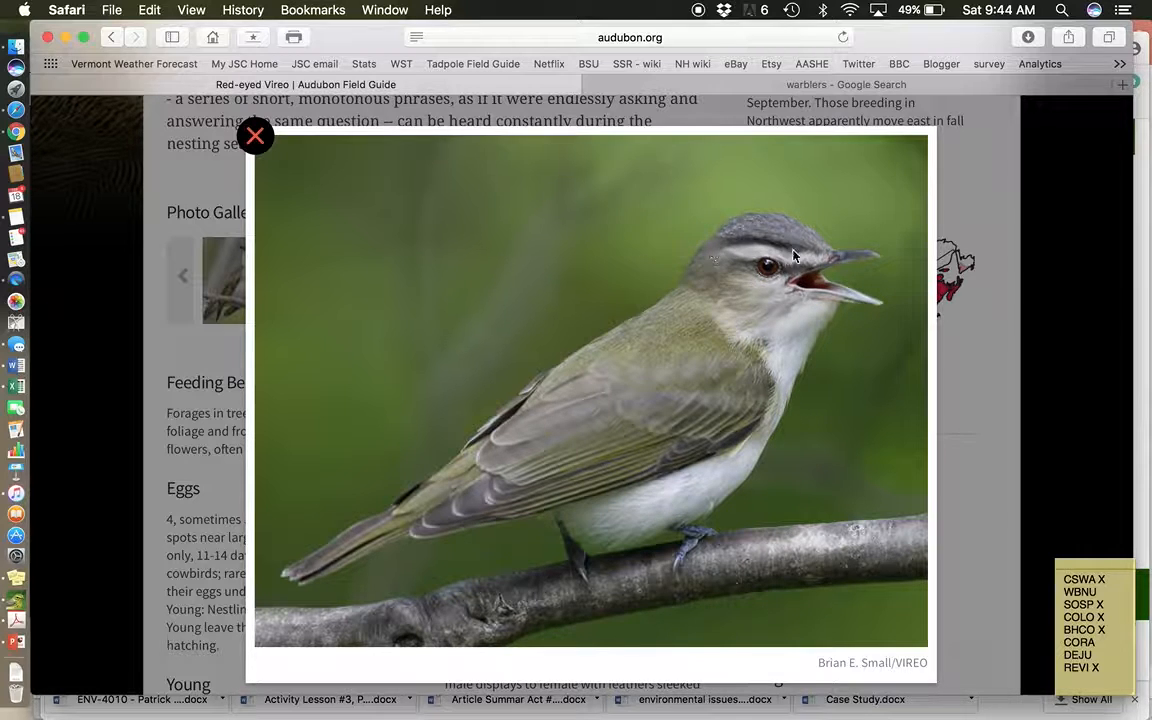
mouse_move(638, 258)
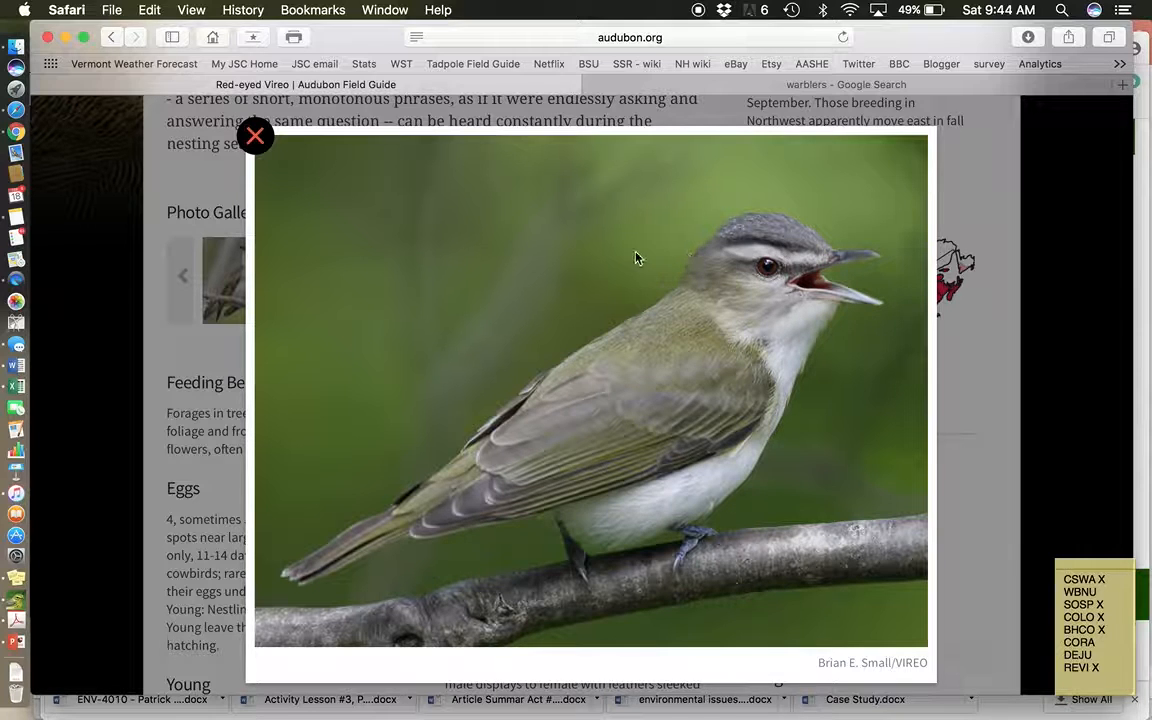
mouse_move(652, 384)
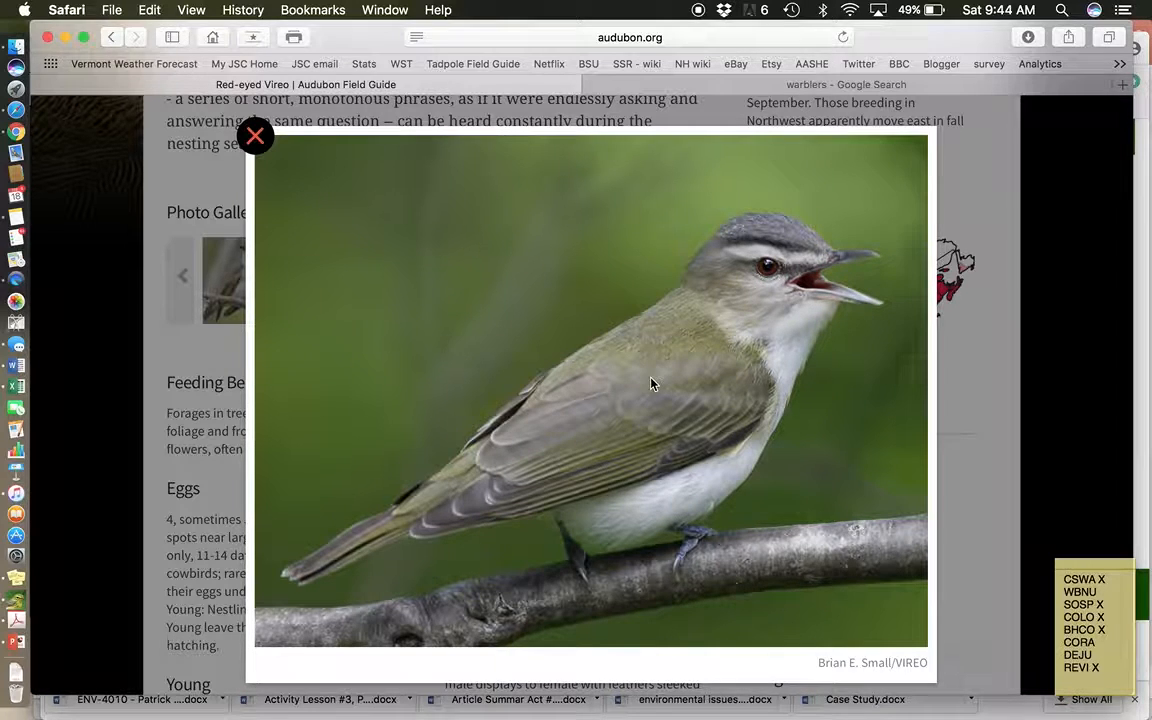
mouse_move(256, 138)
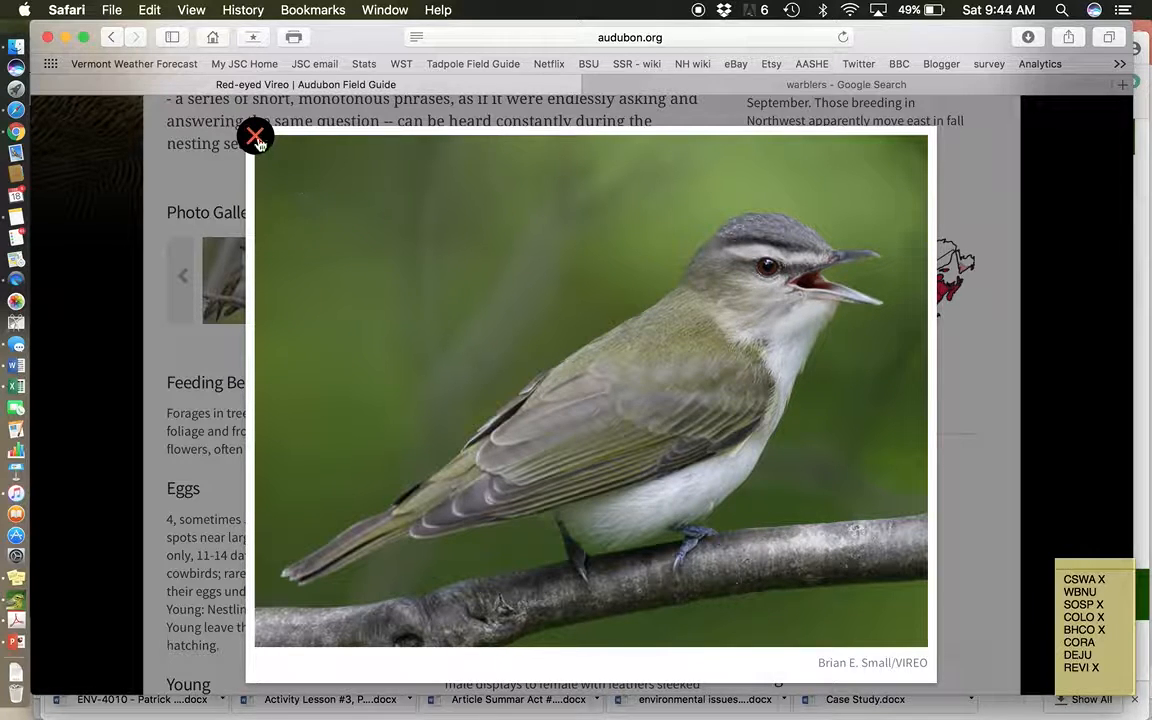
Close the enlarged photo and bring the Red-eyed Vireo's Songs and Calls section into view
click(256, 136)
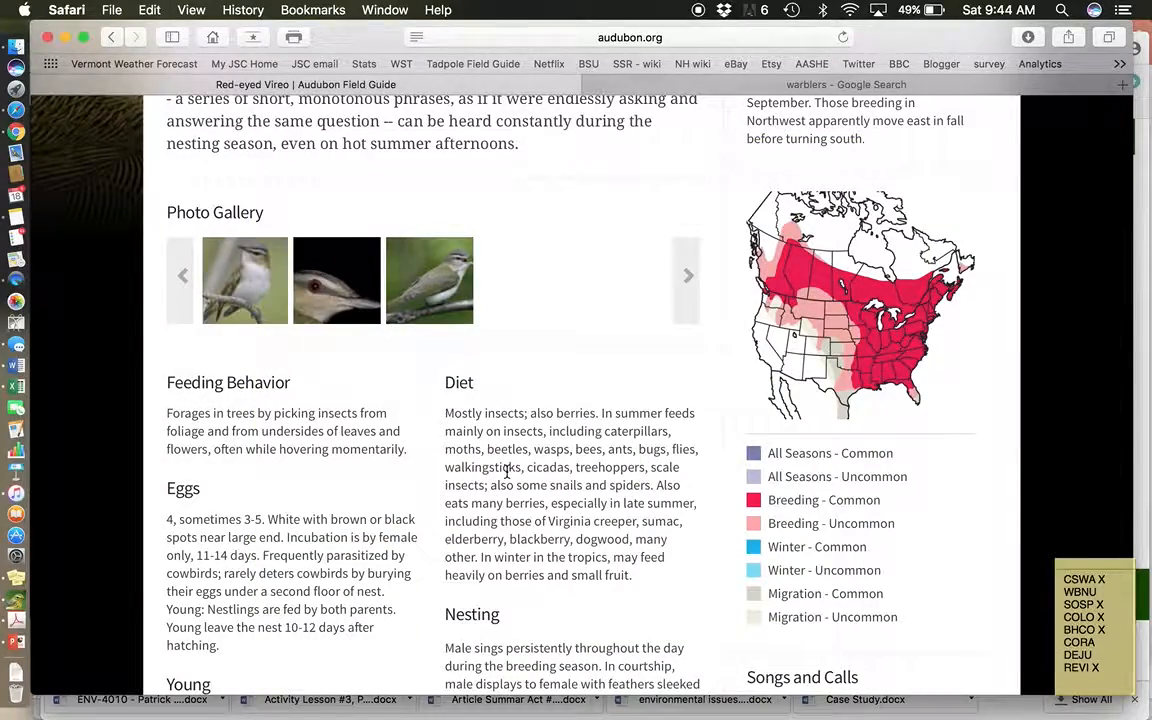
scroll(down, 3)
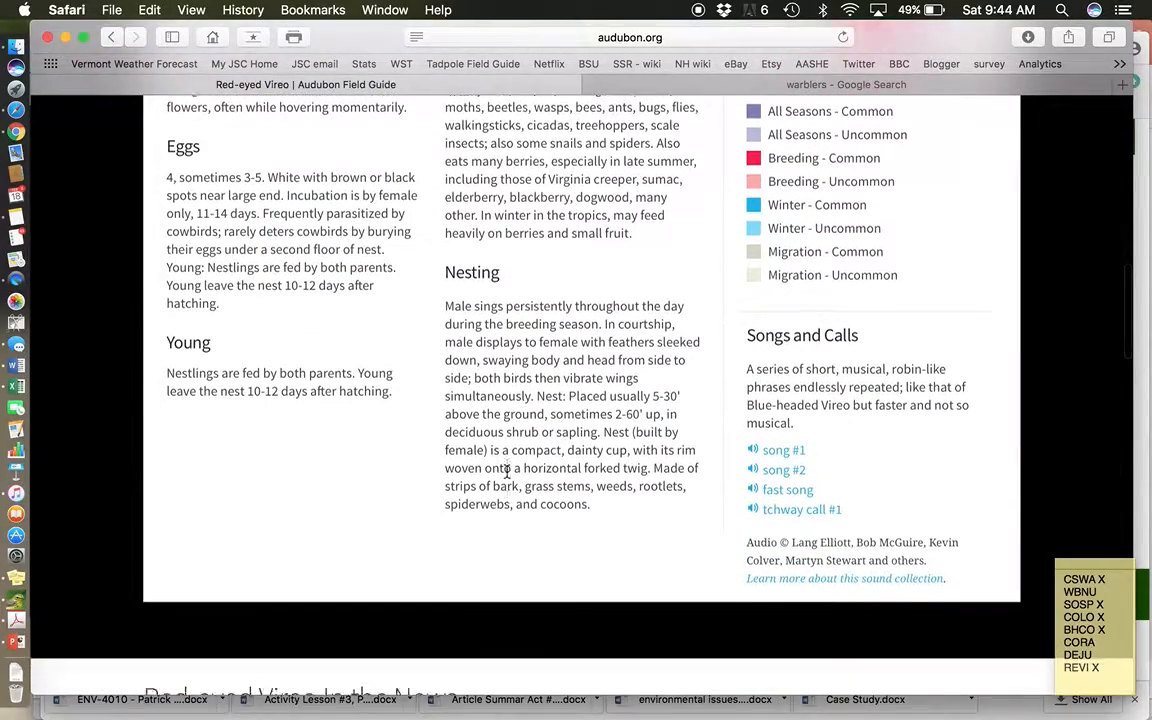
scroll(down, 3)
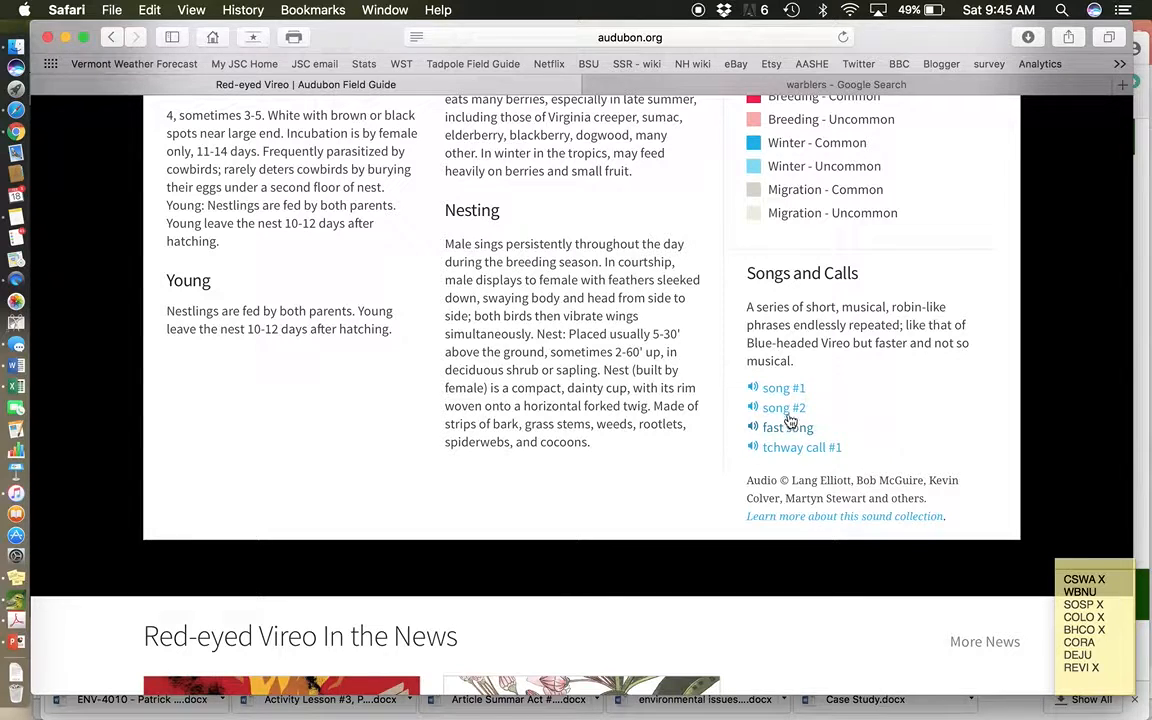
mouse_move(784, 388)
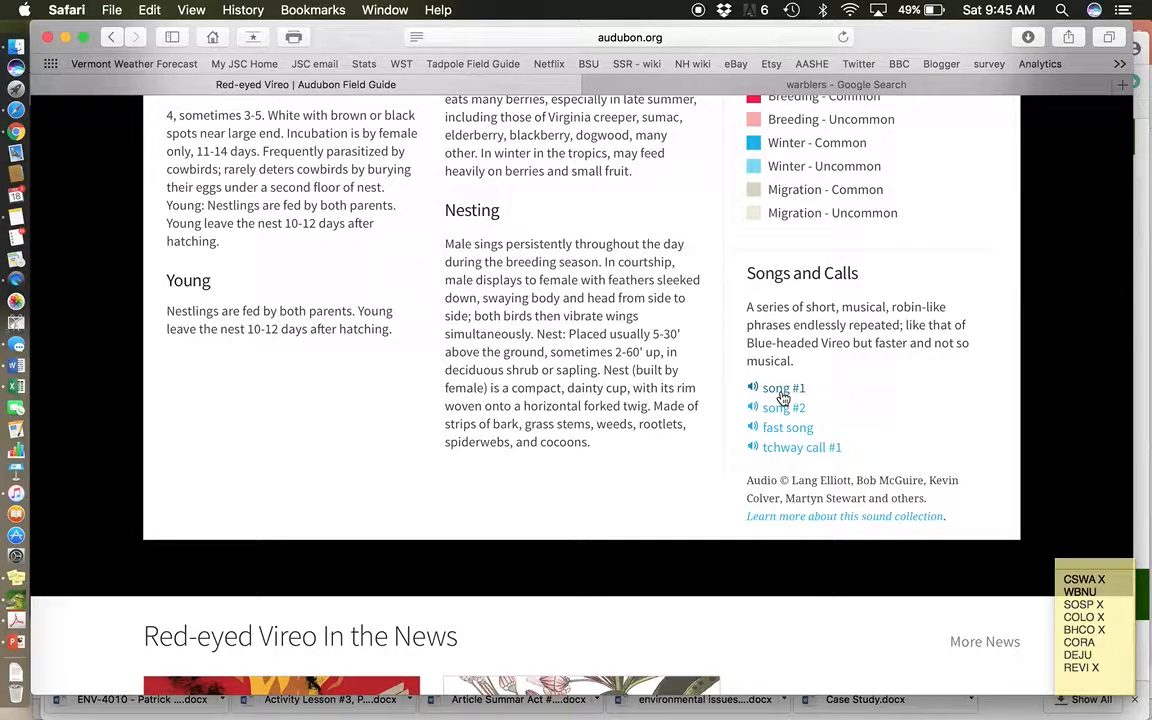
Play the Red-eyed Vireo's song #1 recording, stop it, and return to the page top
click(784, 388)
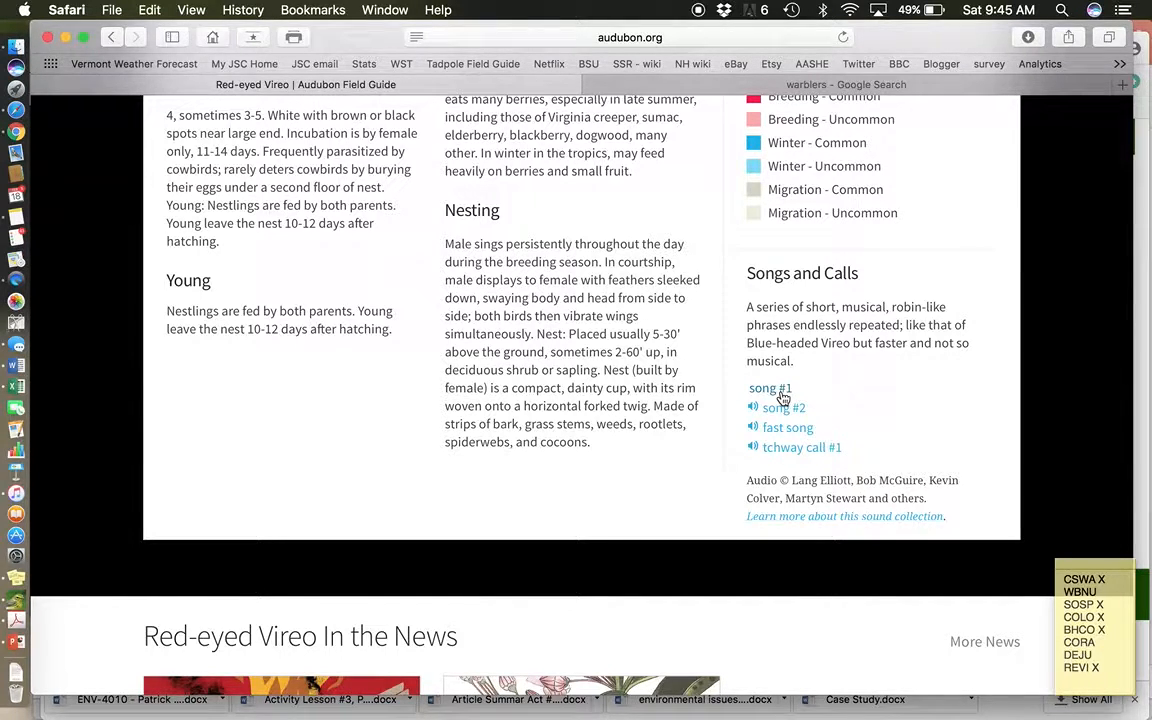
click(768, 388)
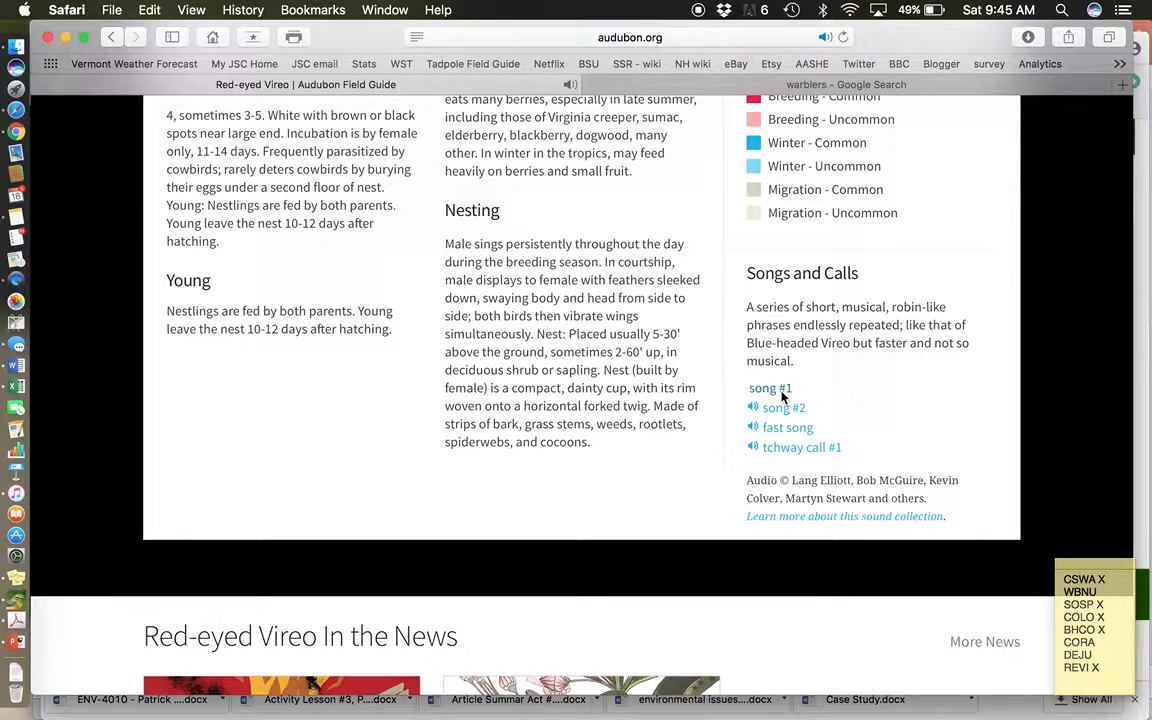
click(768, 388)
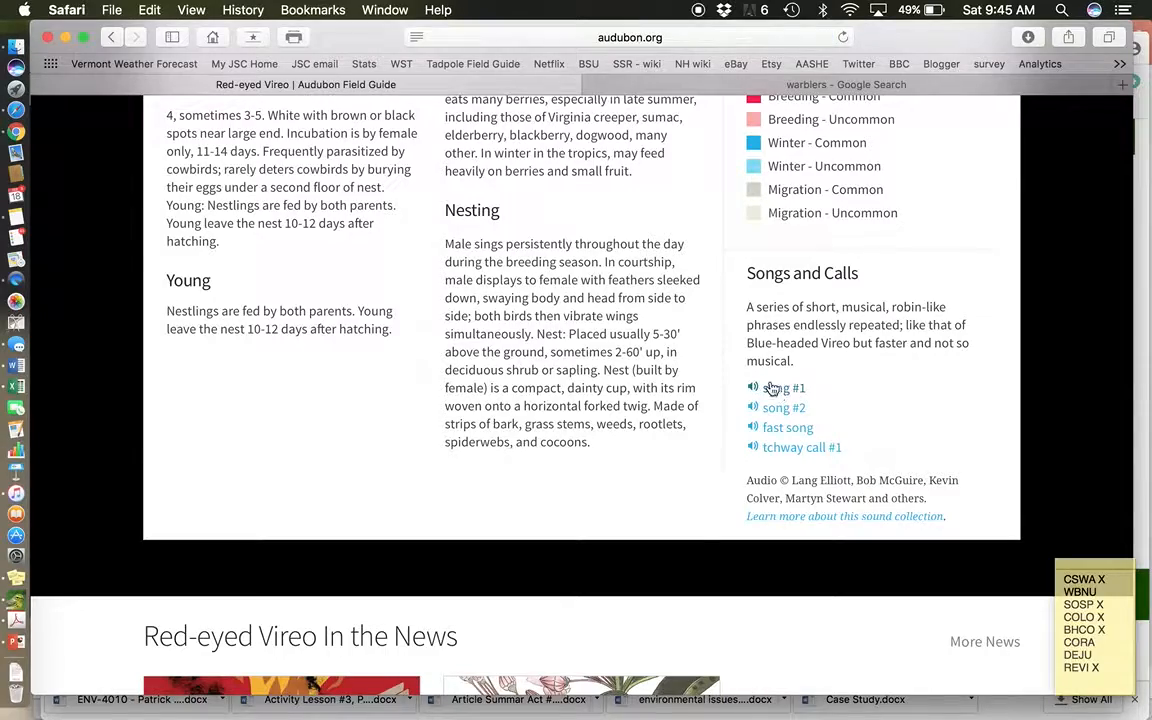
scroll(up, 3)
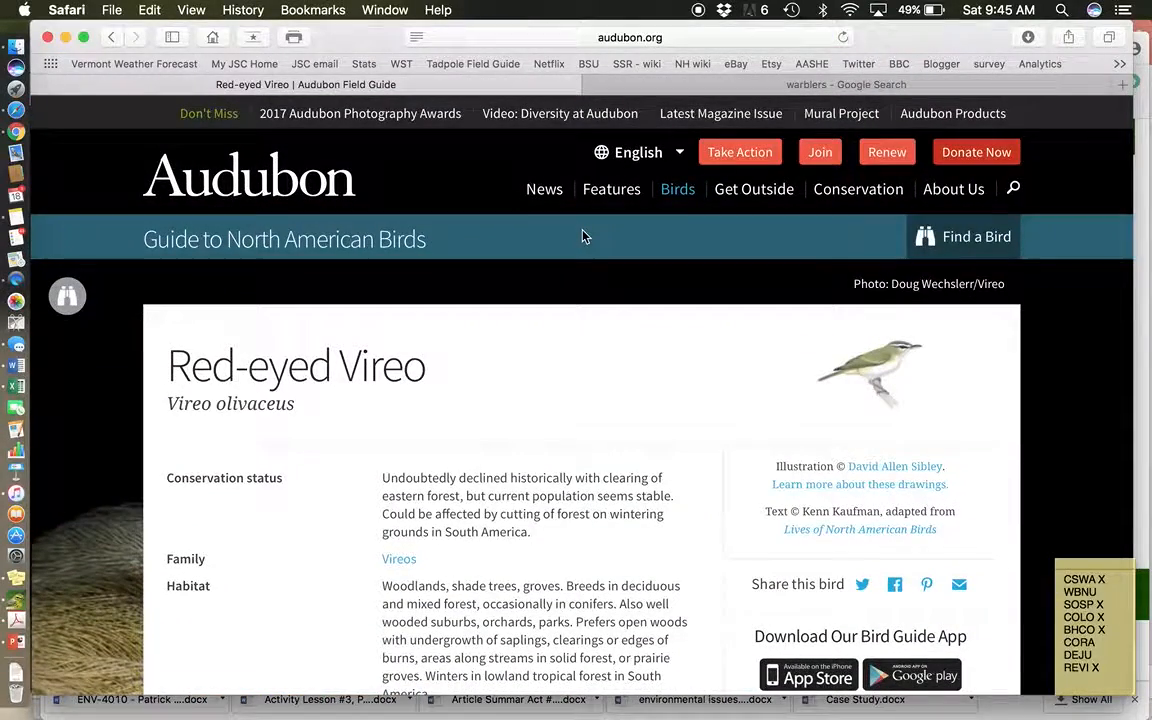